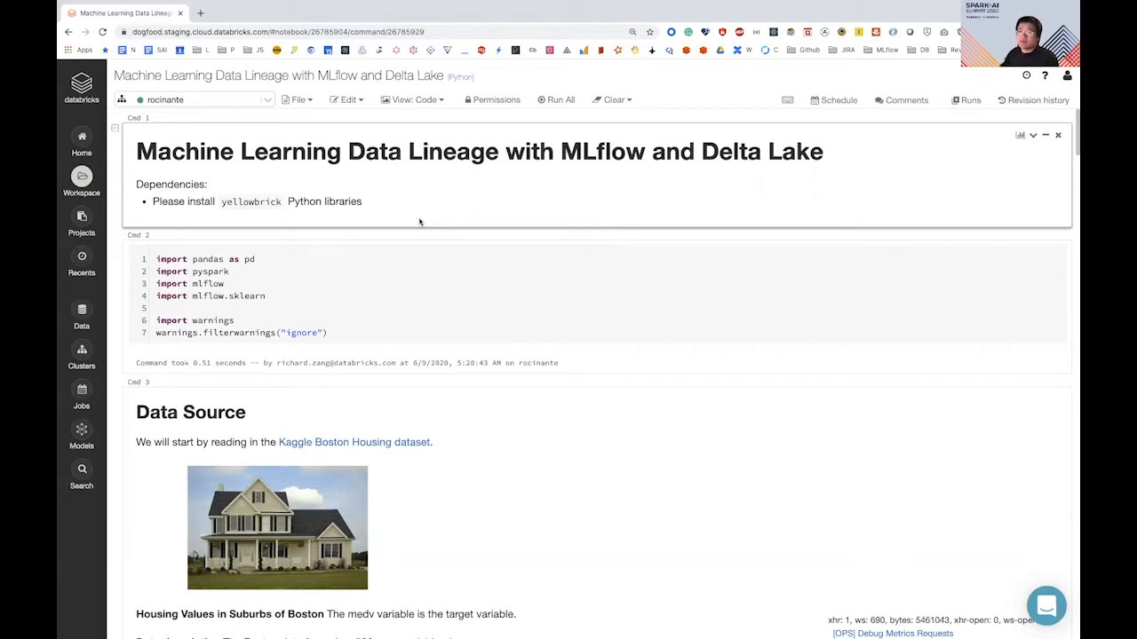
# - Scroll down to the Using Ridge training loop cell and place the cursor at its end
pyautogui.scroll(-3)
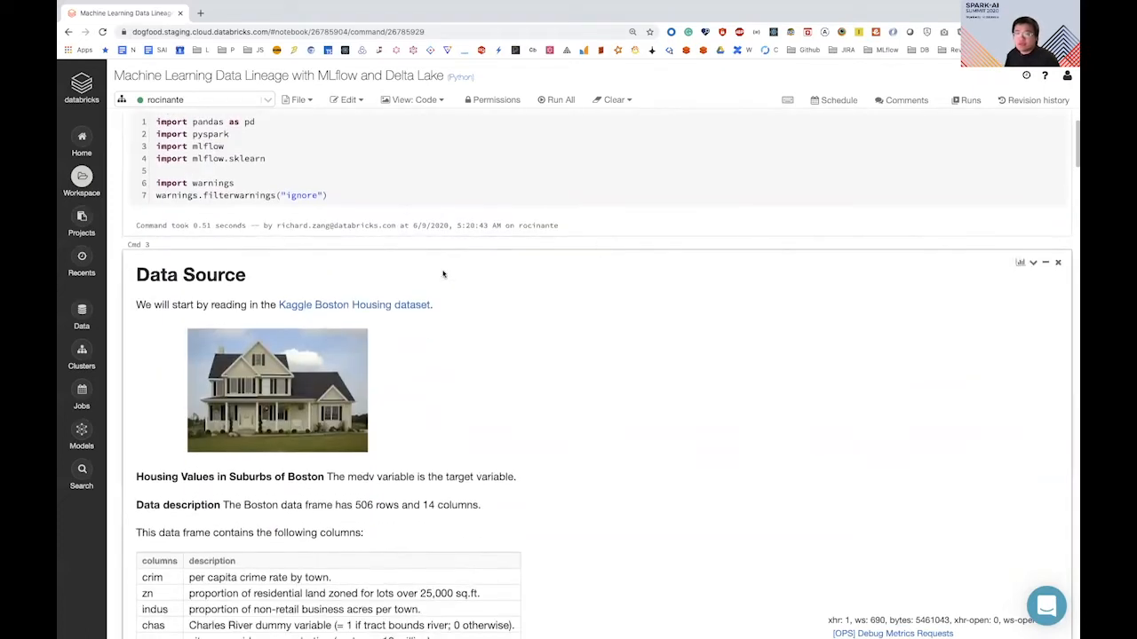
pyautogui.scroll(-3)
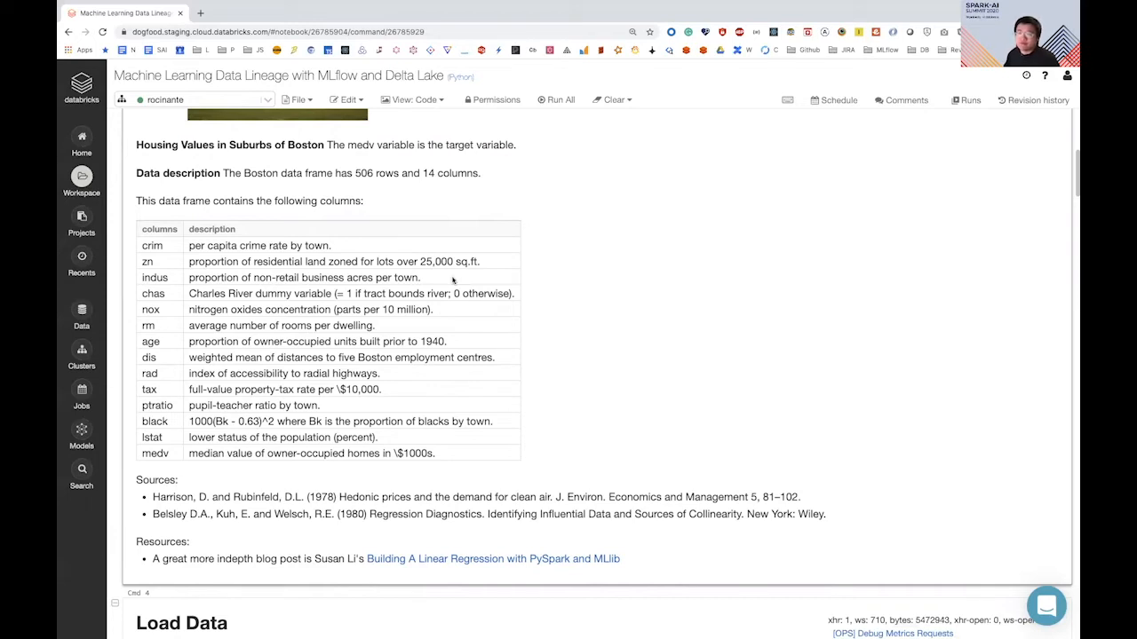
pyautogui.scroll(-3)
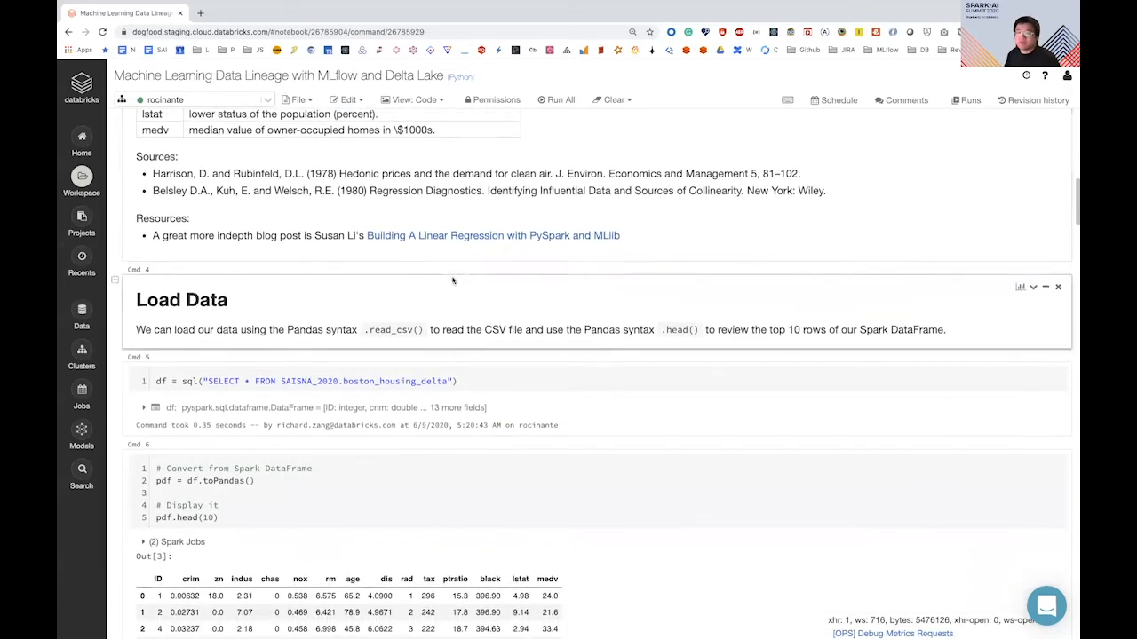
pyautogui.scroll(-3)
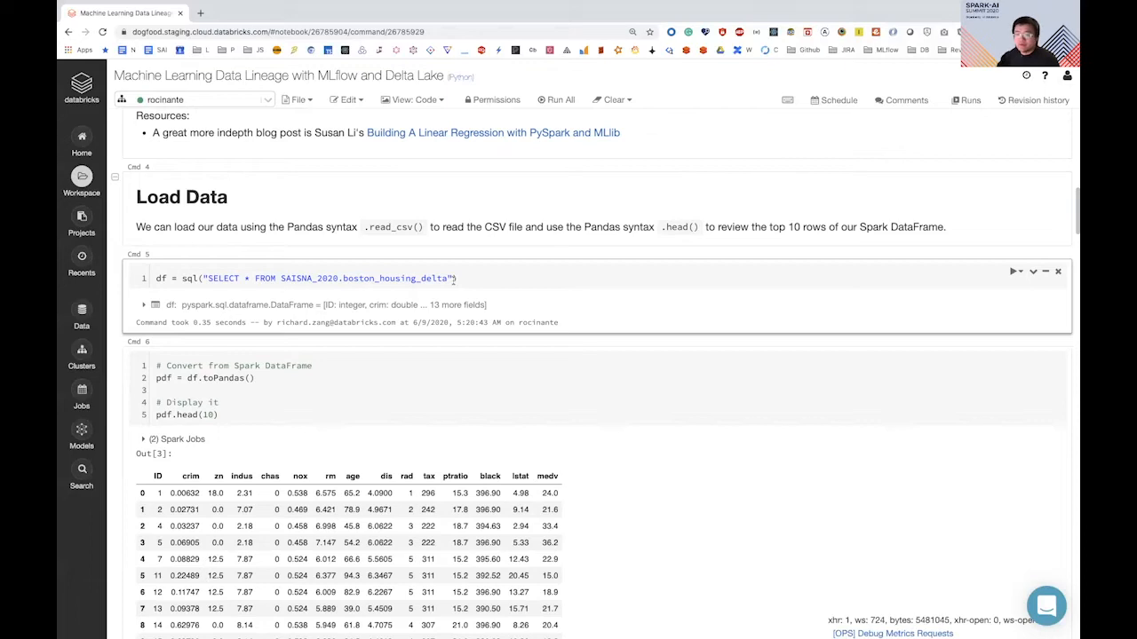
pyautogui.scroll(-3)
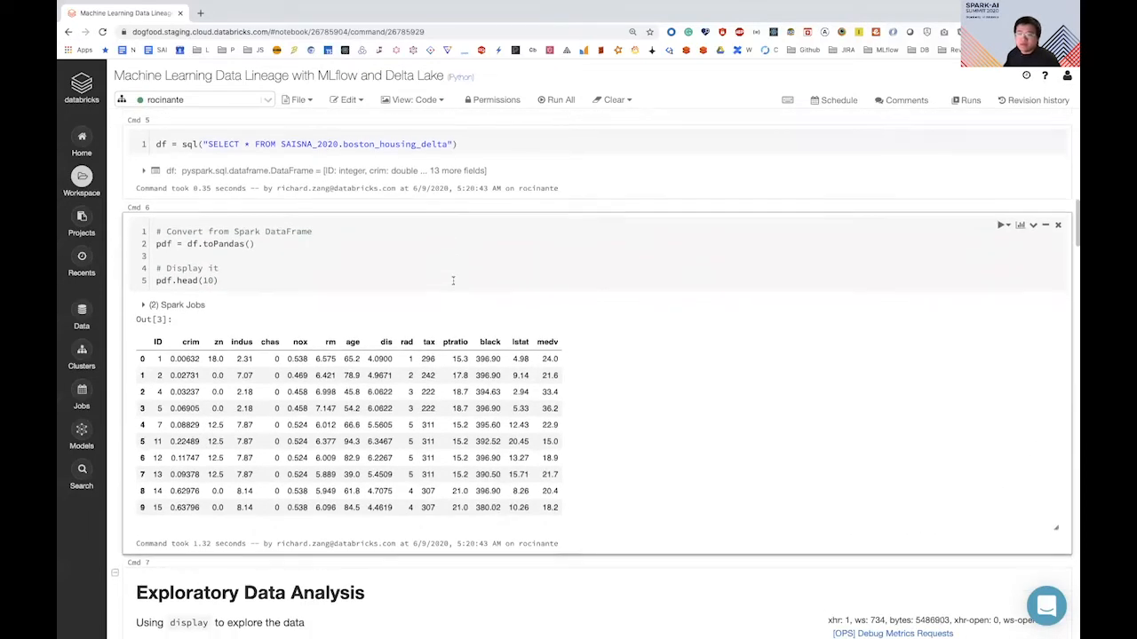
pyautogui.scroll(-3)
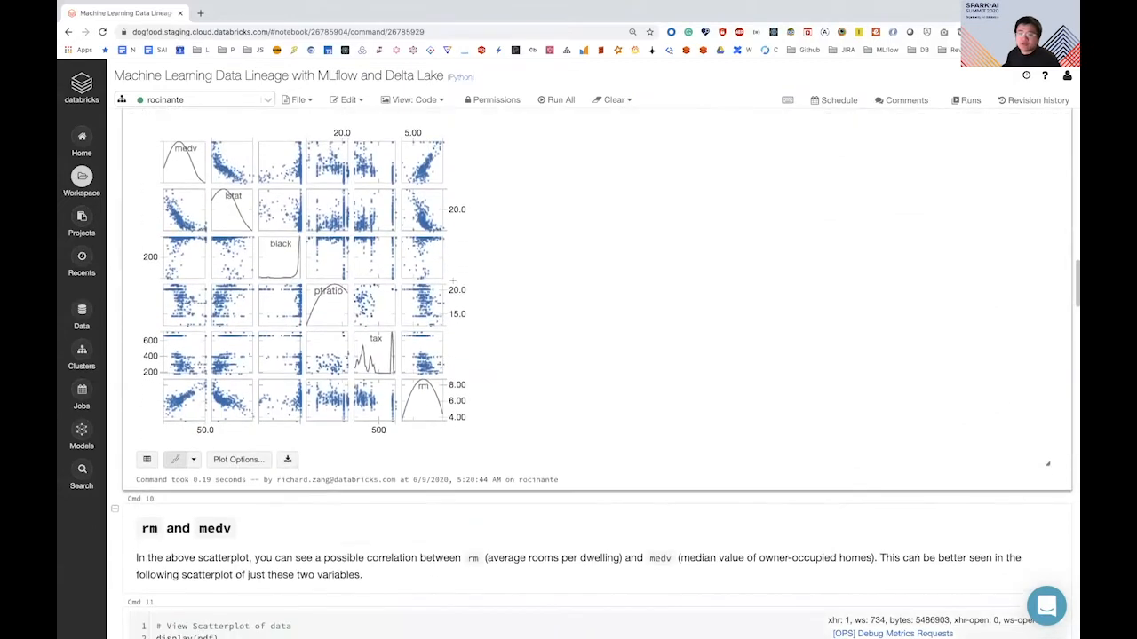
pyautogui.scroll(-3)
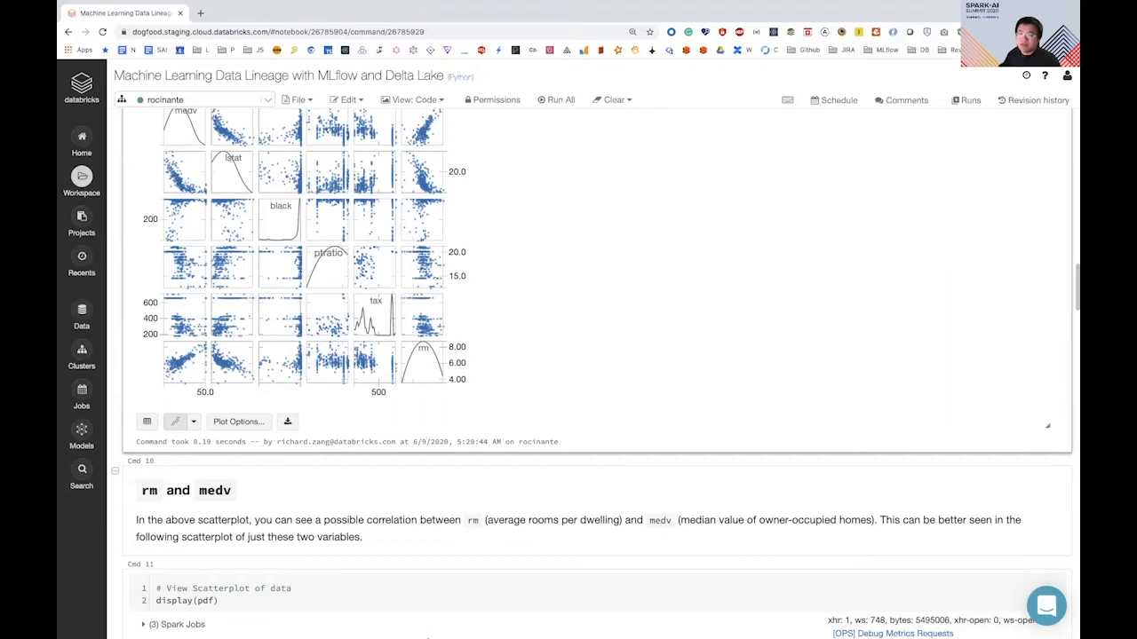
pyautogui.scroll(-3)
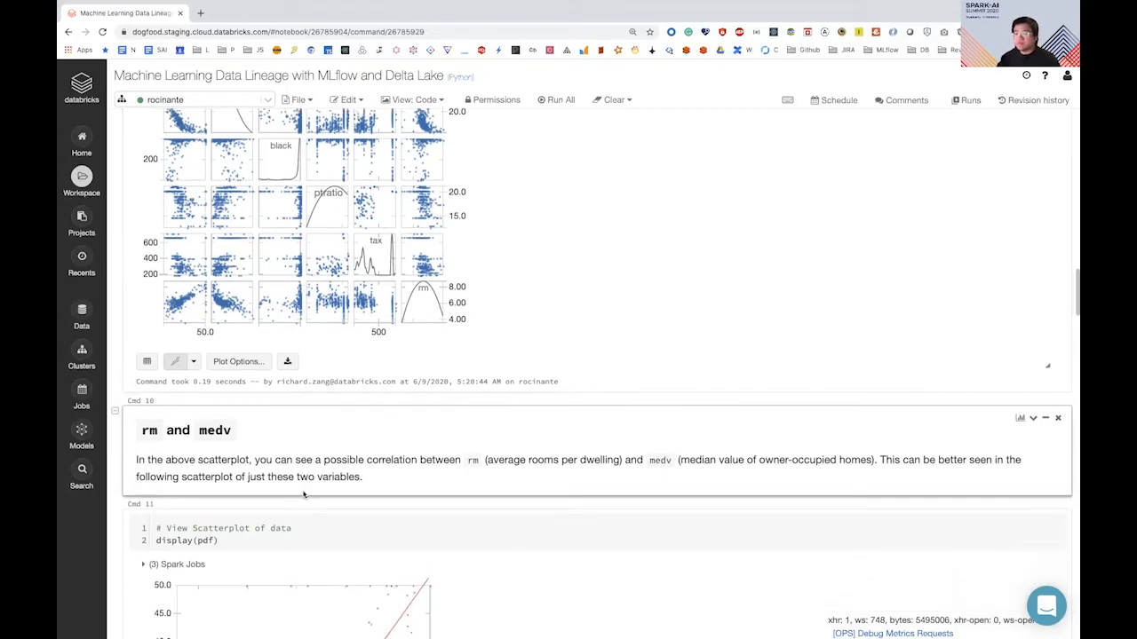
pyautogui.scroll(-3)
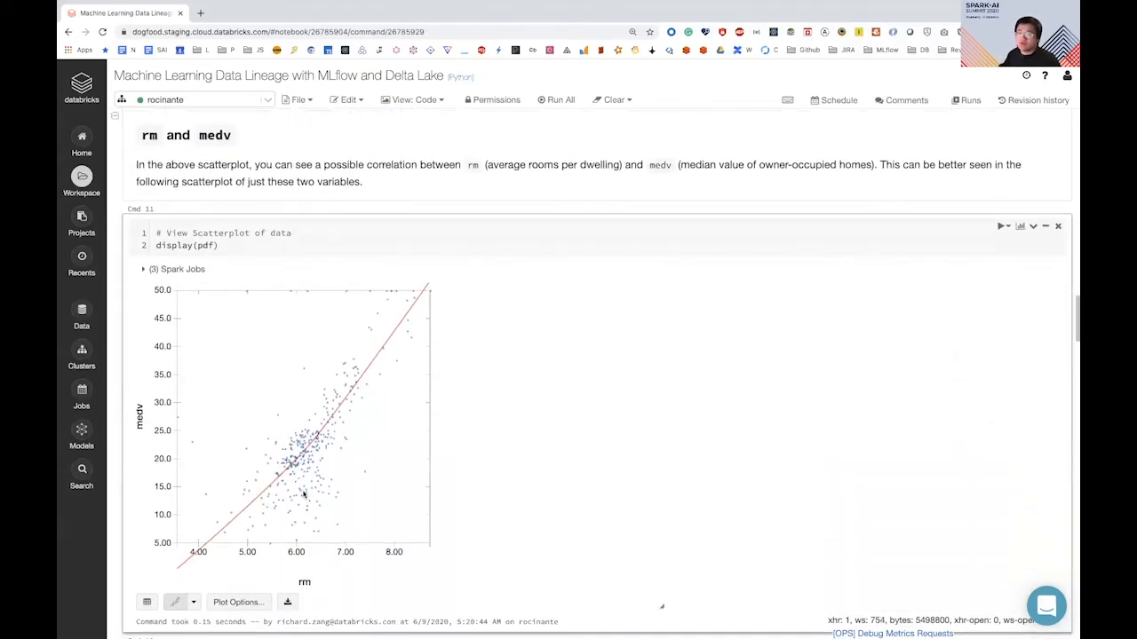
pyautogui.scroll(-3)
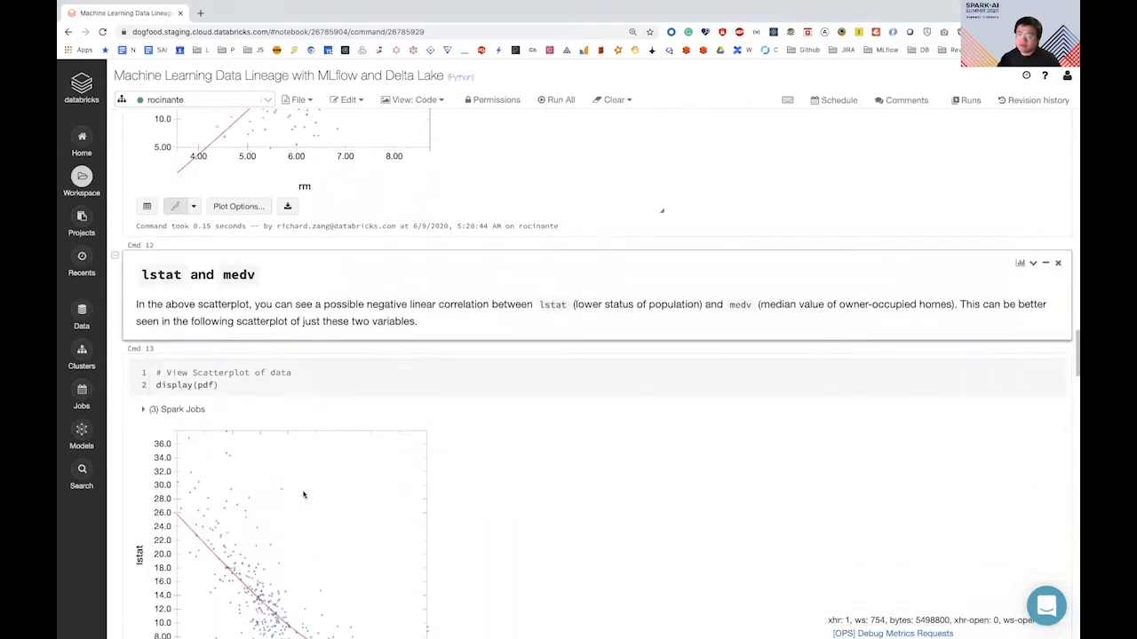
pyautogui.scroll(-3)
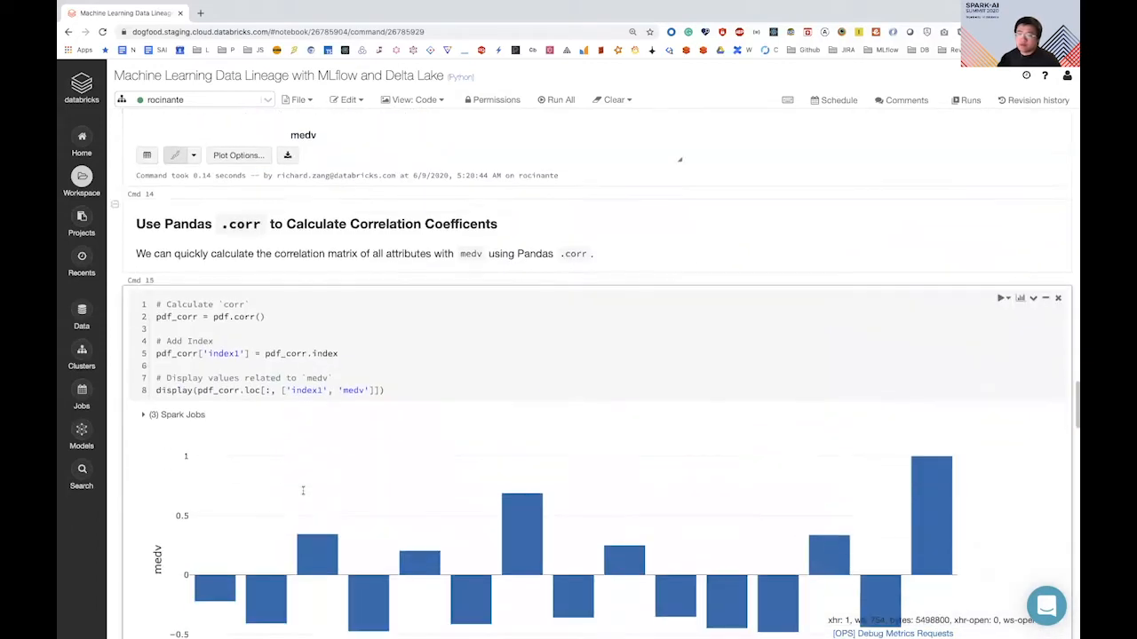
pyautogui.scroll(-3)
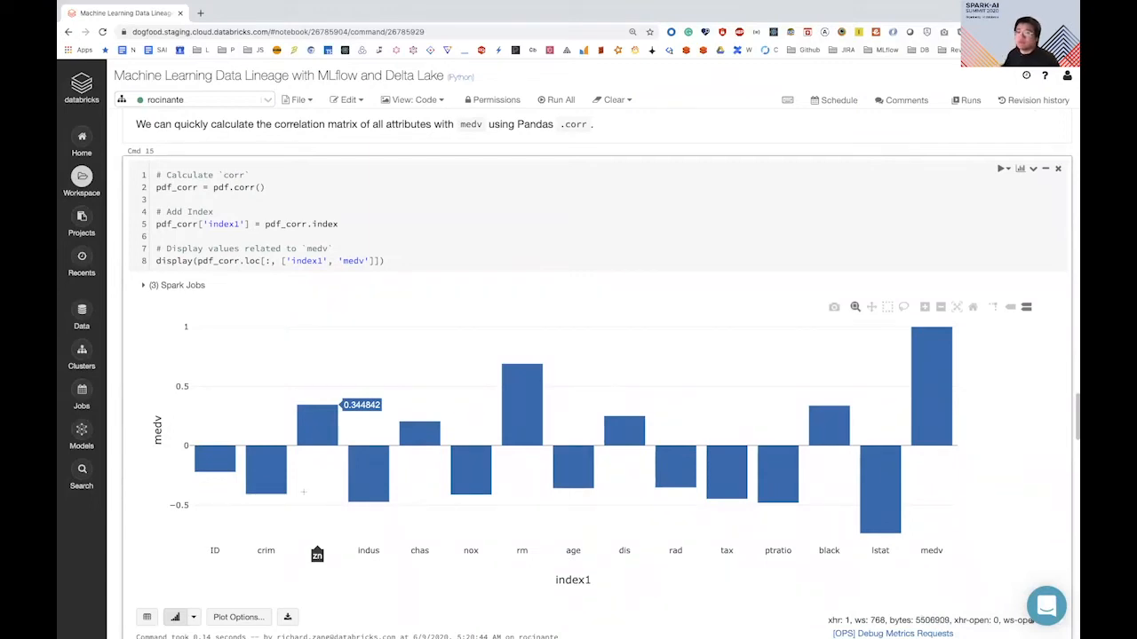
pyautogui.scroll(-3)
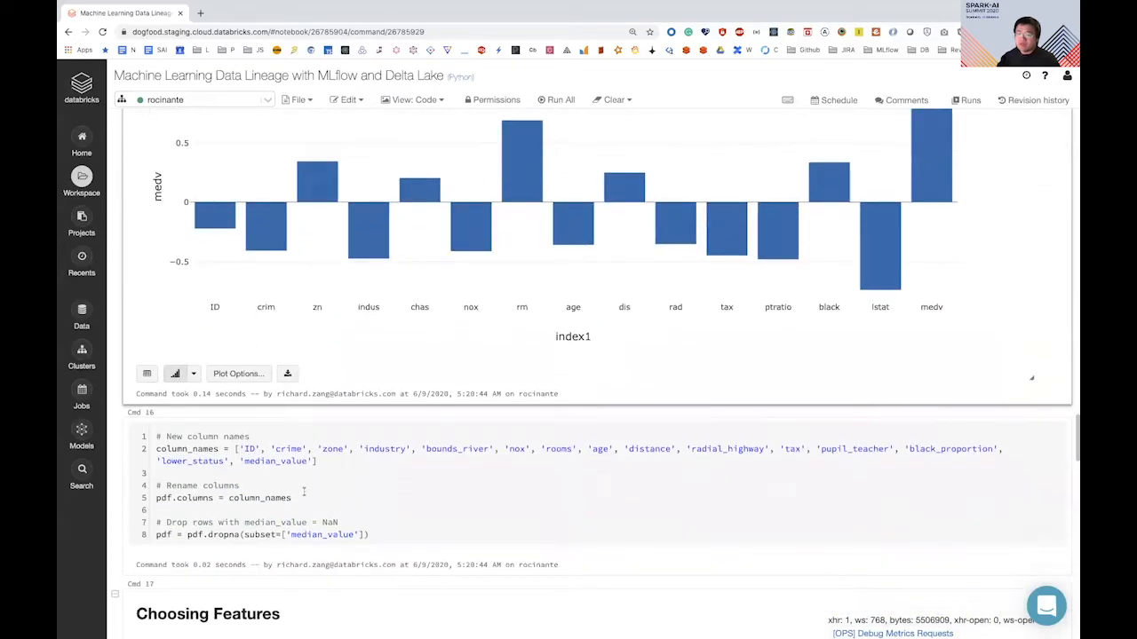
pyautogui.scroll(-3)
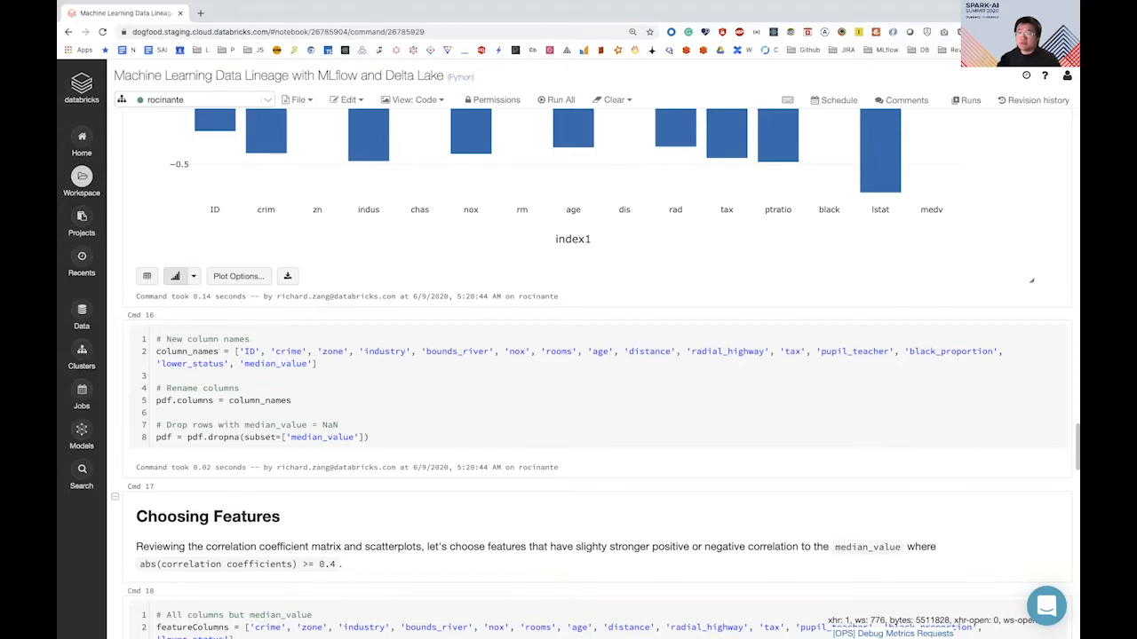
pyautogui.scroll(-3)
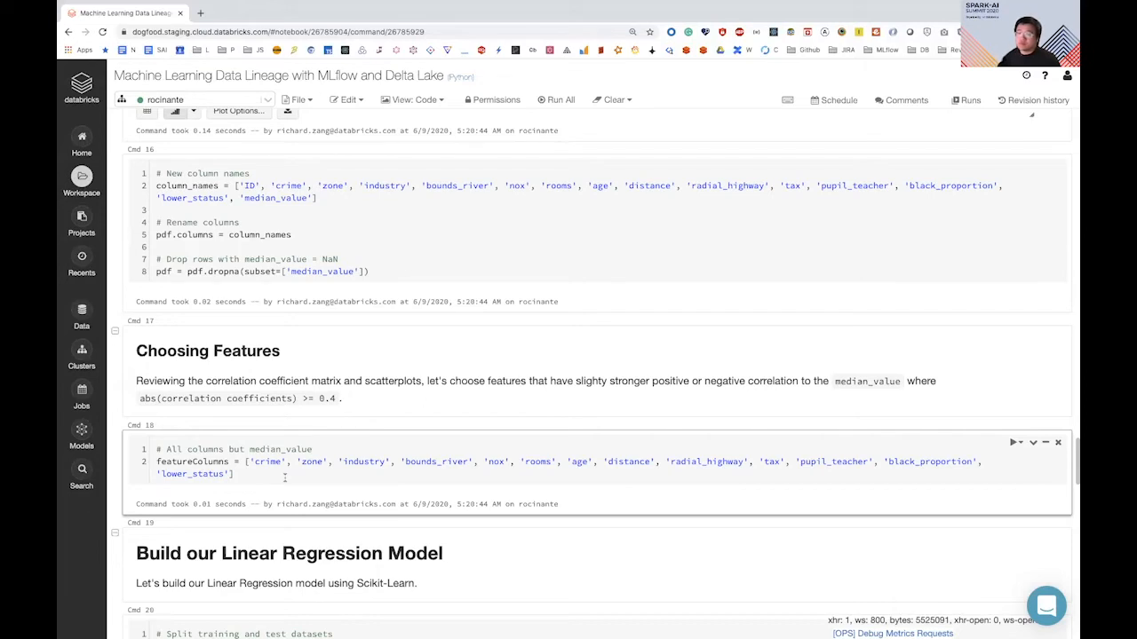
pyautogui.scroll(-3)
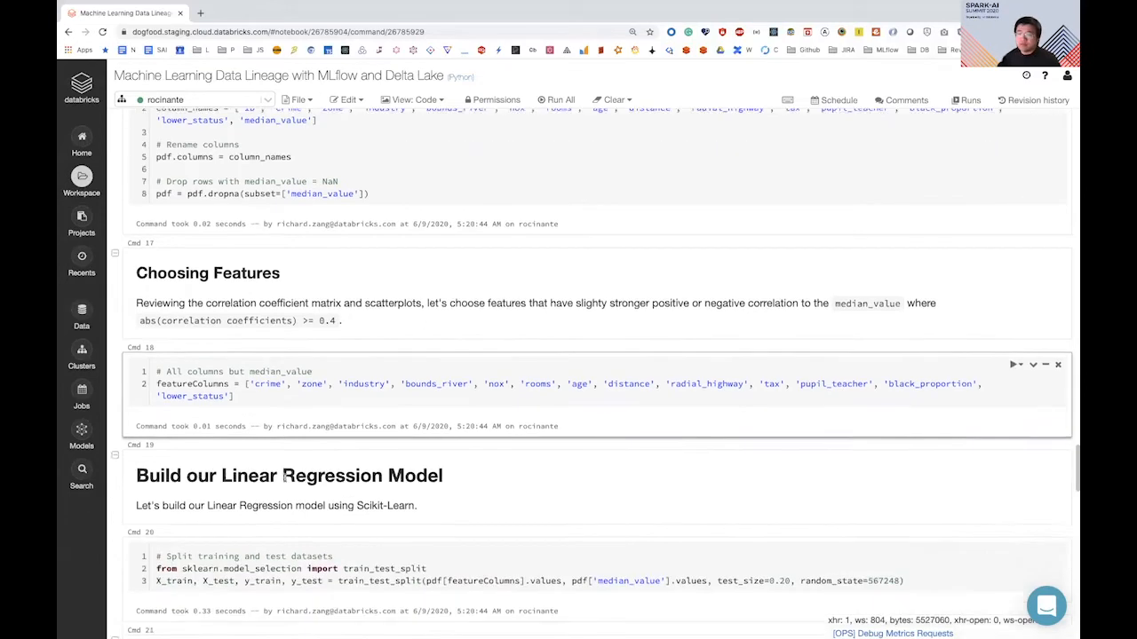
pyautogui.scroll(-3)
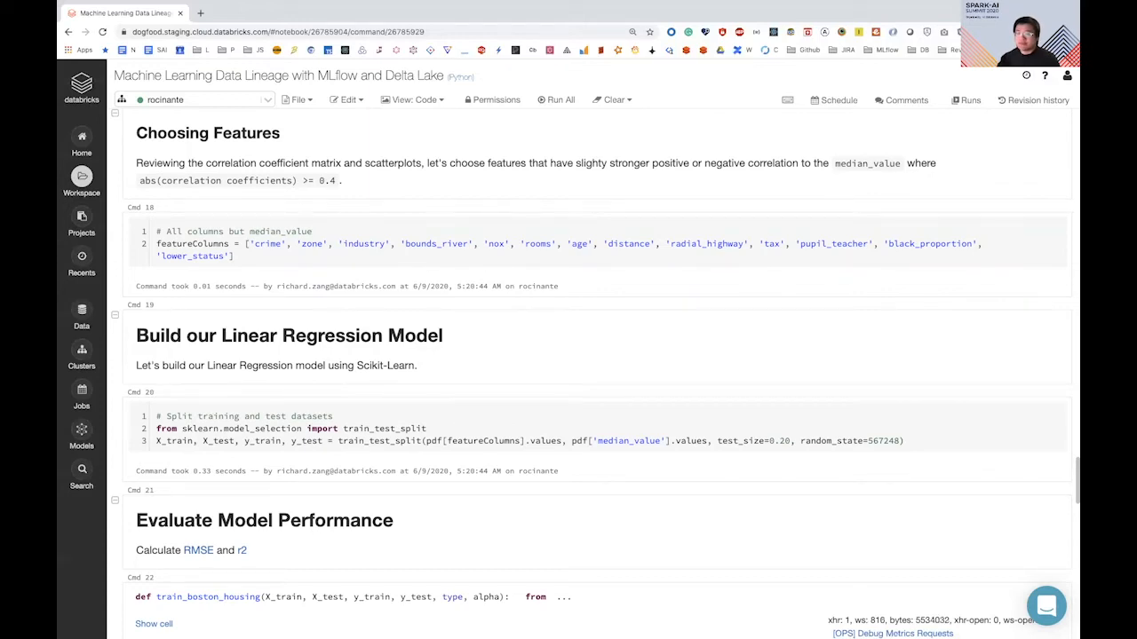
pyautogui.scroll(-3)
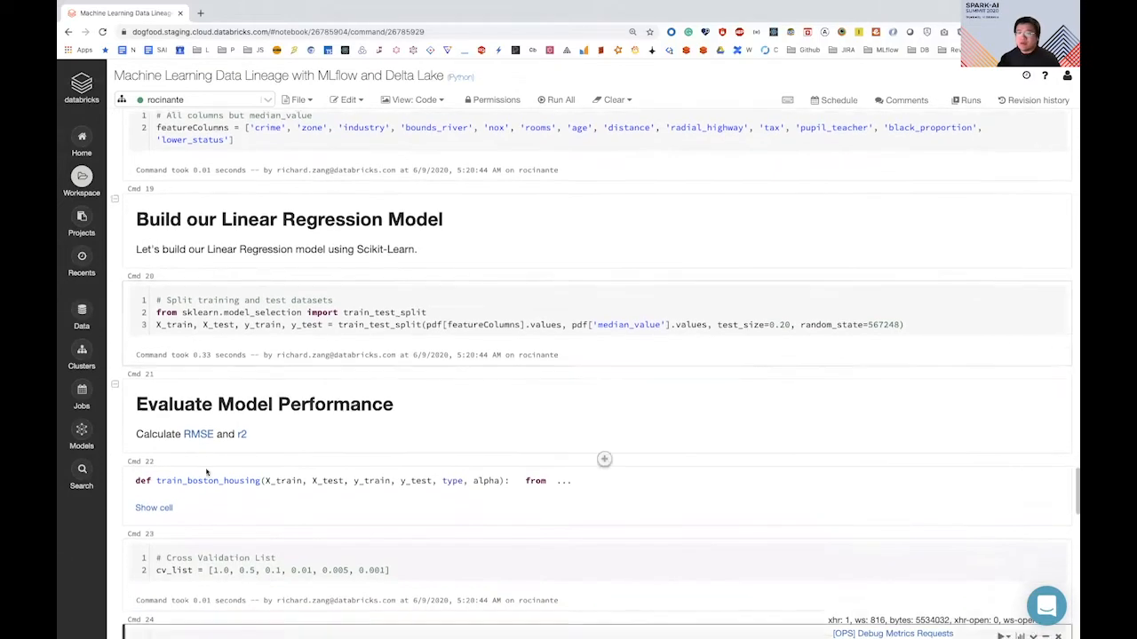
pyautogui.scroll(-3)
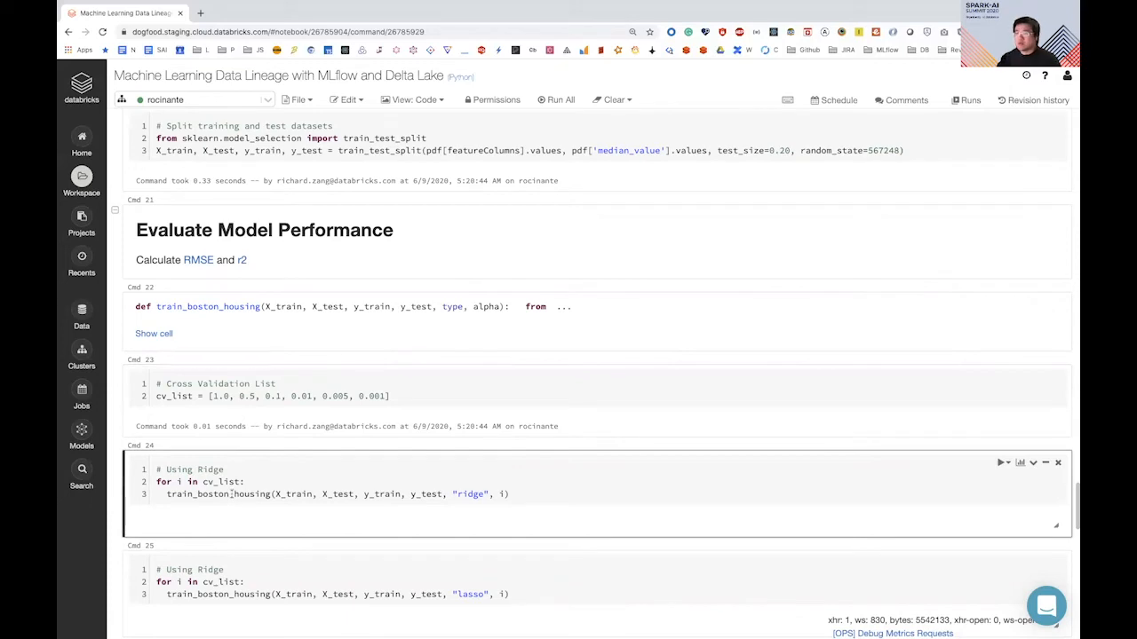
pyautogui.scroll(-3)
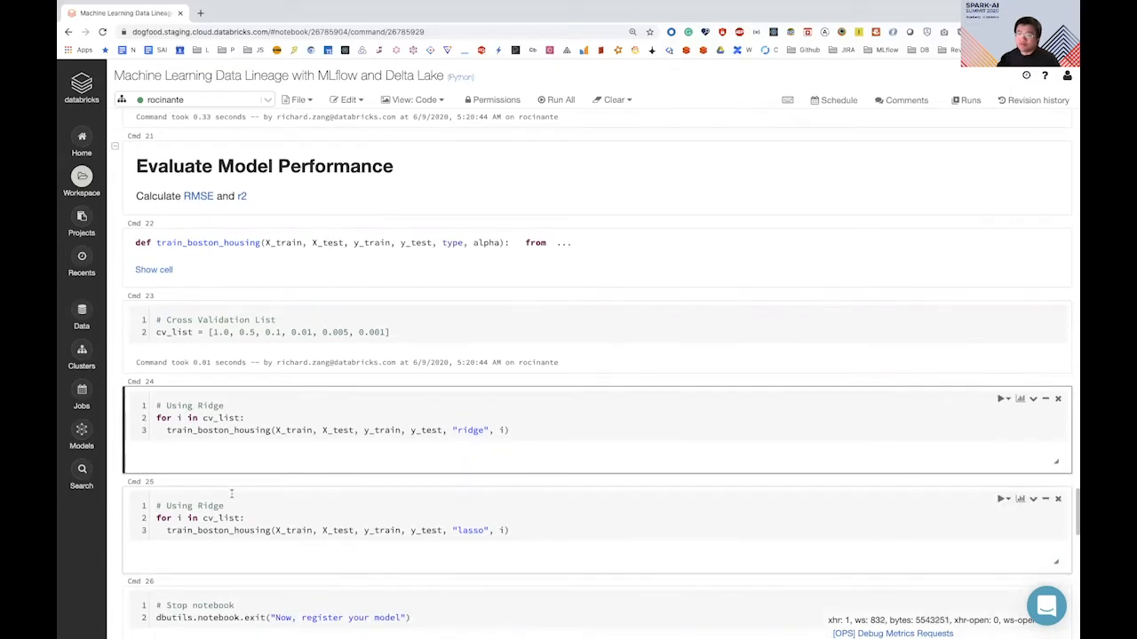
pyautogui.click(514, 430)
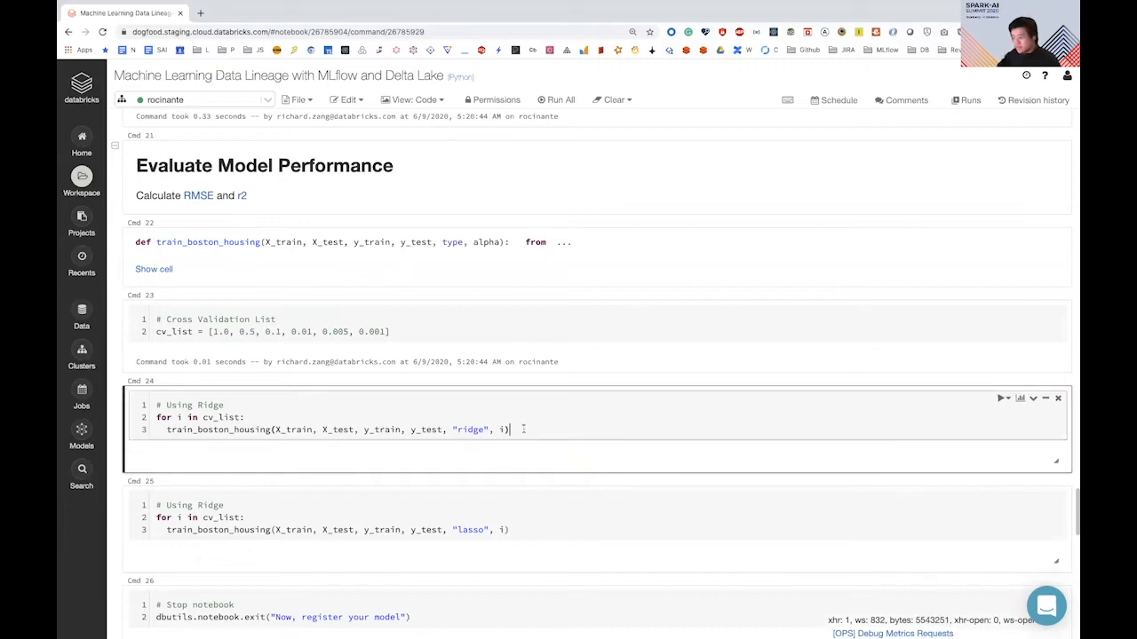
pyautogui.click(1001, 398)
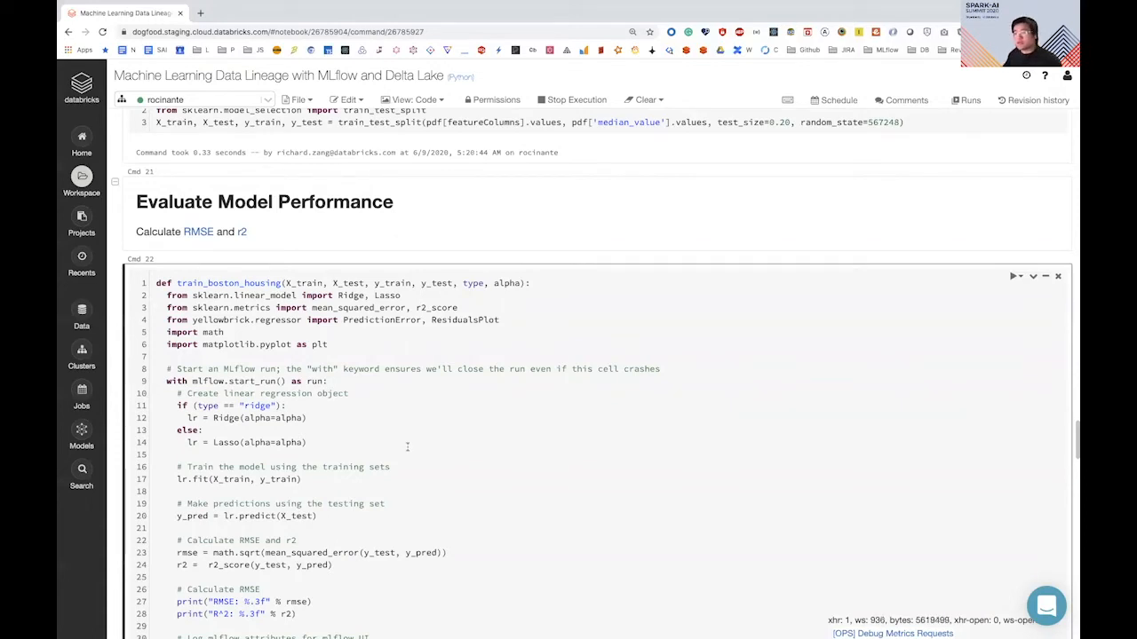
pyautogui.moveTo(450, 463)
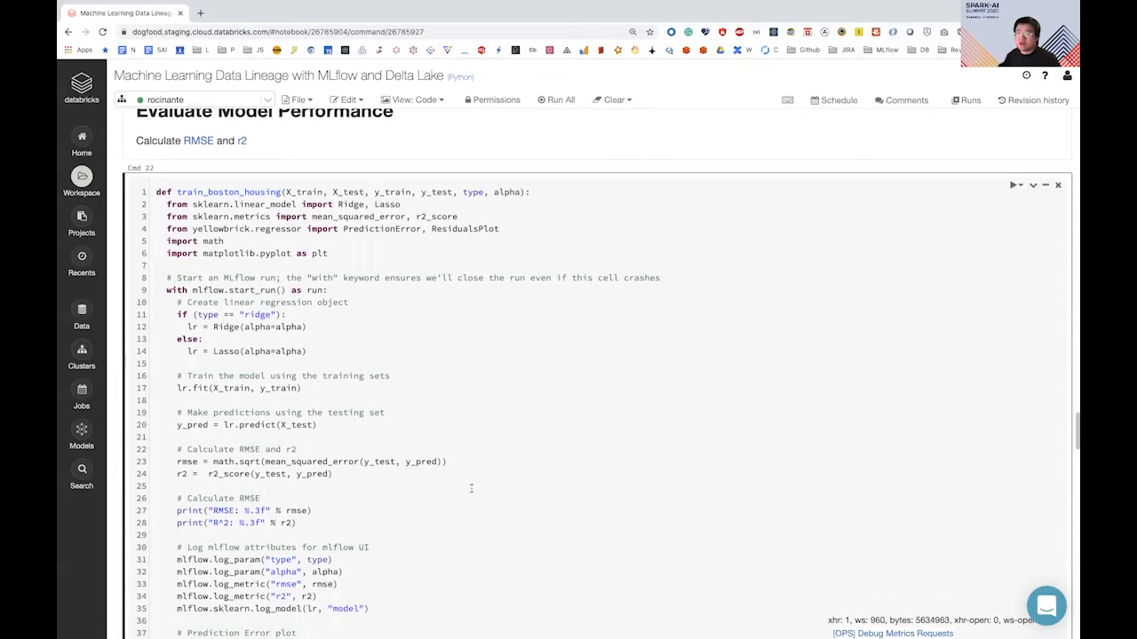
# - Scroll through train_boston_housing to review its MLflow logging of params, metrics and plots
pyautogui.scroll(3)
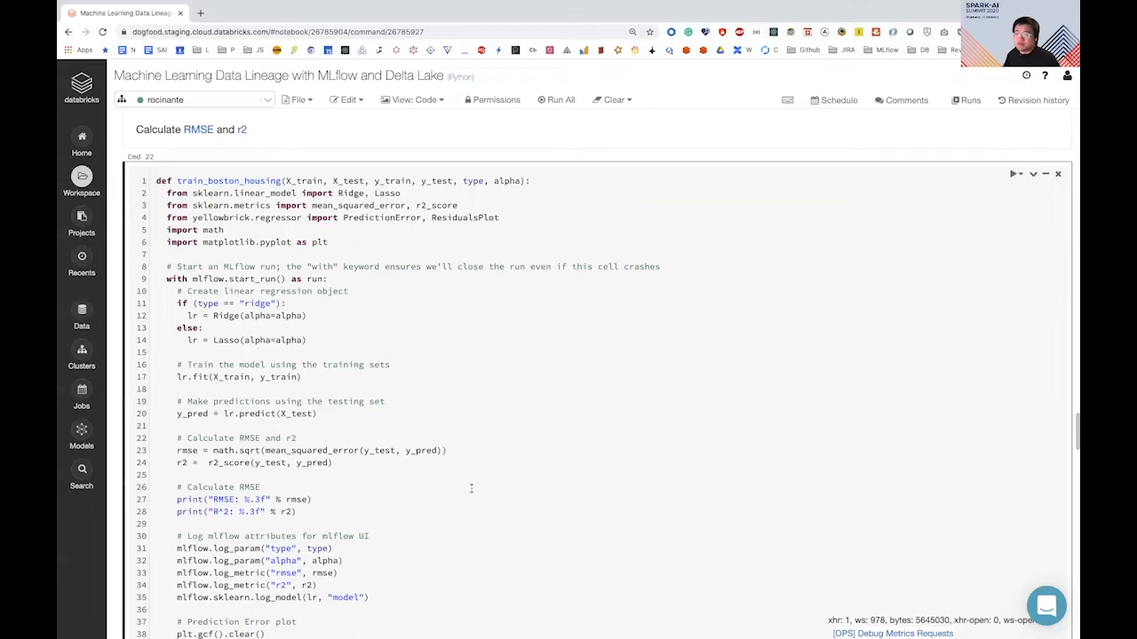
pyautogui.scroll(-3)
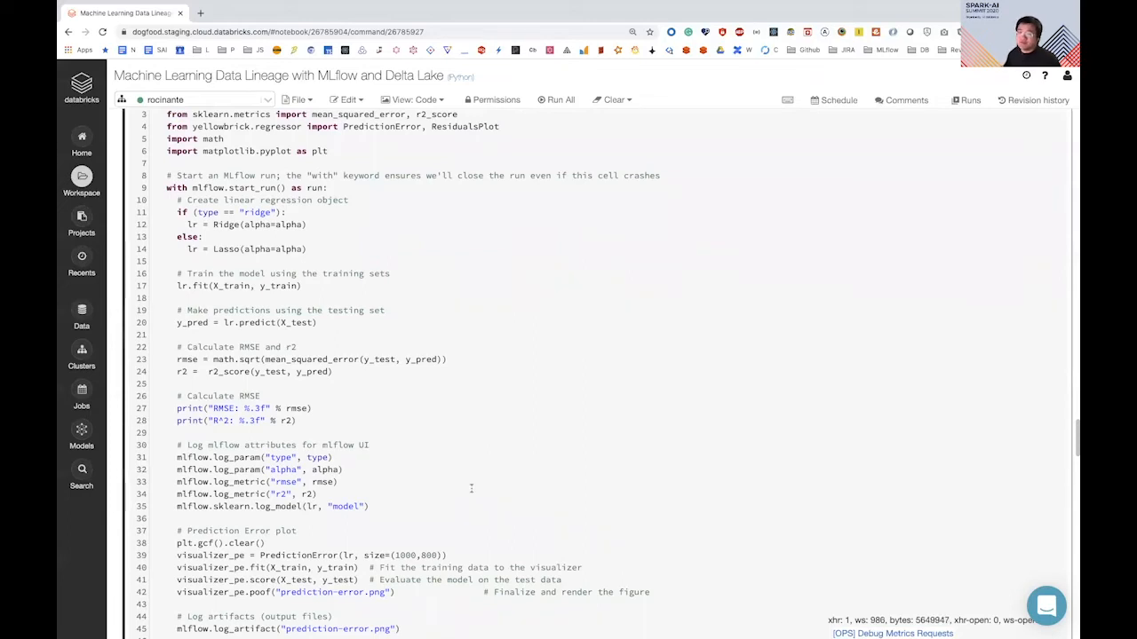
pyautogui.scroll(-3)
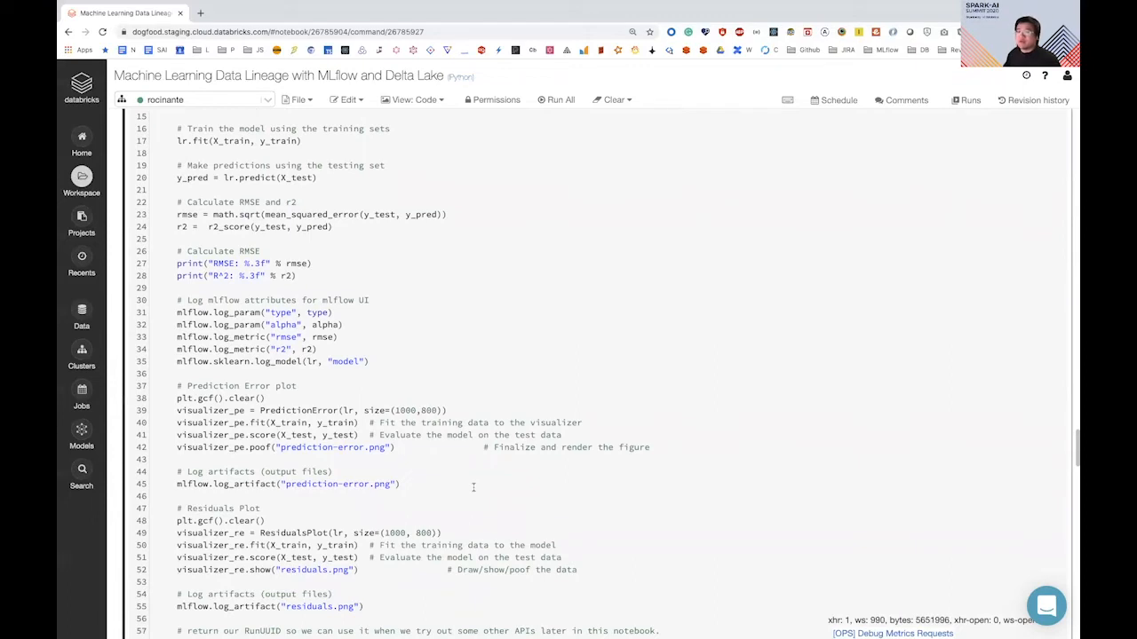
pyautogui.moveTo(969, 100)
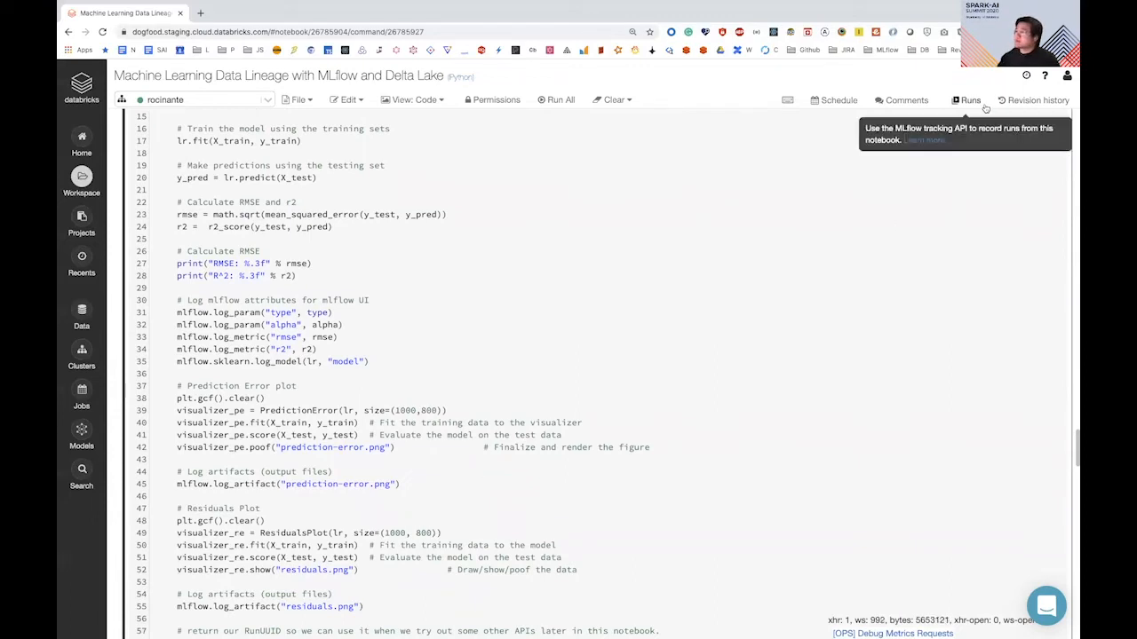
# - Sort the experiment runs by rmse ascending and open the top ridge run (alpha 0.001)
pyautogui.click(969, 99)
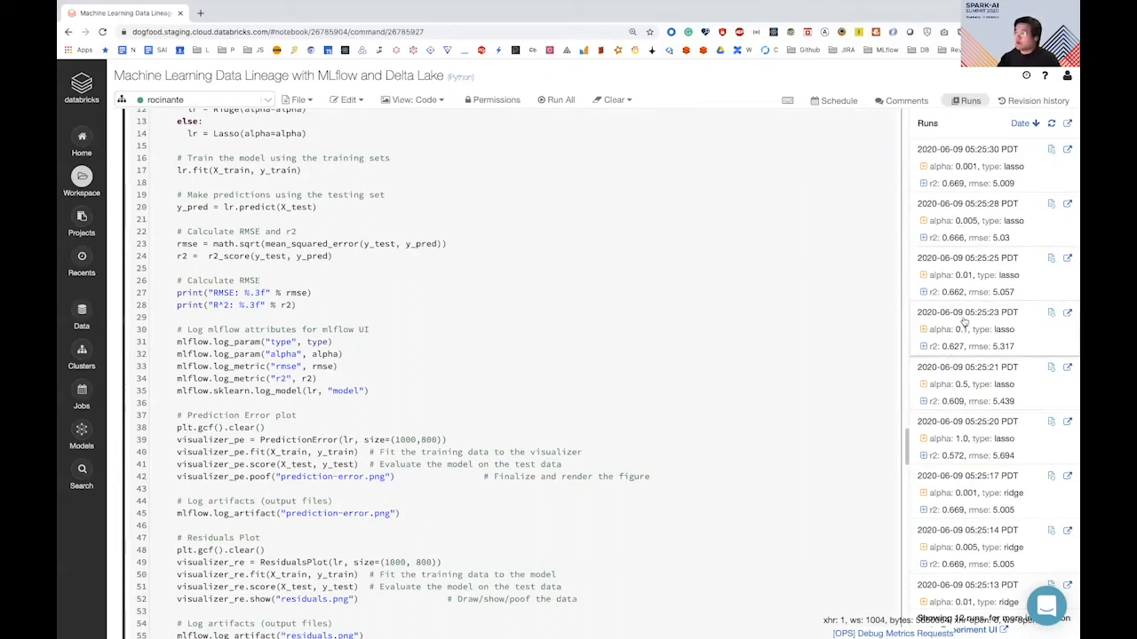
pyautogui.click(1022, 122)
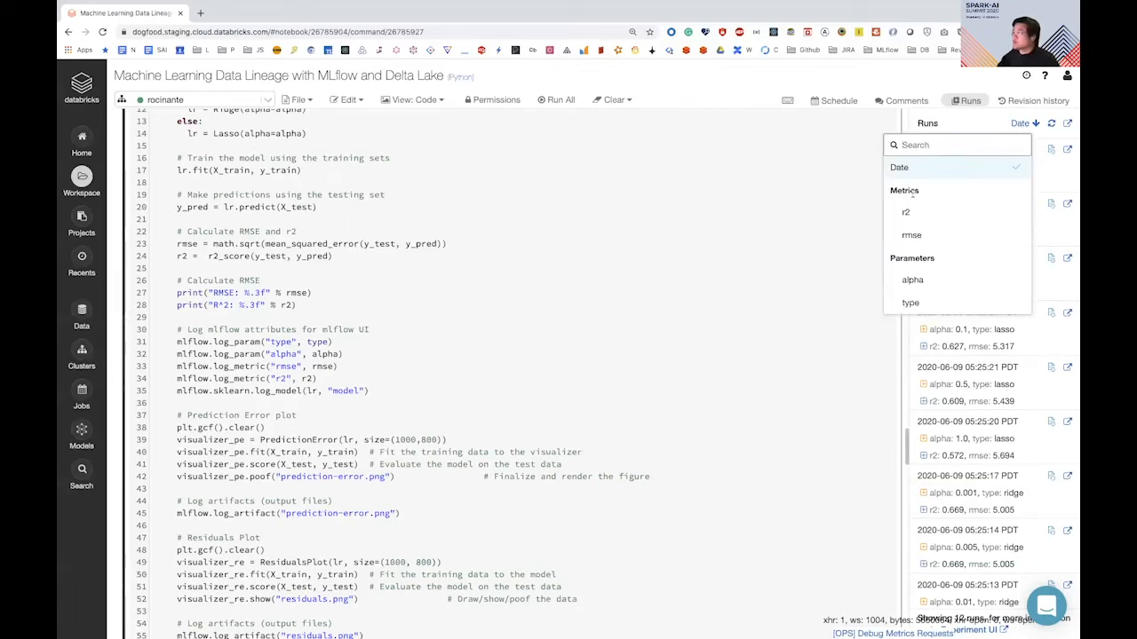
pyautogui.click(912, 235)
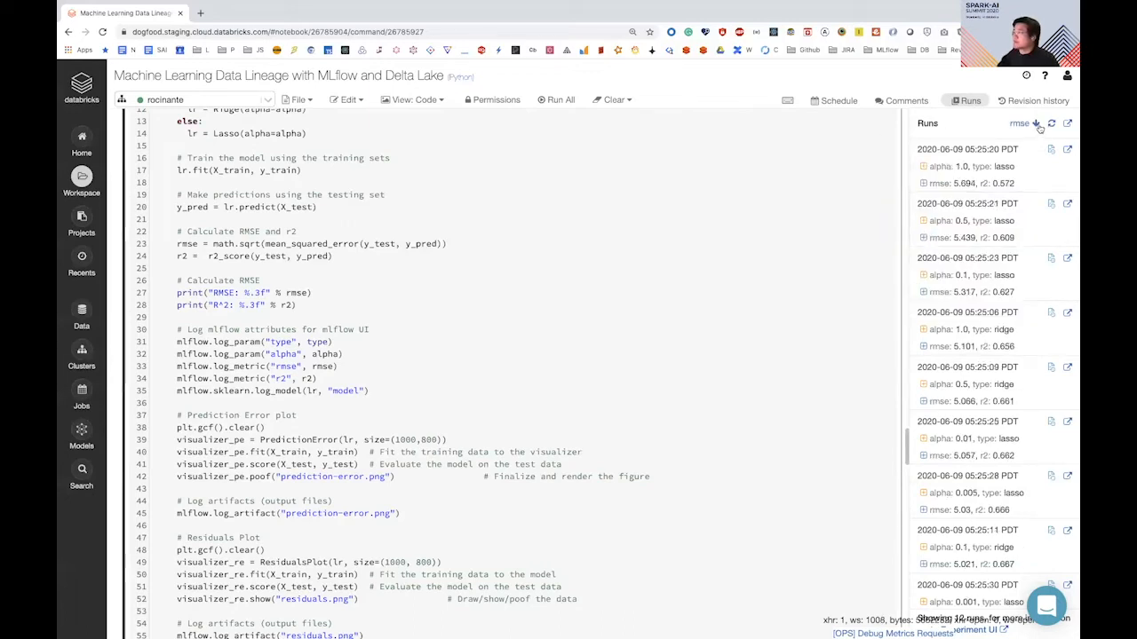
pyautogui.click(1020, 124)
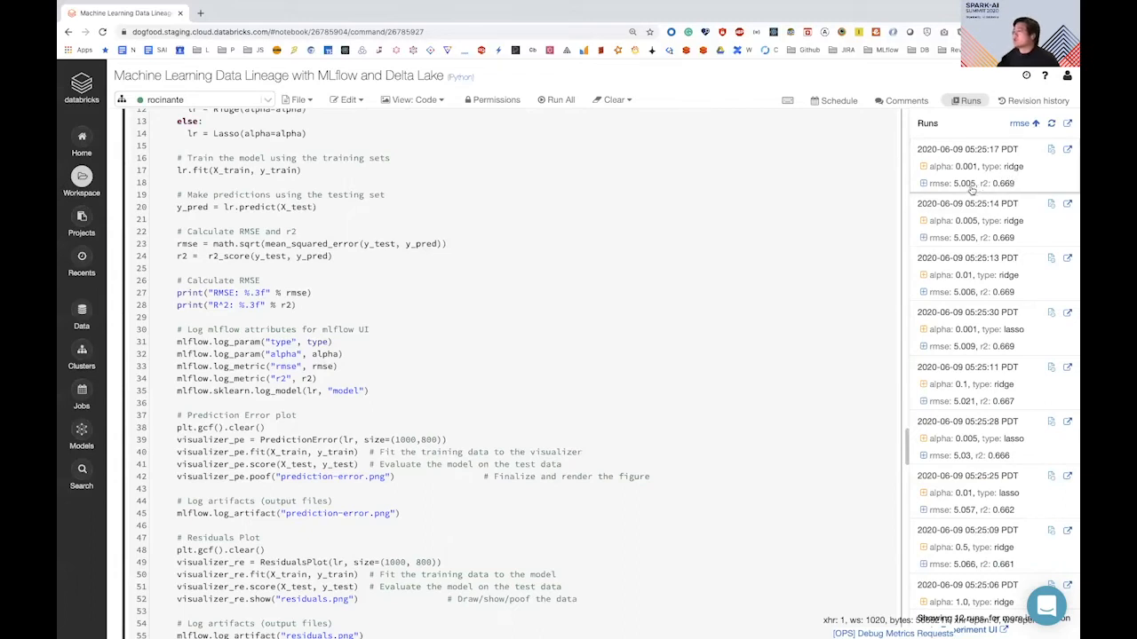
pyautogui.click(1067, 148)
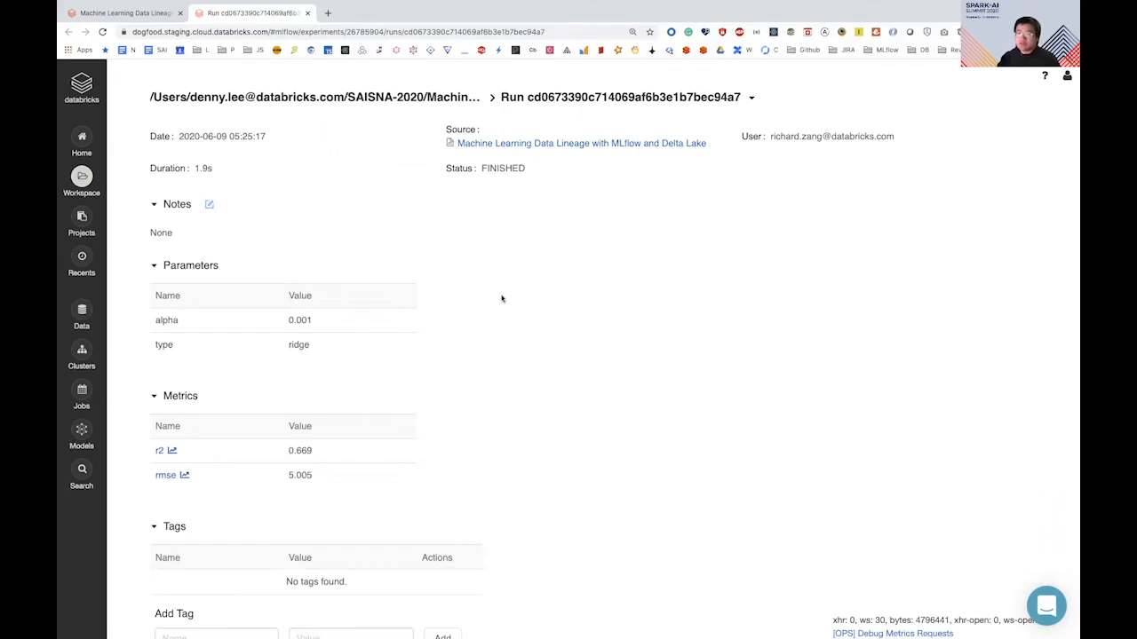
pyautogui.moveTo(168, 331)
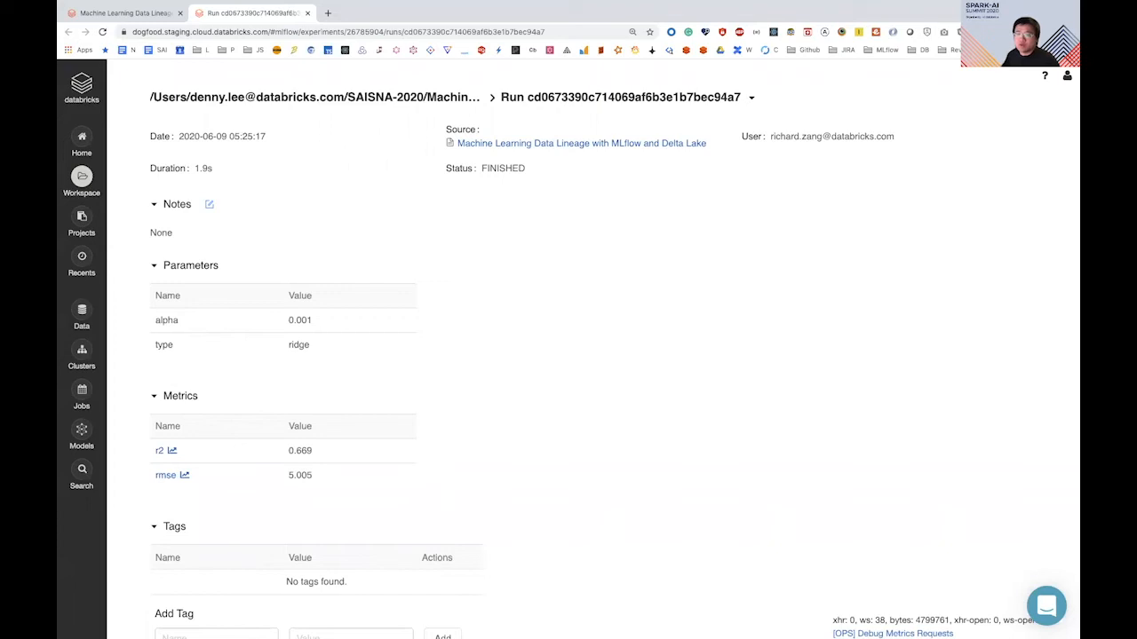
# - Scroll down the best ridge run's page to view its run details and tags
pyautogui.scroll(-3)
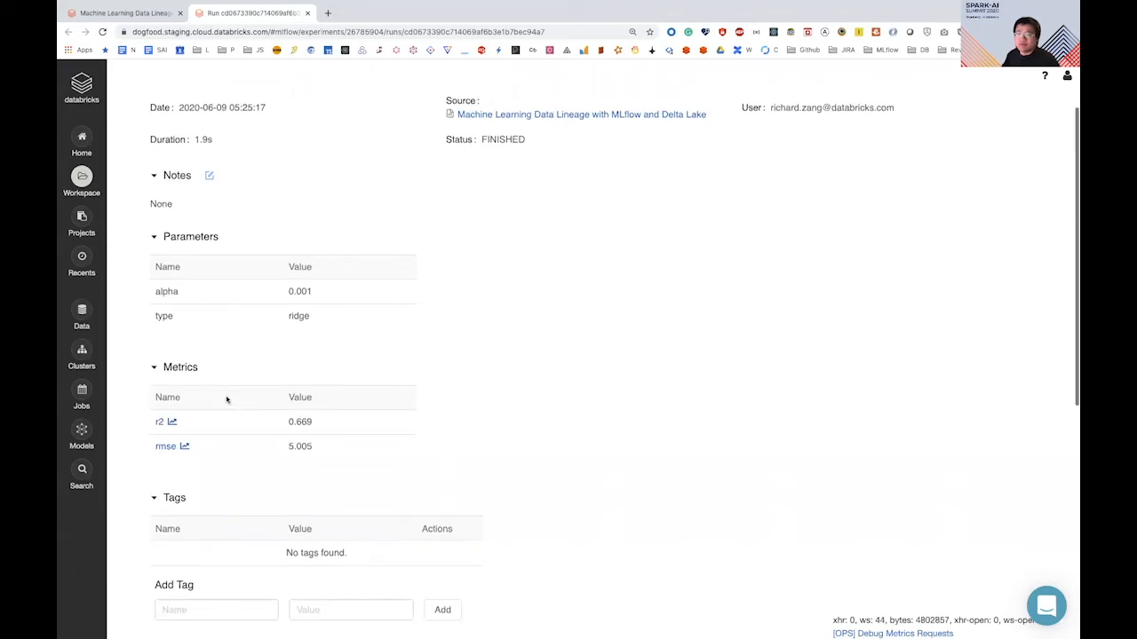
# - Preview the run's MLmodel file, prediction-error.png and residuals.png artifacts, then reselect the model folder
pyautogui.scroll(-3)
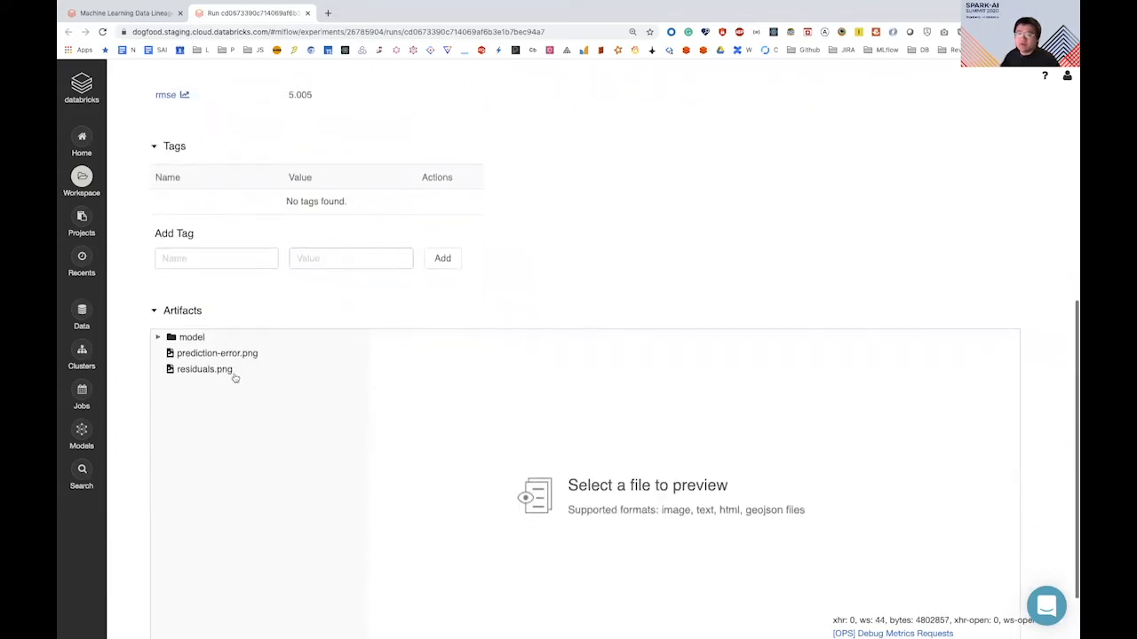
pyautogui.click(190, 337)
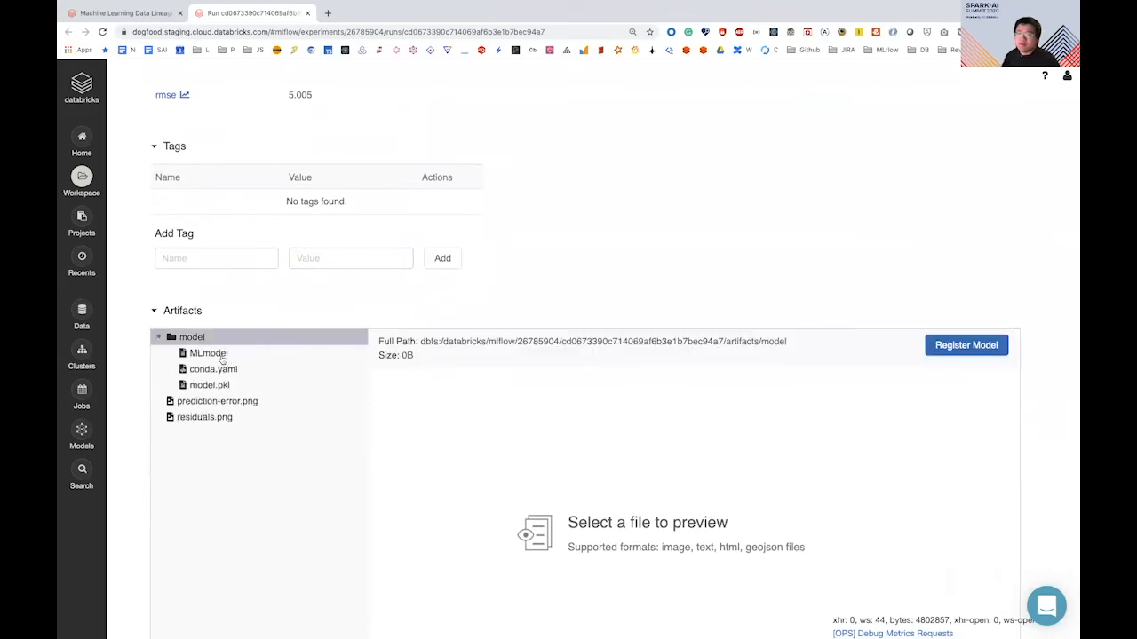
pyautogui.click(208, 352)
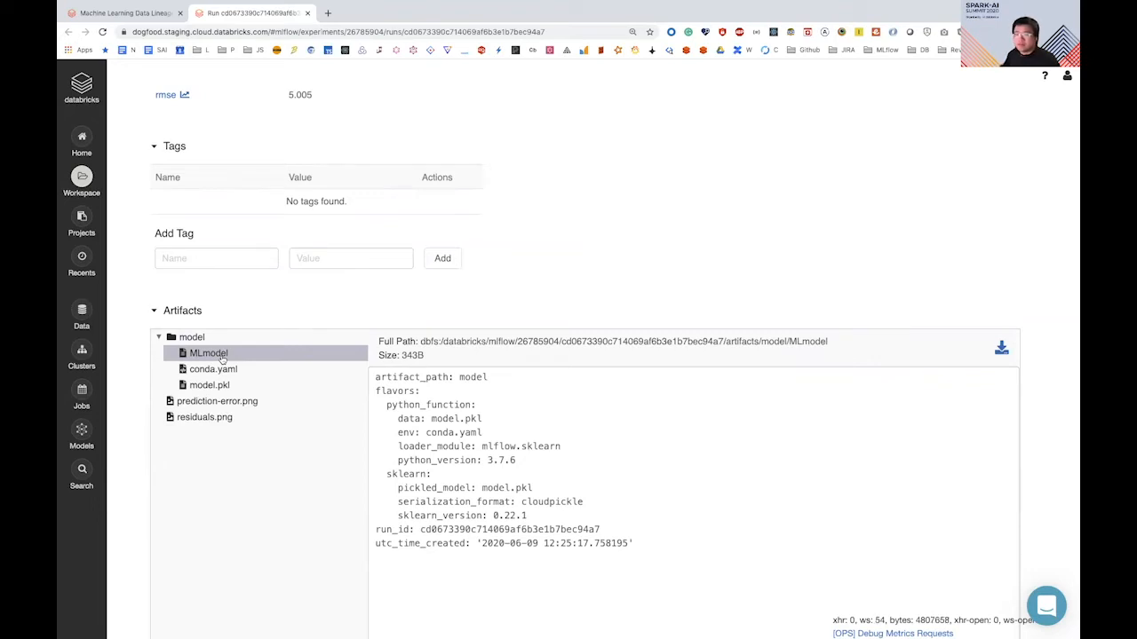
pyautogui.moveTo(227, 406)
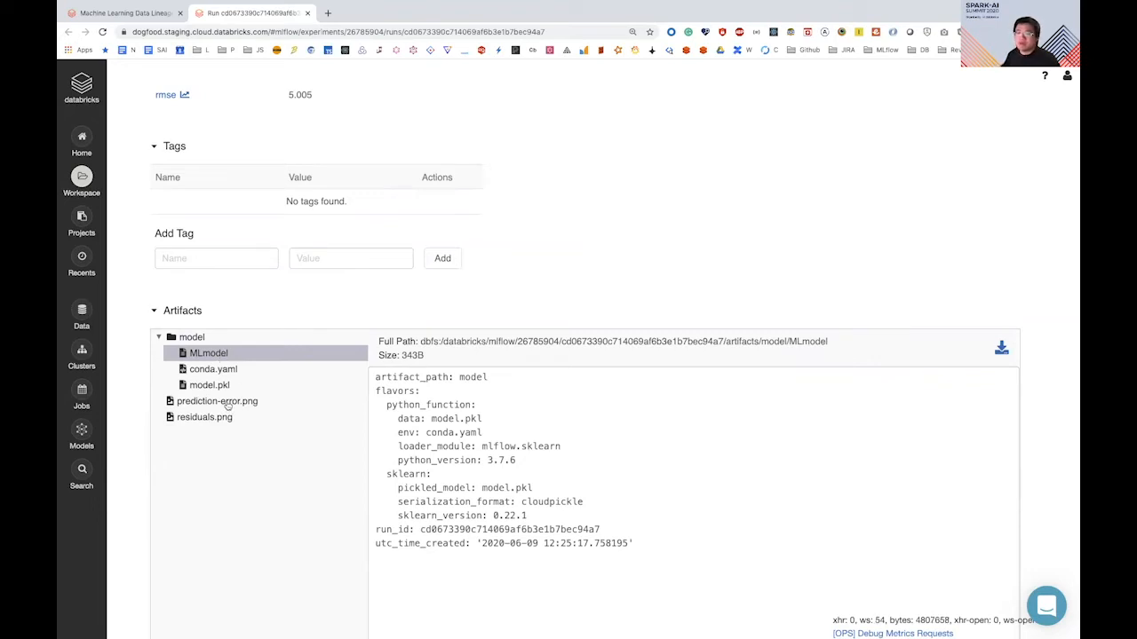
pyautogui.click(217, 400)
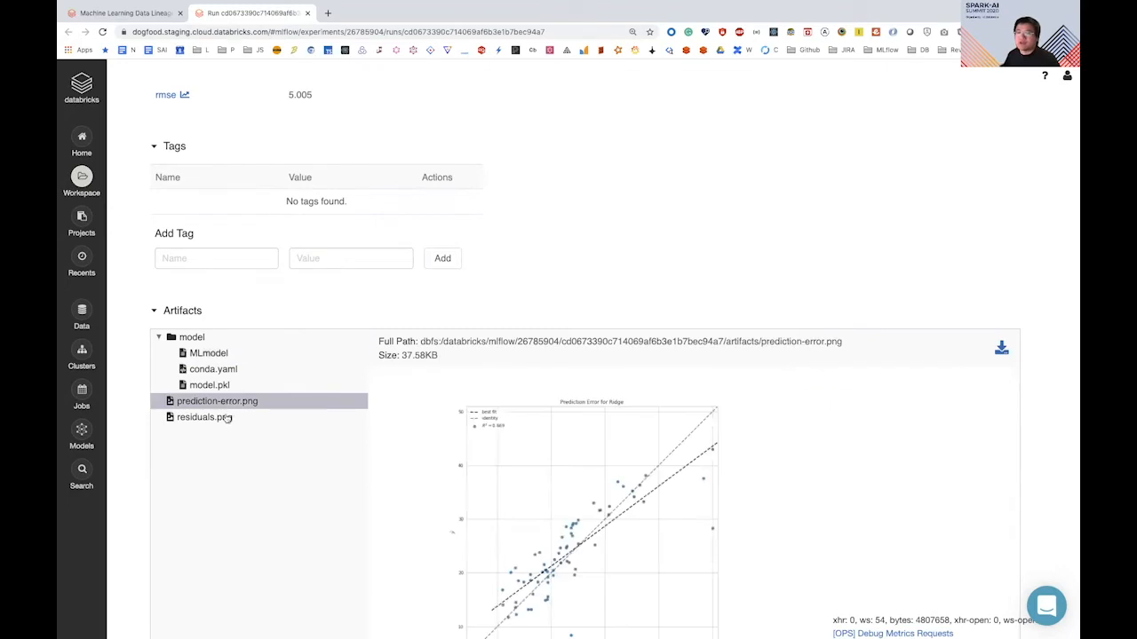
pyautogui.click(203, 417)
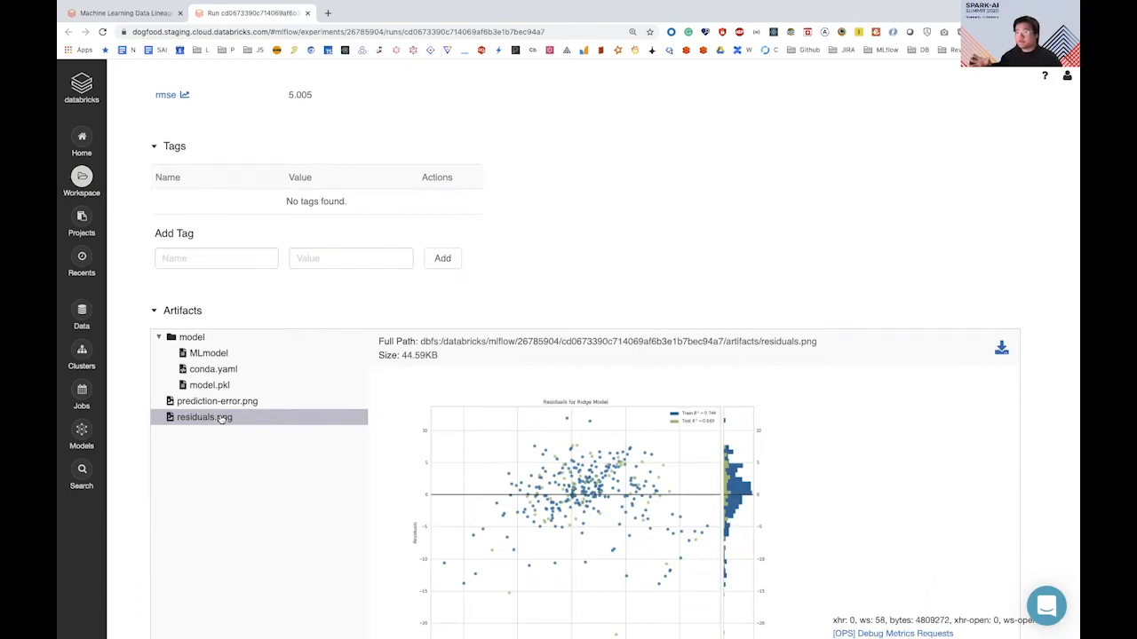
pyautogui.click(191, 338)
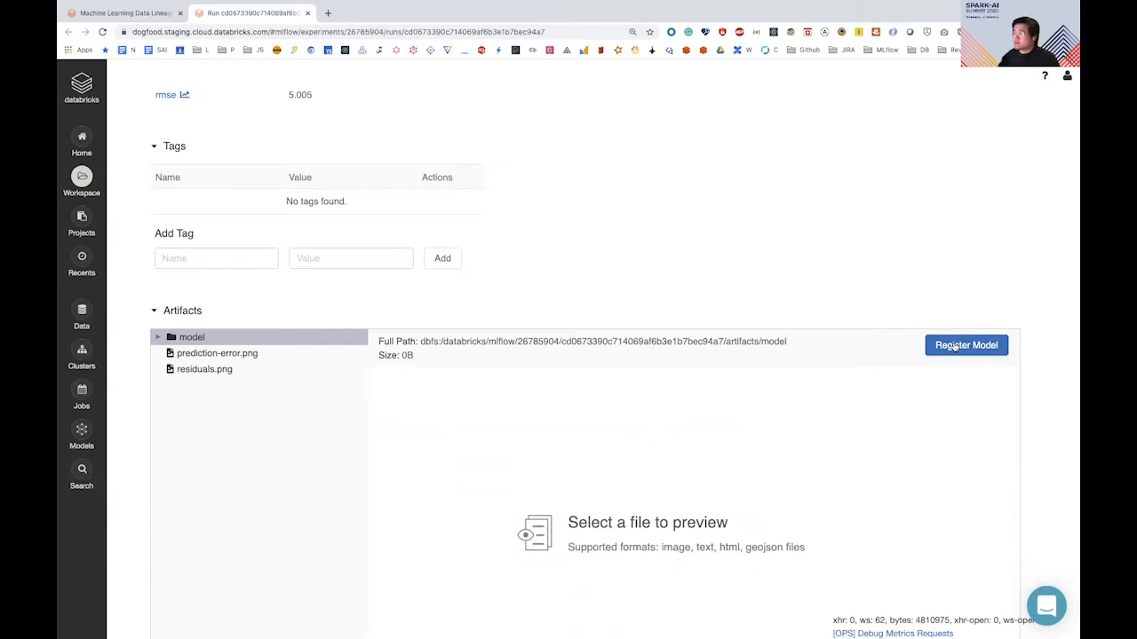
# - Register the run's logged model under the new model name 'Boston_Housing_Demo'
pyautogui.click(967, 344)
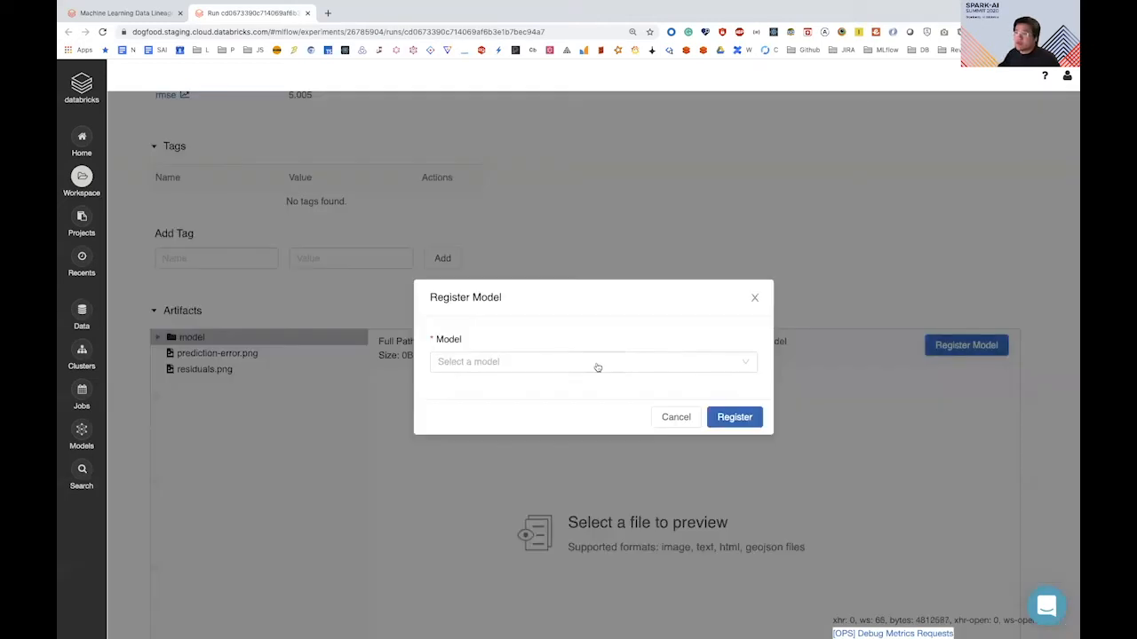
pyautogui.click(592, 361)
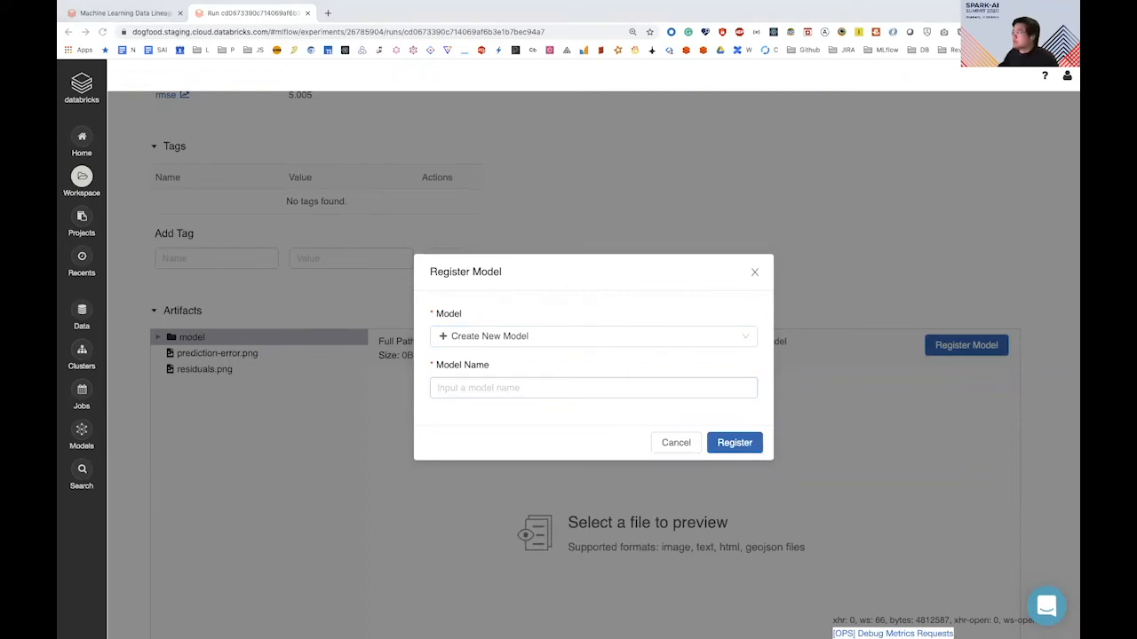
pyautogui.write('Boston_Housing_Demo')
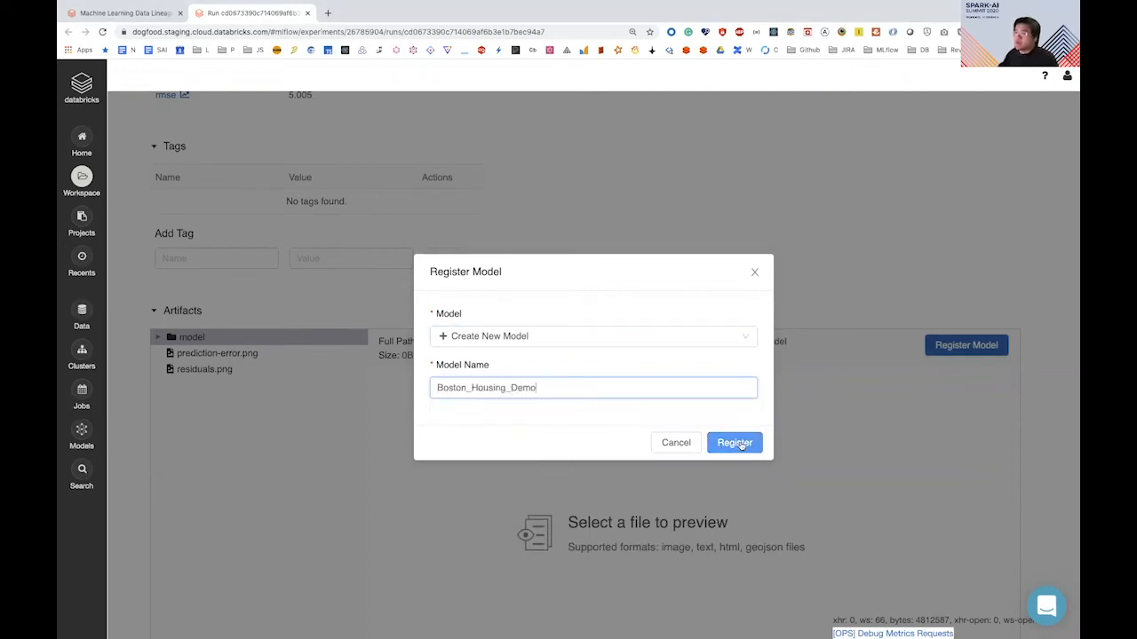
pyautogui.click(735, 443)
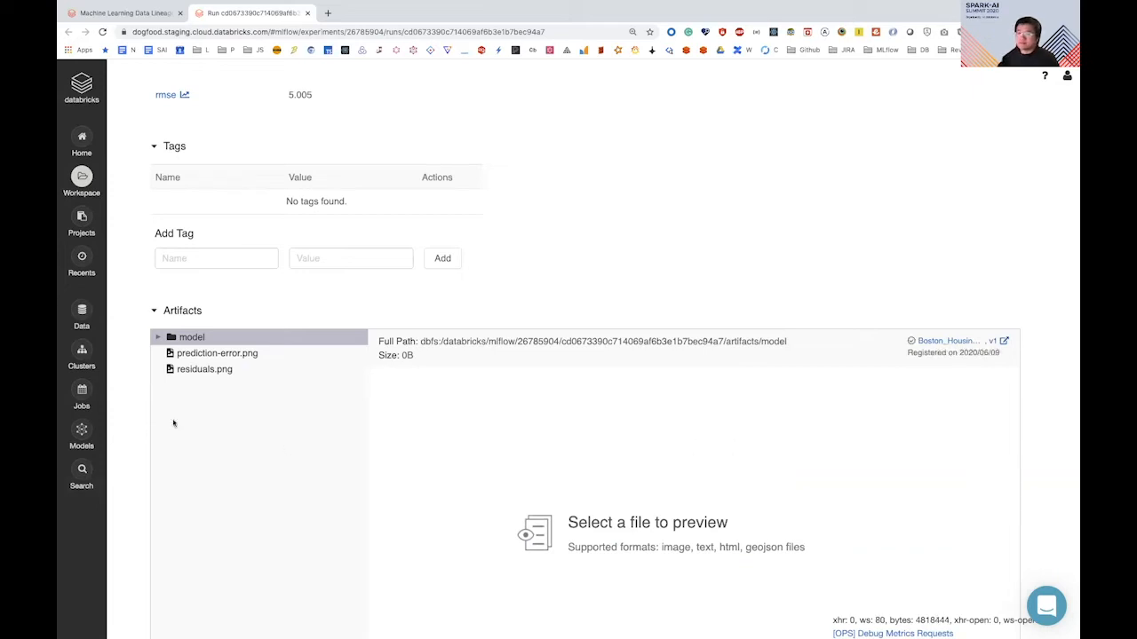
pyautogui.moveTo(881, 391)
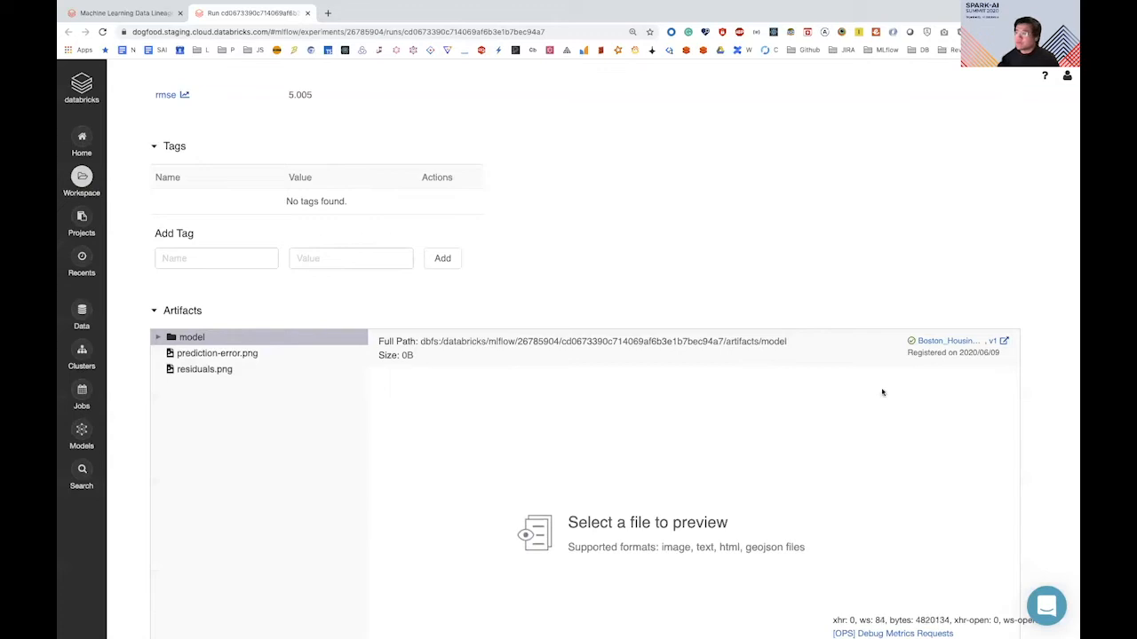
pyautogui.moveTo(948, 341)
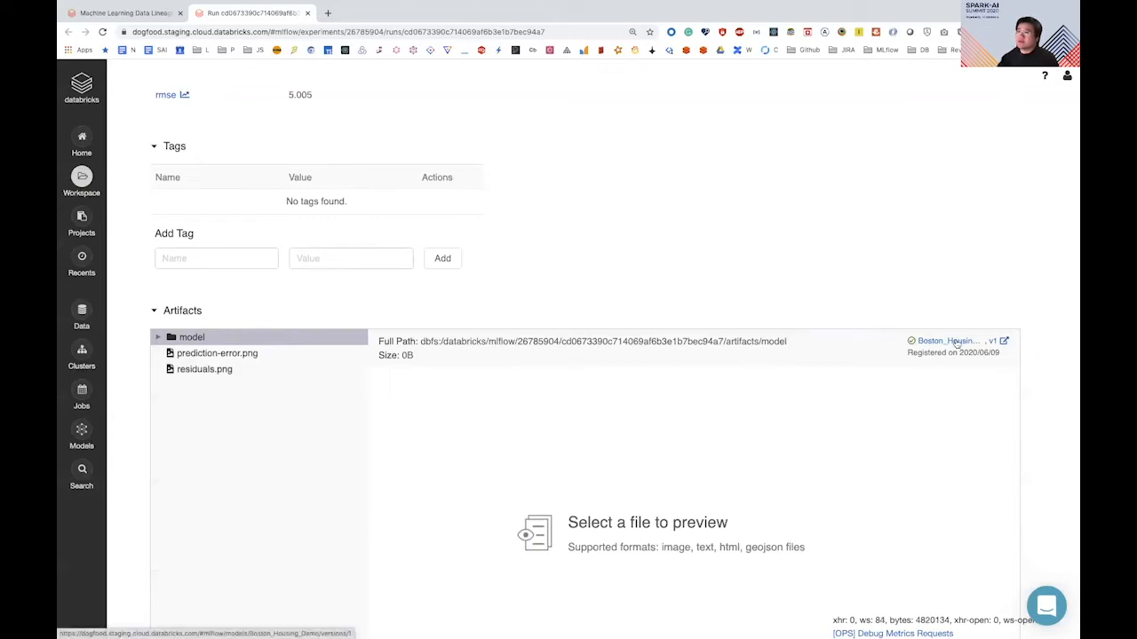
pyautogui.moveTo(948, 341)
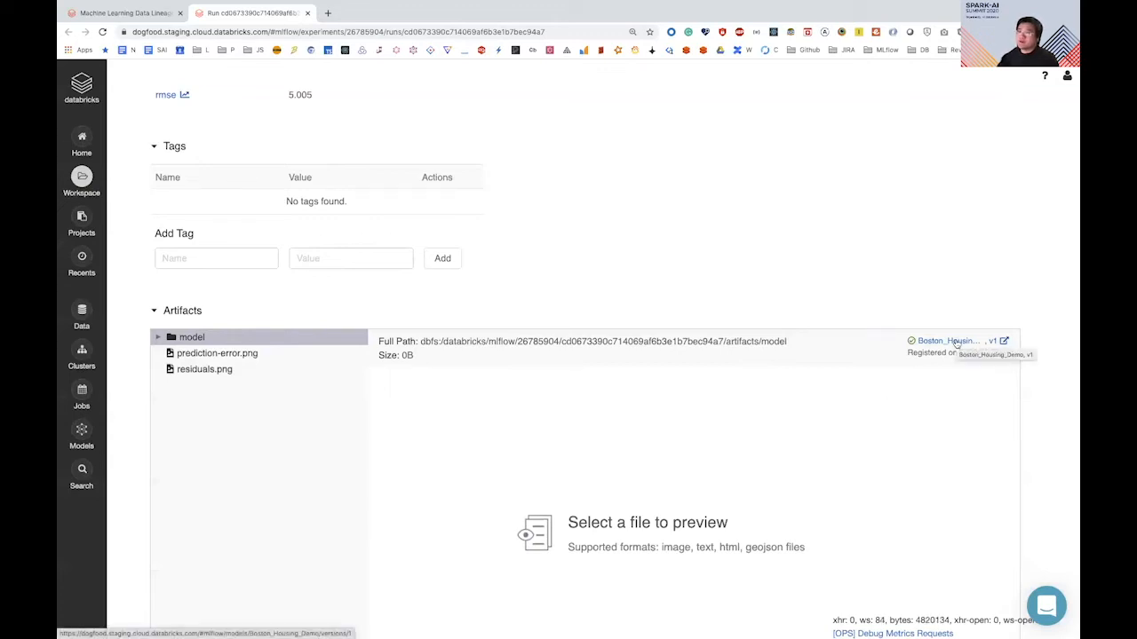
# - Open Boston_Housing_Demo version 1, then go to the model's overview page
pyautogui.click(946, 341)
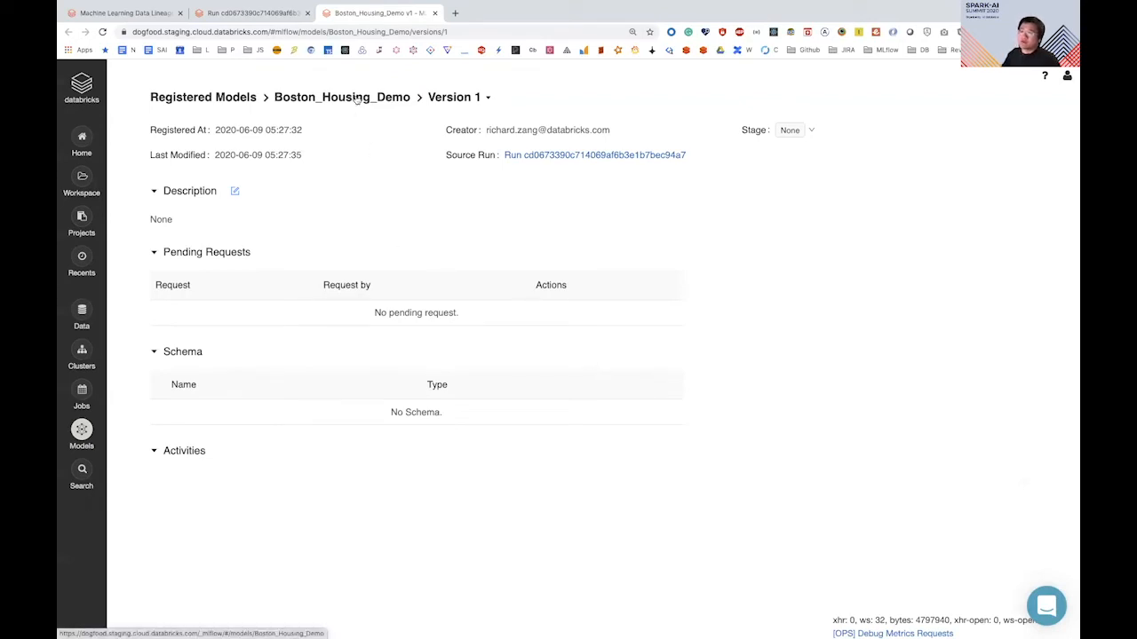
pyautogui.click(341, 97)
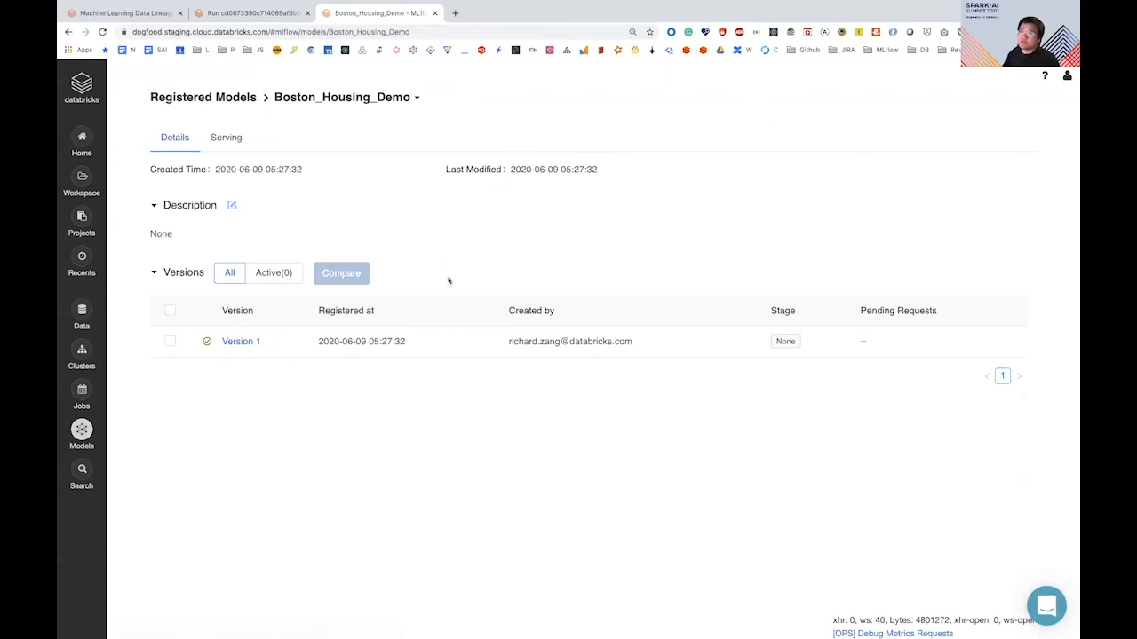
pyautogui.moveTo(413, 341)
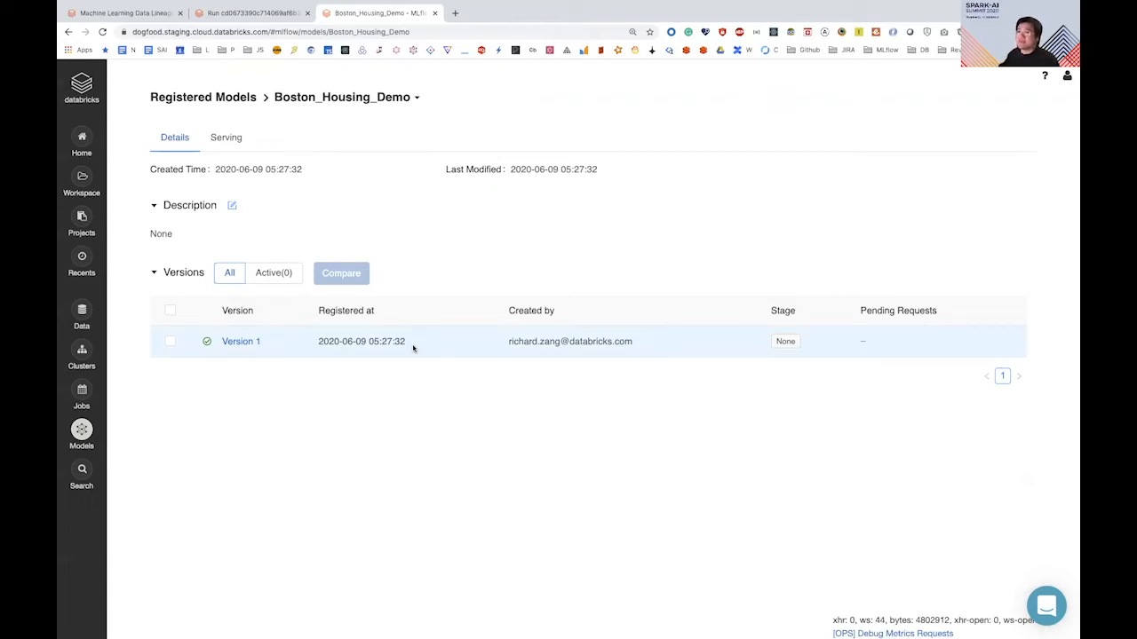
pyautogui.moveTo(418, 98)
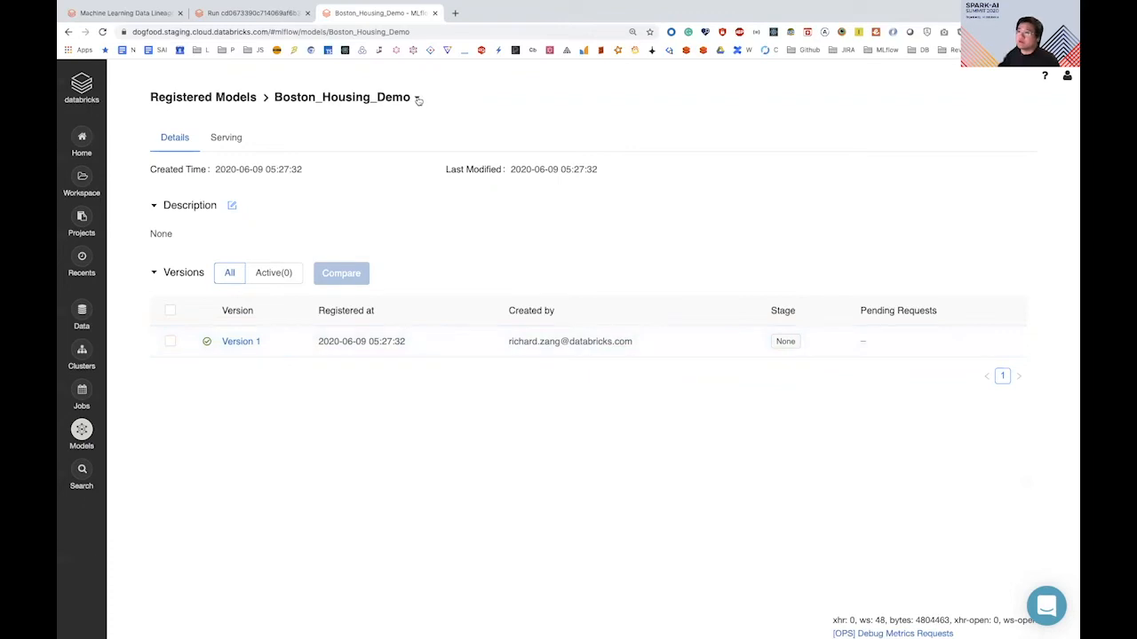
# - Grant user denny Can Manage permission on Boston_Housing_Demo and save
pyautogui.click(417, 97)
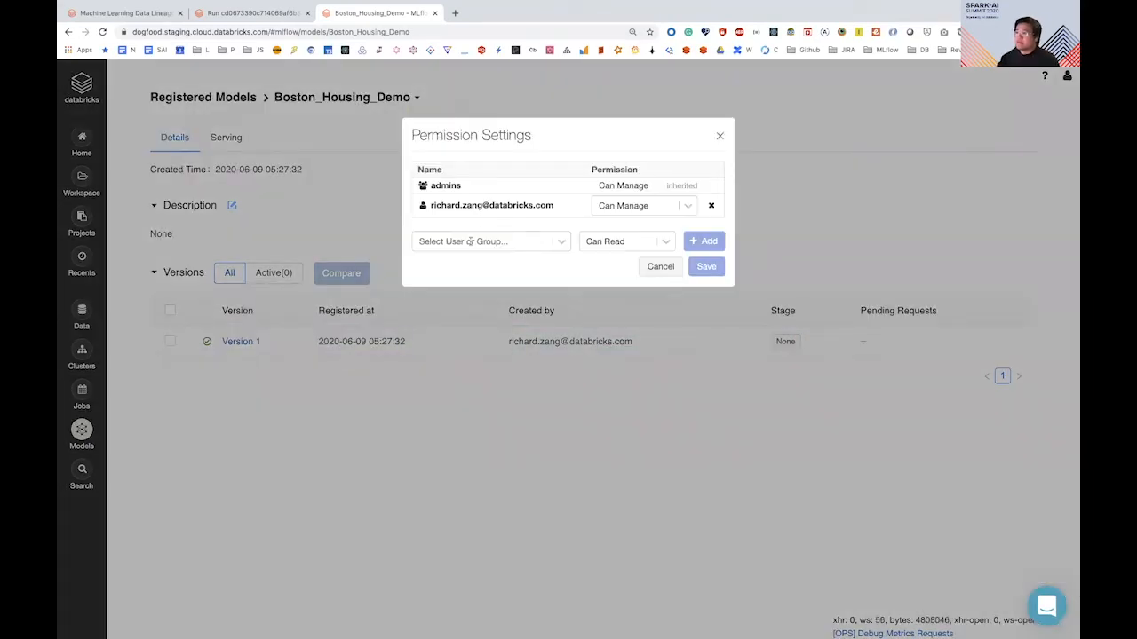
pyautogui.write('de')
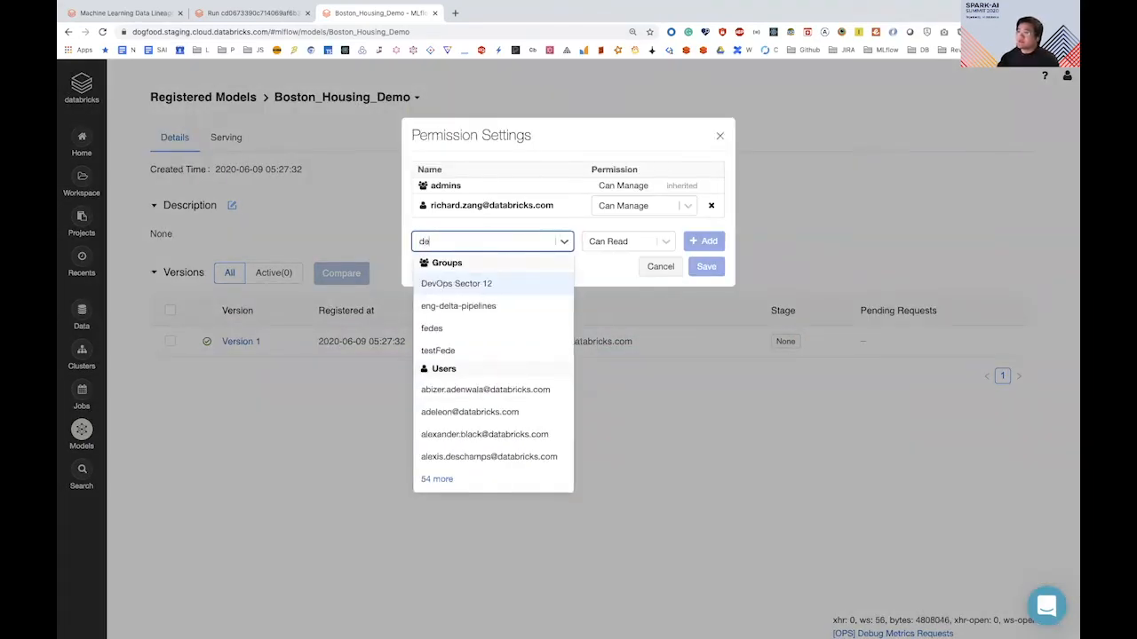
pyautogui.write('denny')
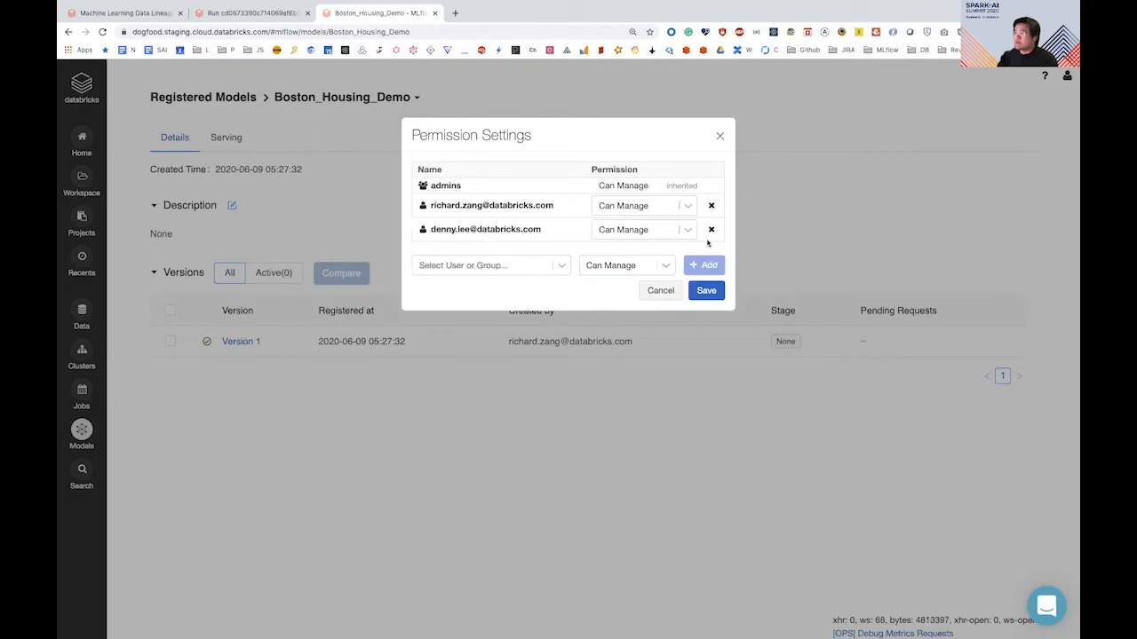
pyautogui.click(705, 290)
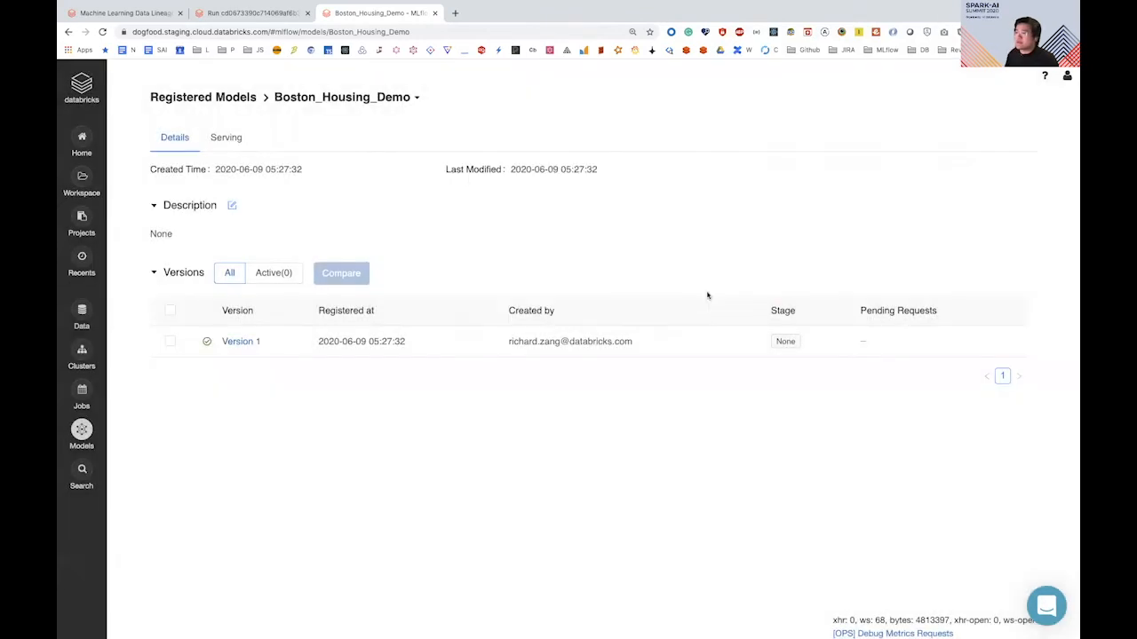
pyautogui.moveTo(356, 384)
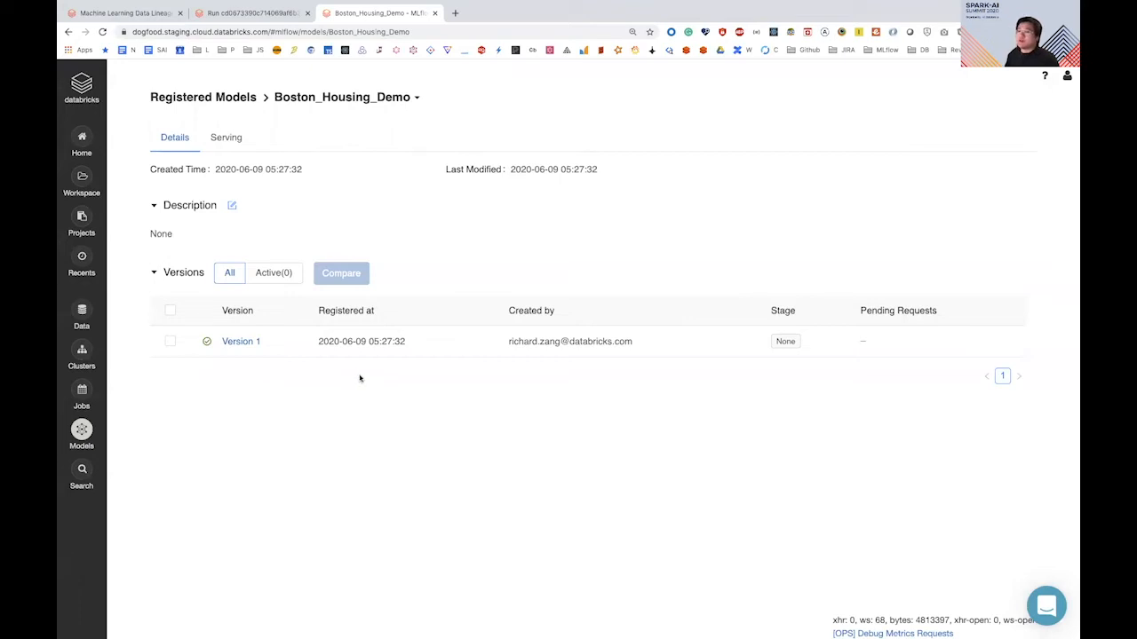
# - Transition Boston_Housing_Demo version 1 to Production with the comment 'Ship it!'
pyautogui.click(241, 341)
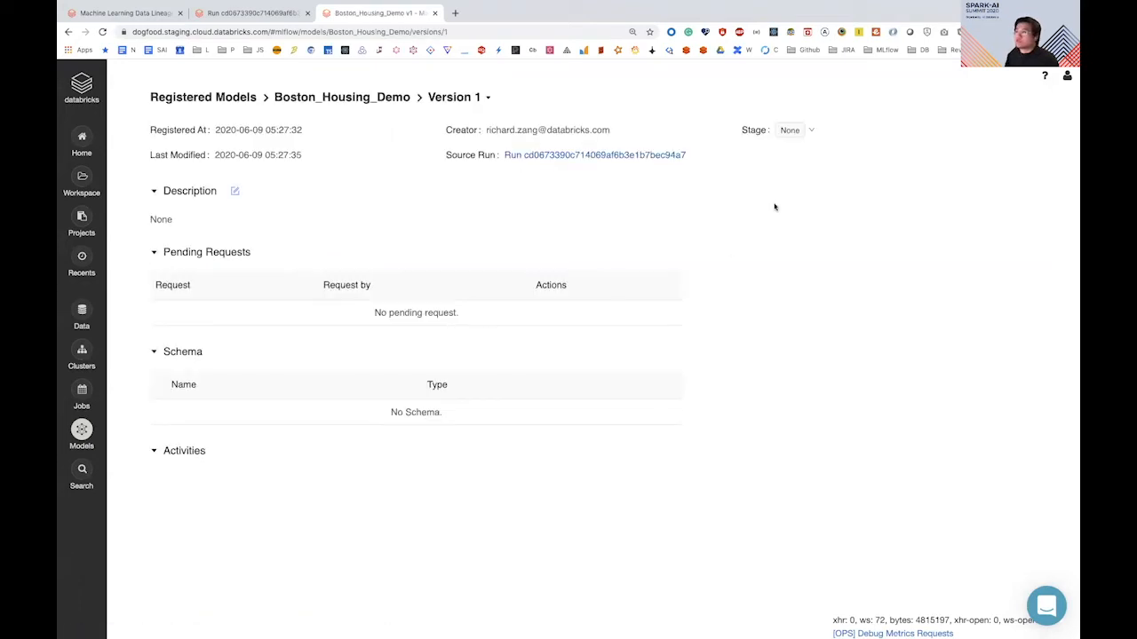
pyautogui.click(795, 129)
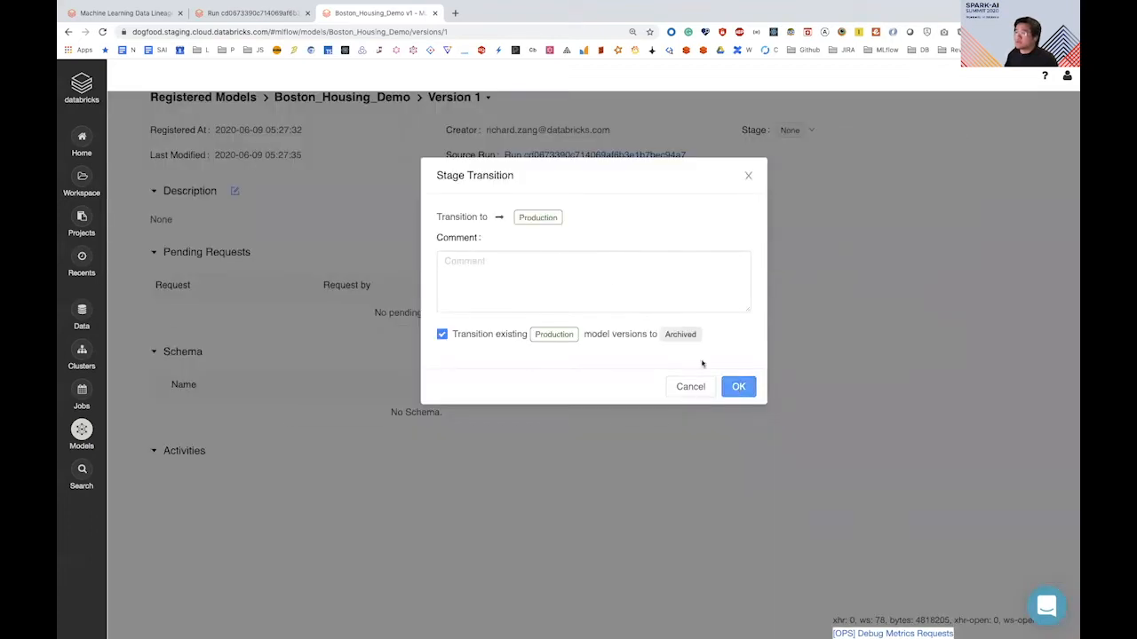
pyautogui.write('Ship')
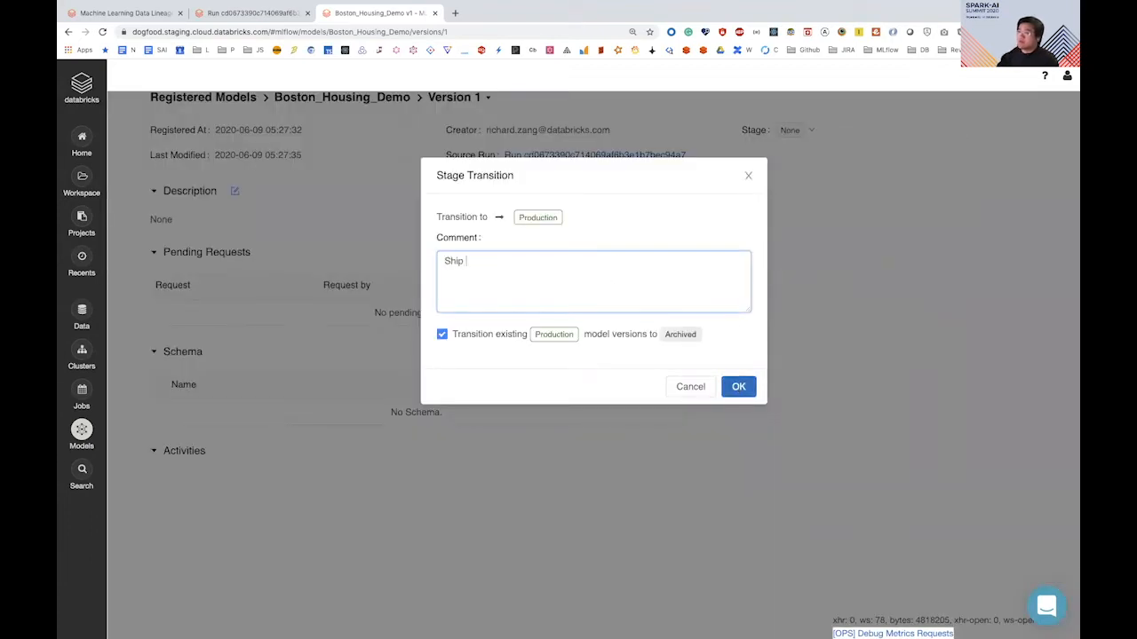
pyautogui.write('it!')
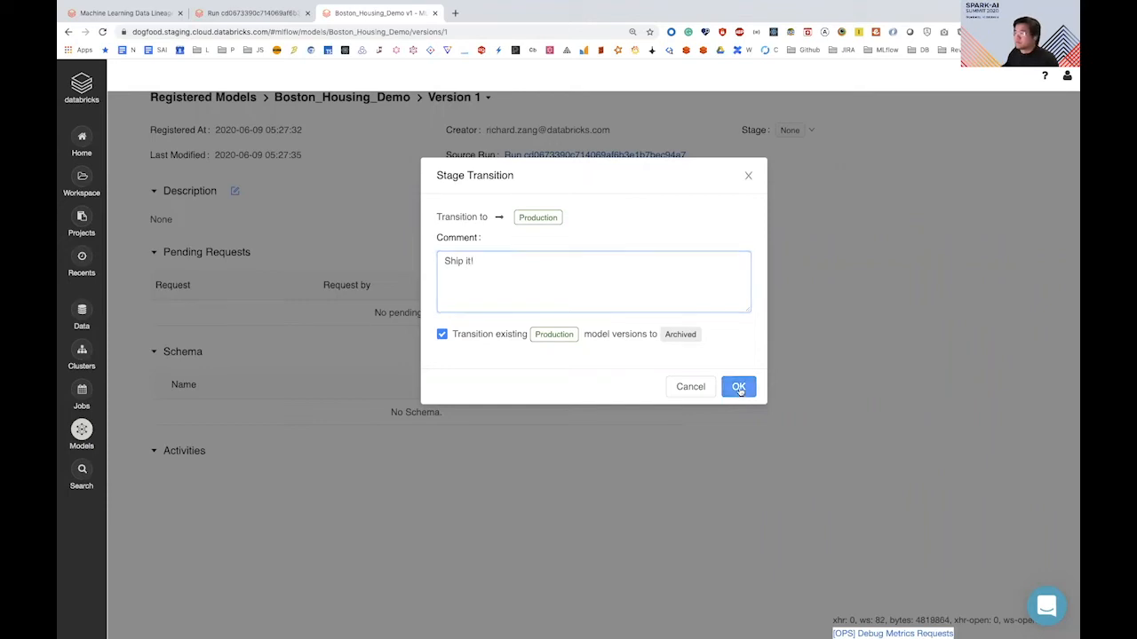
pyautogui.click(738, 386)
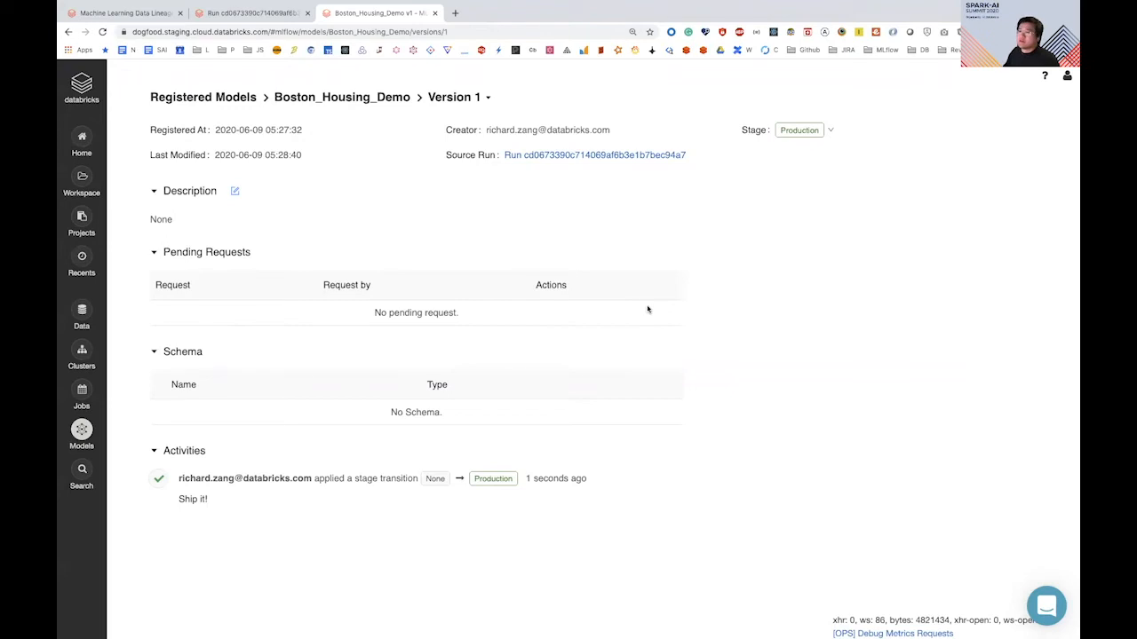
pyautogui.moveTo(213, 66)
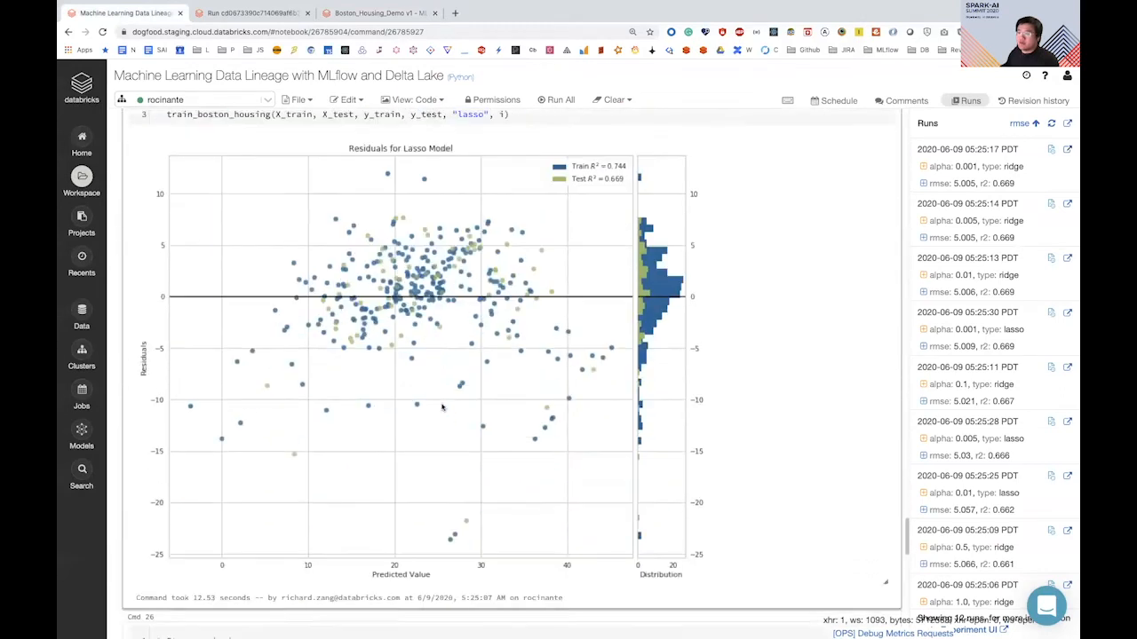
# - Scroll to the production-model test cell (Cmd 29) and focus it to run
pyautogui.scroll(-3)
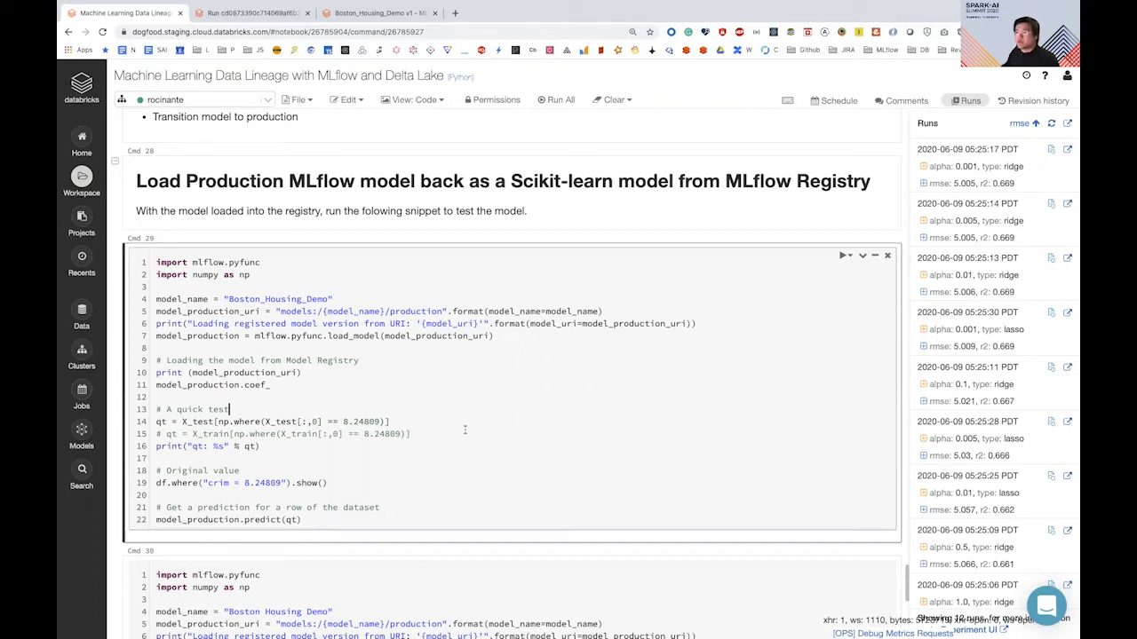
pyautogui.click(842, 256)
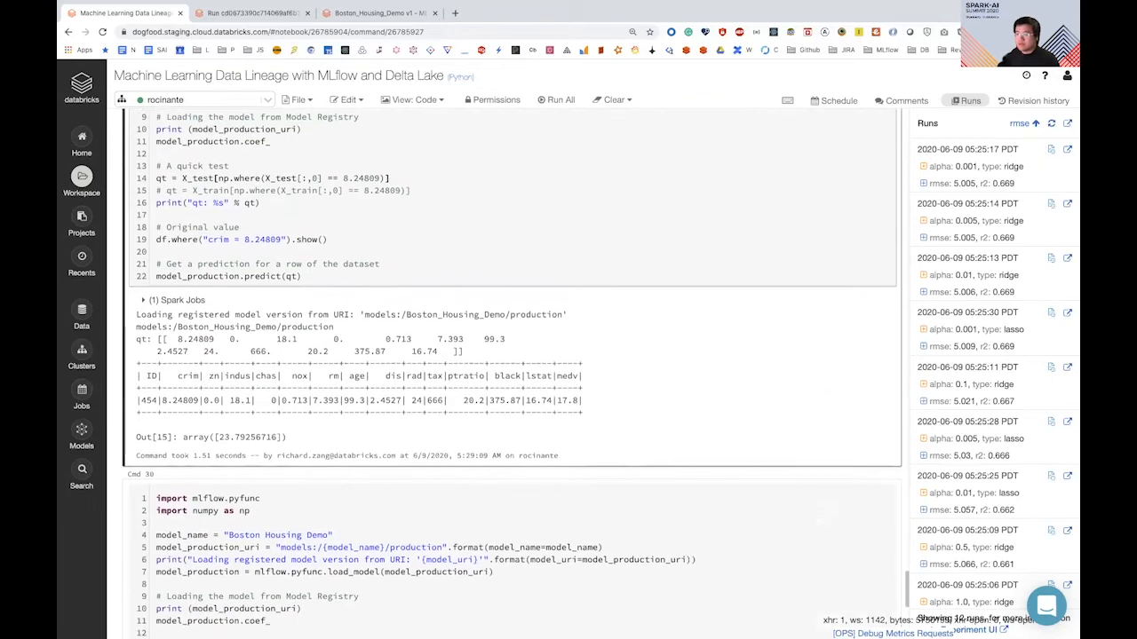
pyautogui.scroll(-3)
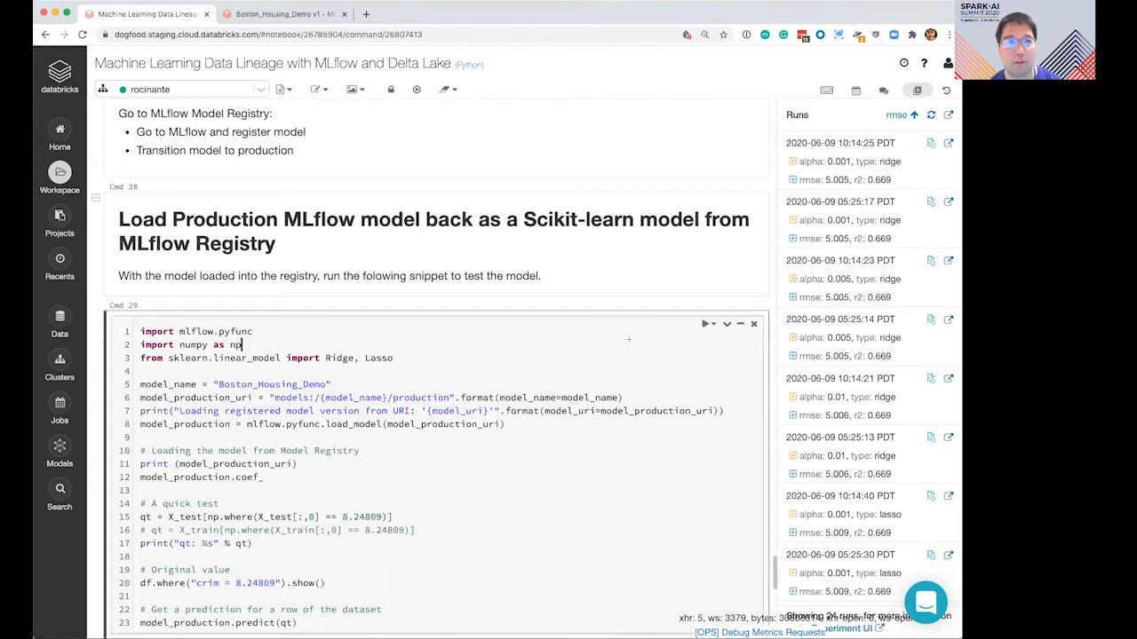
# - Check version 1's source-run MLmodel file shows sklearn 0.22.1, then return to the notebook
pyautogui.click(284, 13)
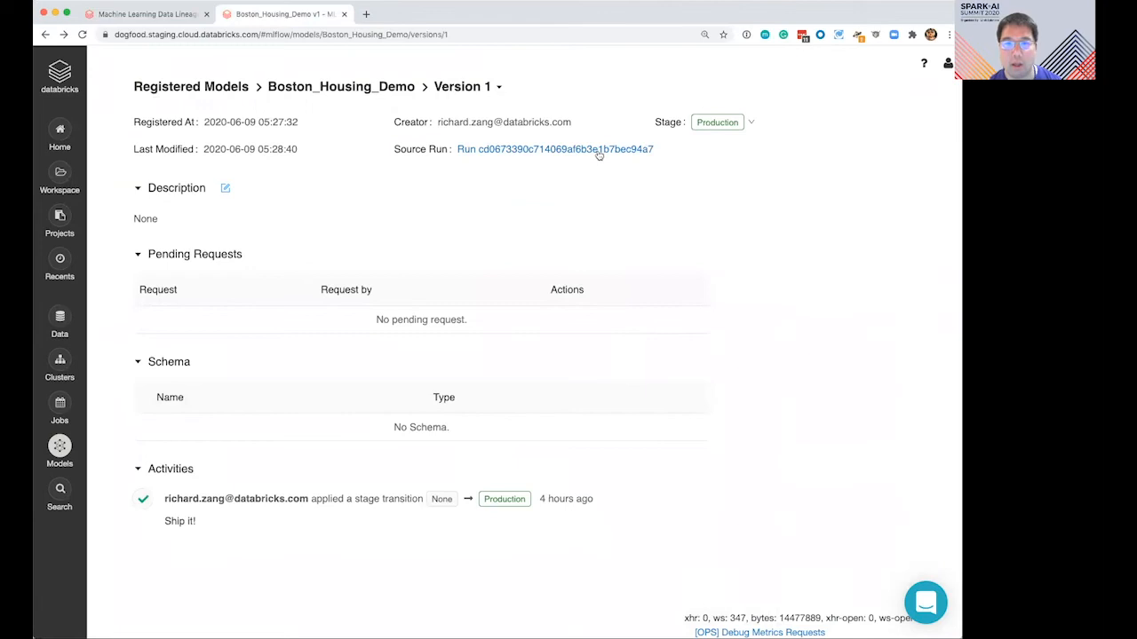
pyautogui.click(554, 148)
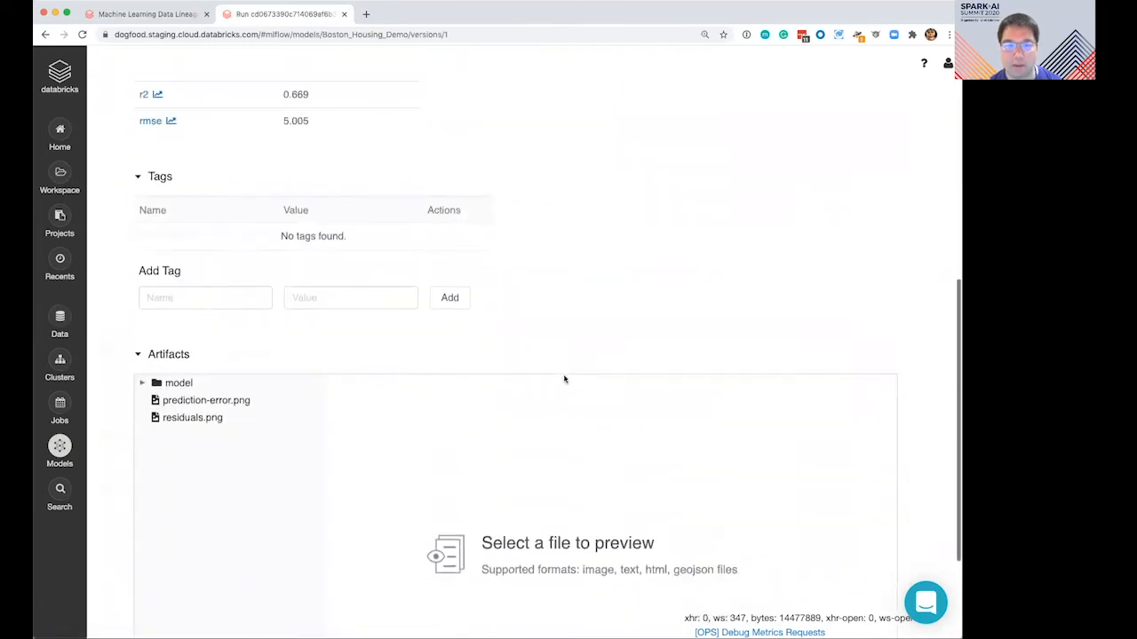
pyautogui.click(179, 382)
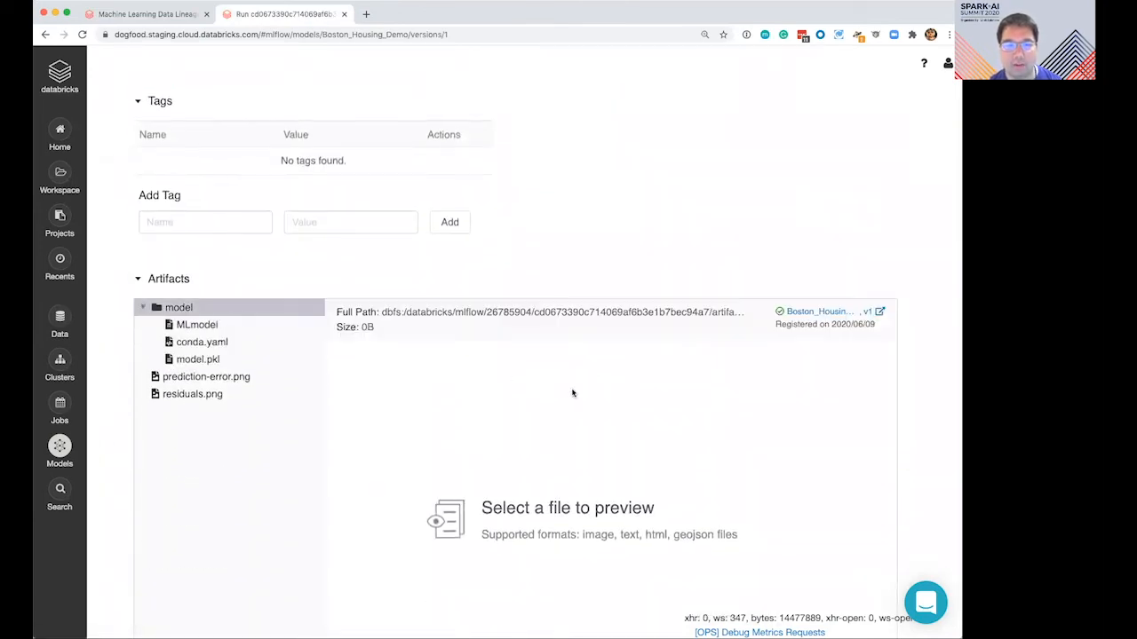
pyautogui.click(196, 324)
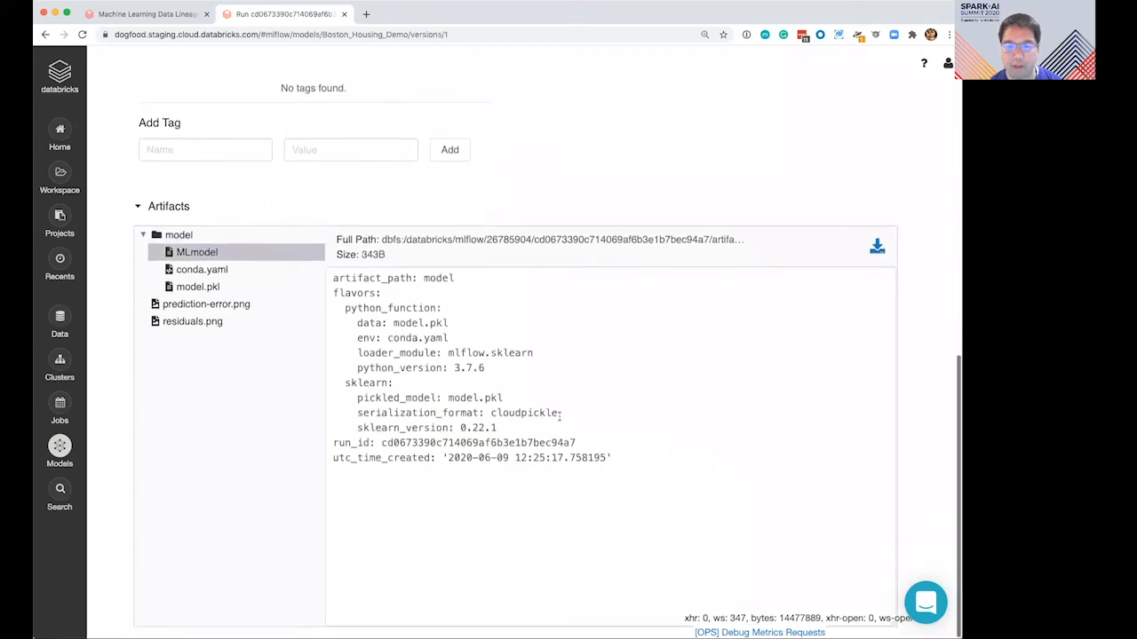
pyautogui.doubleClick(477, 428)
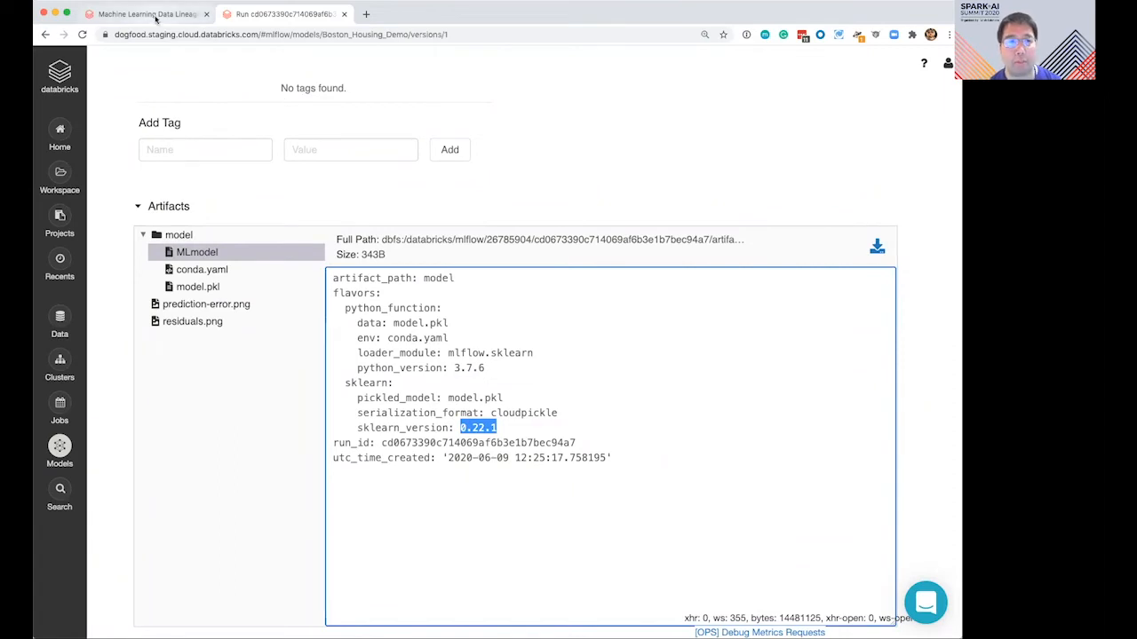
pyautogui.click(142, 14)
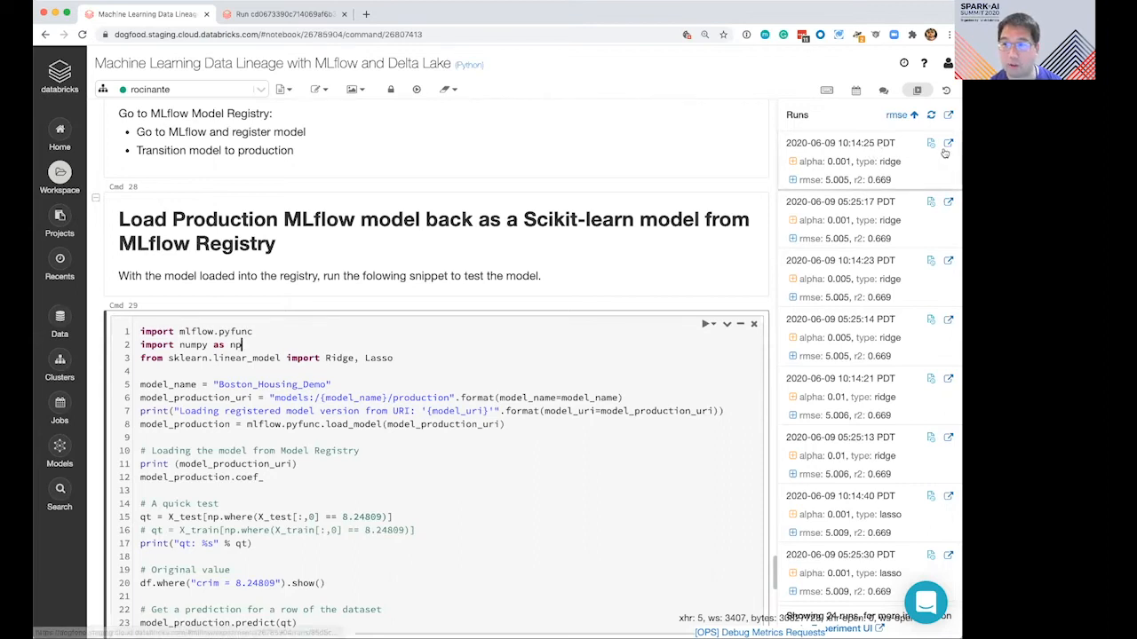
# - Register the newest ridge run's model artifact under Boston_Housing_Demo and open version 2
pyautogui.click(947, 142)
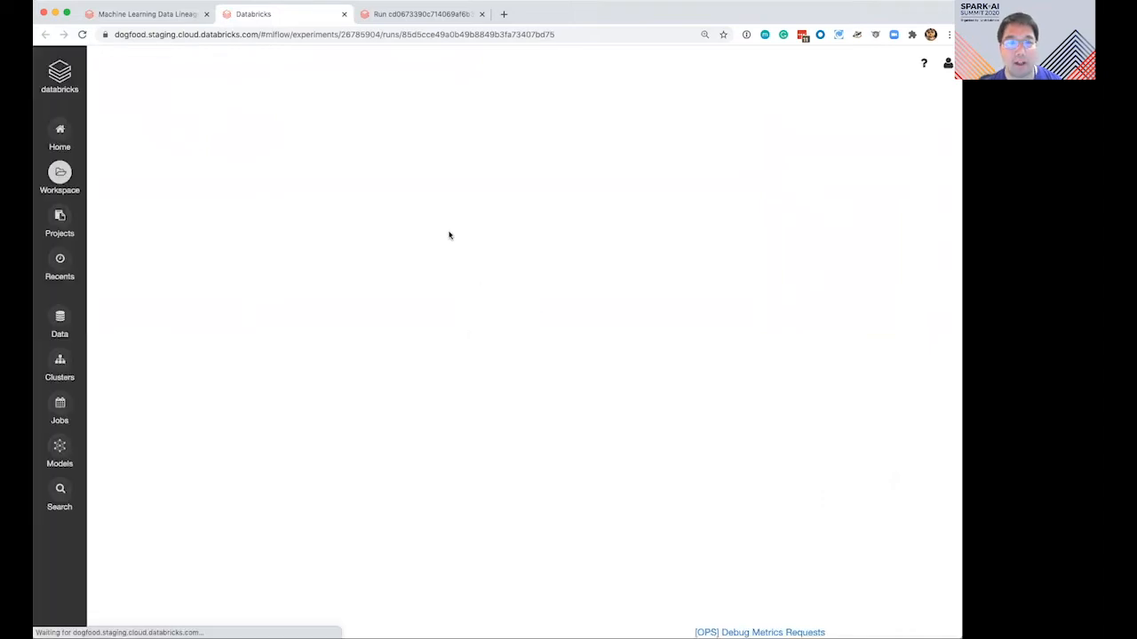
pyautogui.moveTo(453, 245)
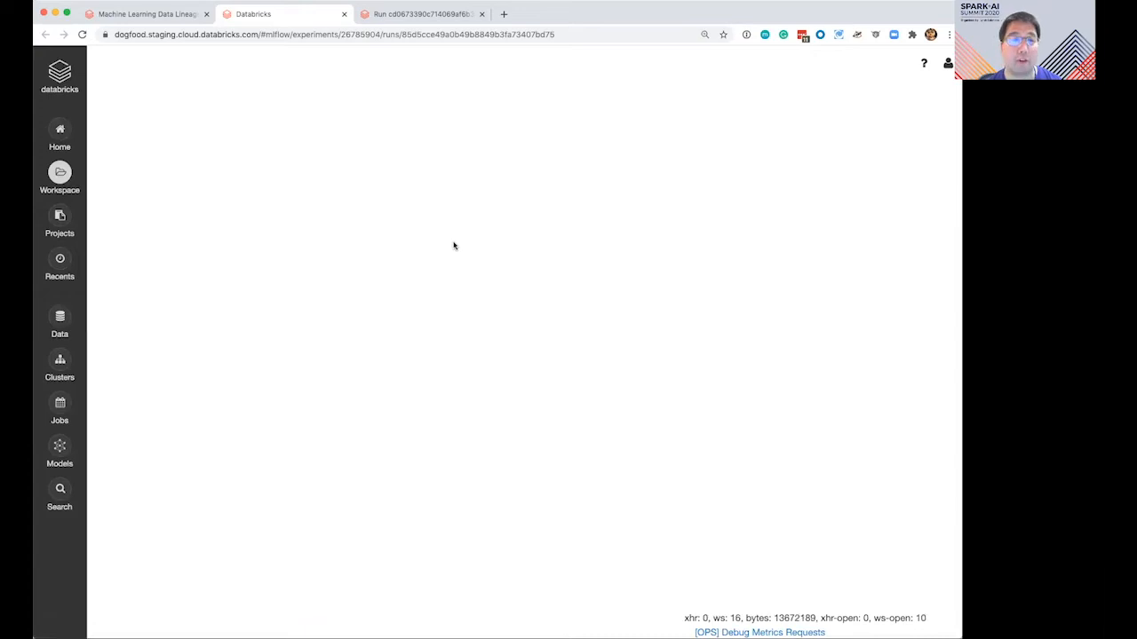
pyautogui.moveTo(467, 240)
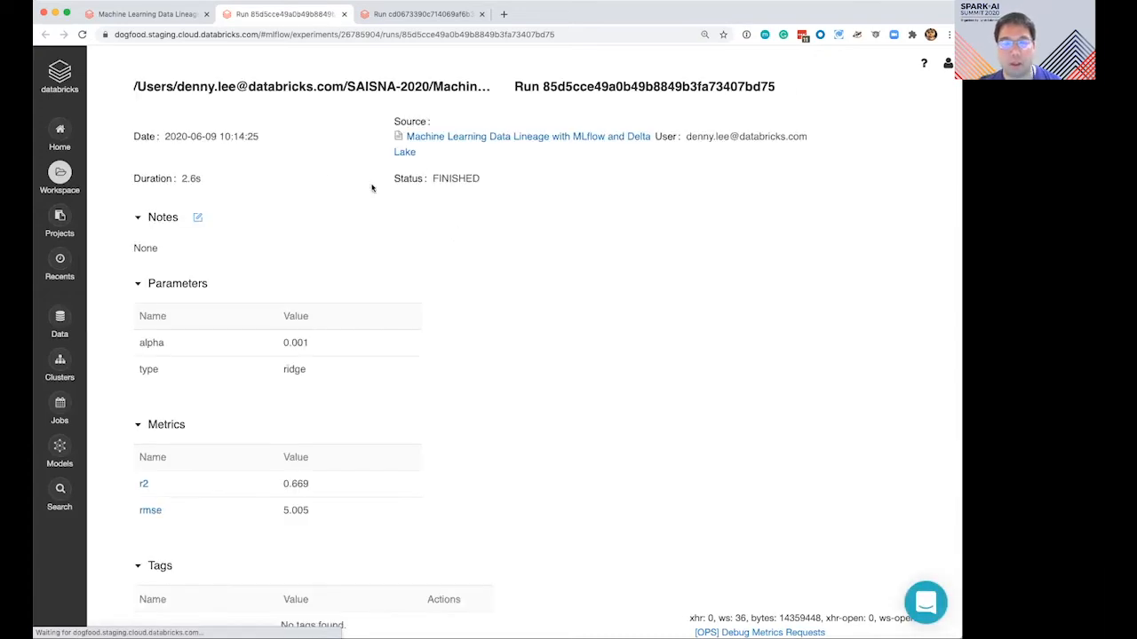
pyautogui.scroll(-3)
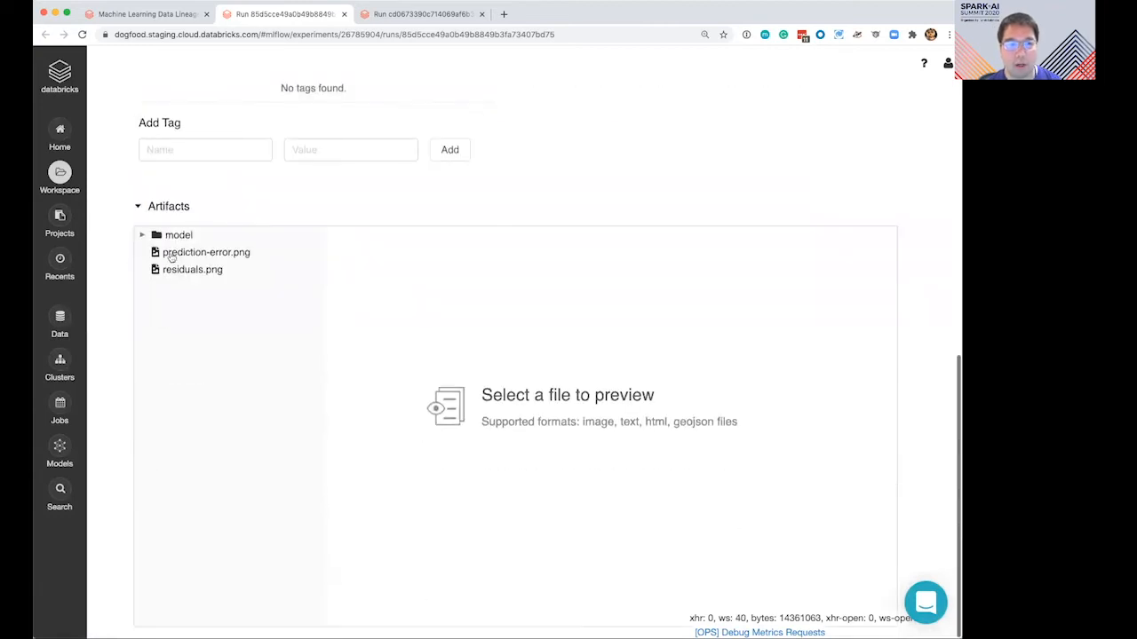
pyautogui.click(178, 235)
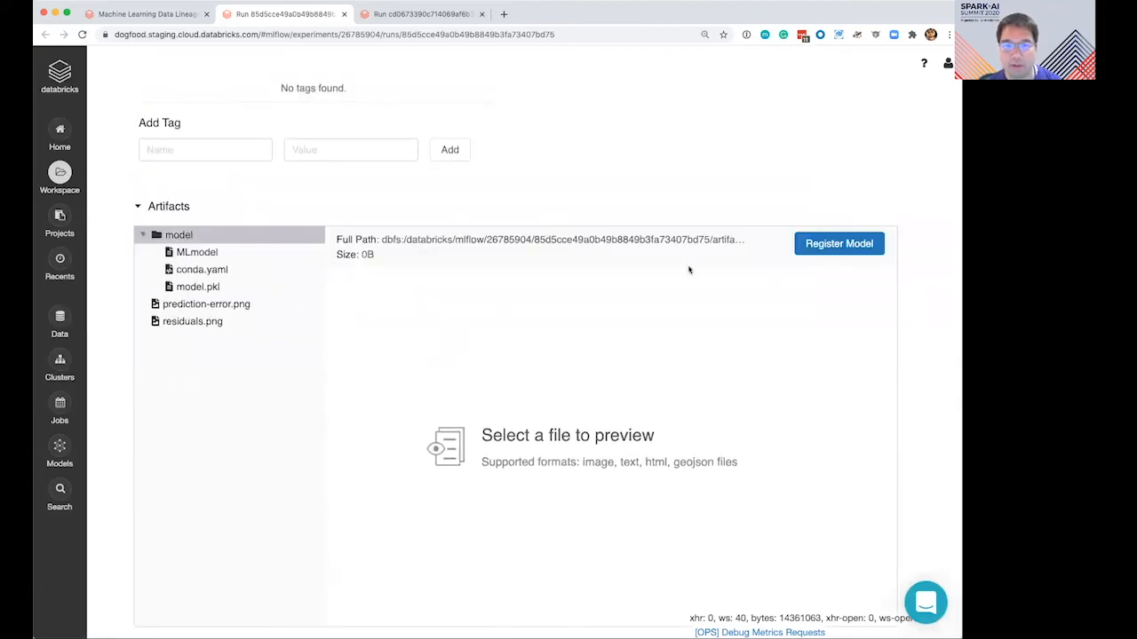
pyautogui.click(838, 243)
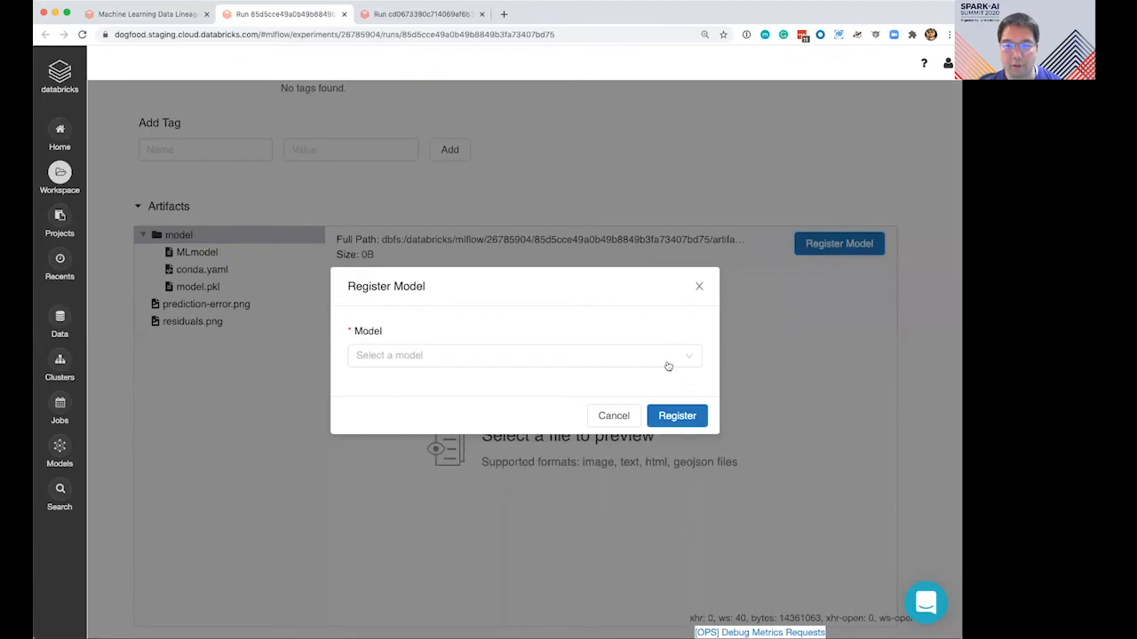
pyautogui.write('bos')
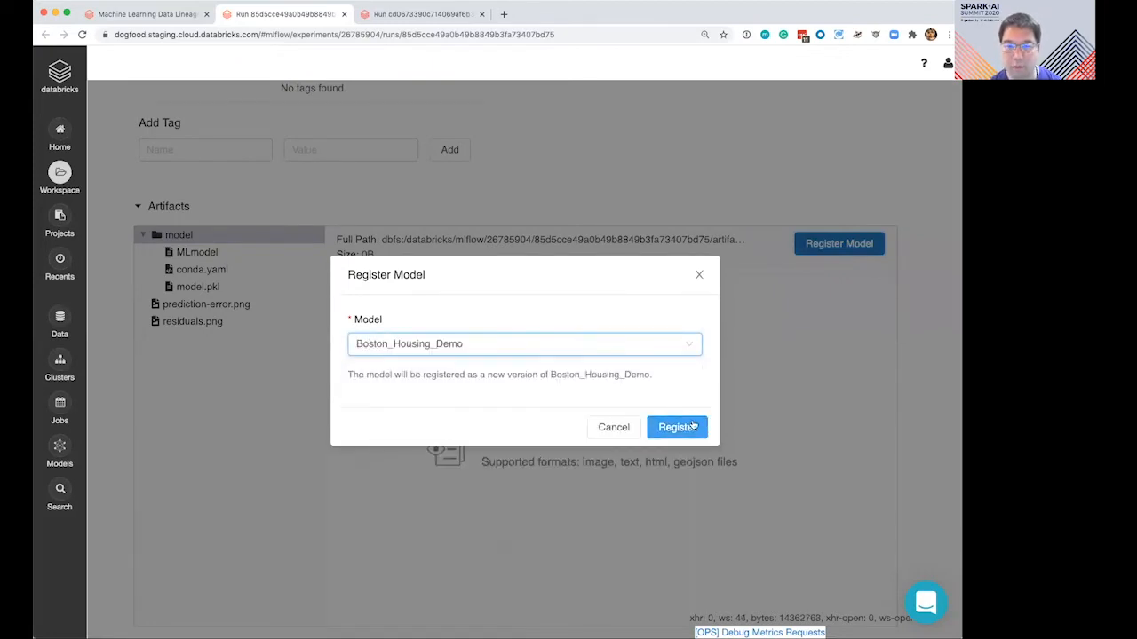
pyautogui.click(676, 427)
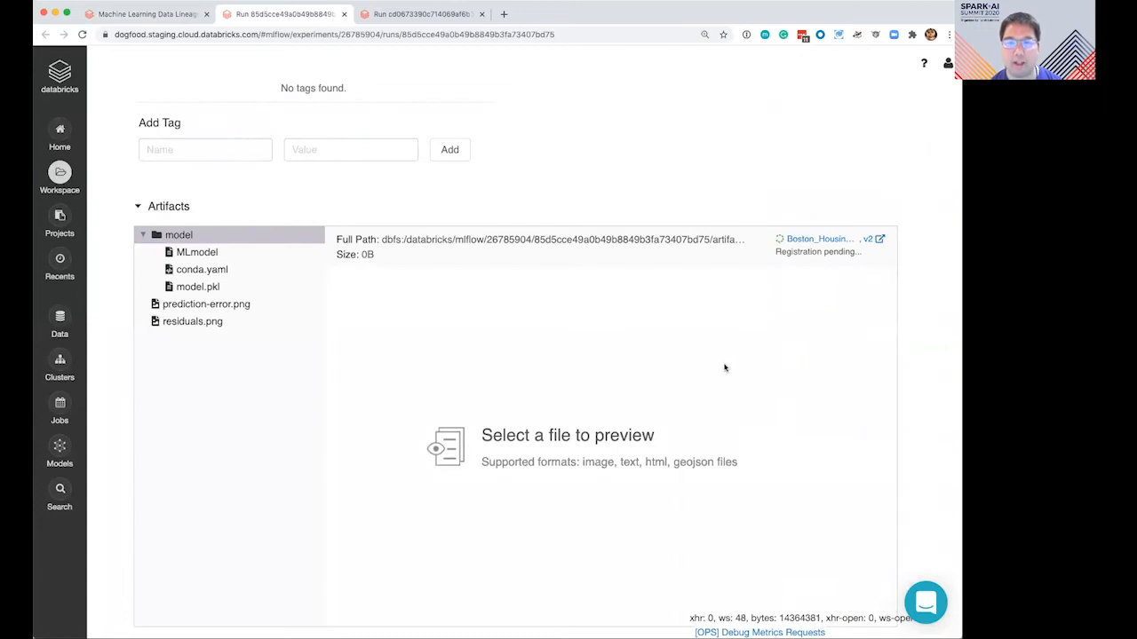
pyautogui.moveTo(647, 330)
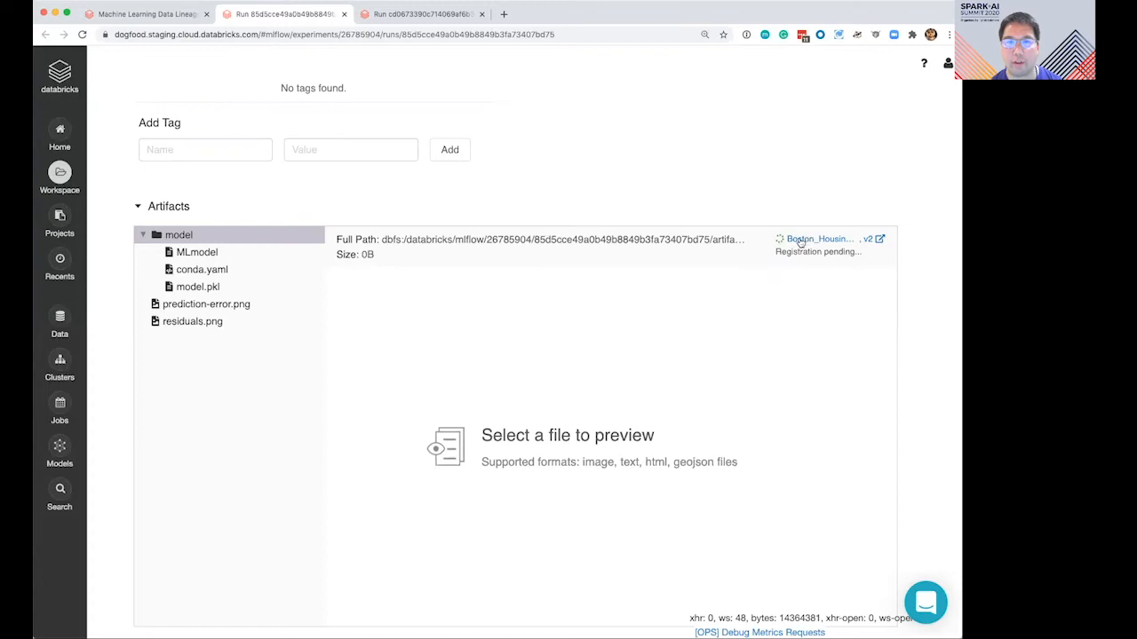
pyautogui.click(817, 238)
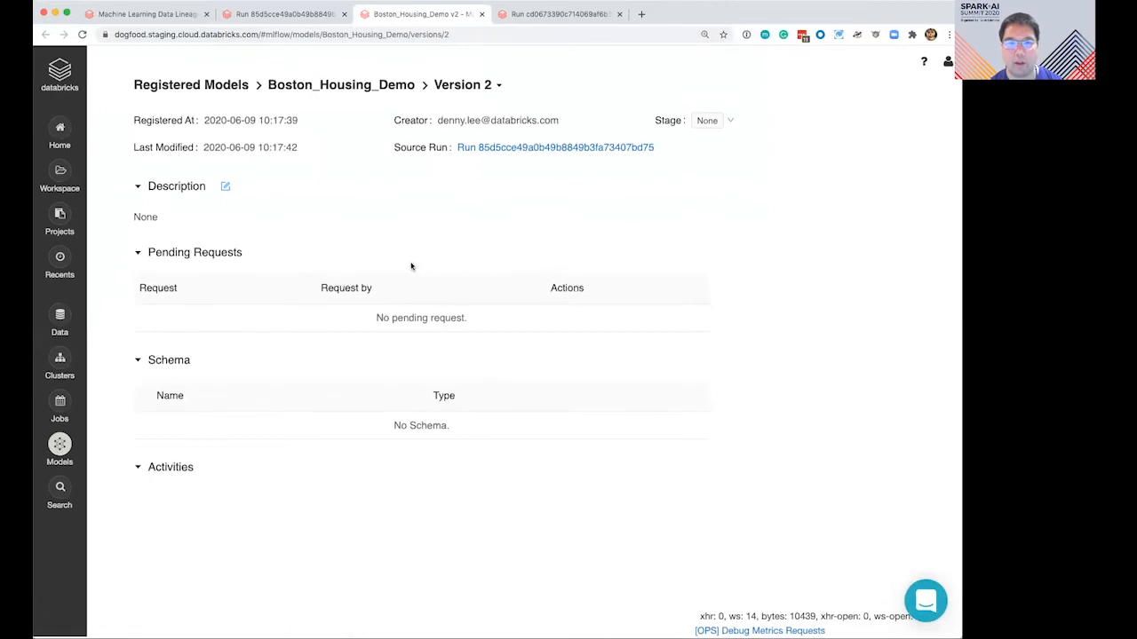
# - Transition version 2 to Production with the comment 'switching to 0.20.3'
pyautogui.click(730, 122)
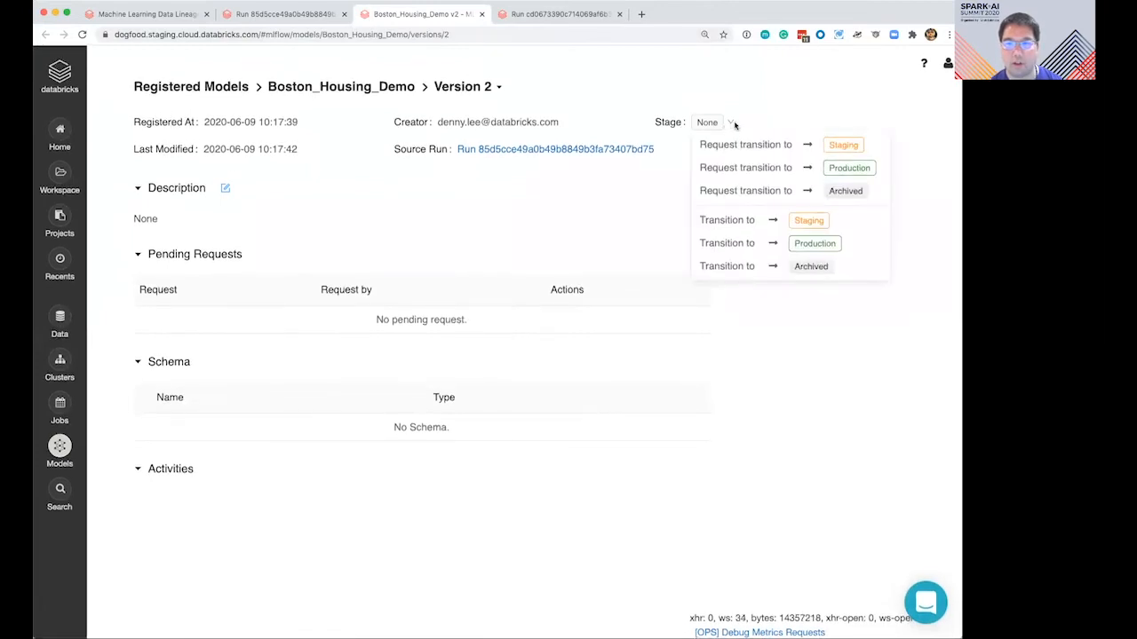
pyautogui.click(814, 243)
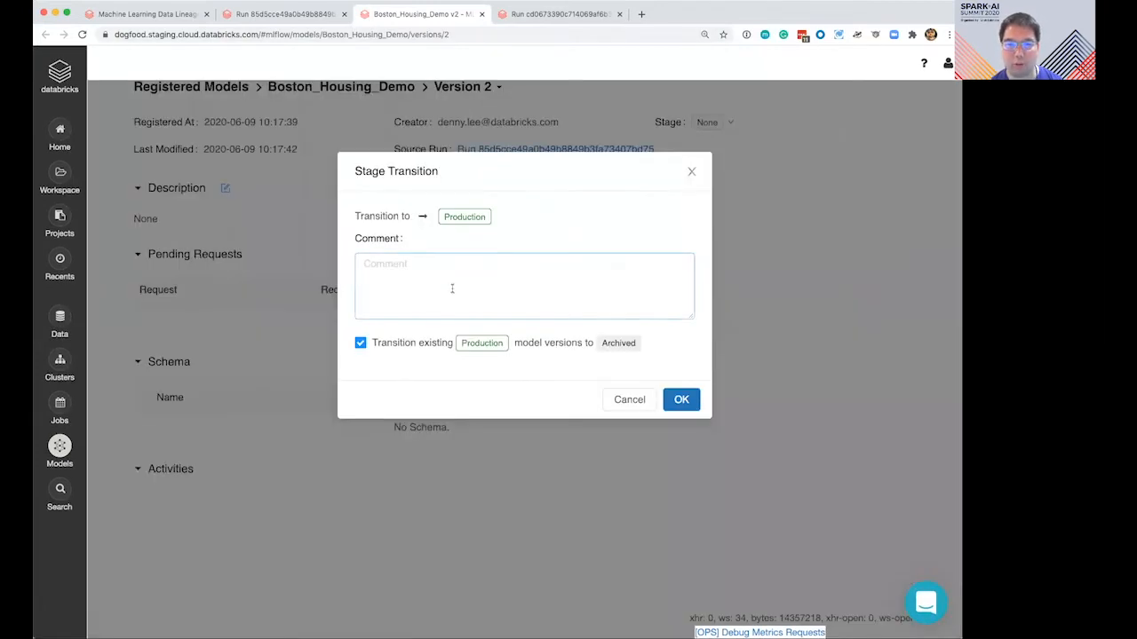
pyautogui.write('swtl')
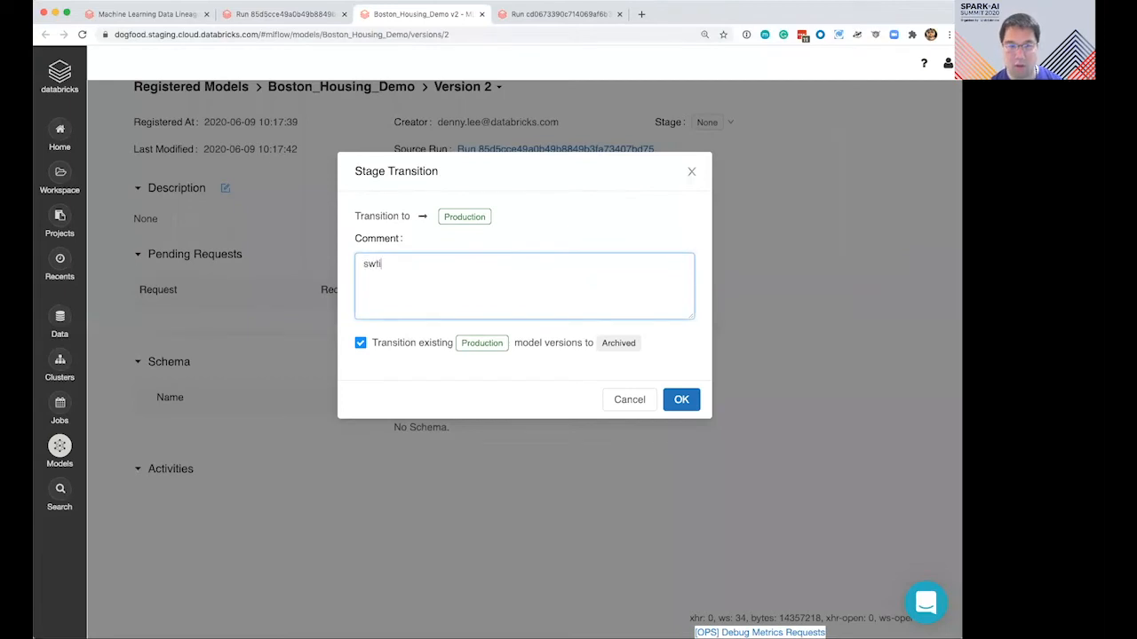
pyautogui.write('switching to 0.20.3')
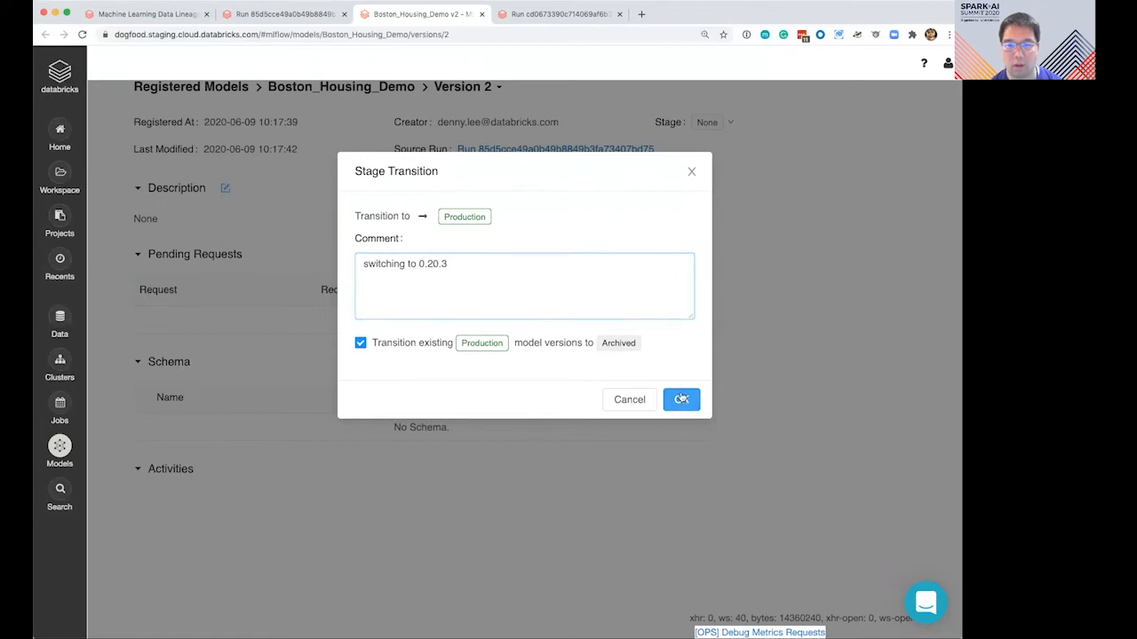
pyautogui.click(681, 398)
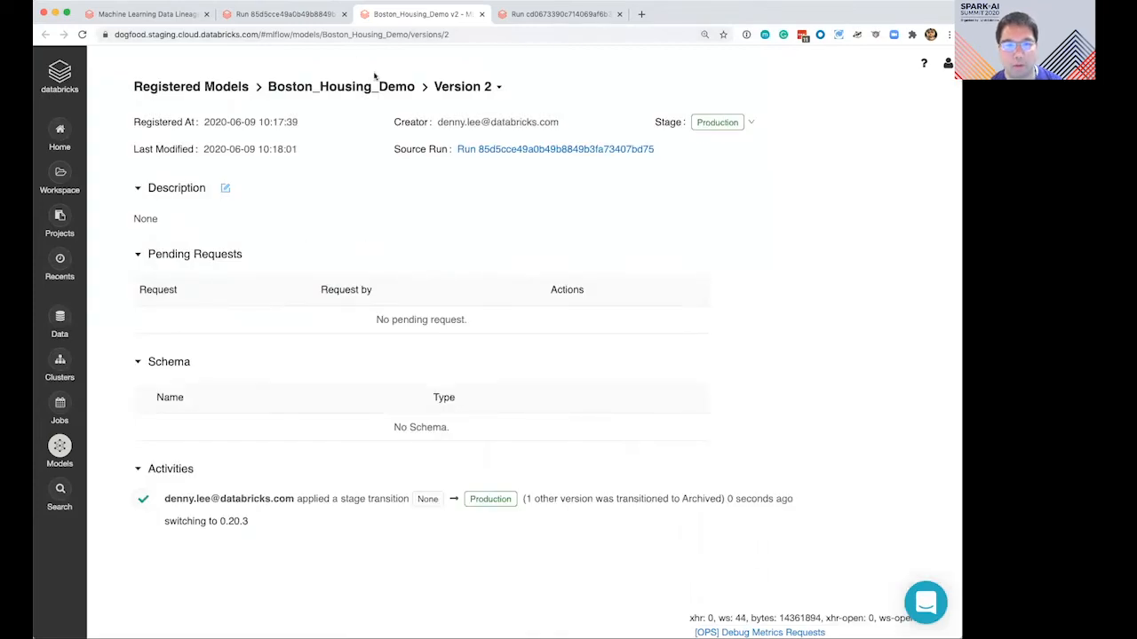
# - Run the production model test cell on the sample row, getting a prediction of 23.79
pyautogui.click(146, 13)
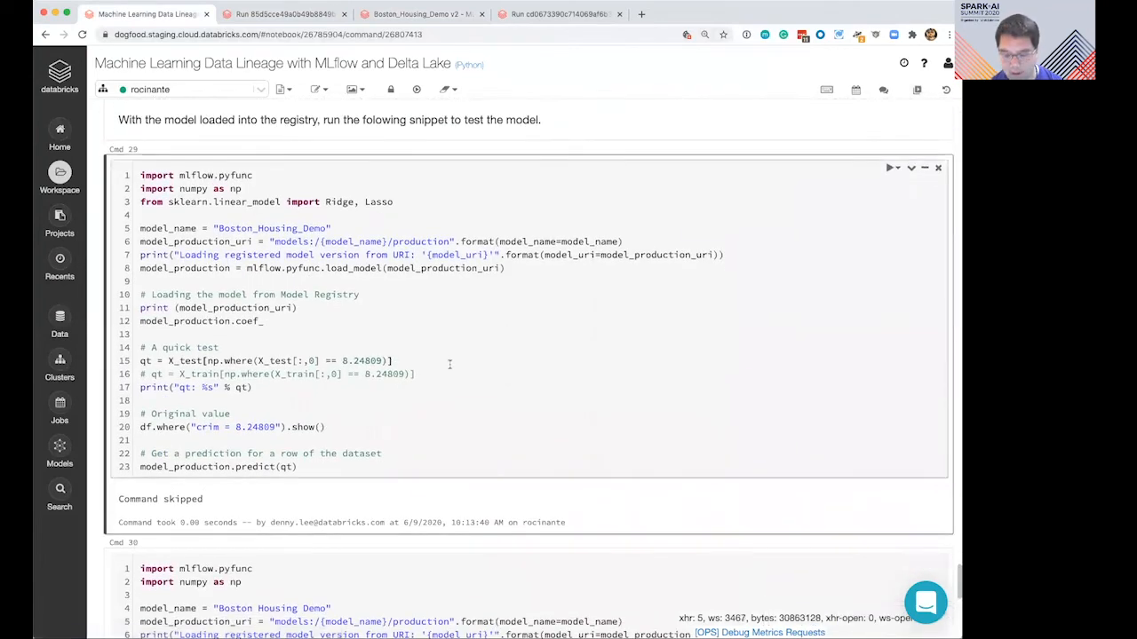
pyautogui.click(888, 166)
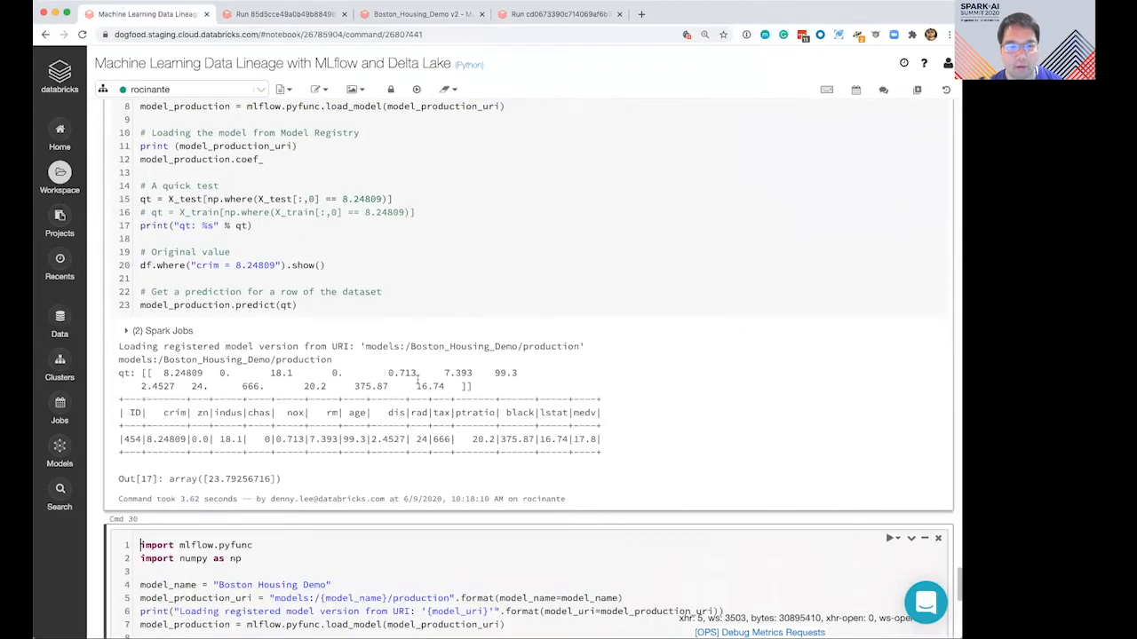
pyautogui.scroll(-3)
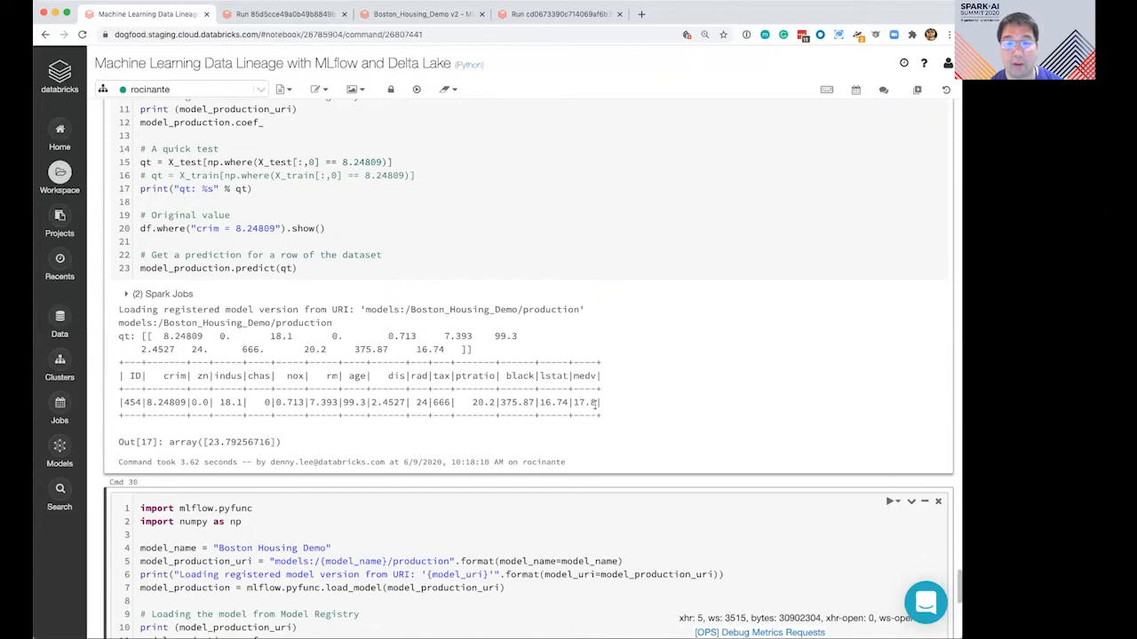
pyautogui.moveTo(528, 455)
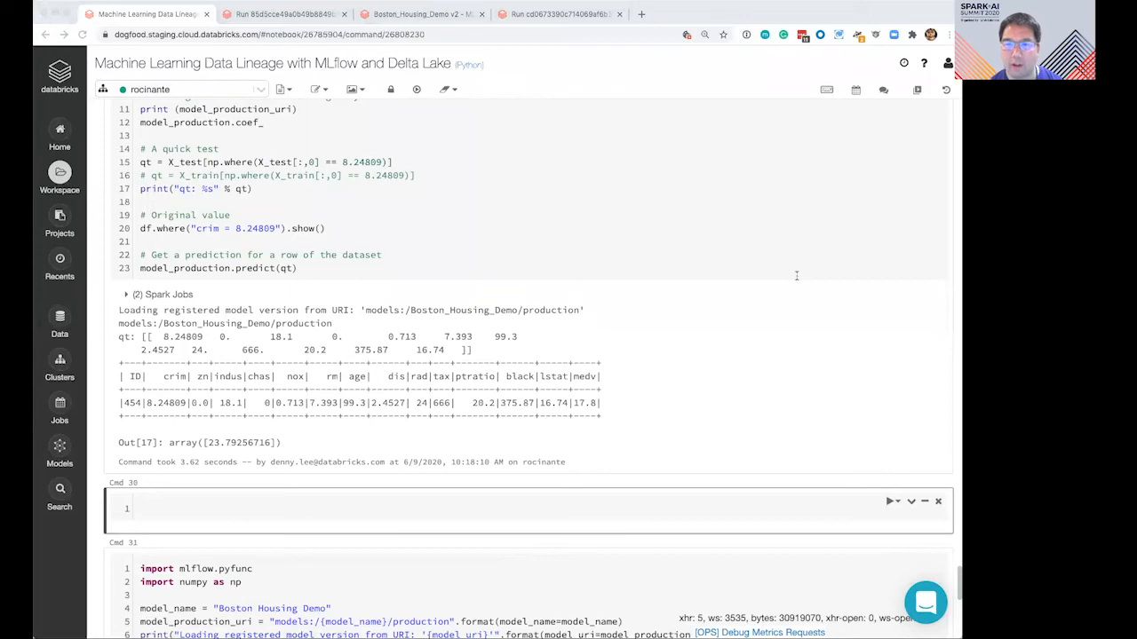
pyautogui.moveTo(321, 506)
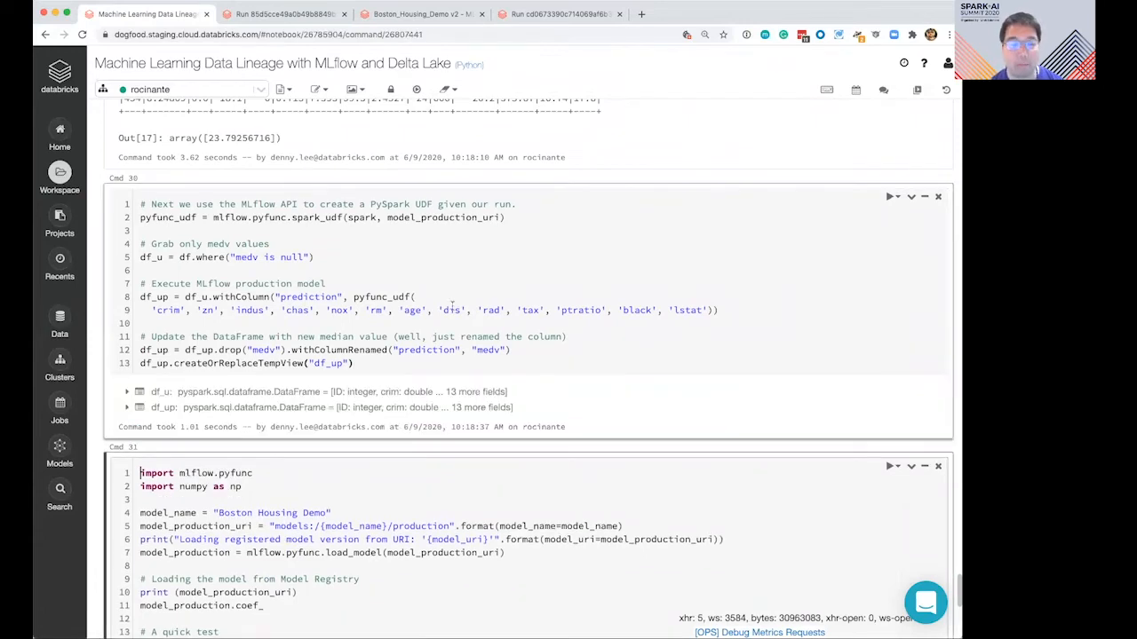
pyautogui.moveTo(421, 294)
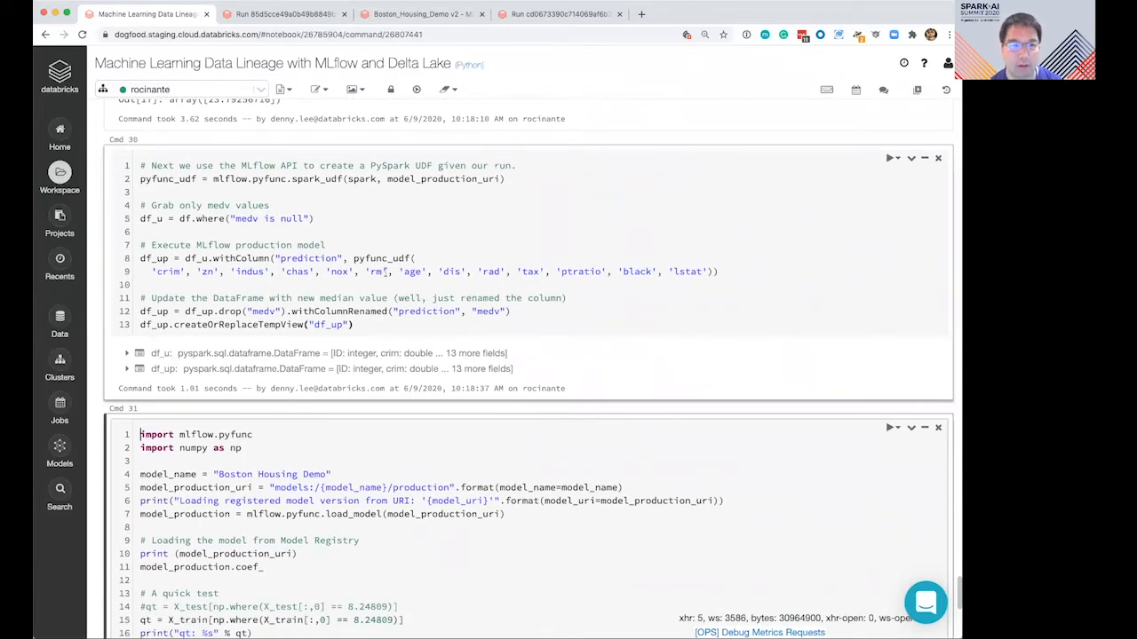
# - Add the spark_udf prediction cell and run the DeltaTable merge into boston_housing_delta
pyautogui.click(535, 407)
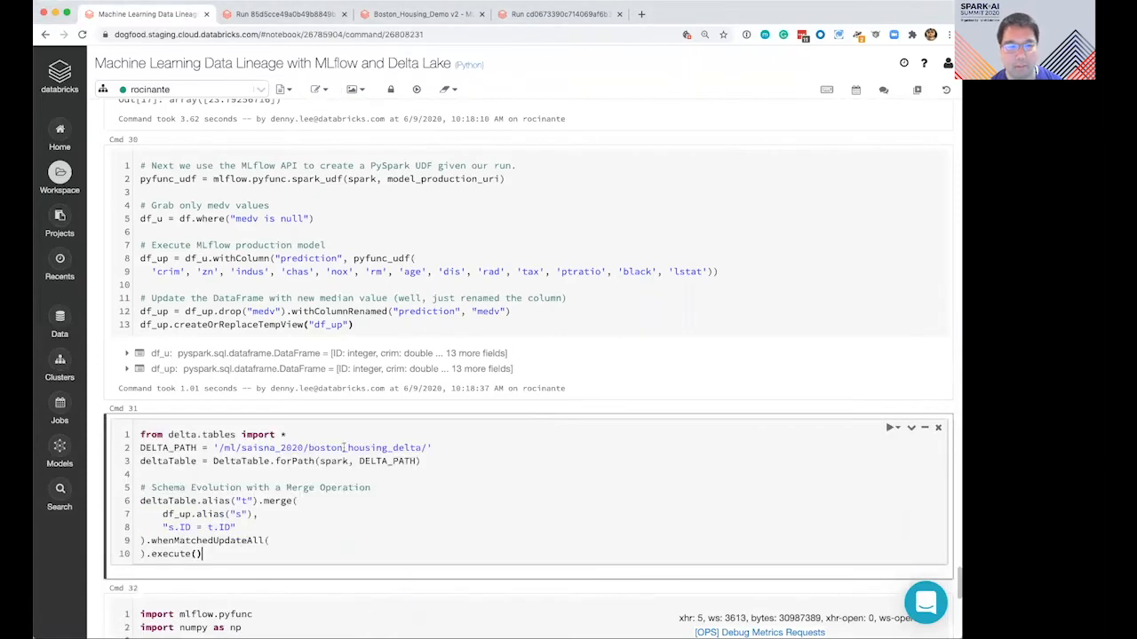
pyautogui.scroll(-3)
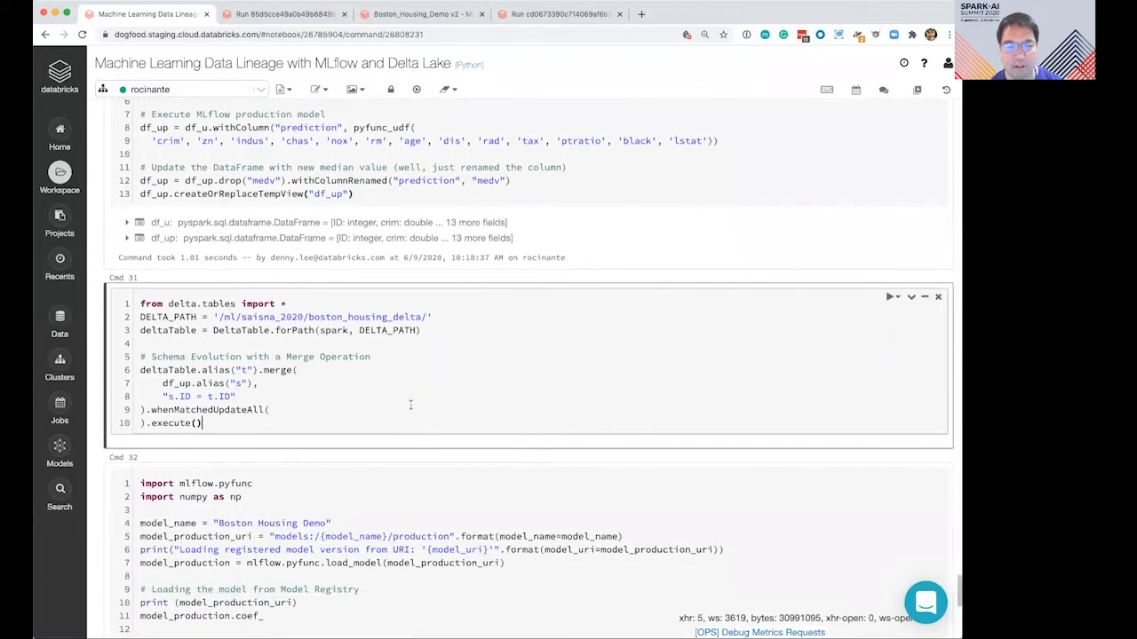
pyautogui.click(889, 297)
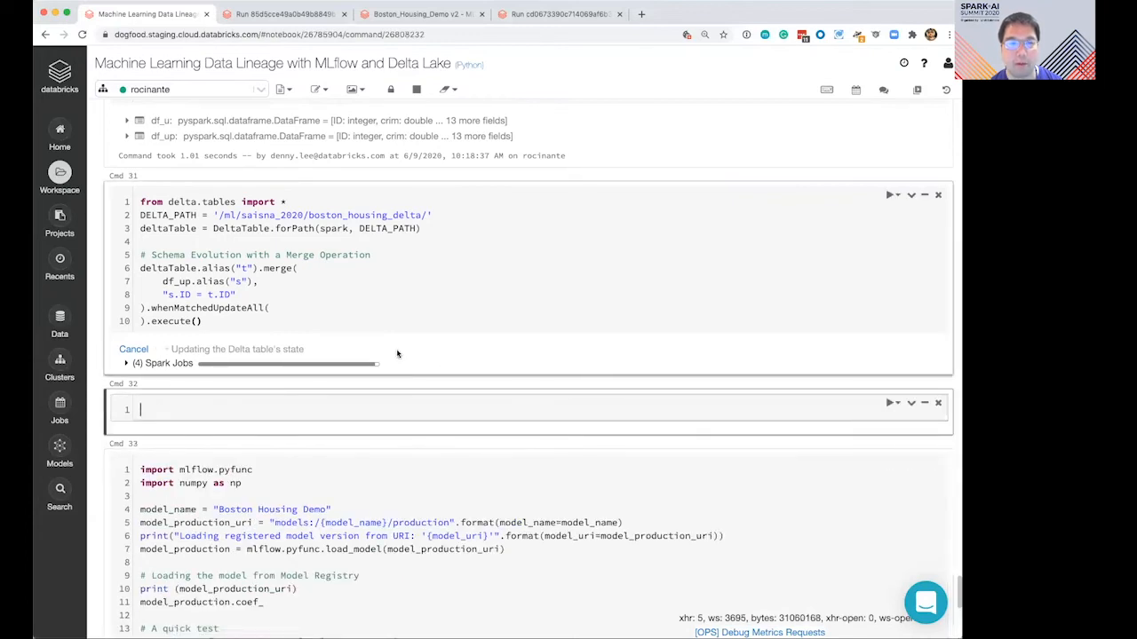
pyautogui.scroll(3)
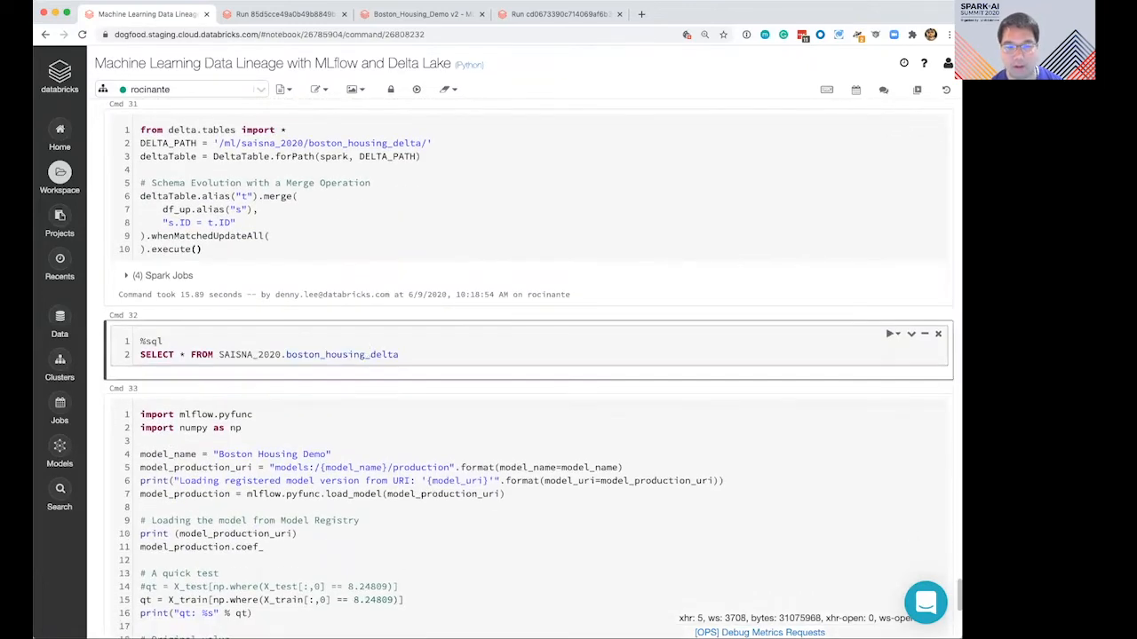
# - Run SELECT * FROM SAISNA_2020.boston_housing_delta and scroll to the filled medv column
pyautogui.click(890, 333)
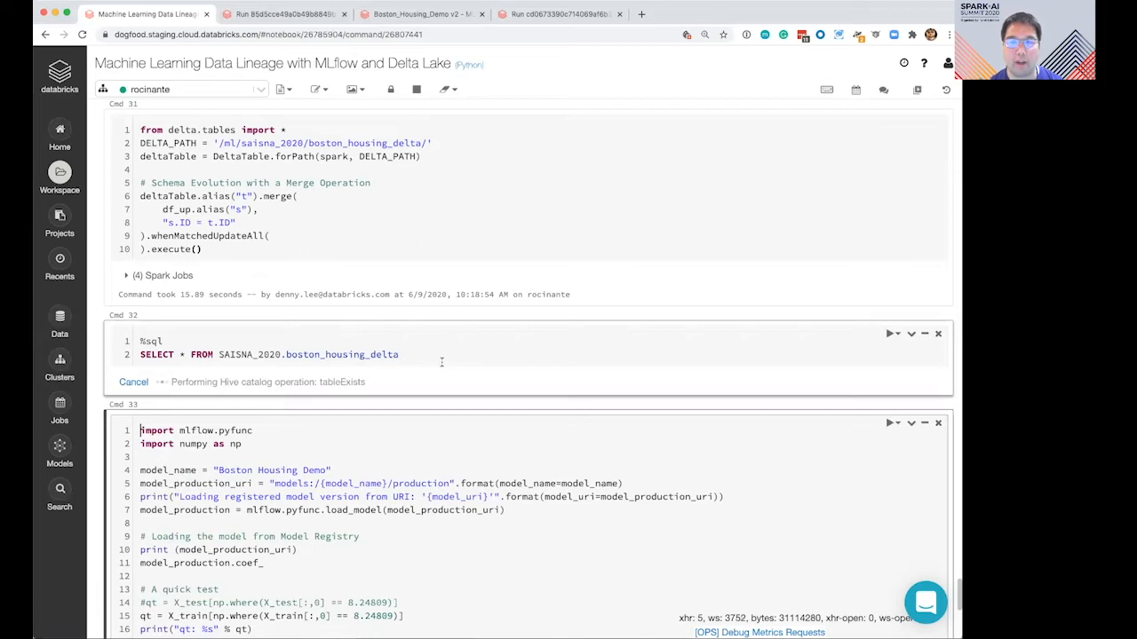
pyautogui.click(889, 333)
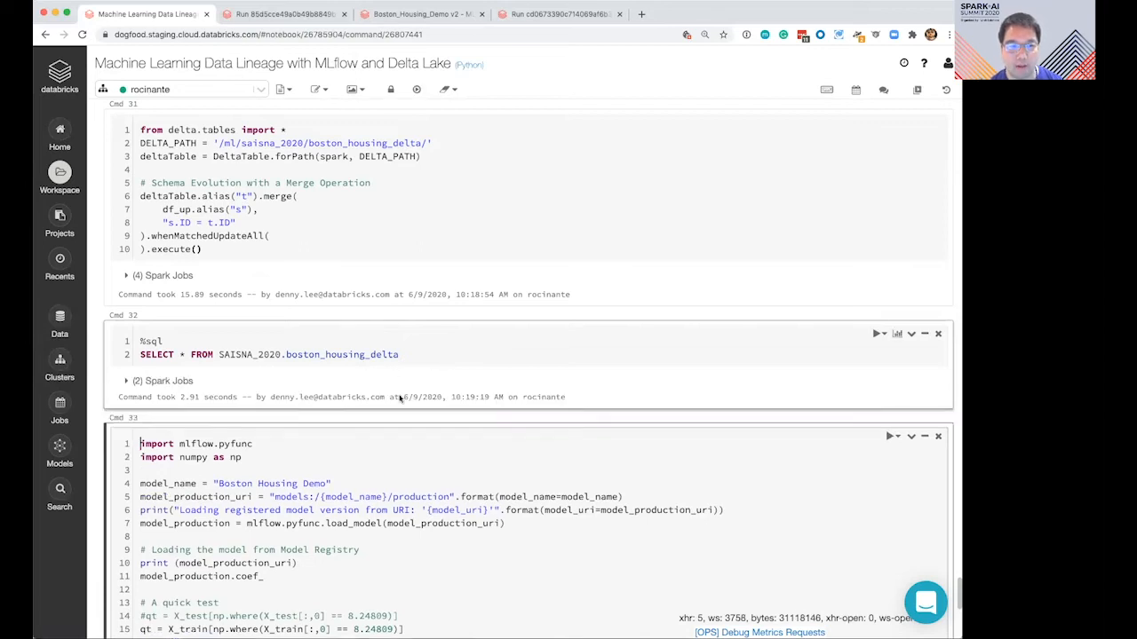
pyautogui.scroll(-3)
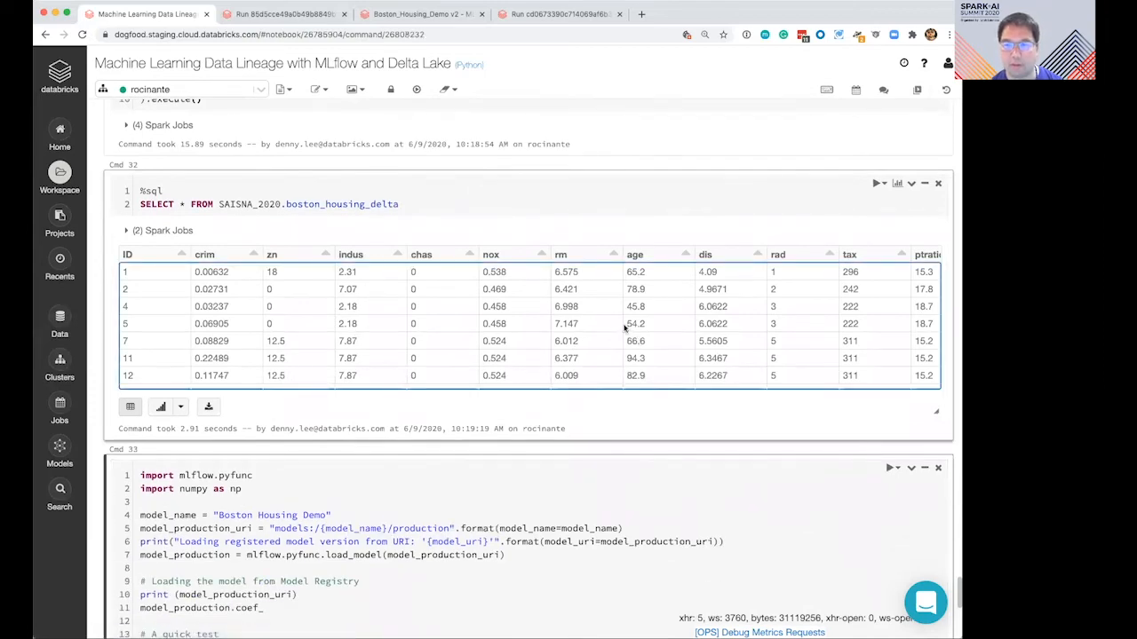
pyautogui.hscroll(3)
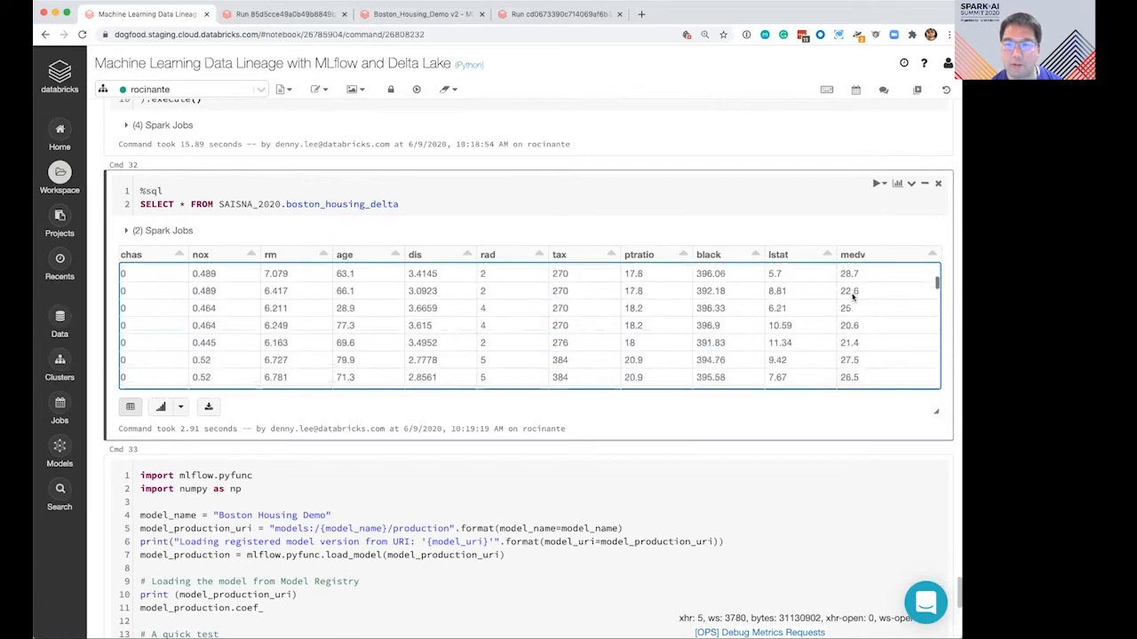
pyautogui.scroll(-3)
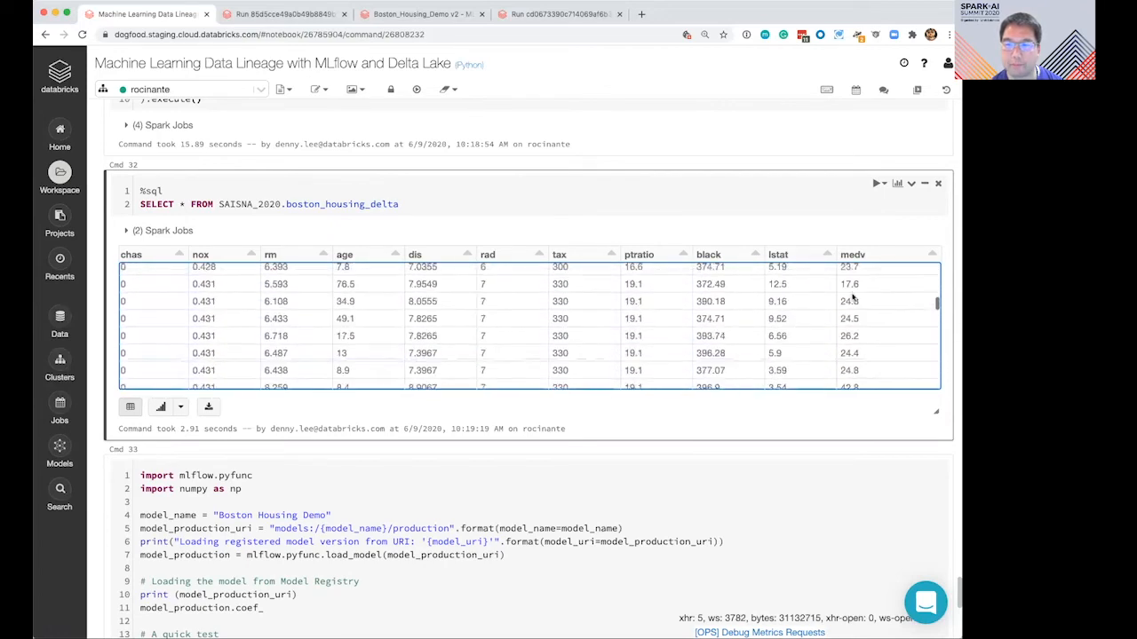
pyautogui.scroll(-3)
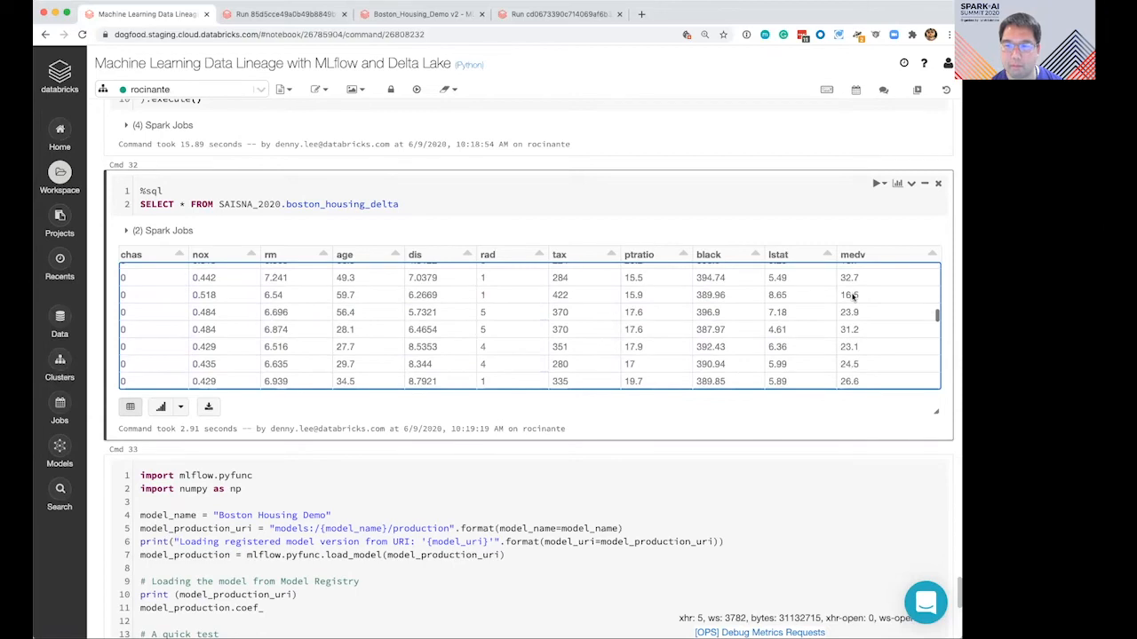
pyautogui.scroll(-3)
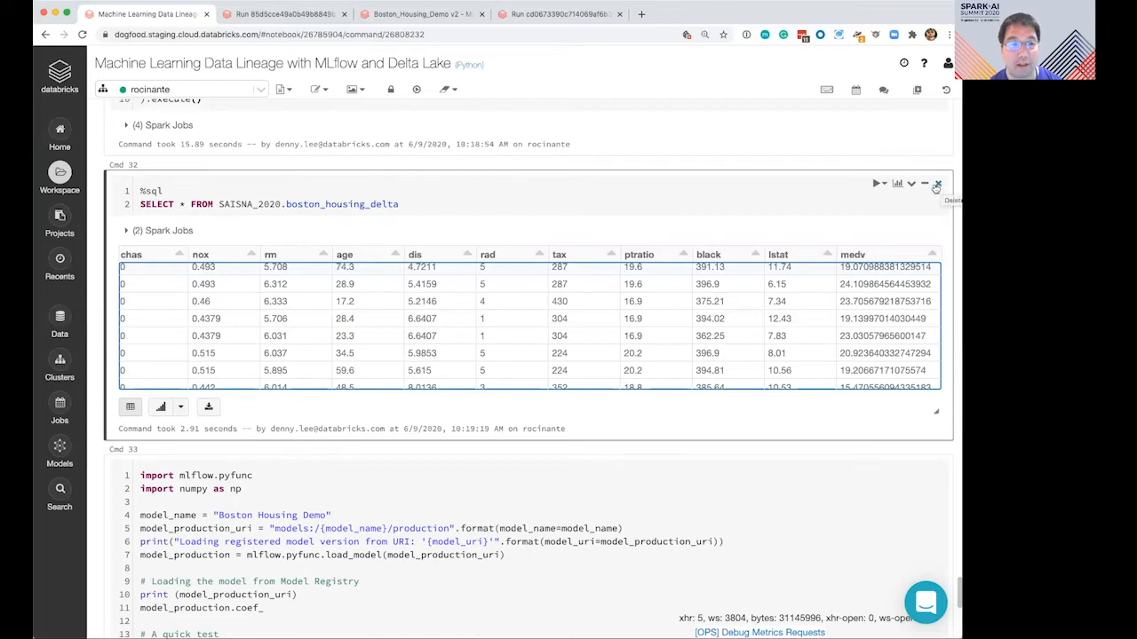
# - Remove cells Cmd 30–32 and scroll back up to the Cmd 29 prediction output
pyautogui.scroll(3)
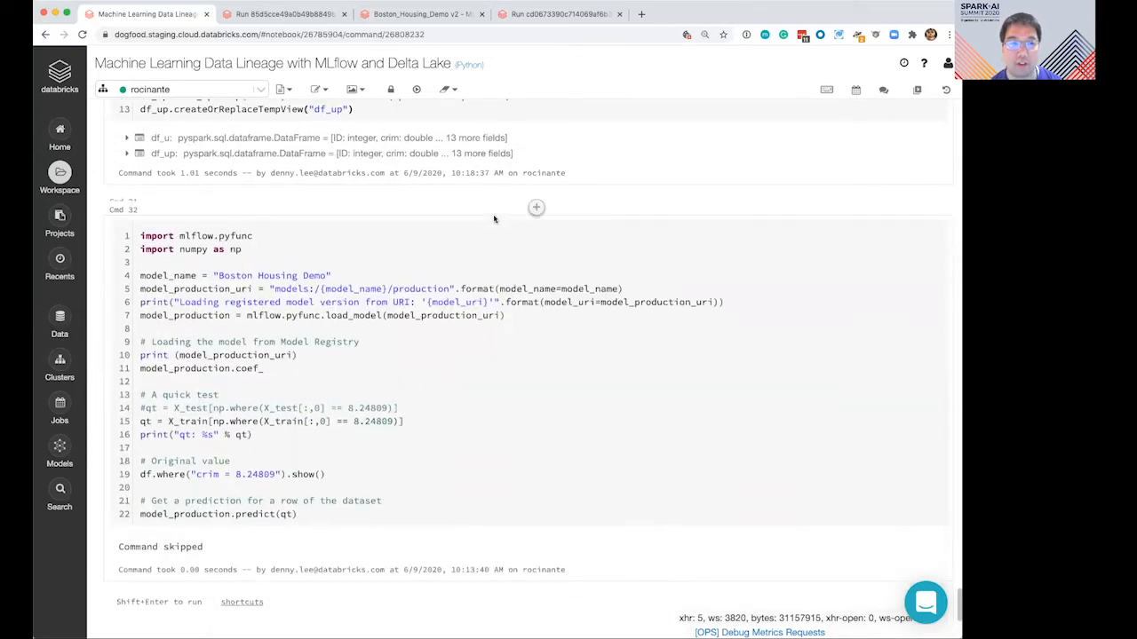
pyautogui.scroll(3)
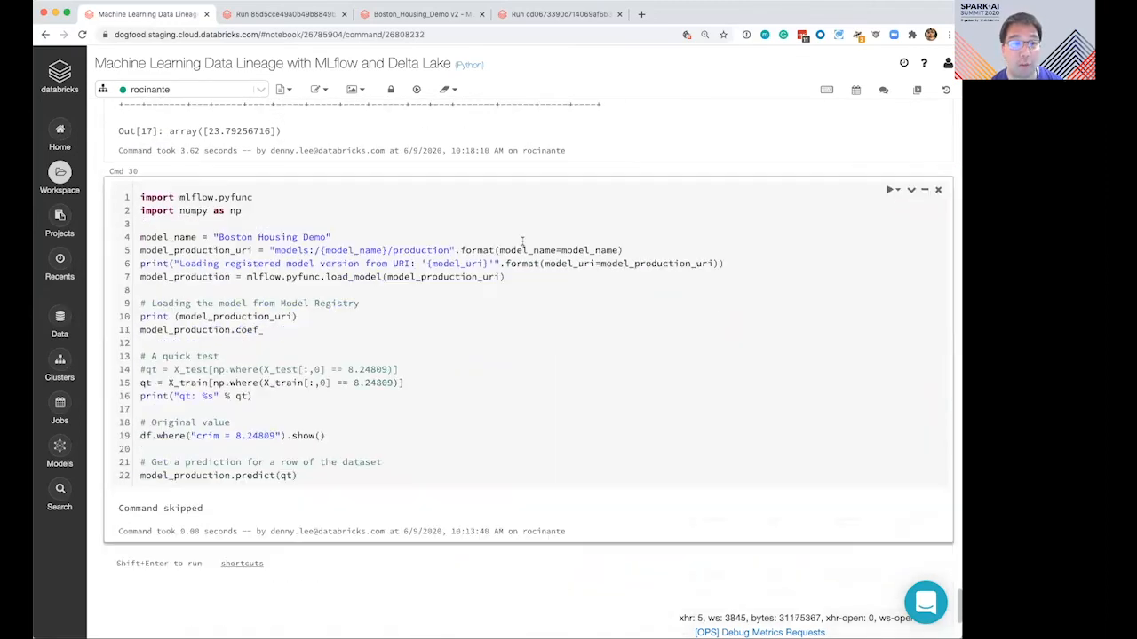
pyautogui.scroll(3)
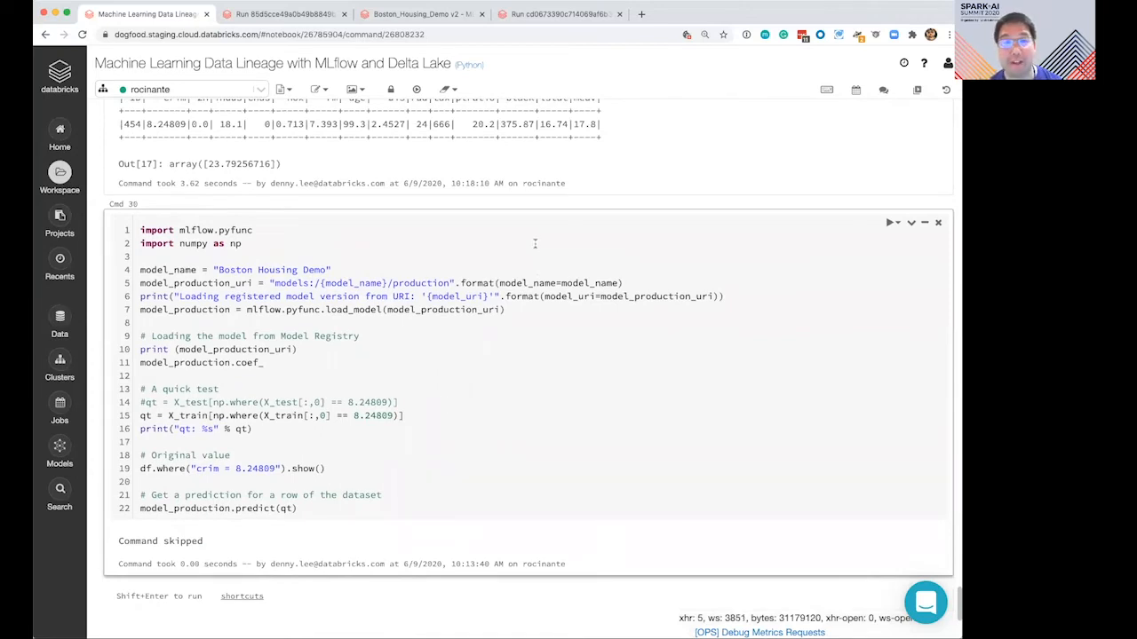
pyautogui.moveTo(554, 258)
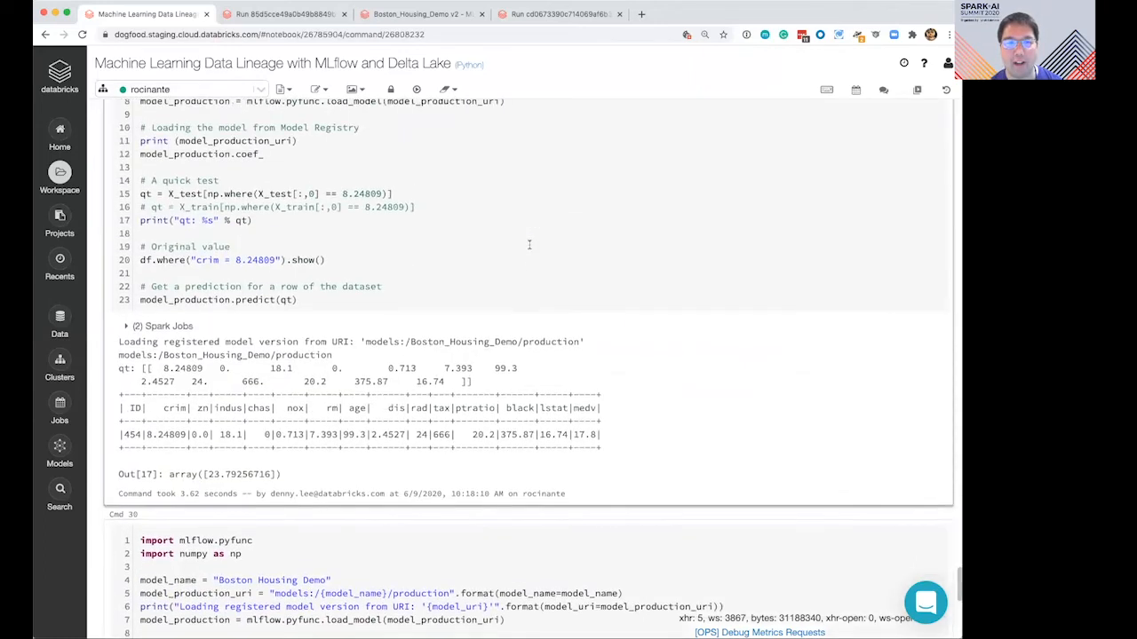
pyautogui.scroll(3)
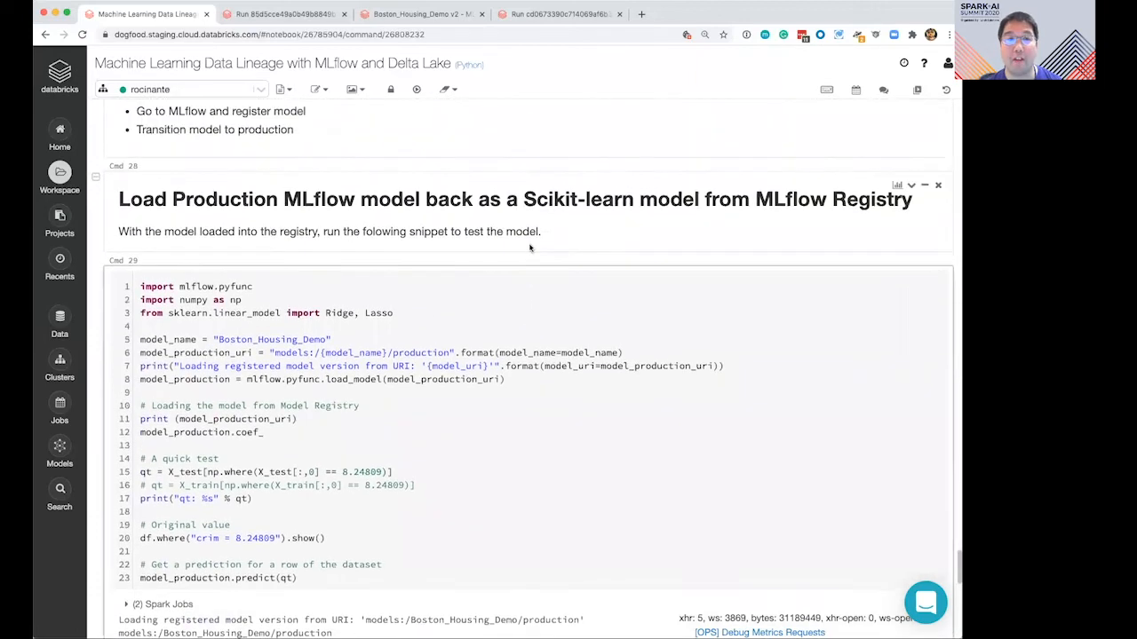
pyautogui.scroll(3)
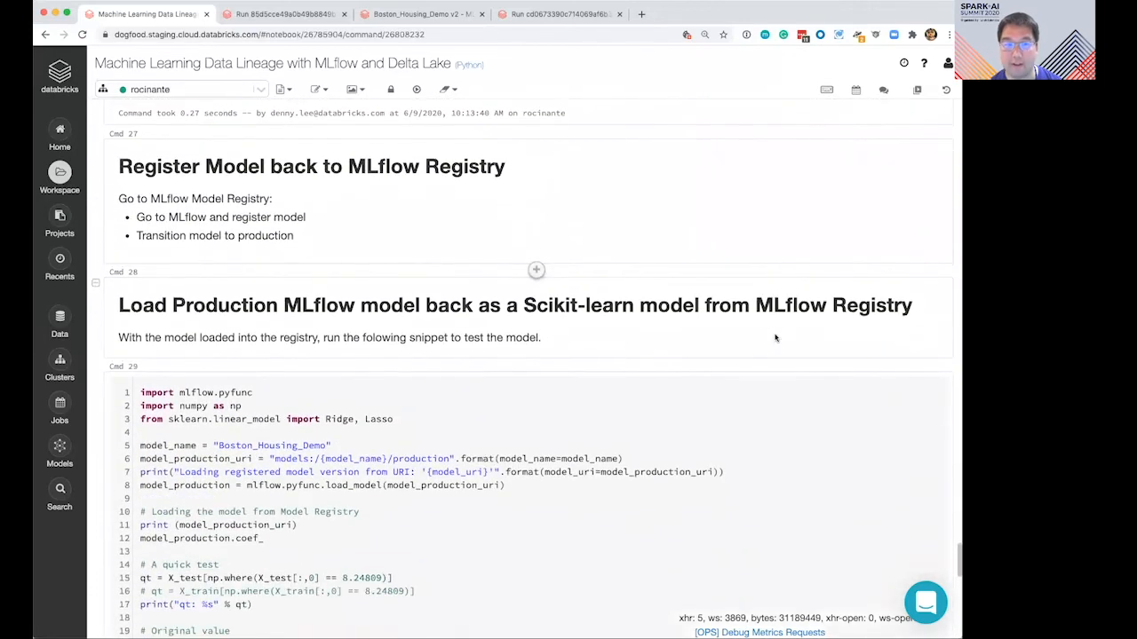
pyautogui.scroll(-3)
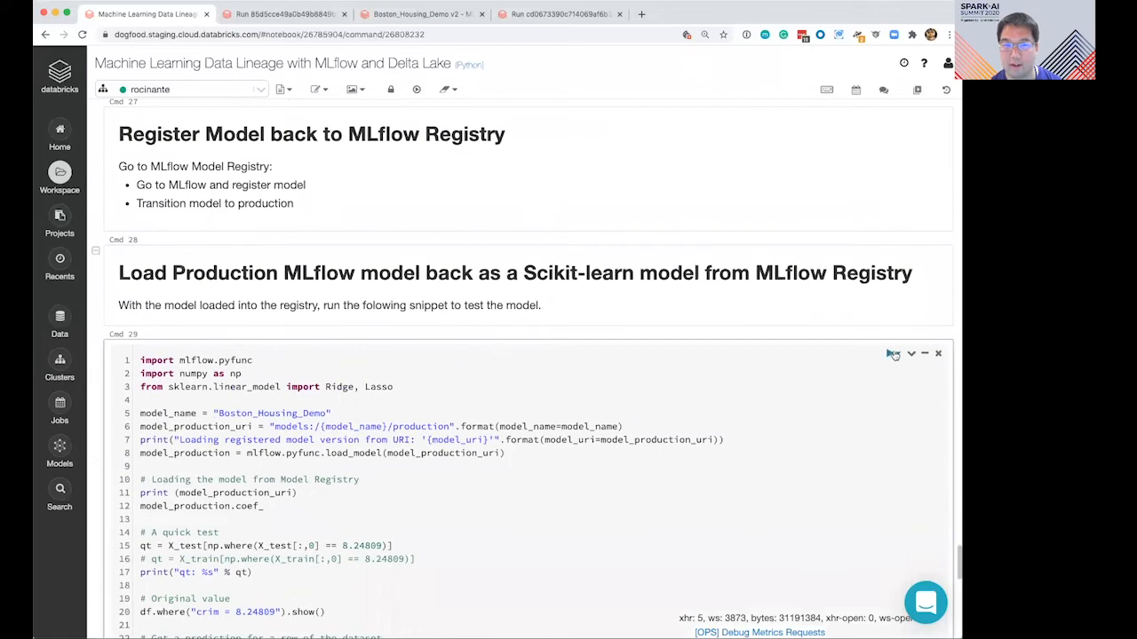
pyautogui.scroll(3)
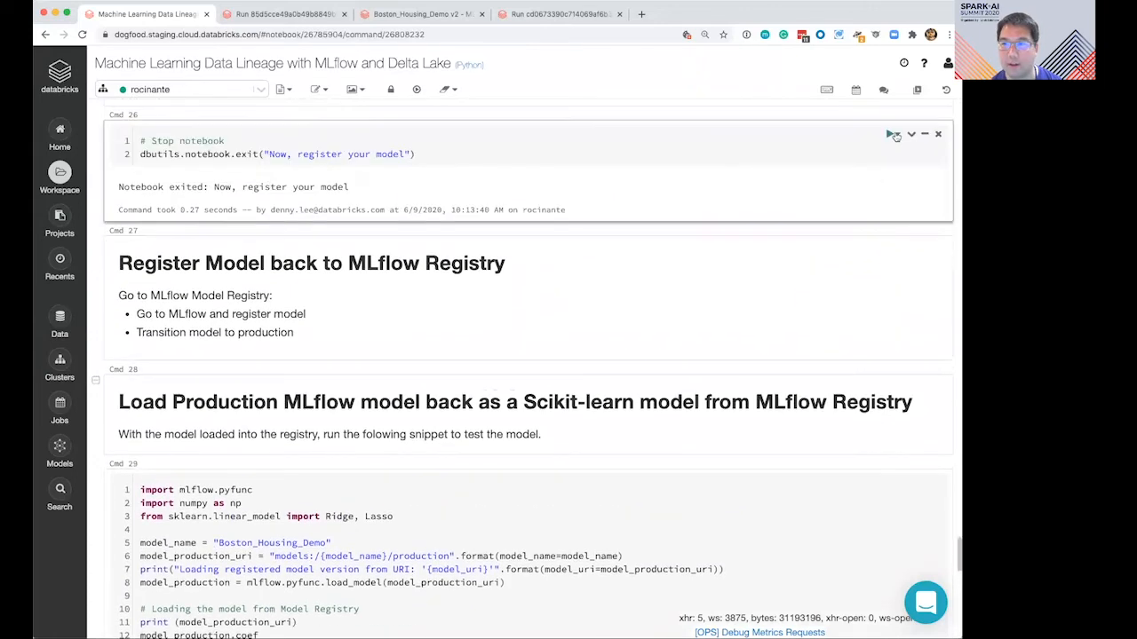
pyautogui.click(895, 134)
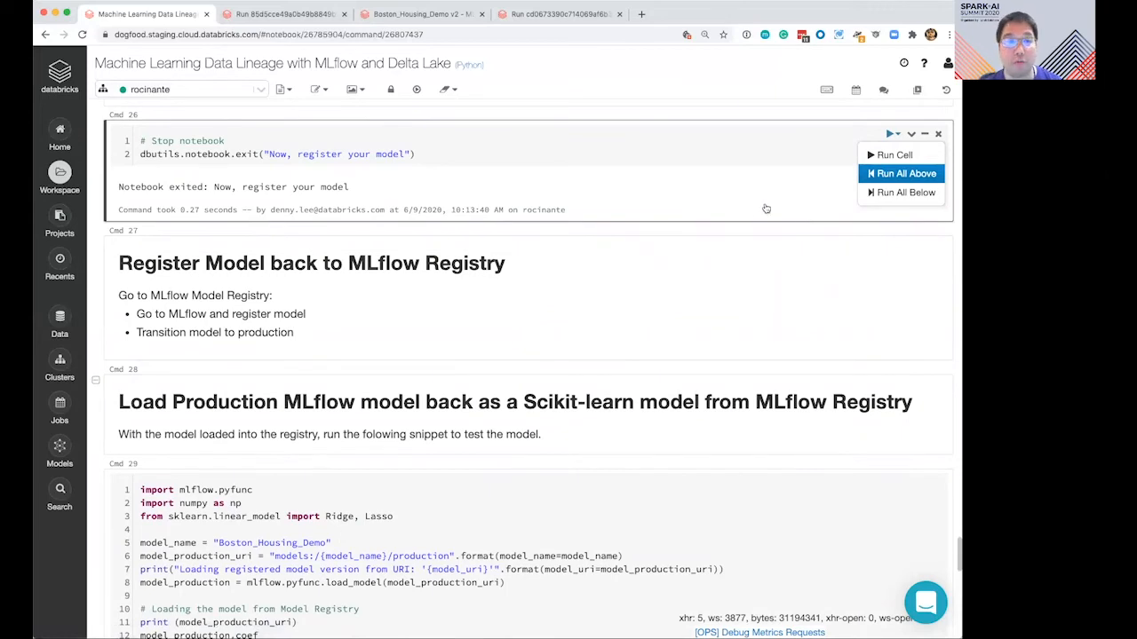
pyautogui.click(901, 173)
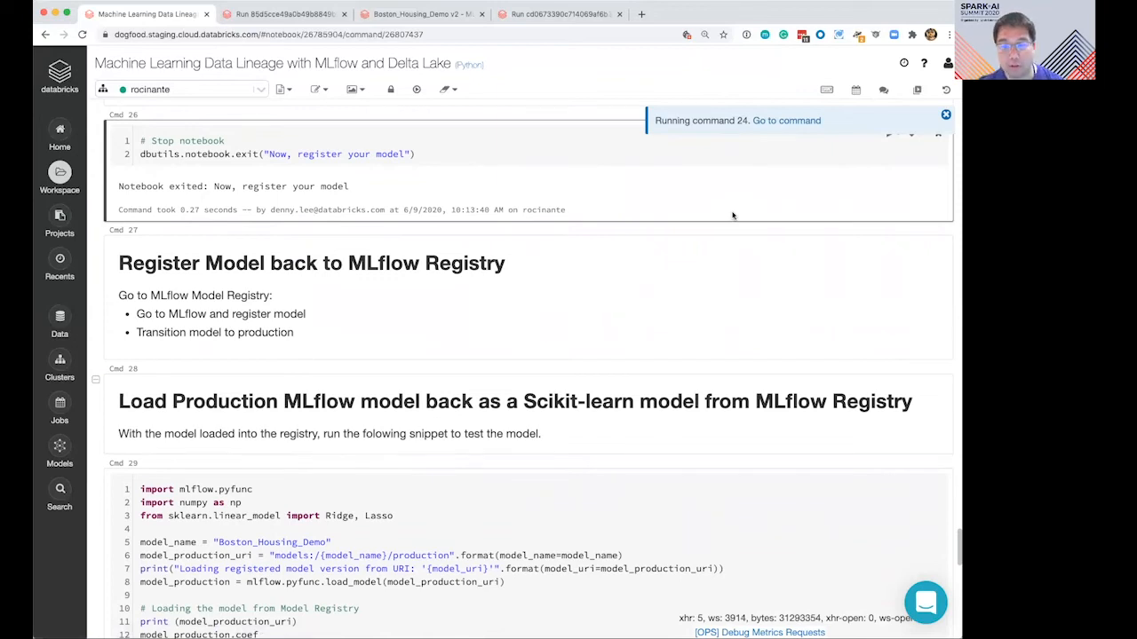
pyautogui.moveTo(888, 62)
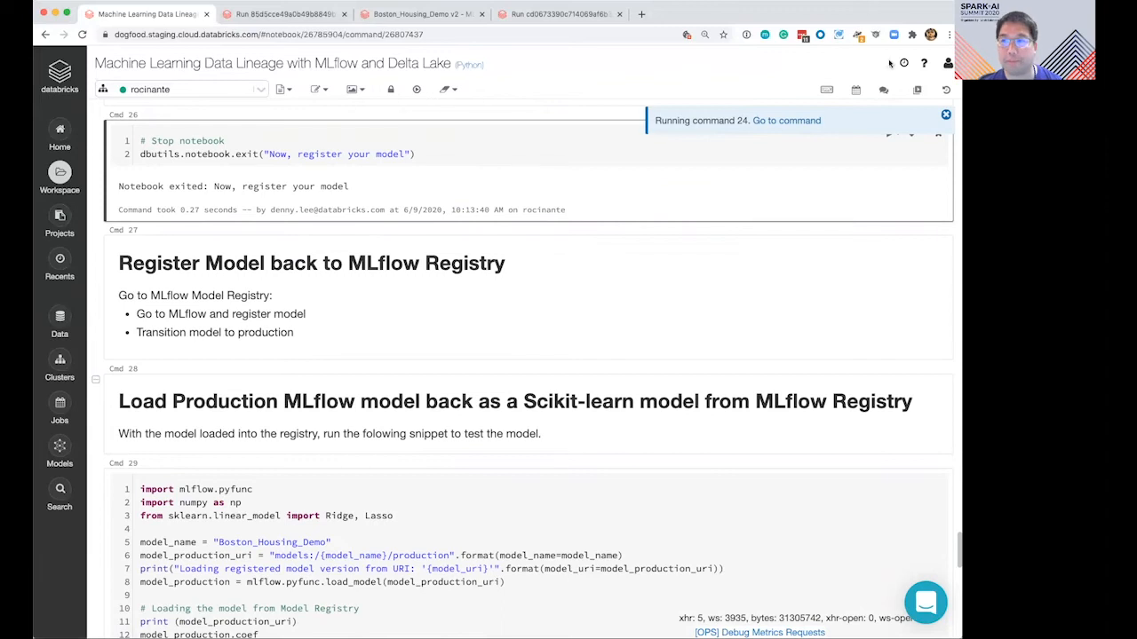
pyautogui.moveTo(911, 99)
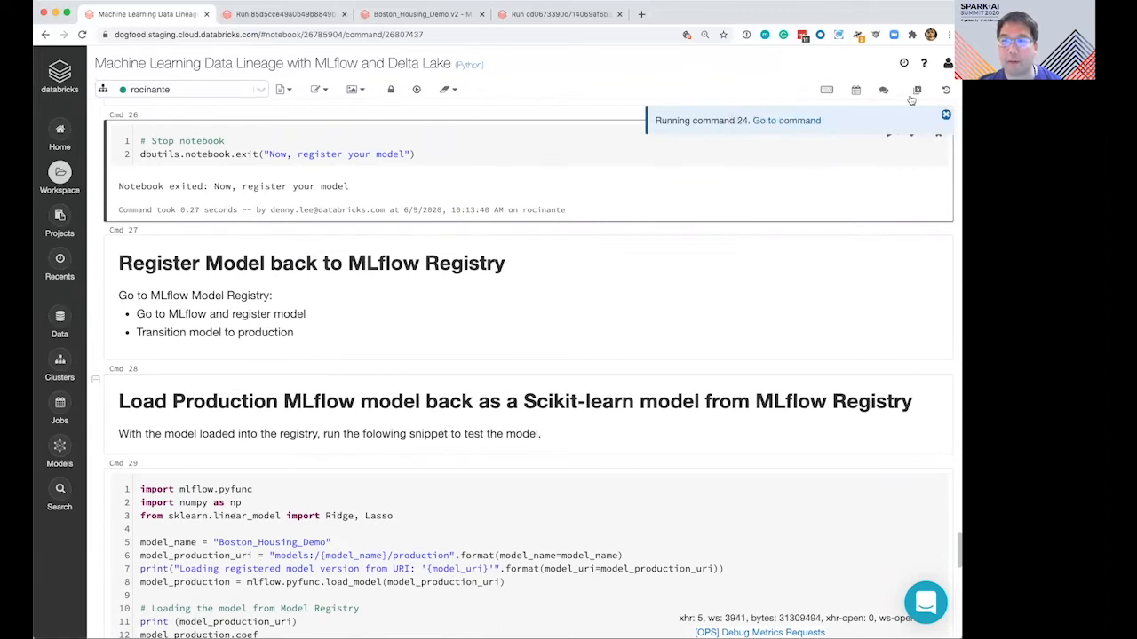
pyautogui.moveTo(917, 89)
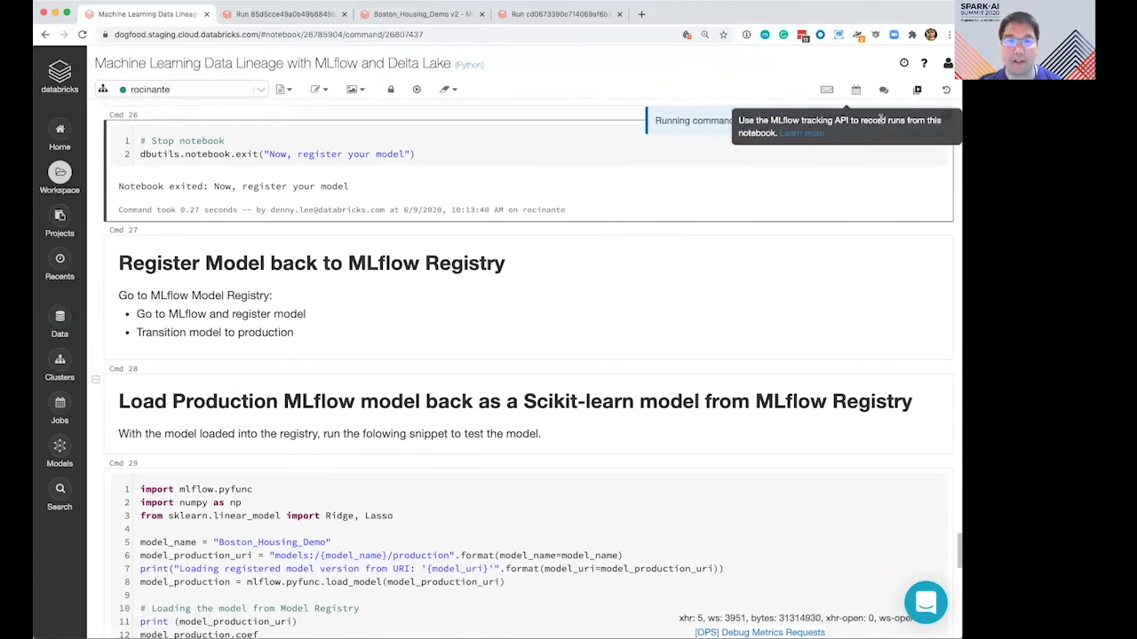
pyautogui.scroll(-3)
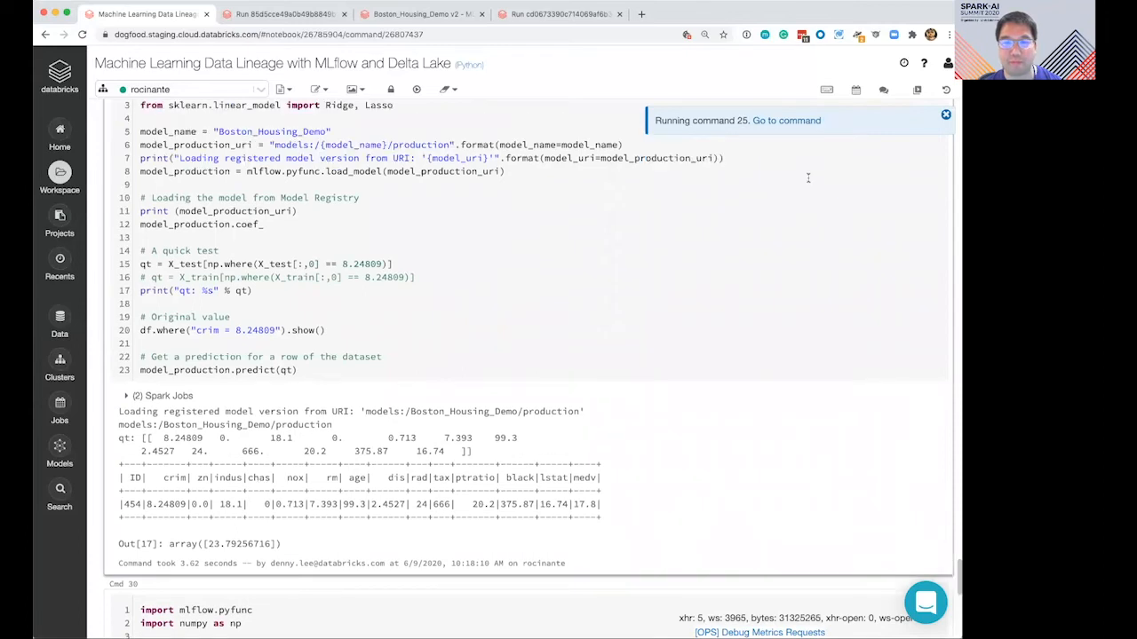
pyautogui.scroll(3)
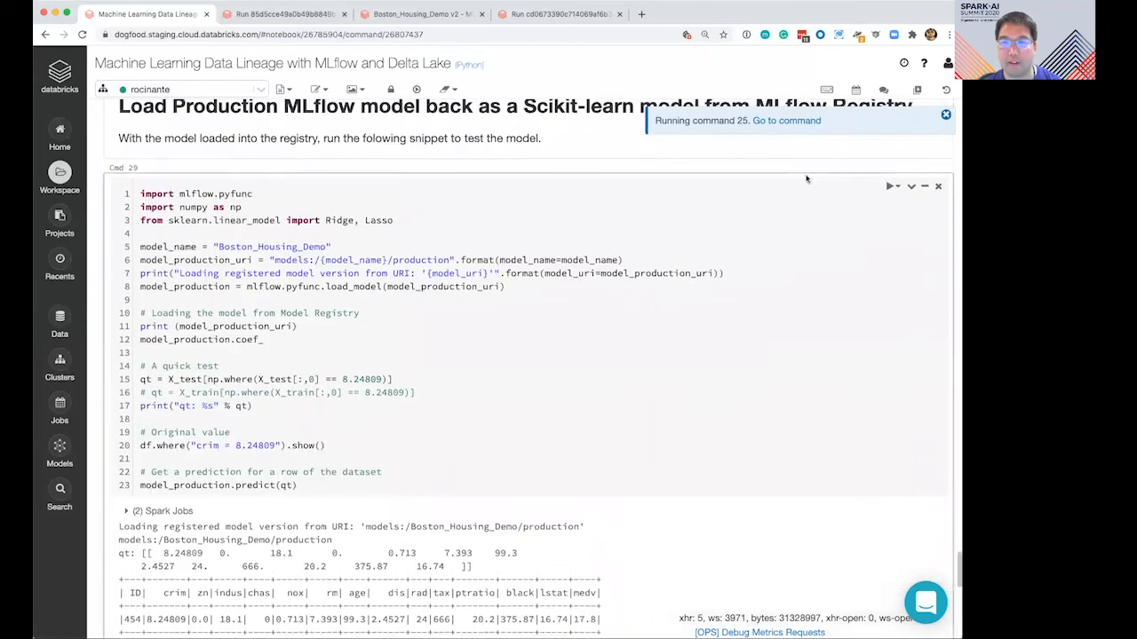
pyautogui.scroll(3)
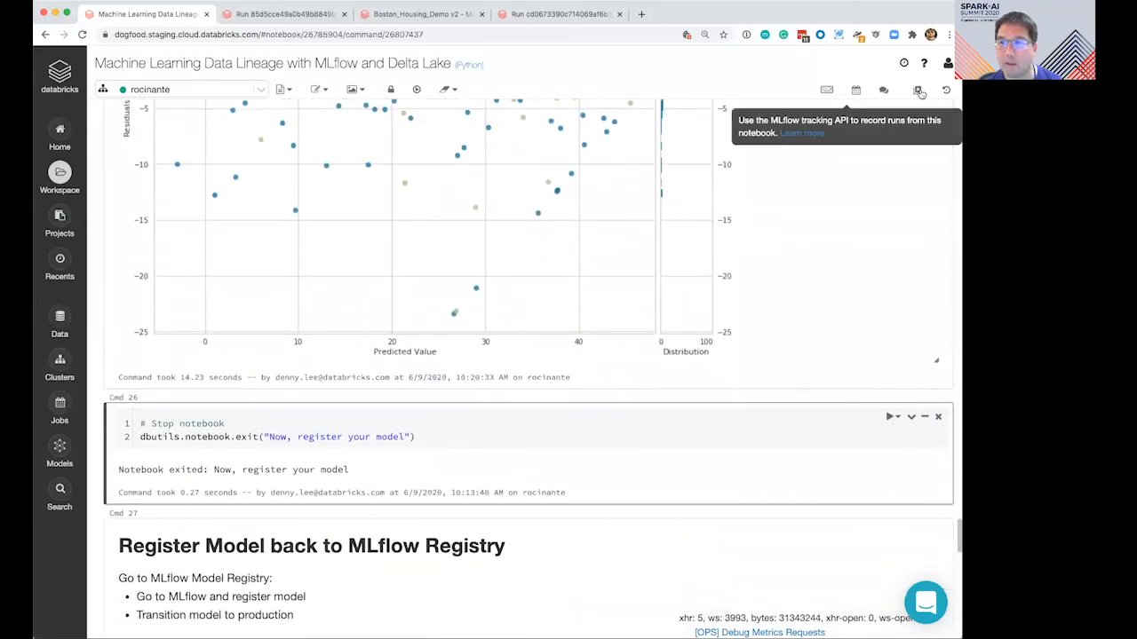
# - Sort the notebook's runs by r2 and open the lasso run with alpha 0.01
pyautogui.click(917, 89)
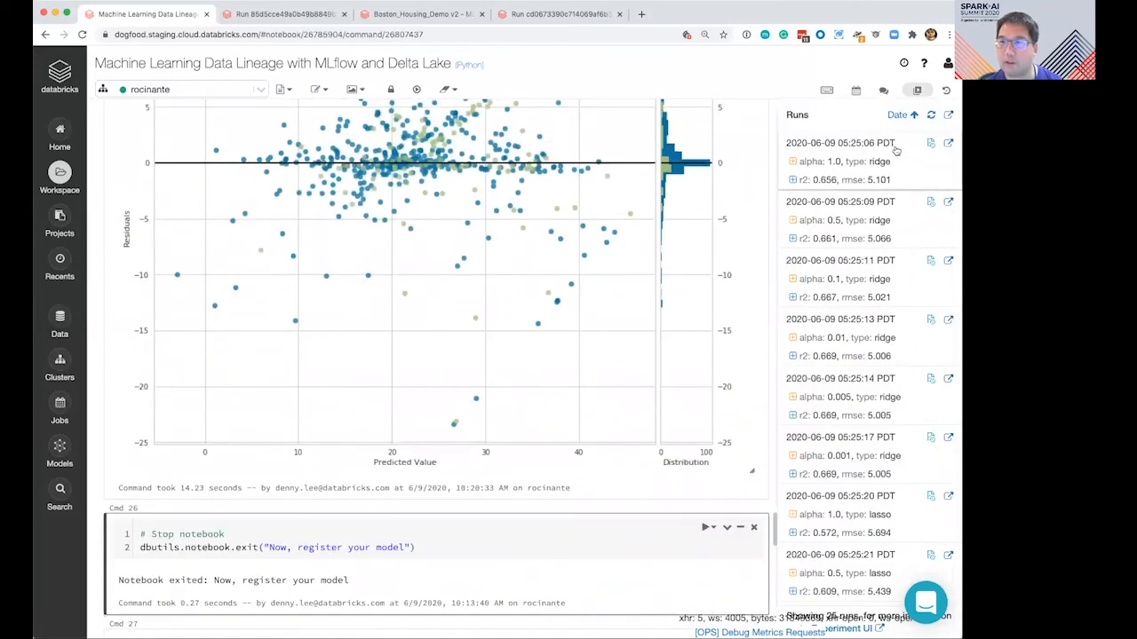
pyautogui.click(897, 115)
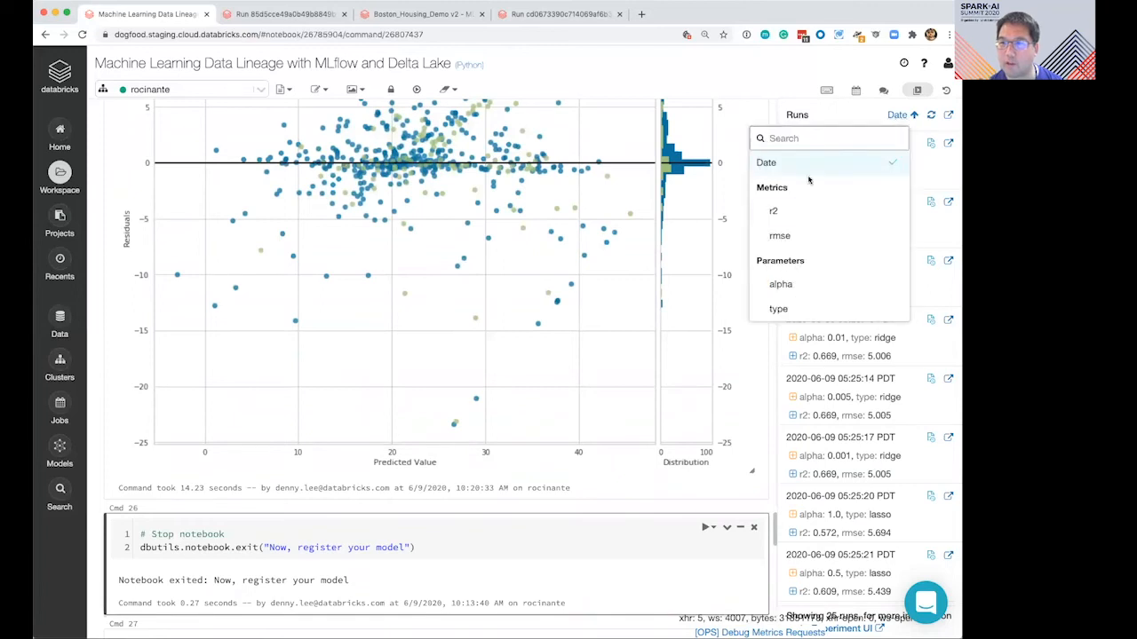
pyautogui.click(779, 235)
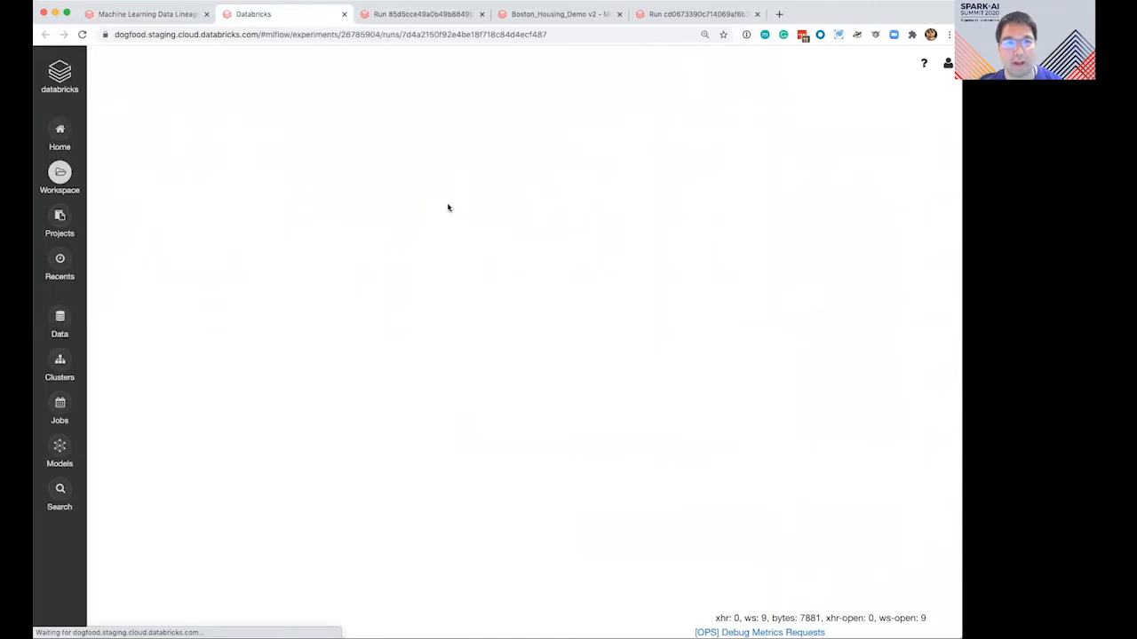
pyautogui.moveTo(462, 211)
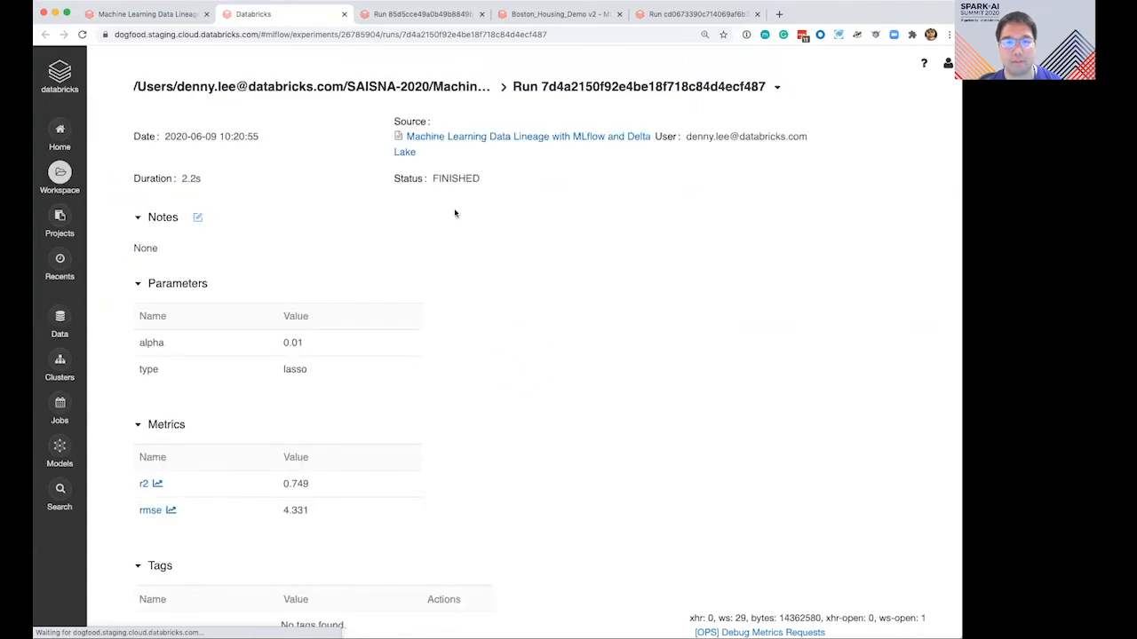
pyautogui.scroll(-3)
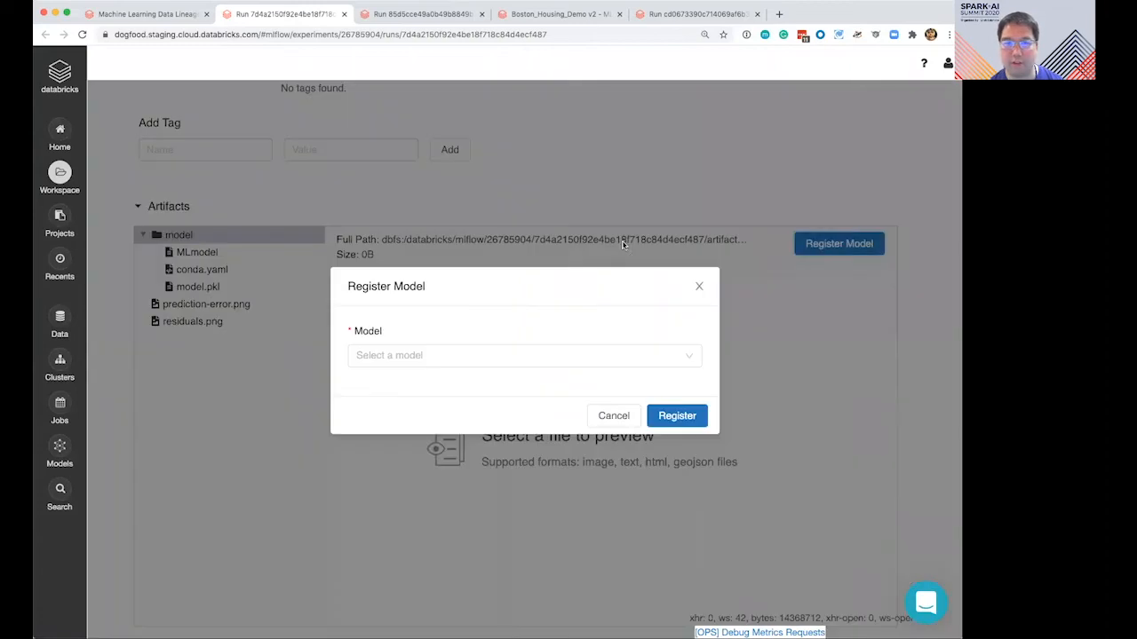
# - Register the lasso run's model under Boston_Housing_Demo and open version 3
pyautogui.write('bo')
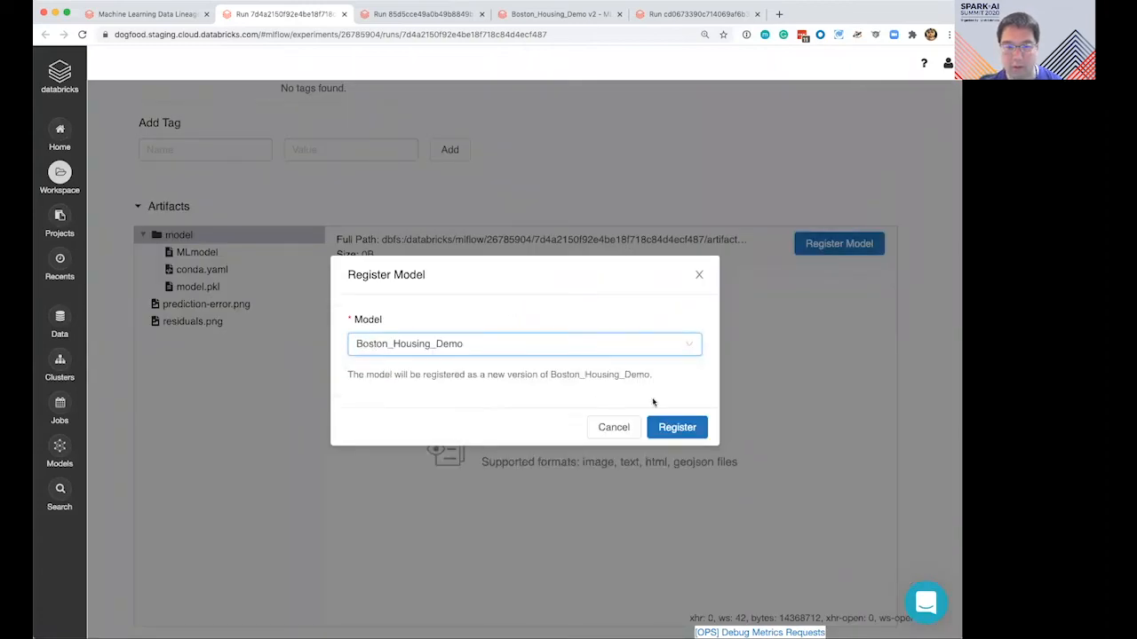
pyautogui.click(677, 428)
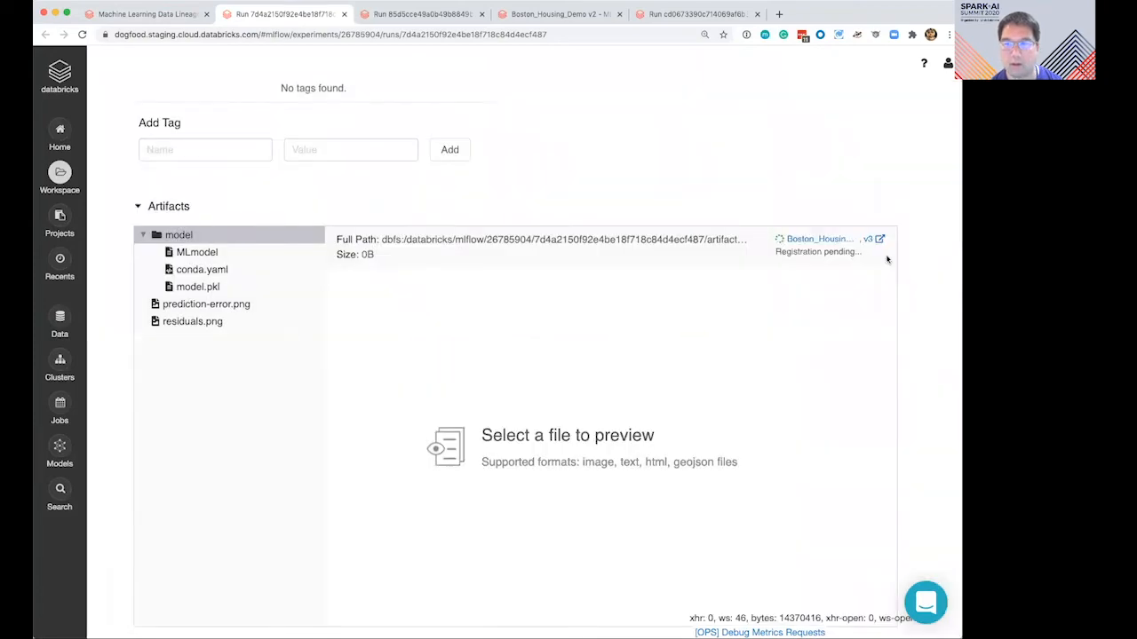
pyautogui.click(817, 238)
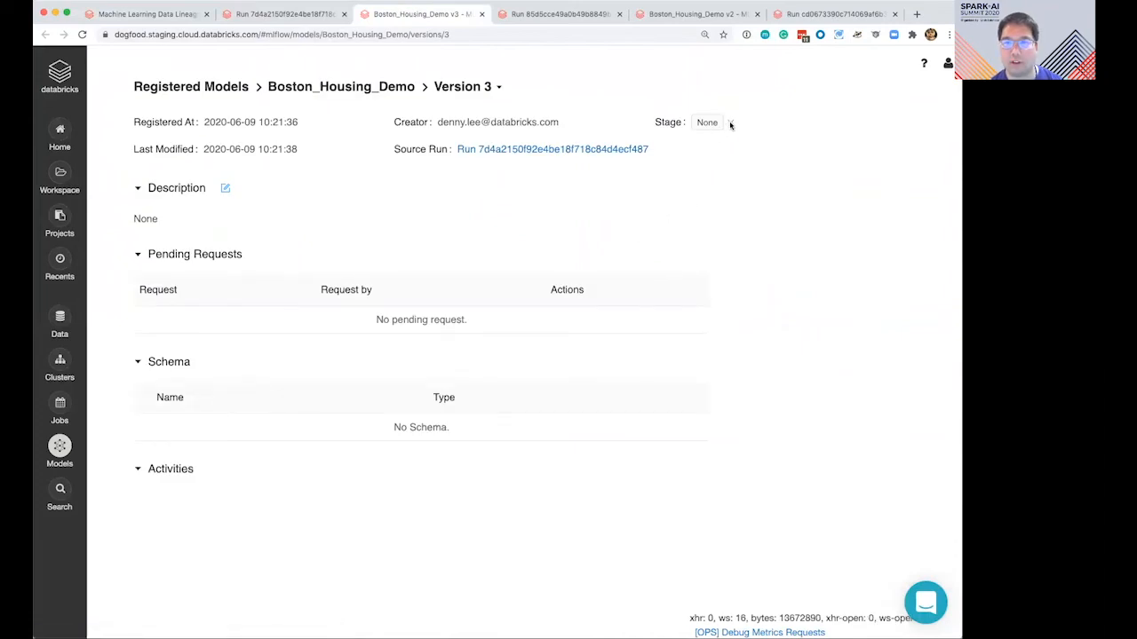
# - Transition version 3 to Production, commenting that it includes predicted values
pyautogui.click(730, 122)
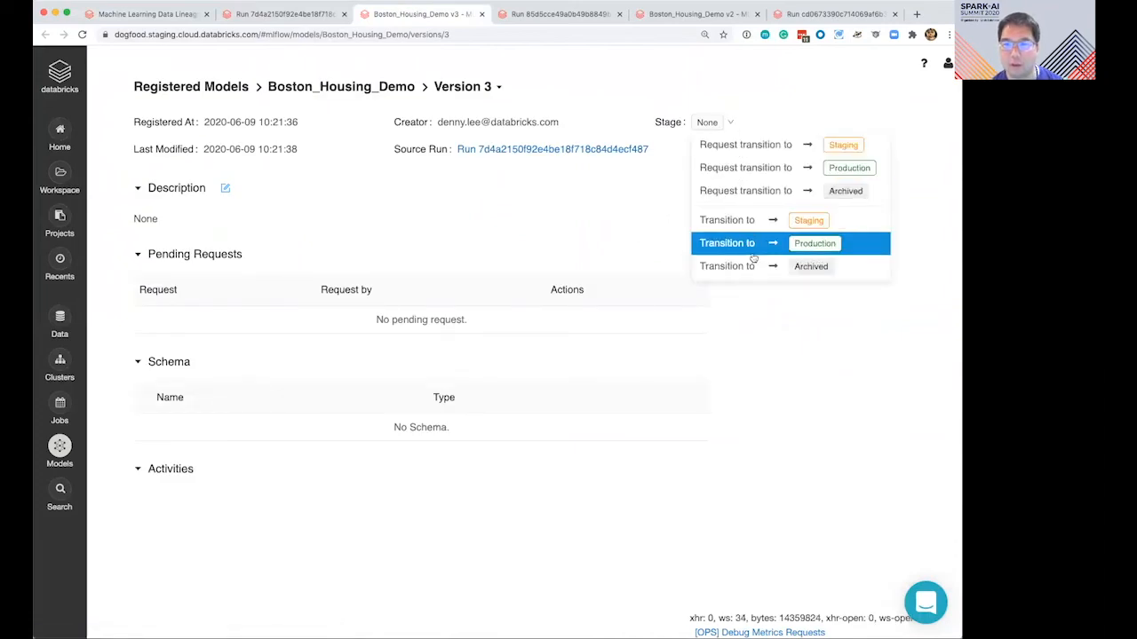
pyautogui.click(814, 242)
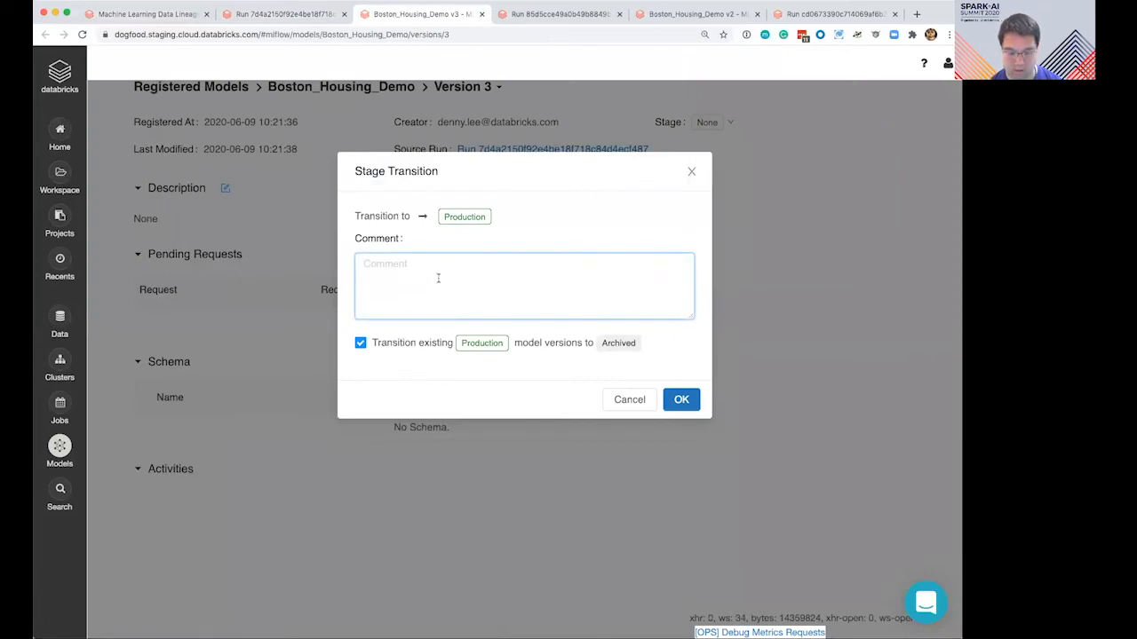
pyautogui.write('updating to cl')
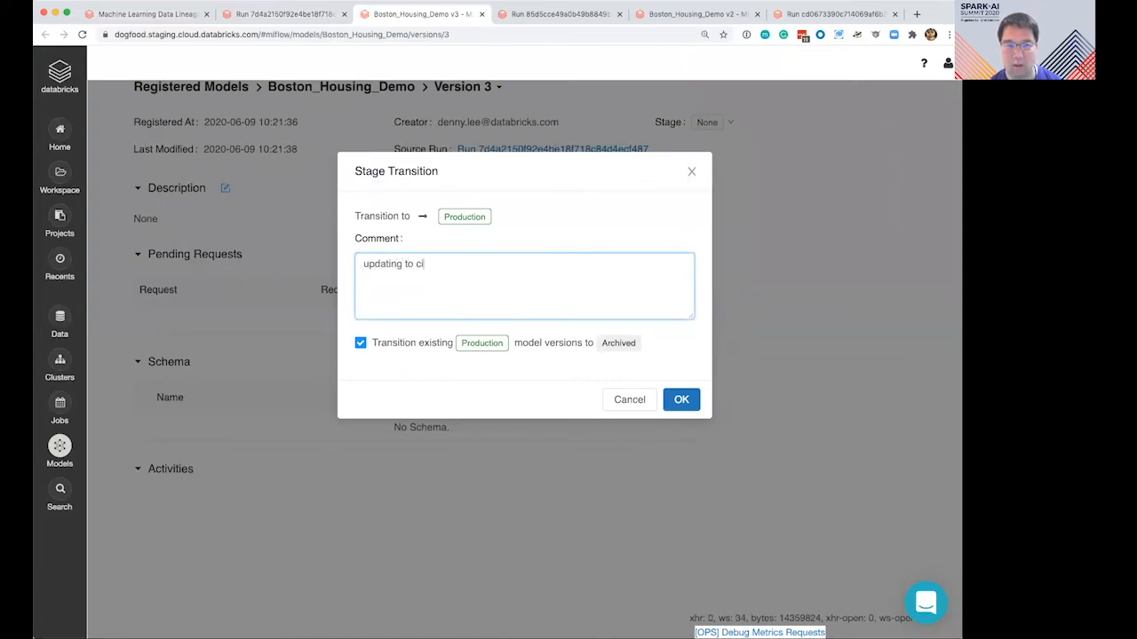
pyautogui.write('include pre')
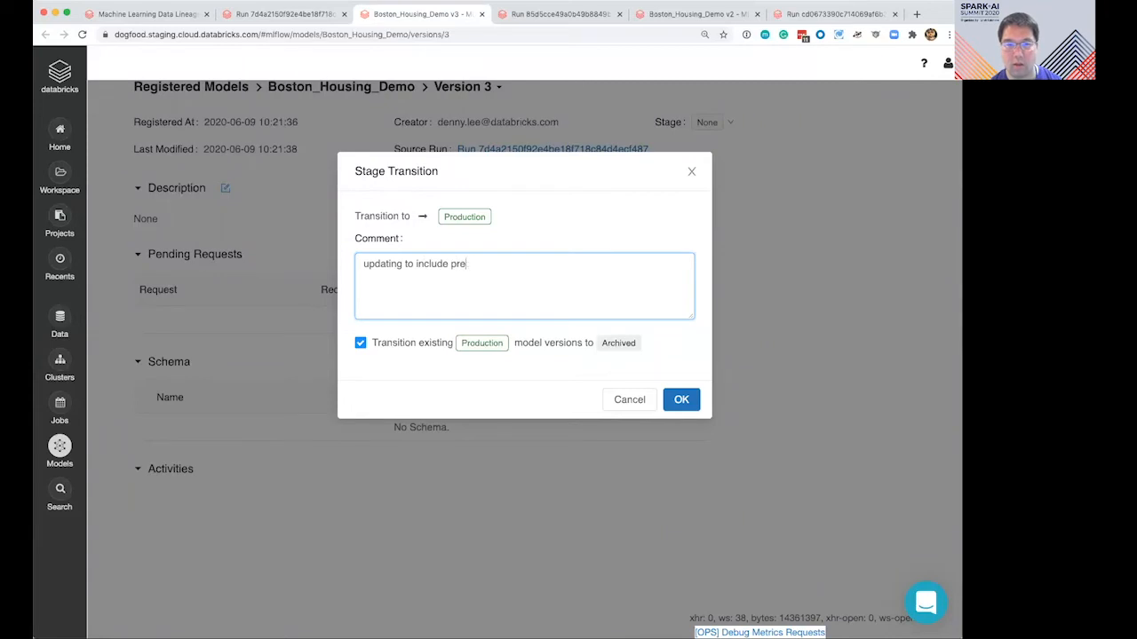
pyautogui.write('dicted values for m')
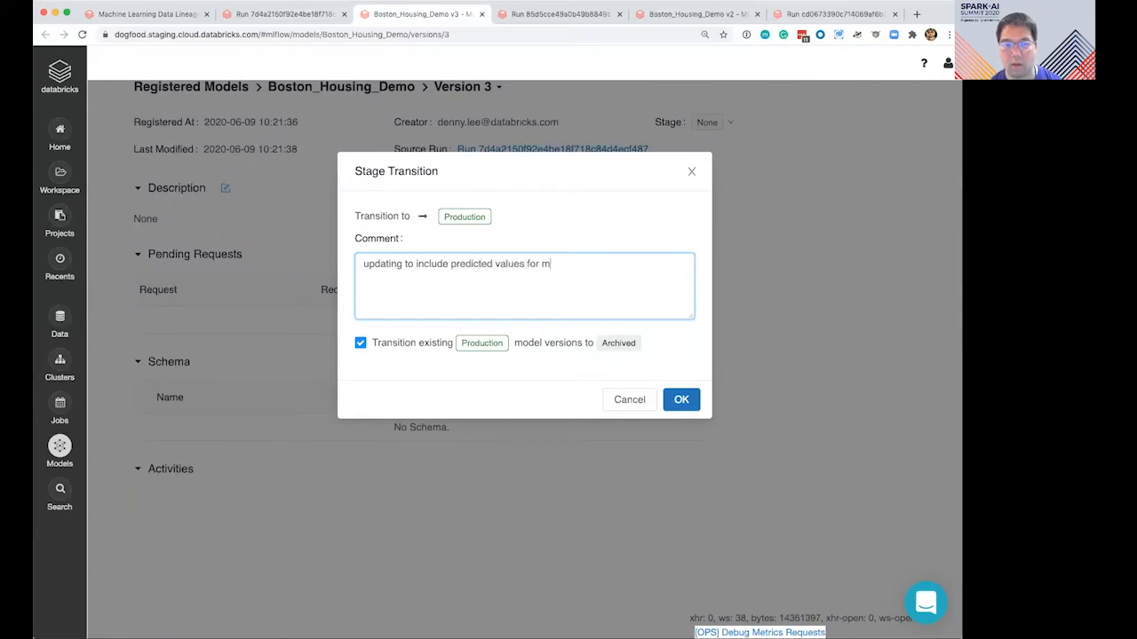
pyautogui.click(681, 399)
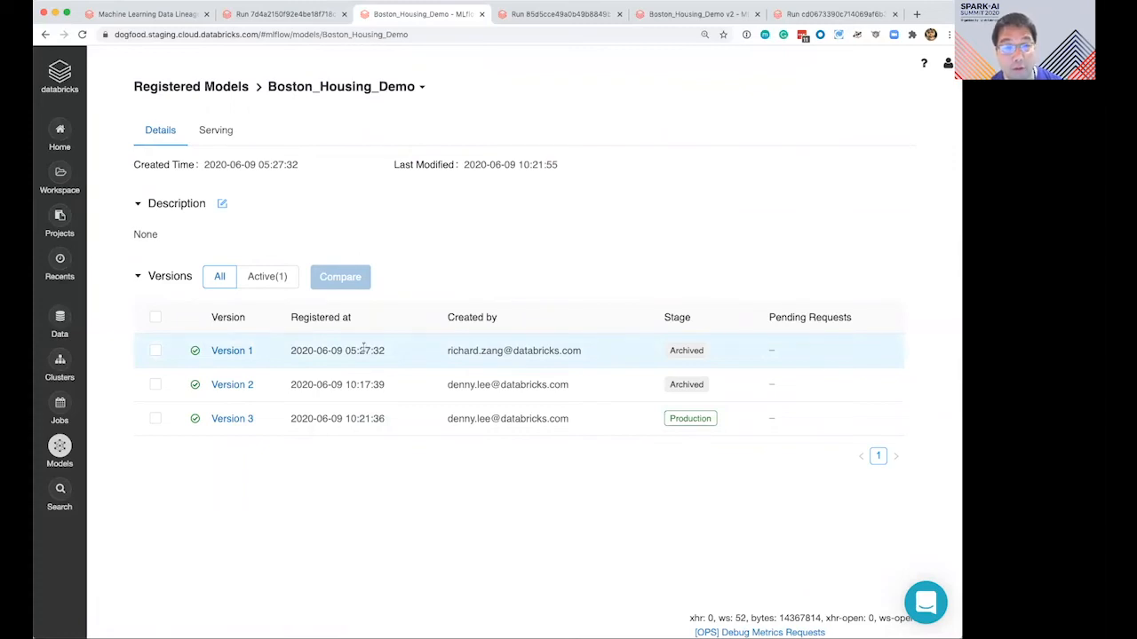
pyautogui.moveTo(364, 384)
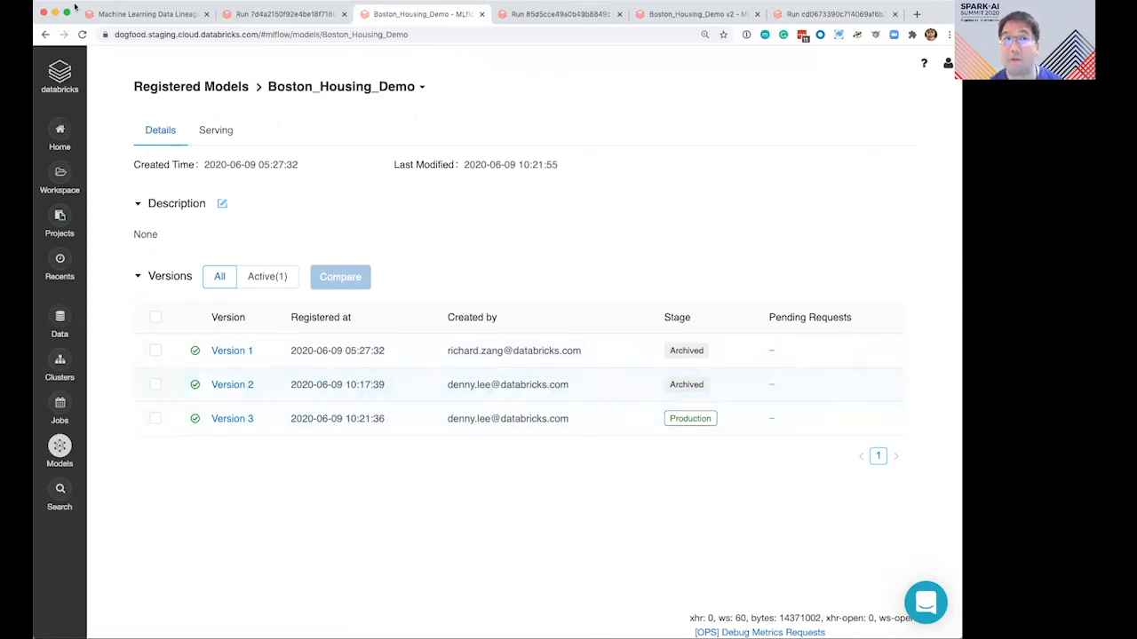
# - Switch back to the notebook tab after confirming version 3 is Production
pyautogui.click(147, 13)
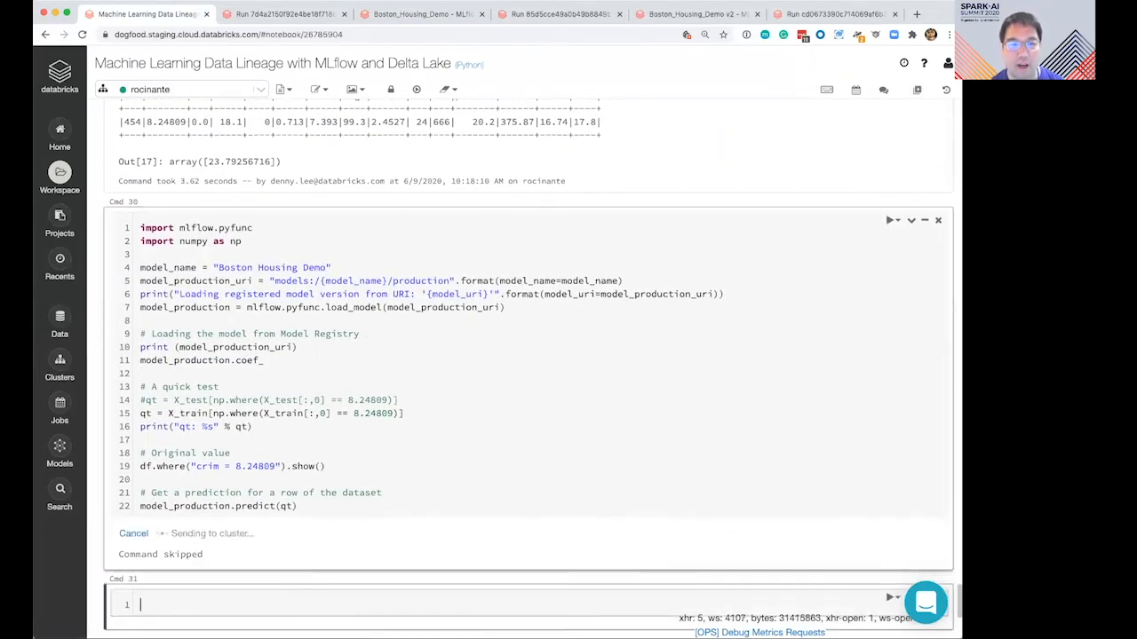
# - Rerun the Production model test cell, which now predicts 23.13 for the crim 8.24809 row
pyautogui.click(890, 220)
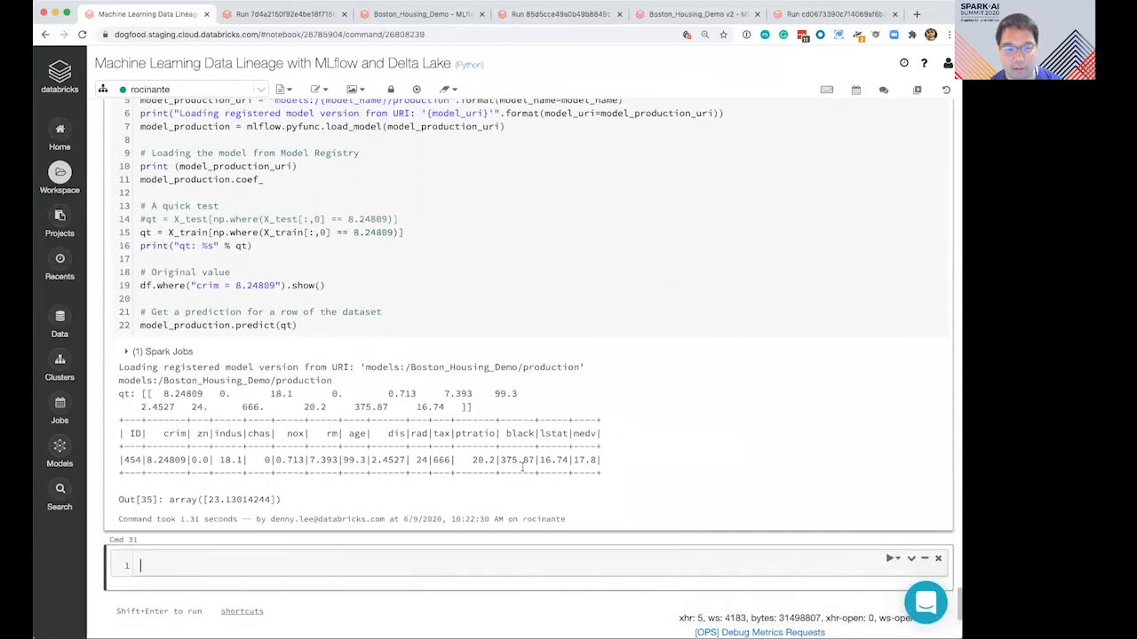
pyautogui.scroll(3)
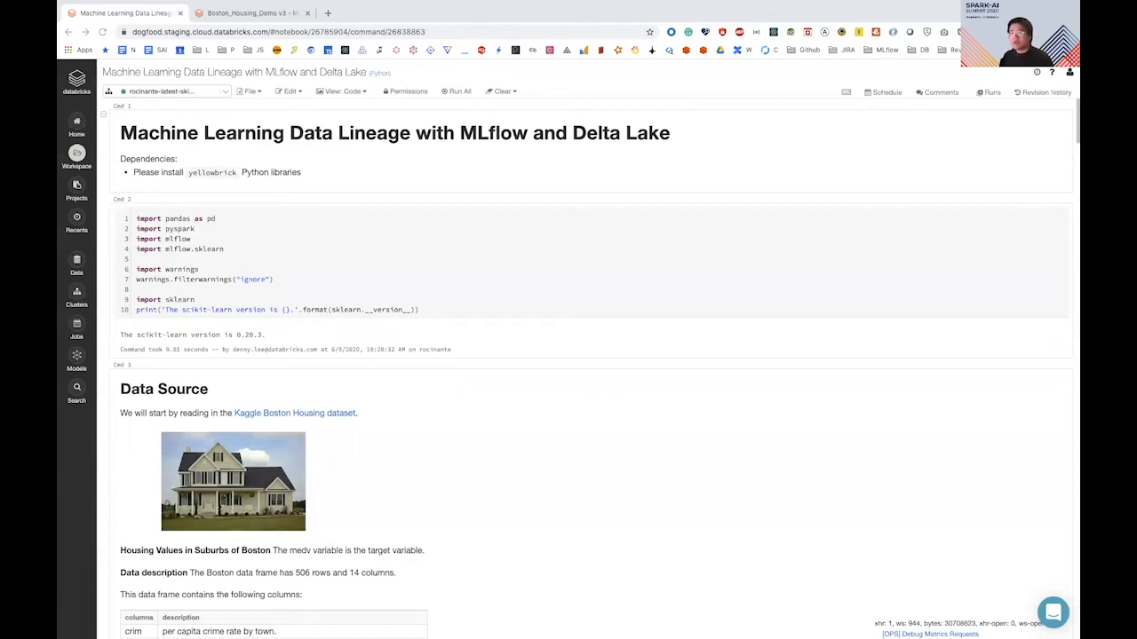
# - Compare the earlier 23.79 prediction with the new 23.13, then open Registered Models
pyautogui.scroll(-3)
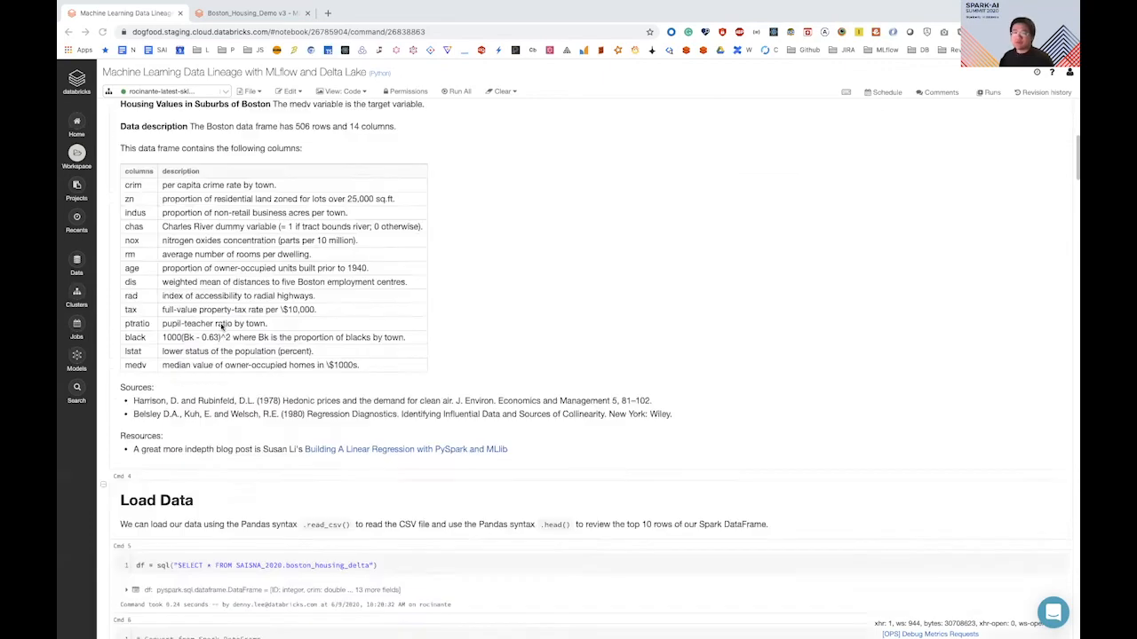
pyautogui.scroll(-3)
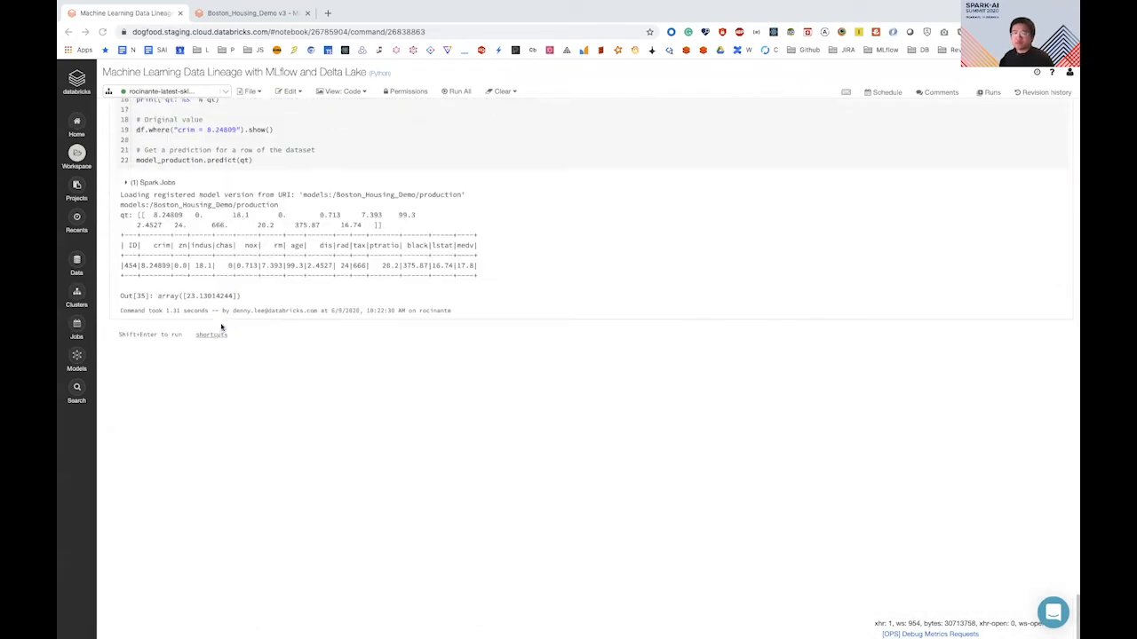
pyautogui.scroll(3)
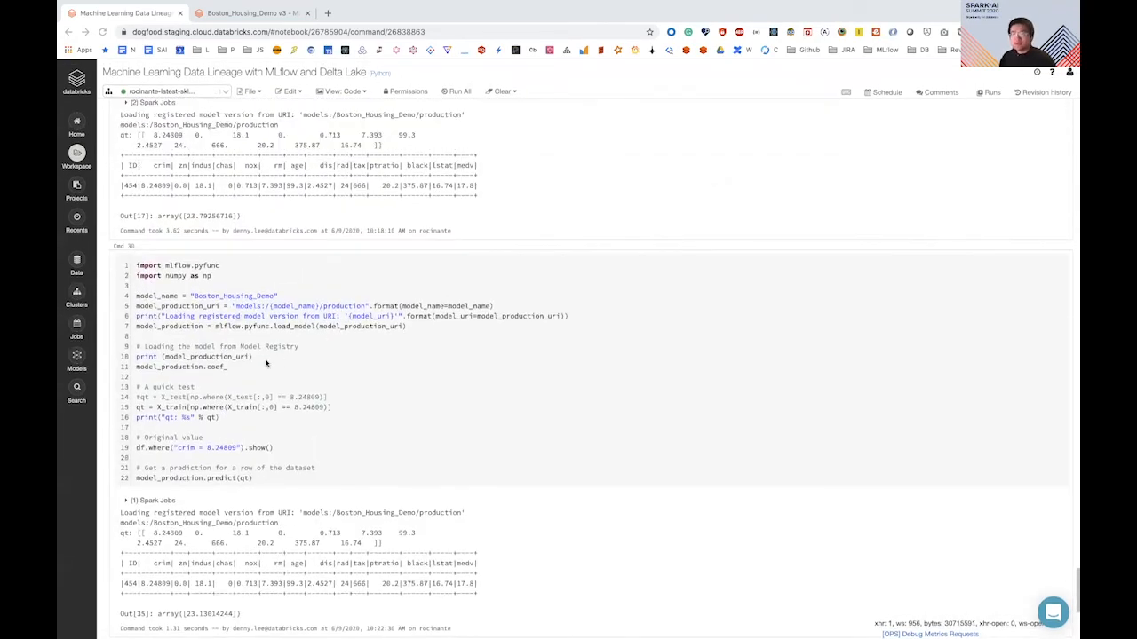
pyautogui.scroll(-3)
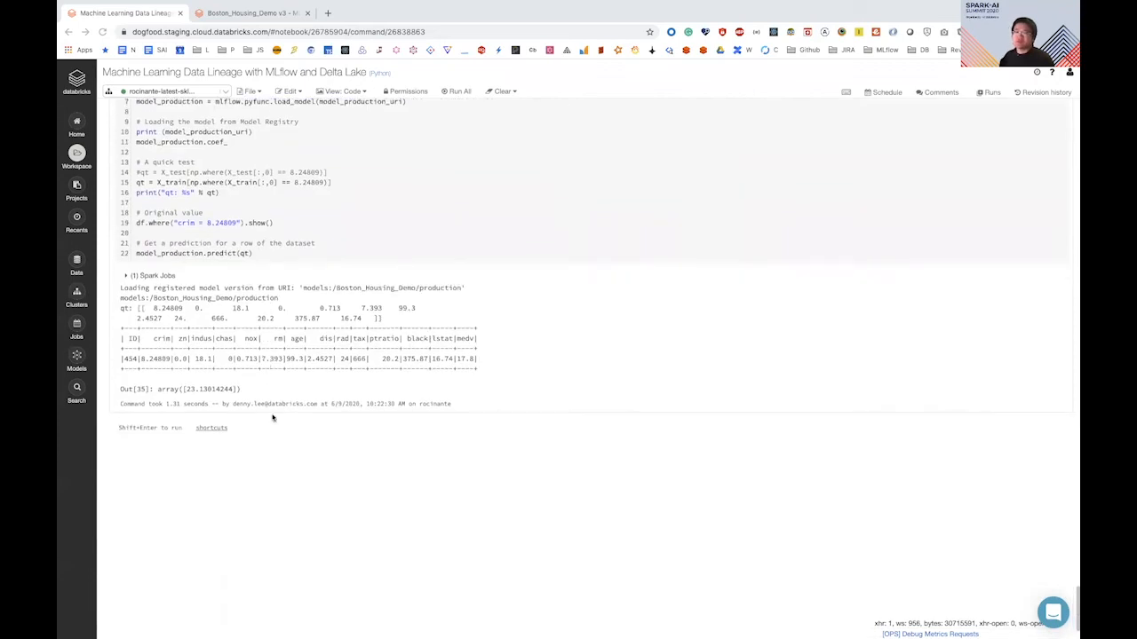
pyautogui.moveTo(245, 375)
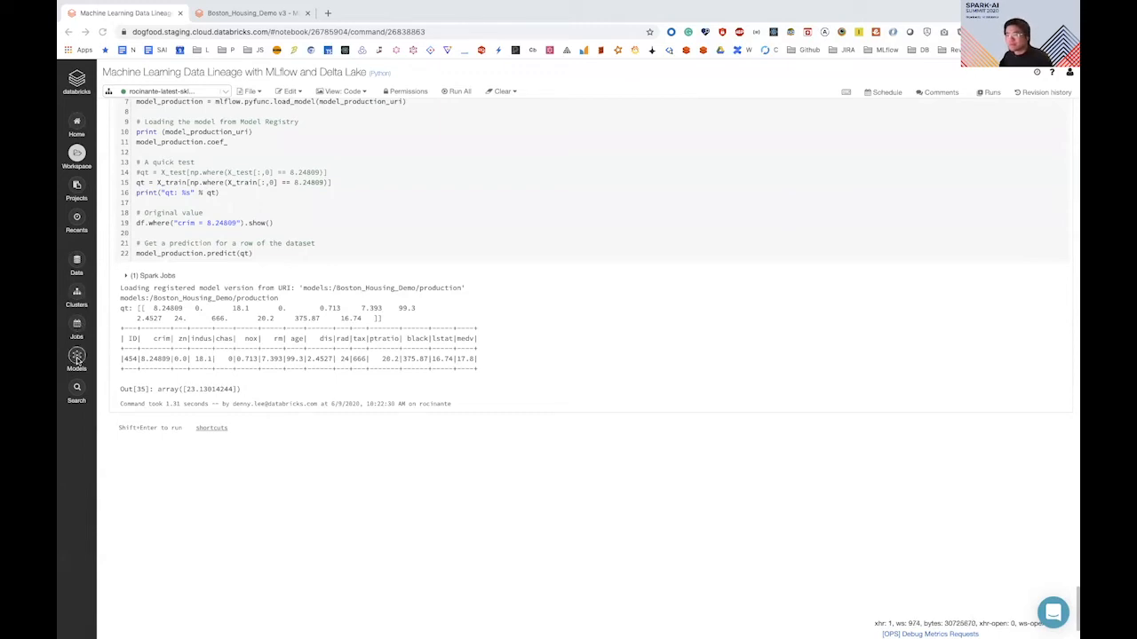
pyautogui.click(77, 360)
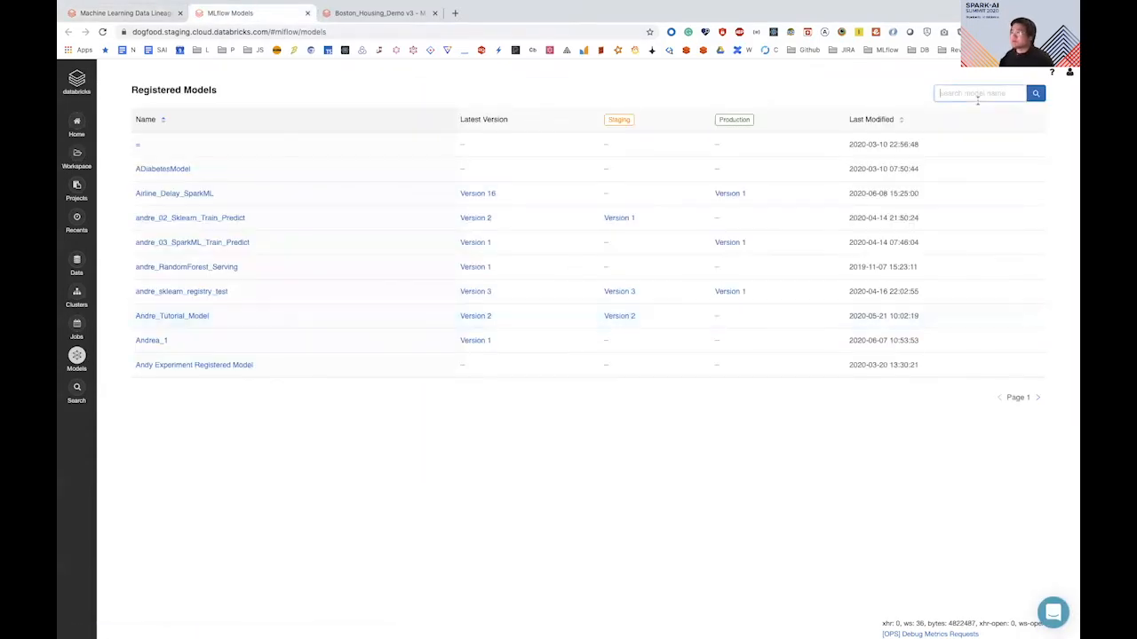
# - Filter models by 'bo', open Boston_Housing_Demo and follow its Version 3 link
pyautogui.write('boston')
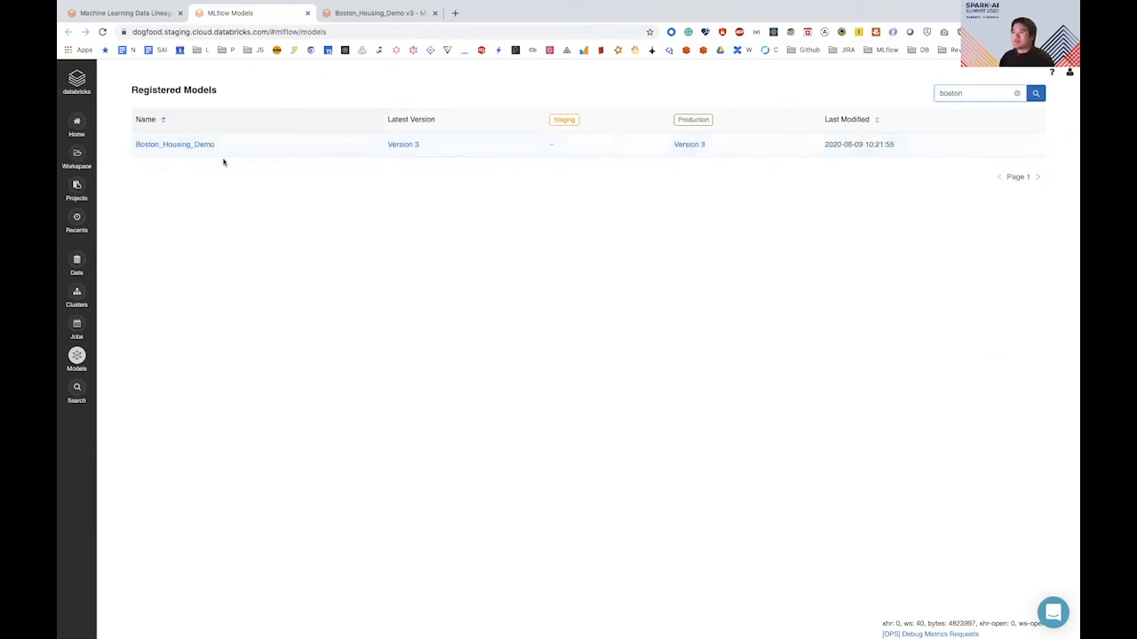
pyautogui.click(174, 144)
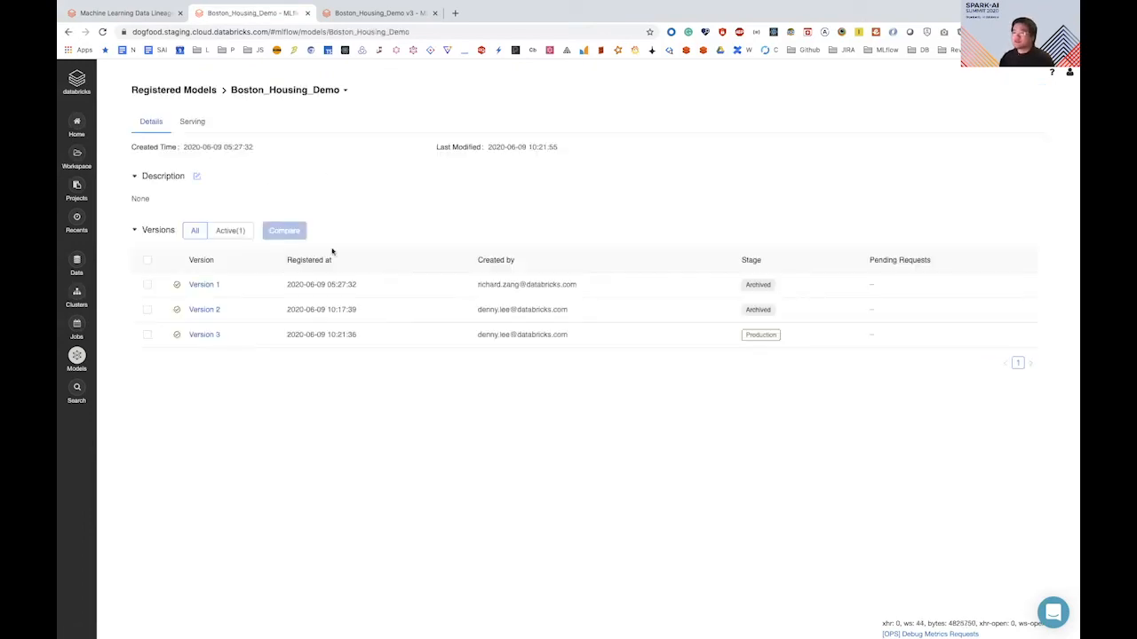
pyautogui.moveTo(231, 319)
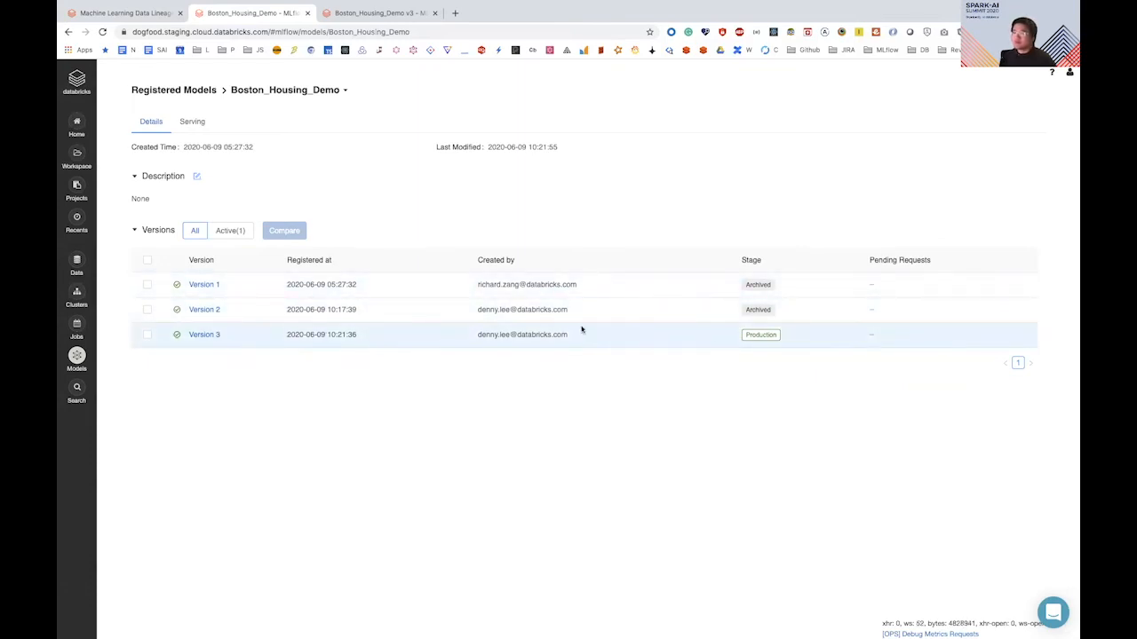
pyautogui.moveTo(205, 335)
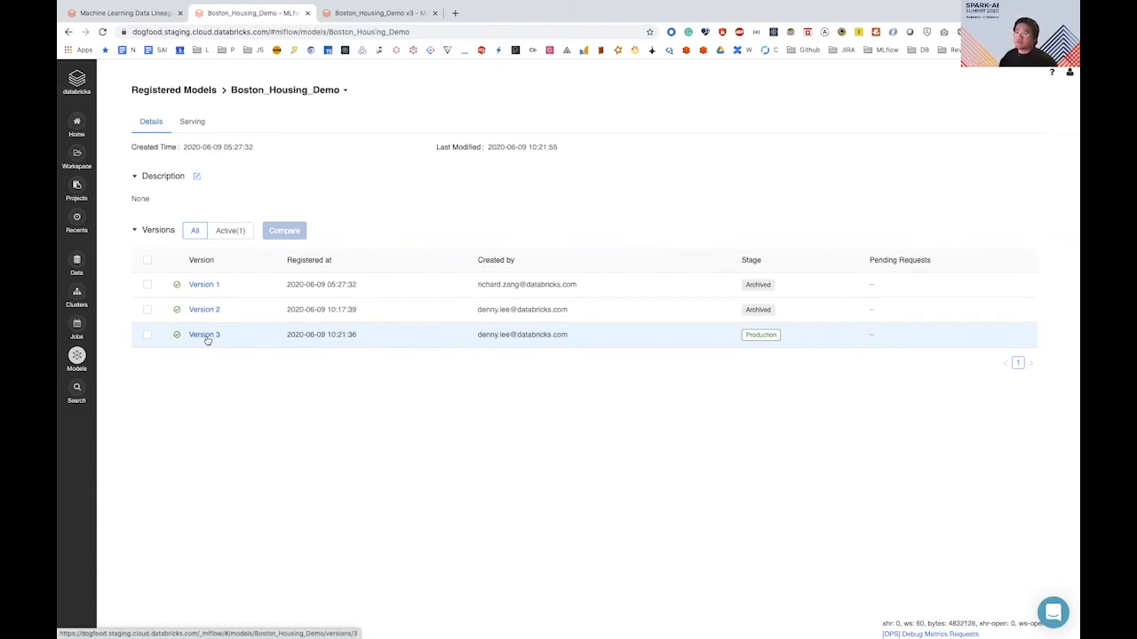
pyautogui.click(204, 309)
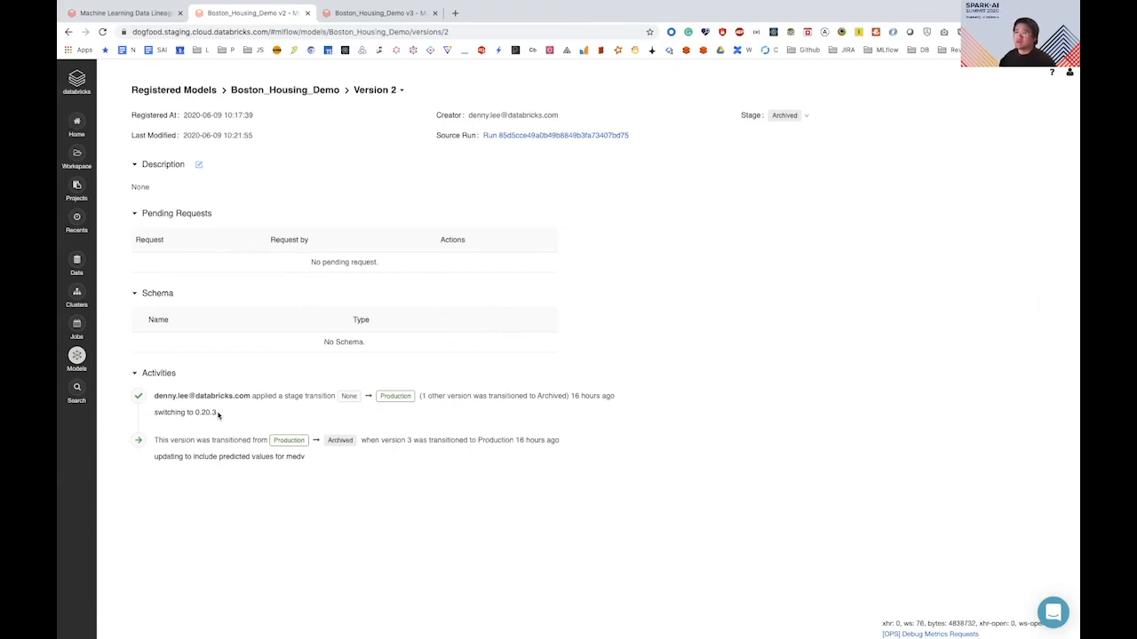
pyautogui.moveTo(310, 192)
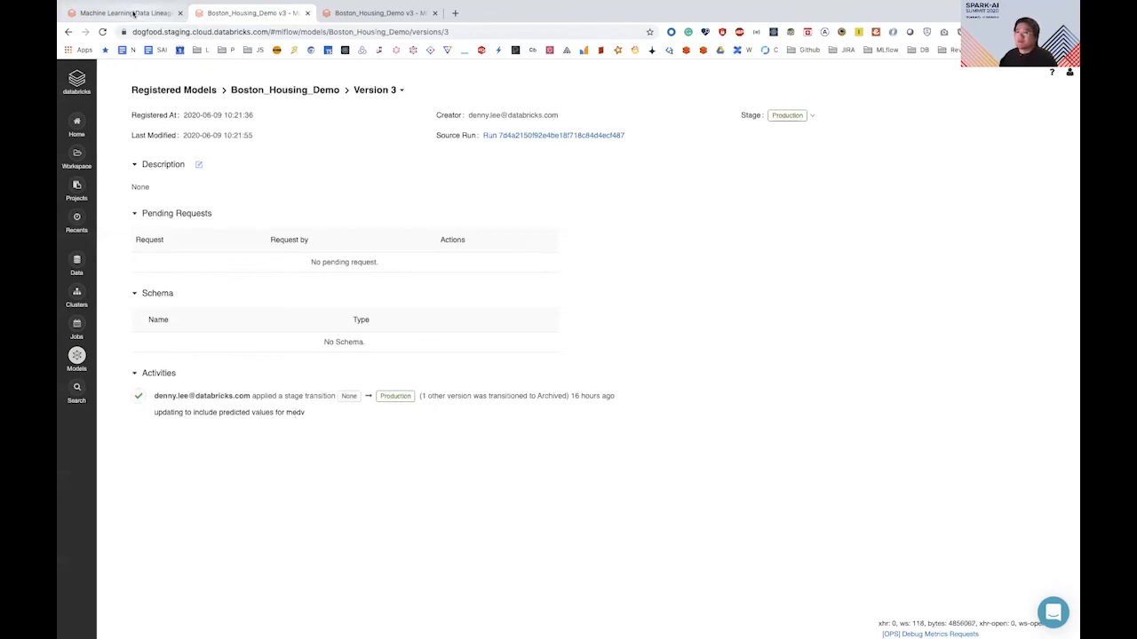
# - Add and run a DeltaTable history cell listing boston_housing_delta's CREATE TABLE and MERGE versions
pyautogui.click(125, 13)
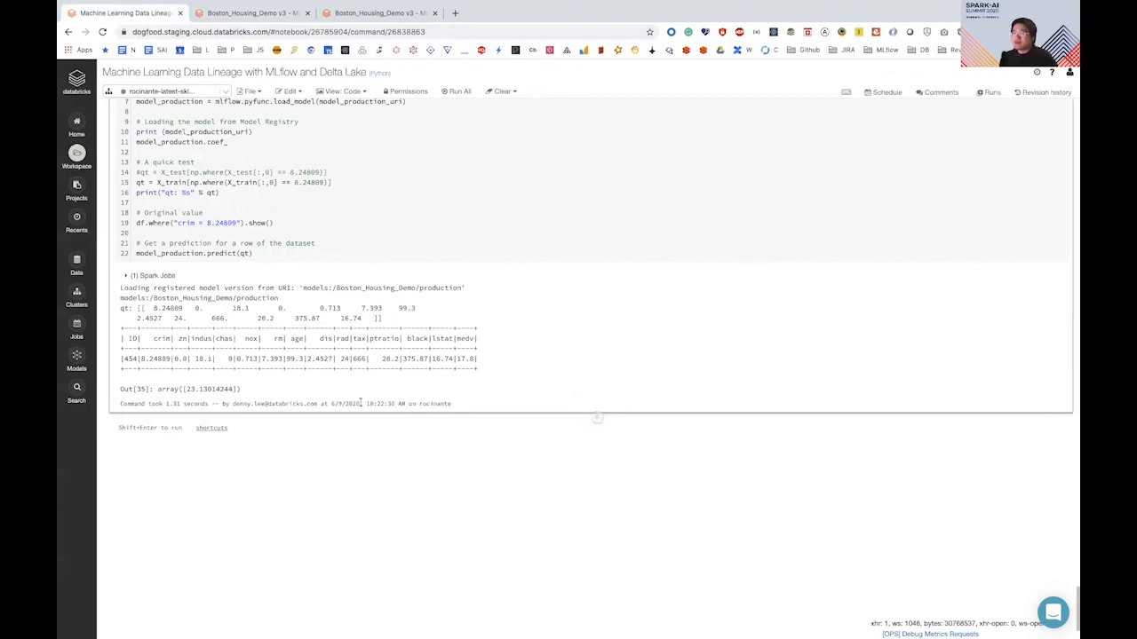
pyautogui.moveTo(164, 91)
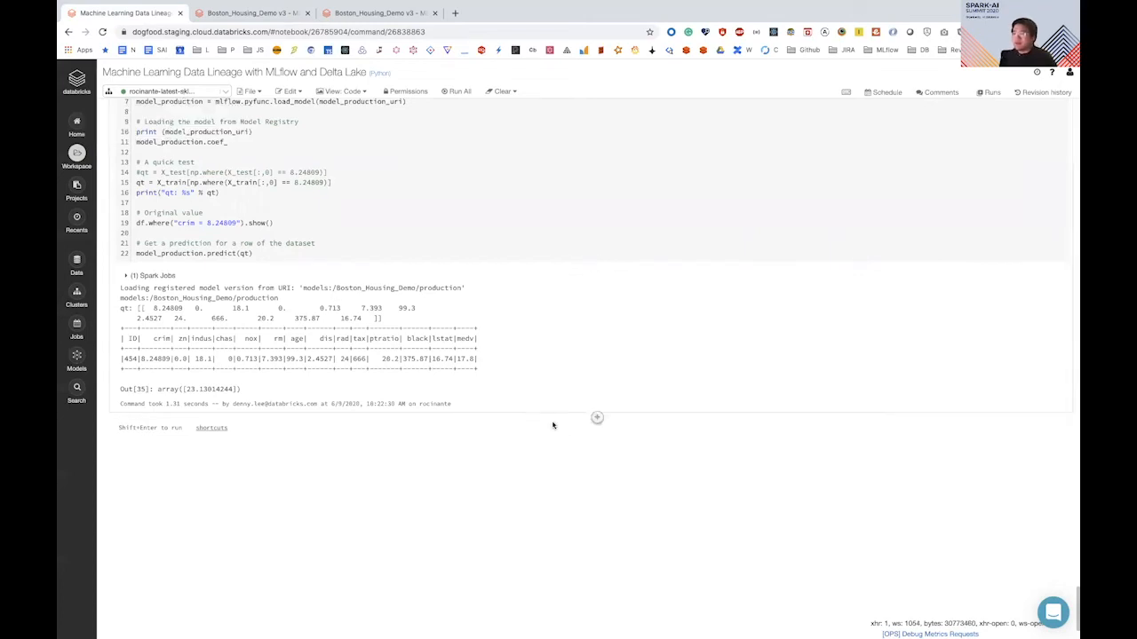
pyautogui.click(596, 417)
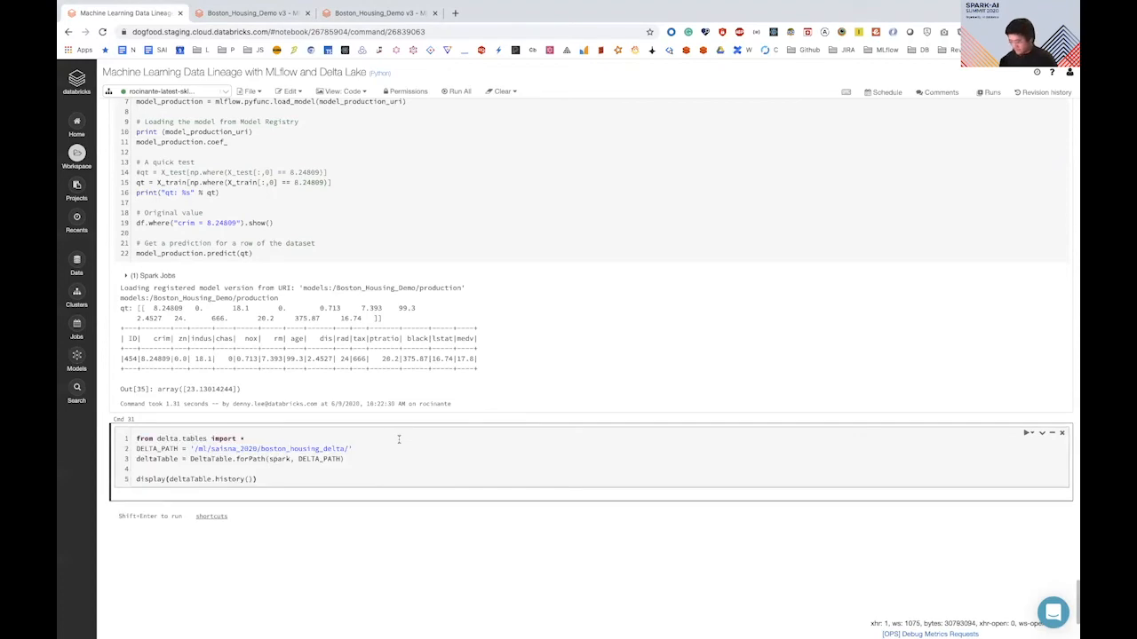
pyautogui.click(1027, 432)
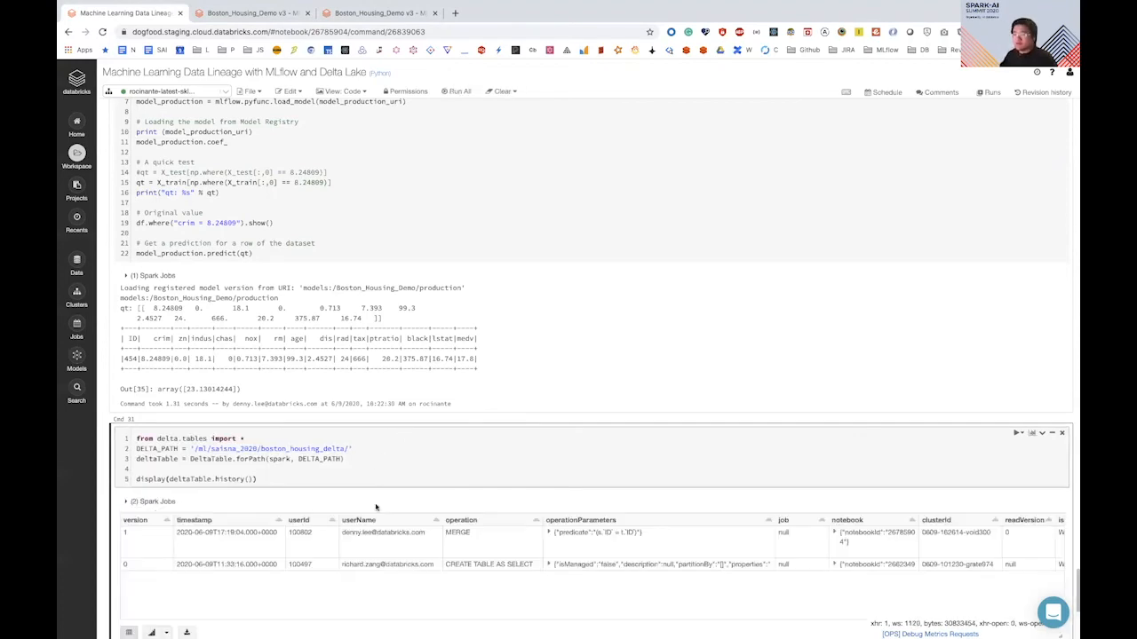
pyautogui.scroll(-3)
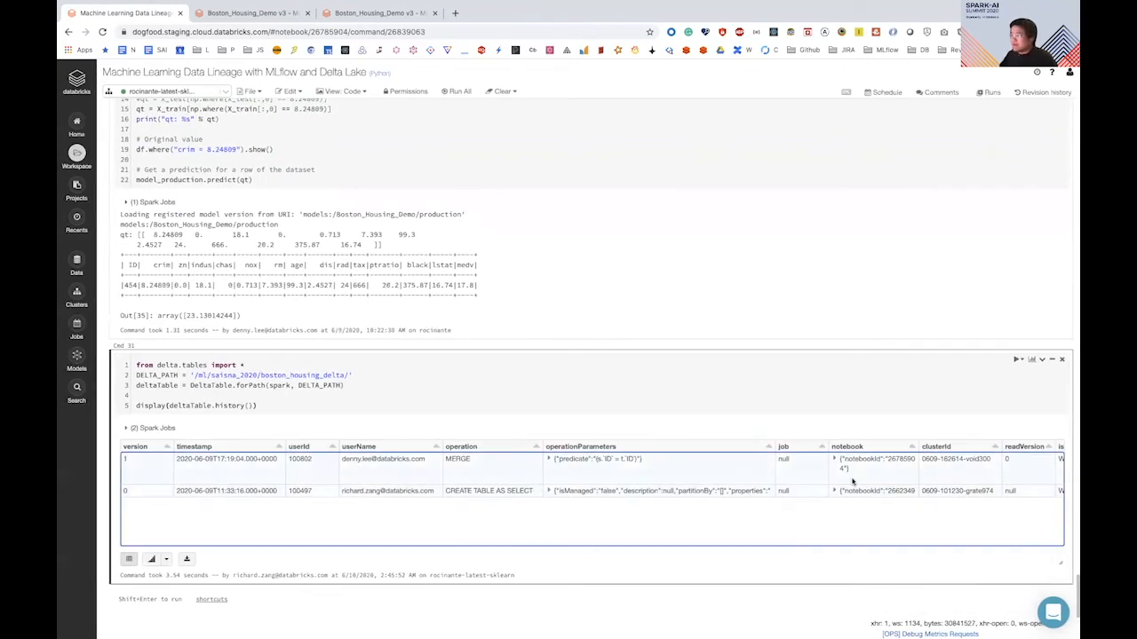
pyautogui.hscroll(3)
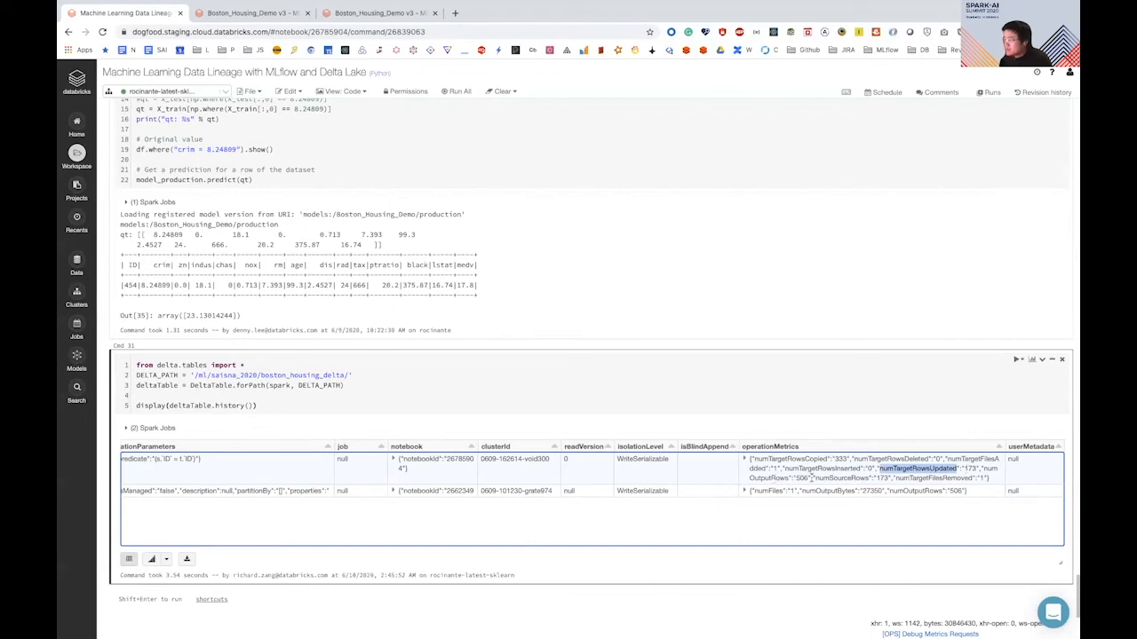
pyautogui.scroll(-3)
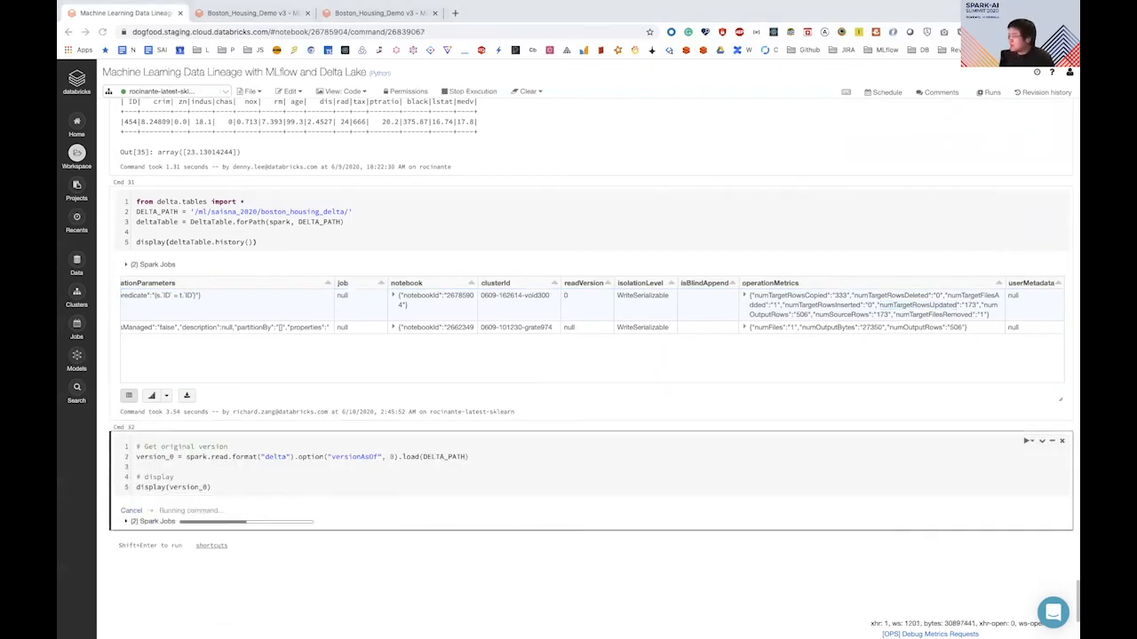
# - Read Delta table versions 0 and 1, showing null versus predicted medv
pyautogui.click(596, 536)
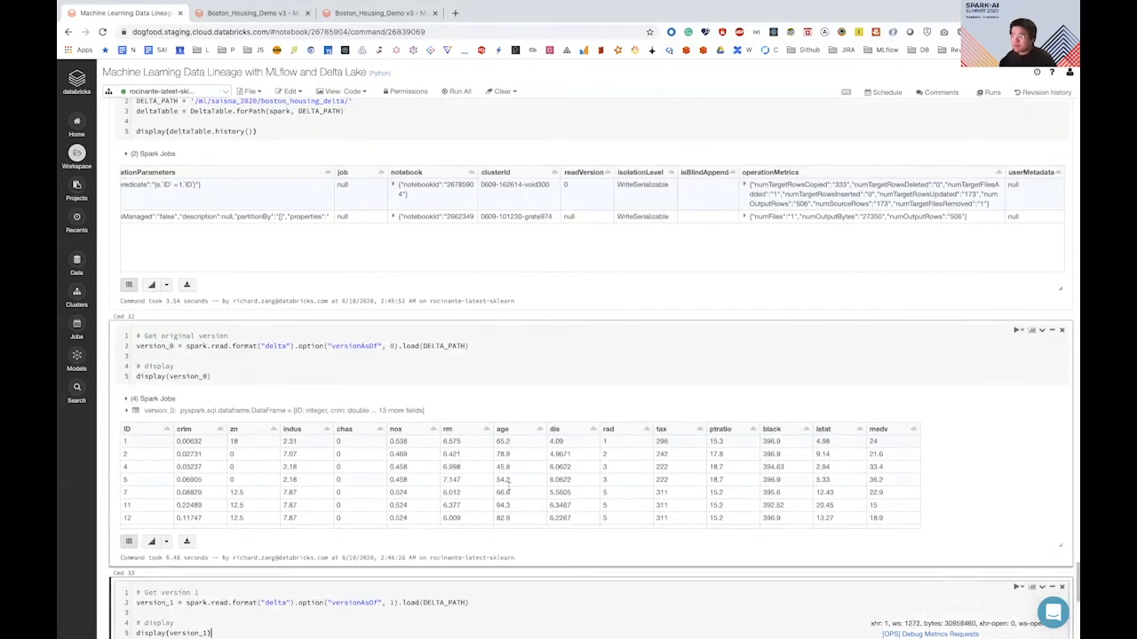
pyautogui.scroll(-3)
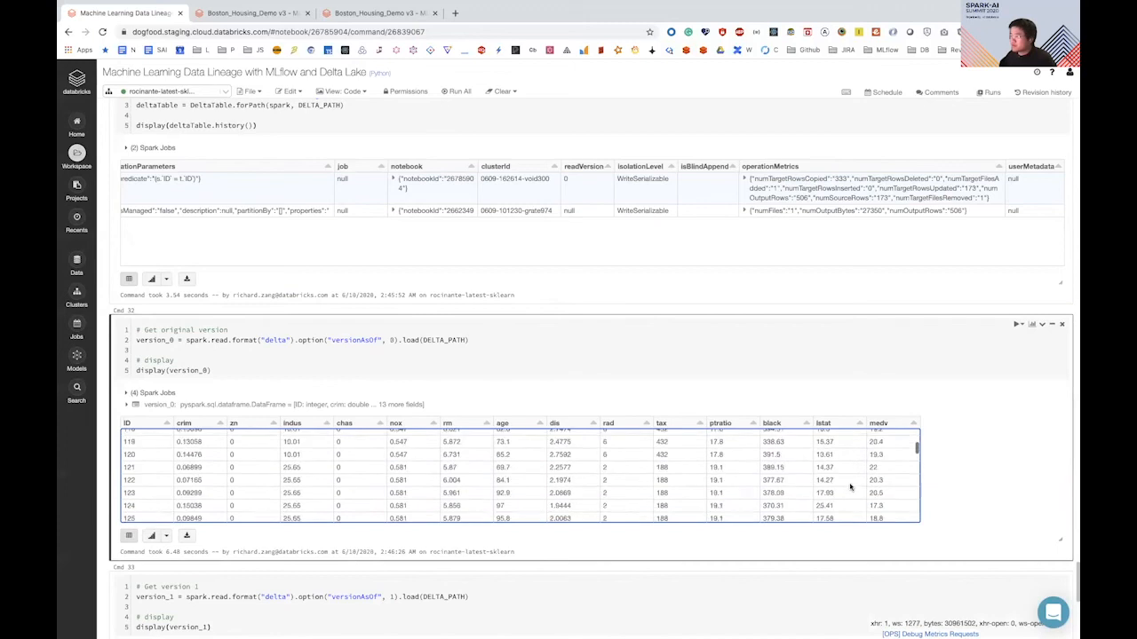
pyautogui.scroll(-3)
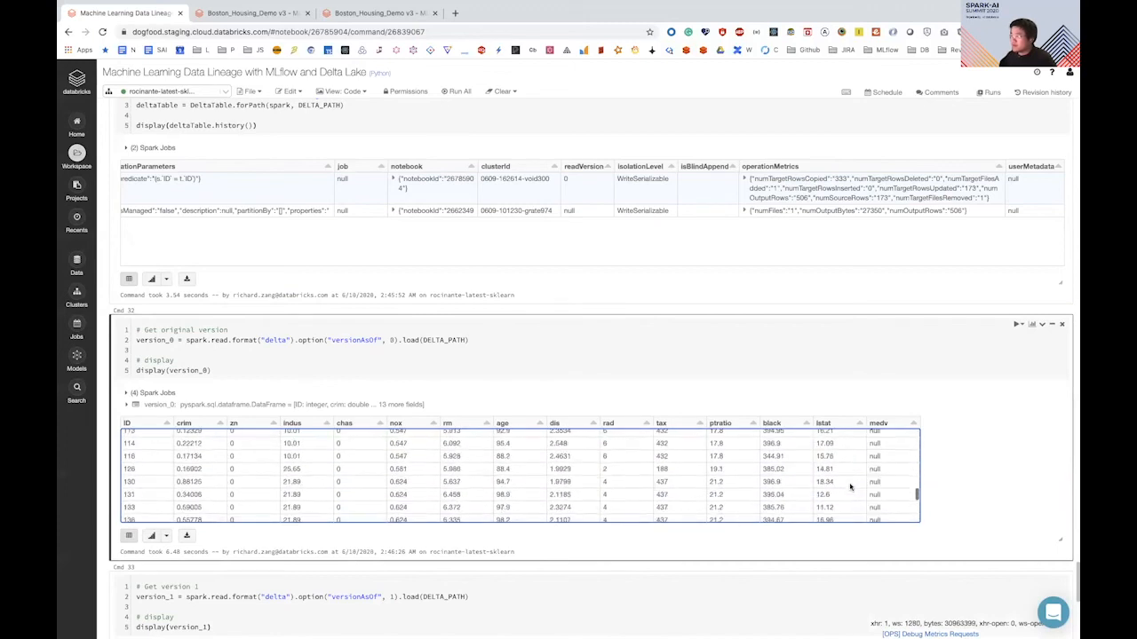
pyautogui.scroll(-3)
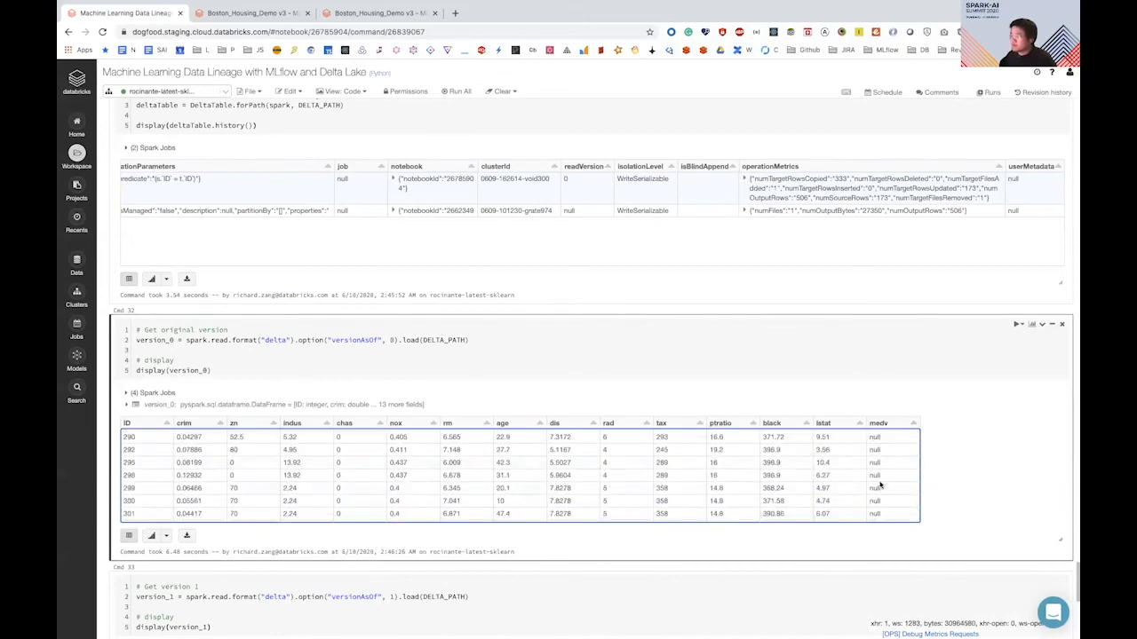
pyautogui.scroll(-3)
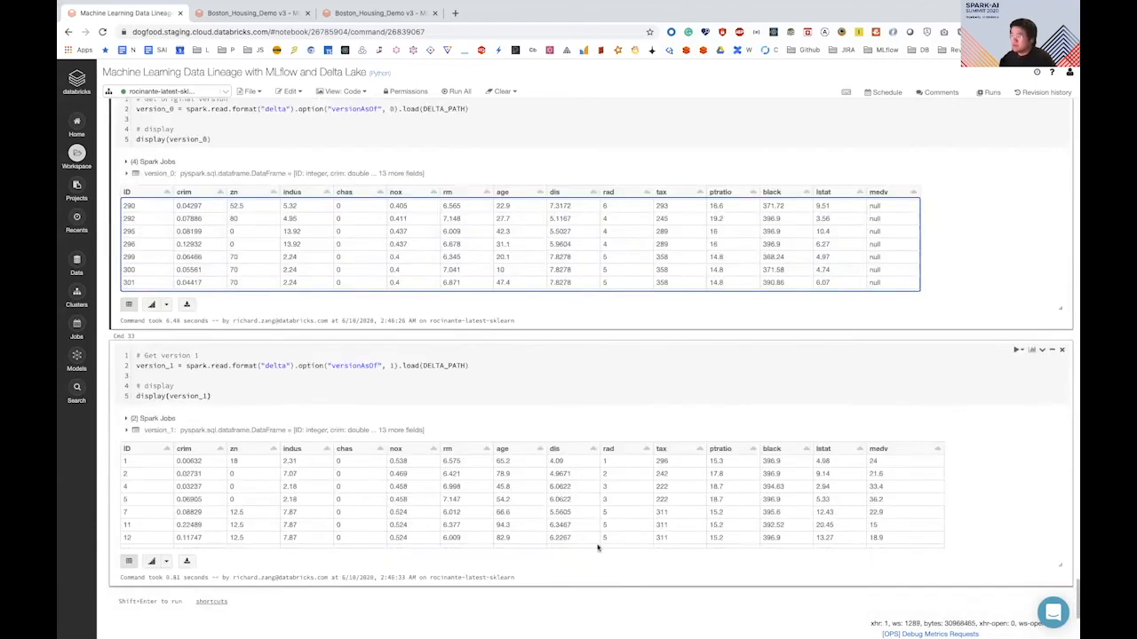
pyautogui.scroll(-3)
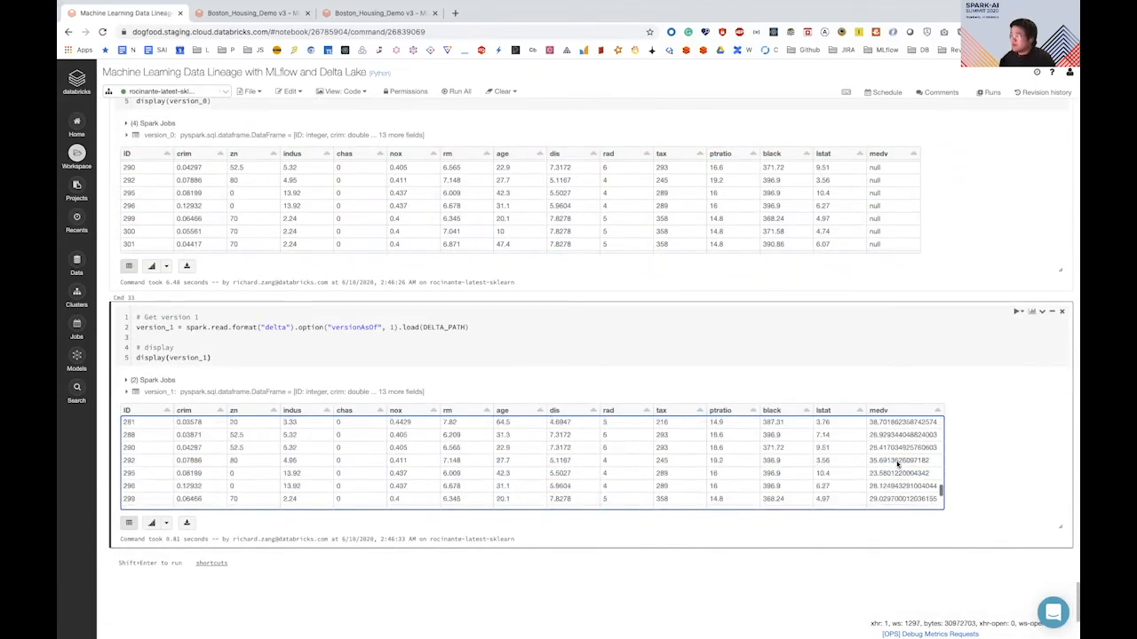
# - Overwrite the Delta table at DELTA_PATH with the version 0 data
pyautogui.scroll(-3)
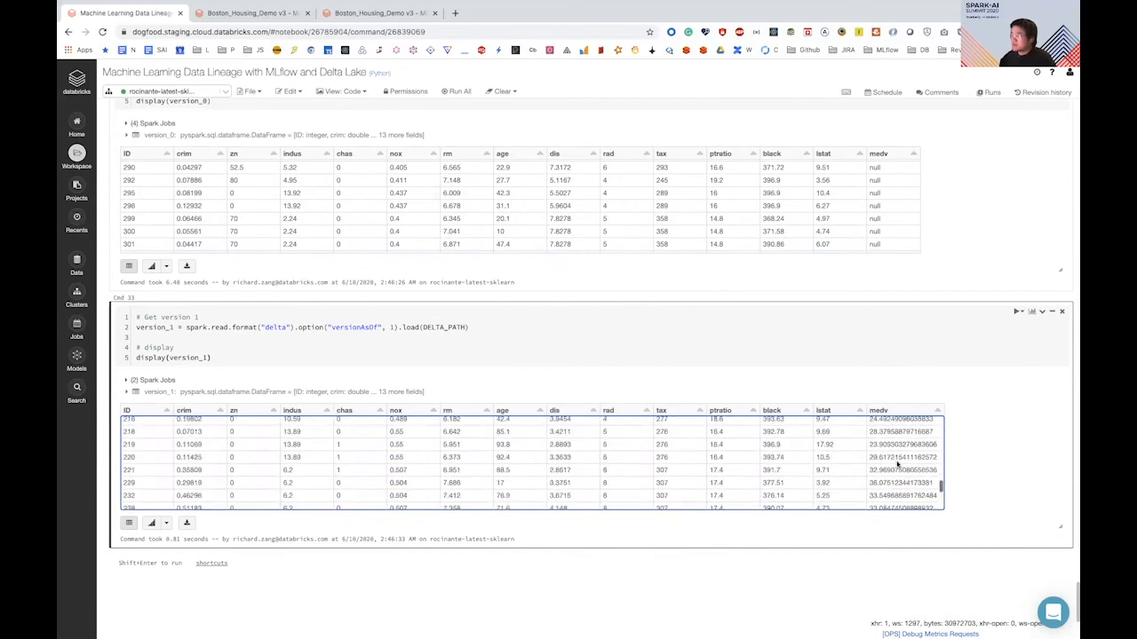
pyautogui.scroll(-3)
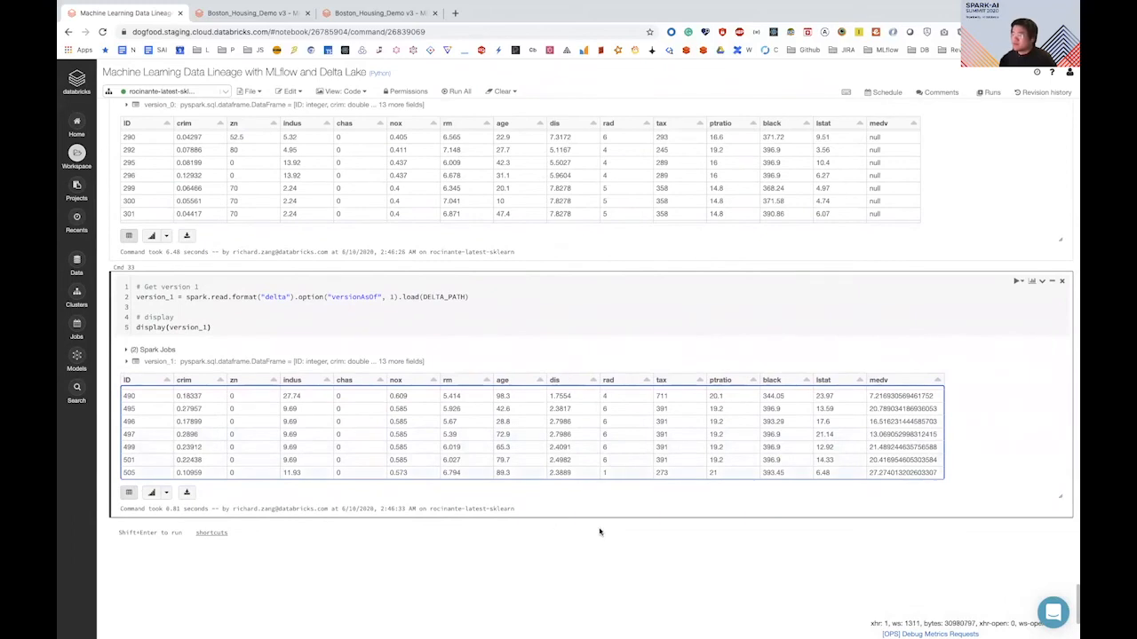
pyautogui.click(591, 541)
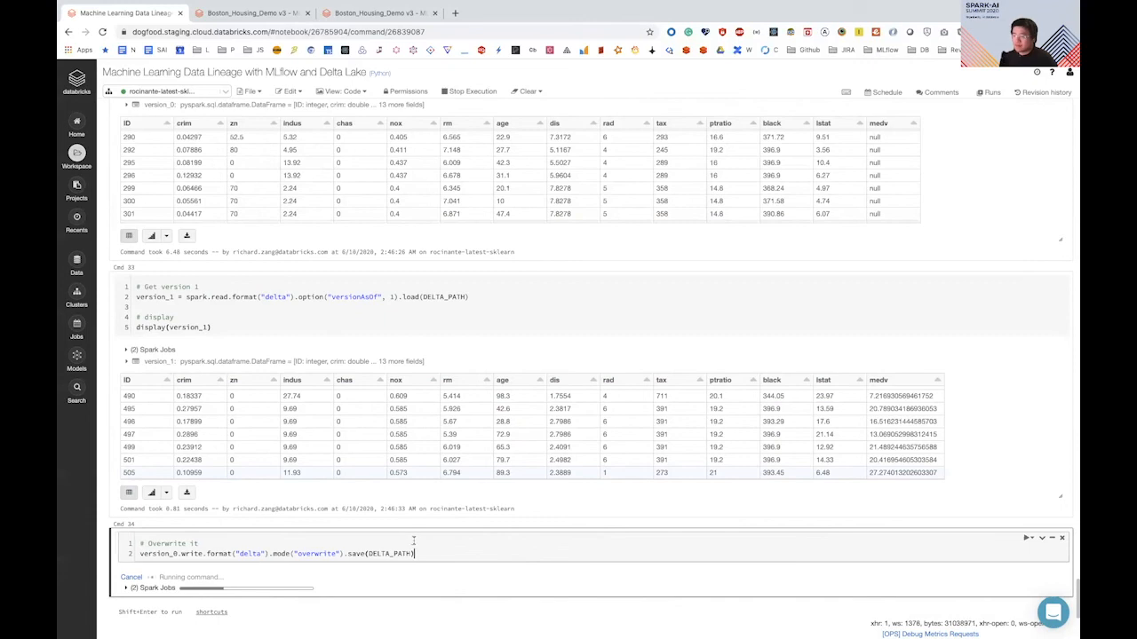
# - Rerun the Cmd 31 history cell and inspect the new version 2 WRITE overwrite entry
pyautogui.scroll(3)
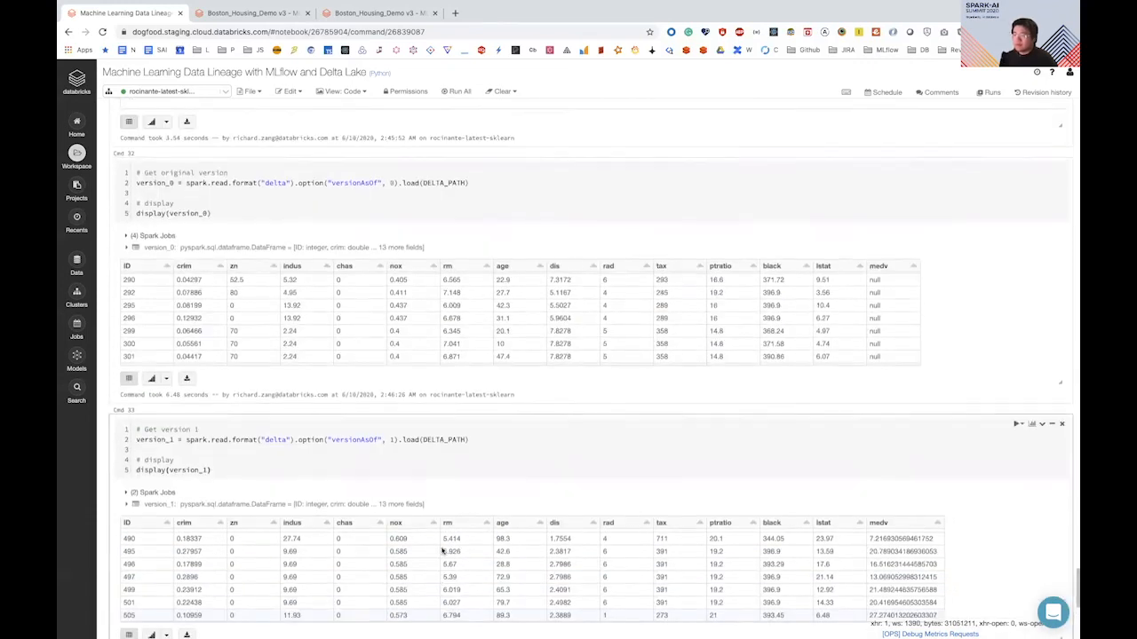
pyautogui.scroll(3)
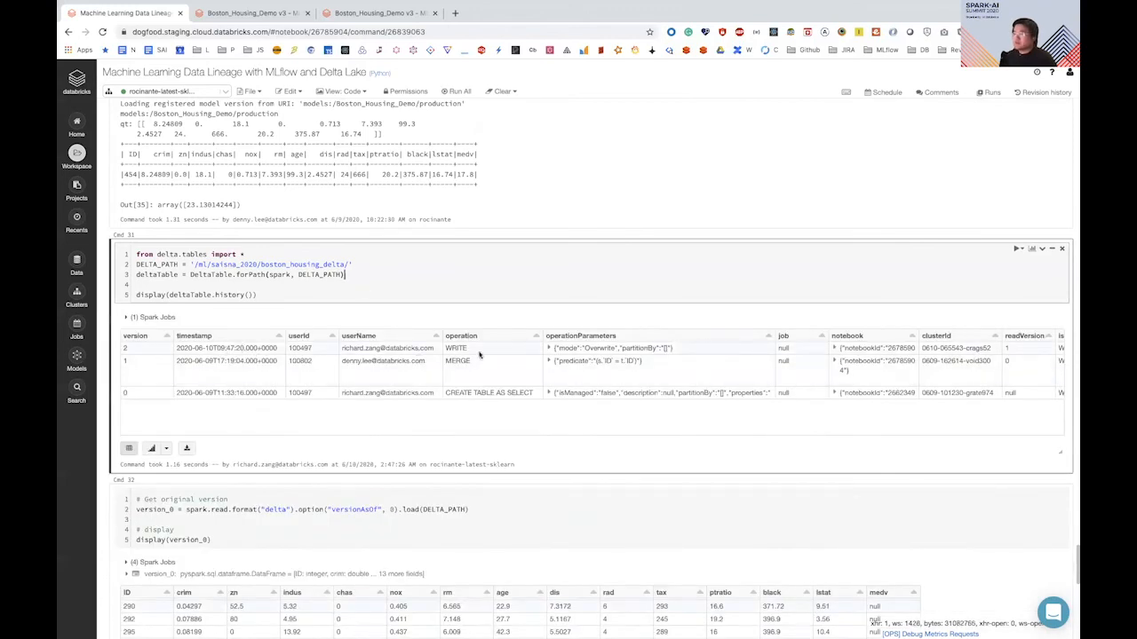
pyautogui.hscroll(3)
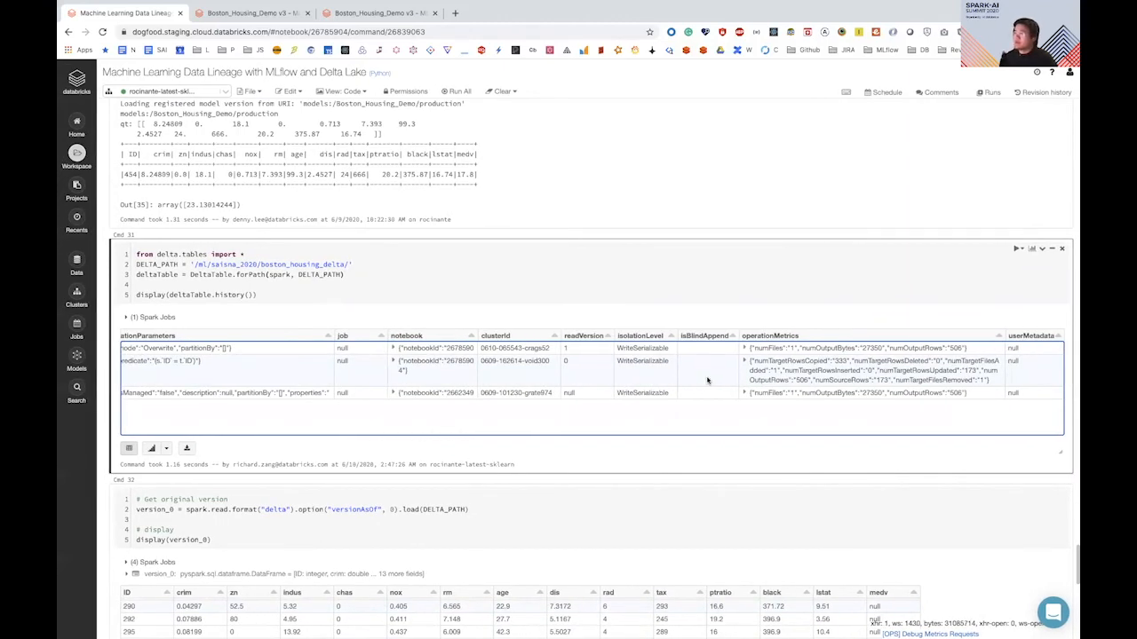
pyautogui.hscroll(-3)
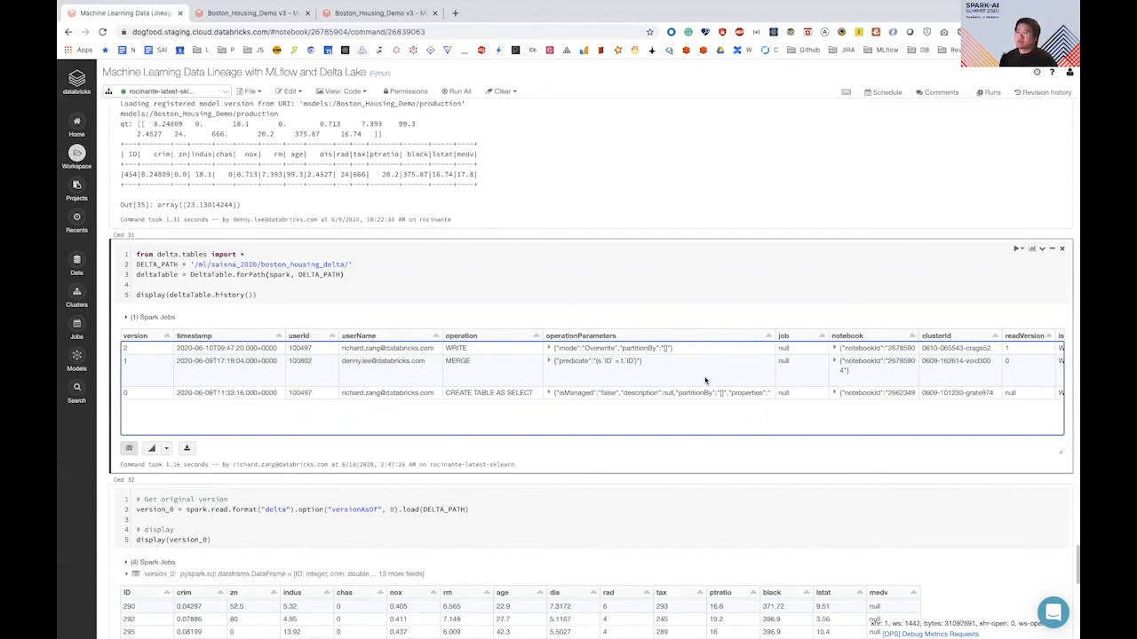
pyautogui.moveTo(570, 371)
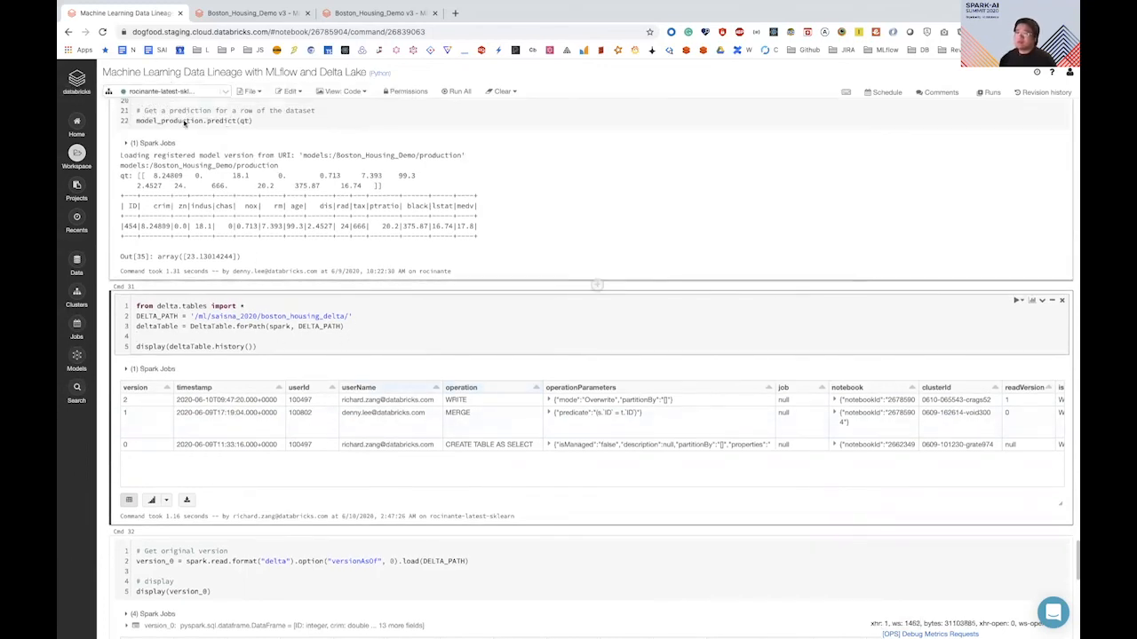
pyautogui.moveTo(164, 90)
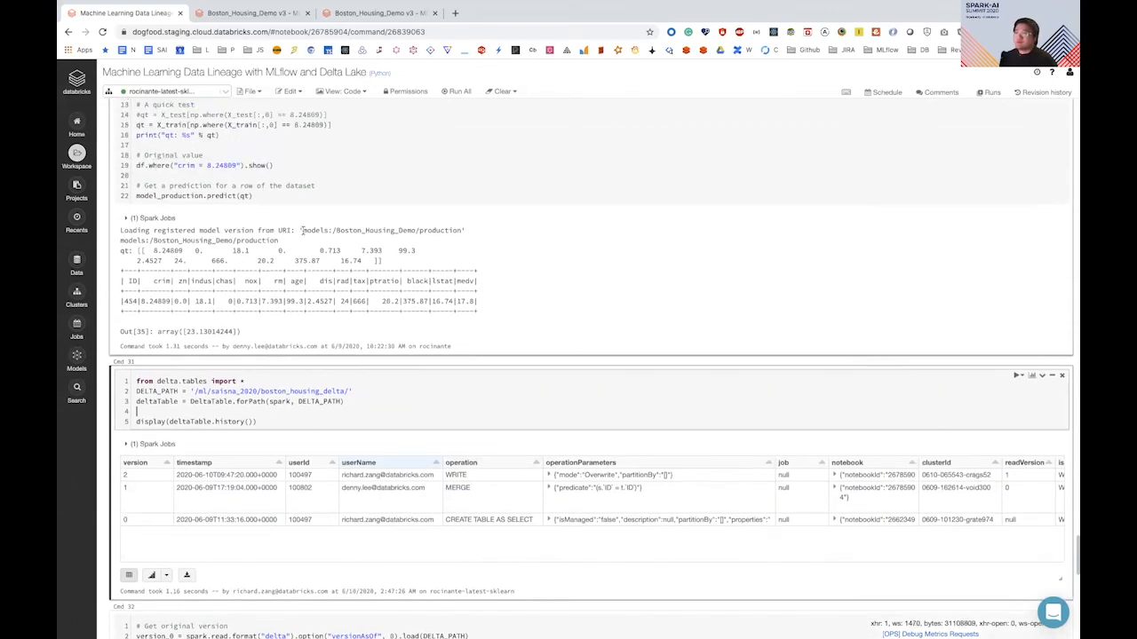
# - Select and delete all 36 experiment runs, then refresh the notebook's now-empty Runs list
pyautogui.scroll(3)
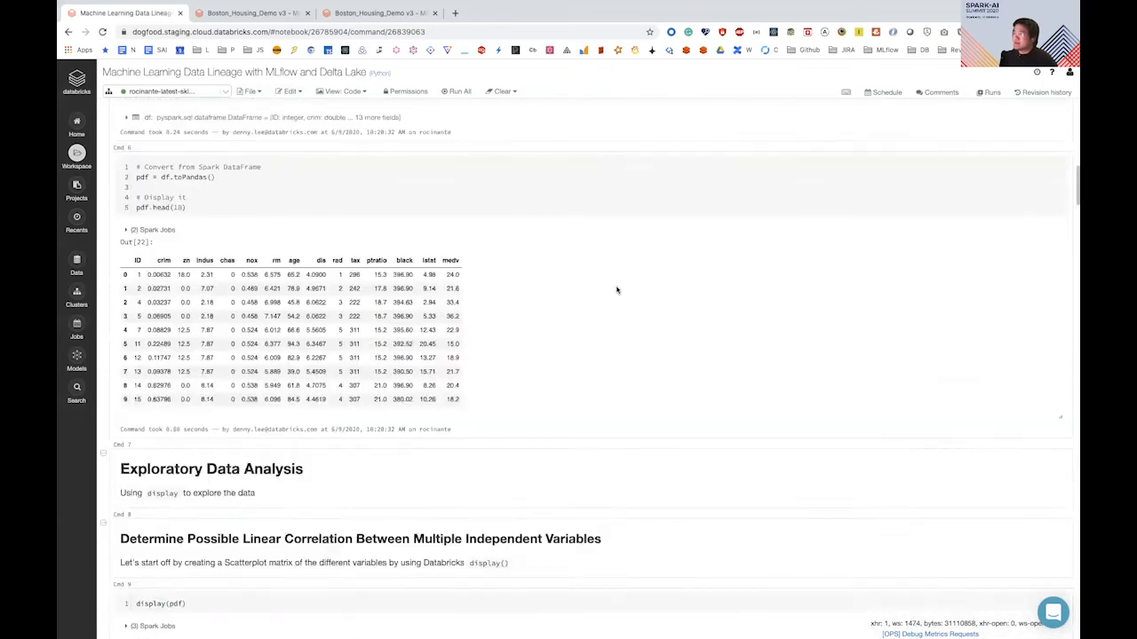
pyautogui.click(987, 91)
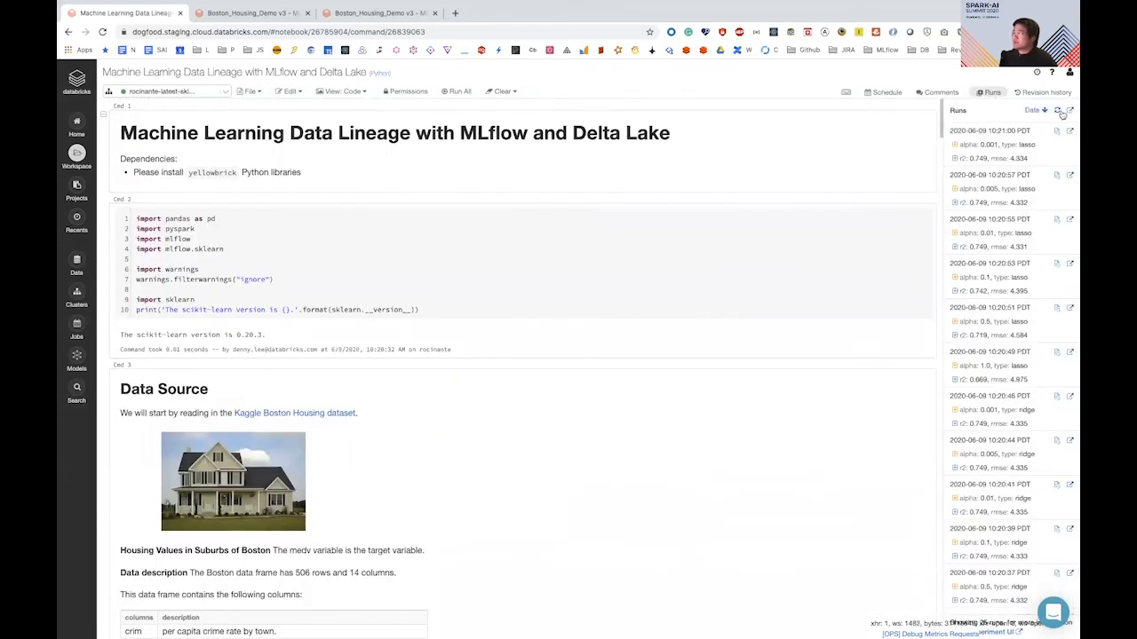
pyautogui.click(1070, 110)
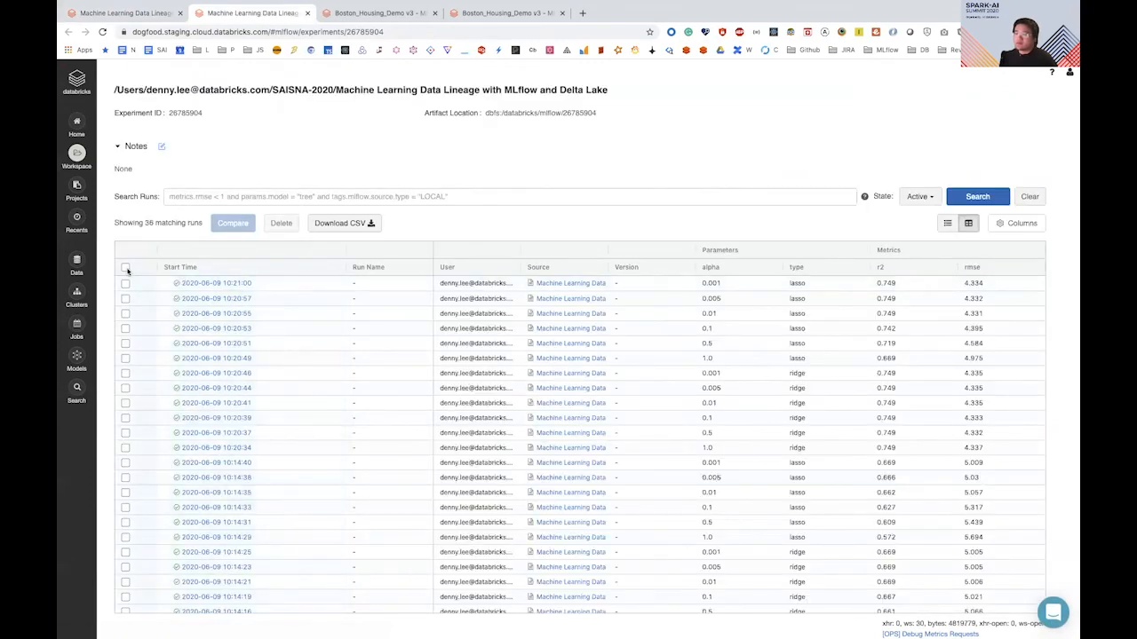
pyautogui.click(125, 268)
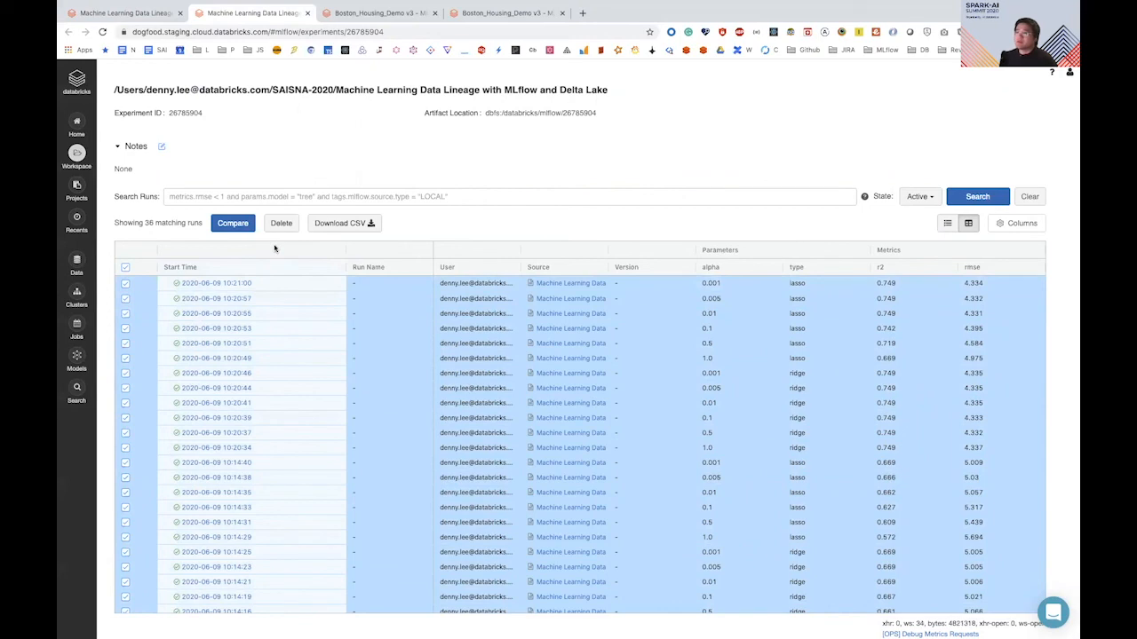
pyautogui.click(281, 223)
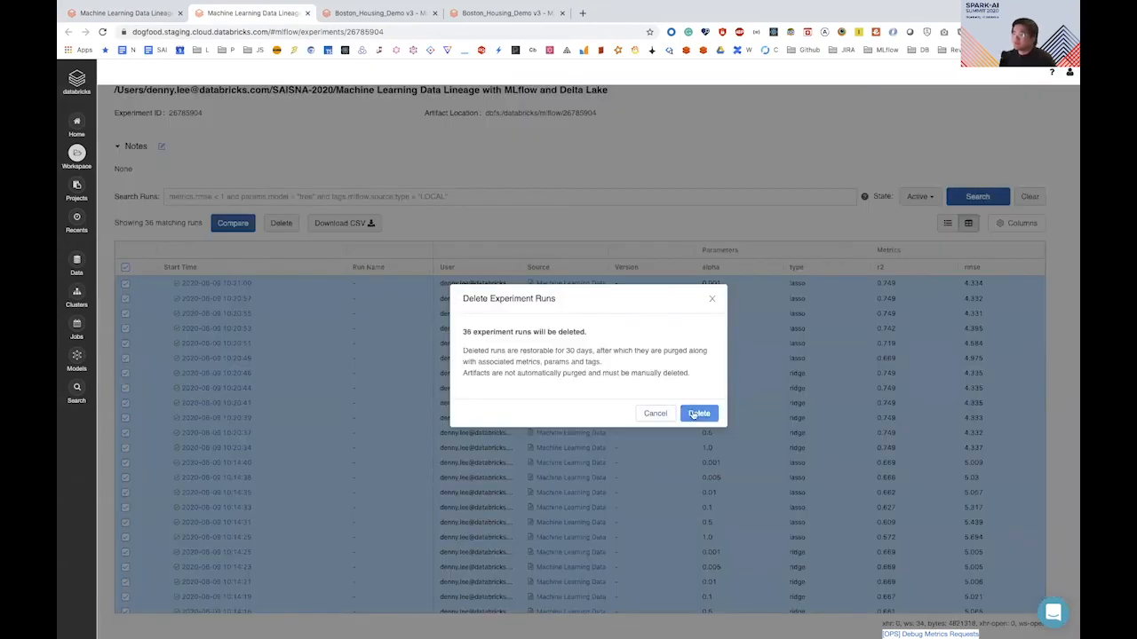
pyautogui.click(698, 413)
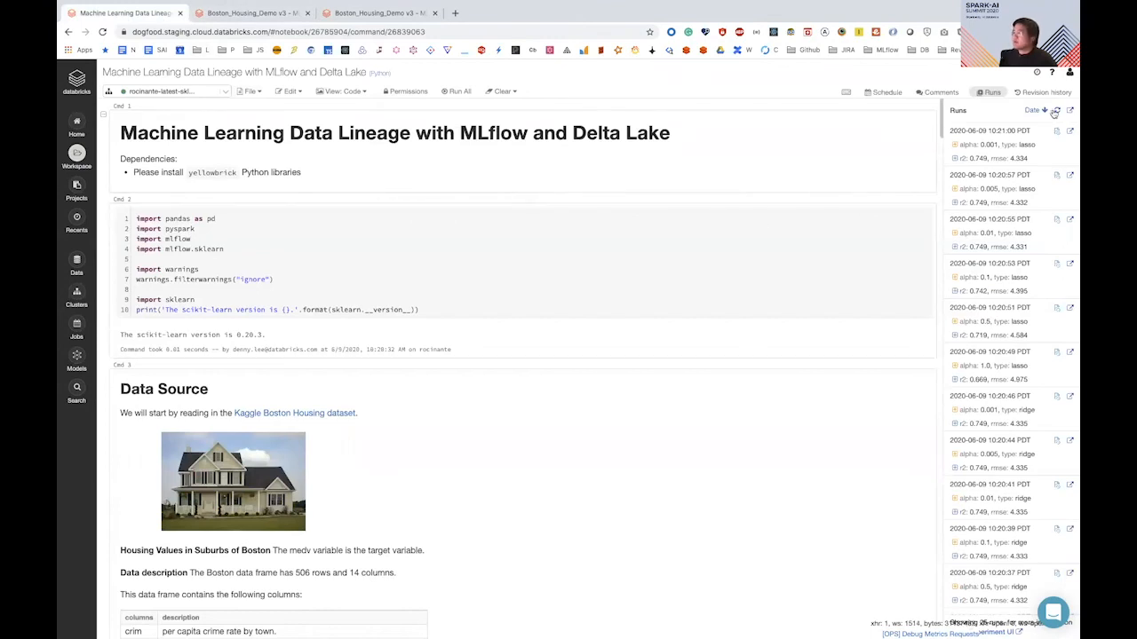
pyautogui.click(1056, 110)
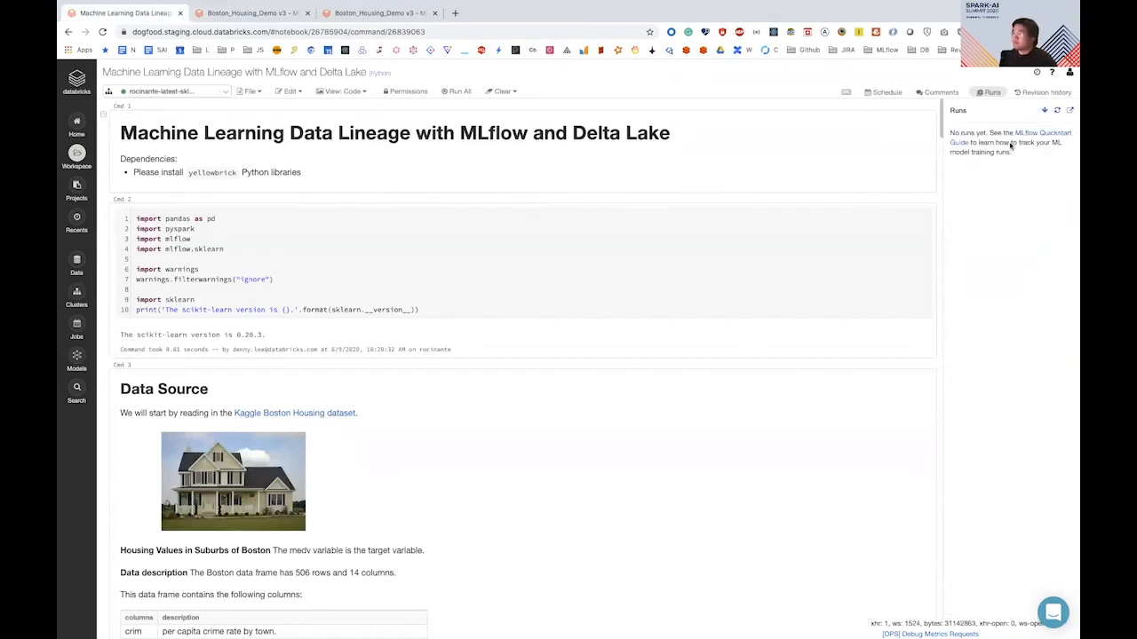
# - Use Run All Above on the Load Production MLflow model cell to retrain
pyautogui.scroll(-3)
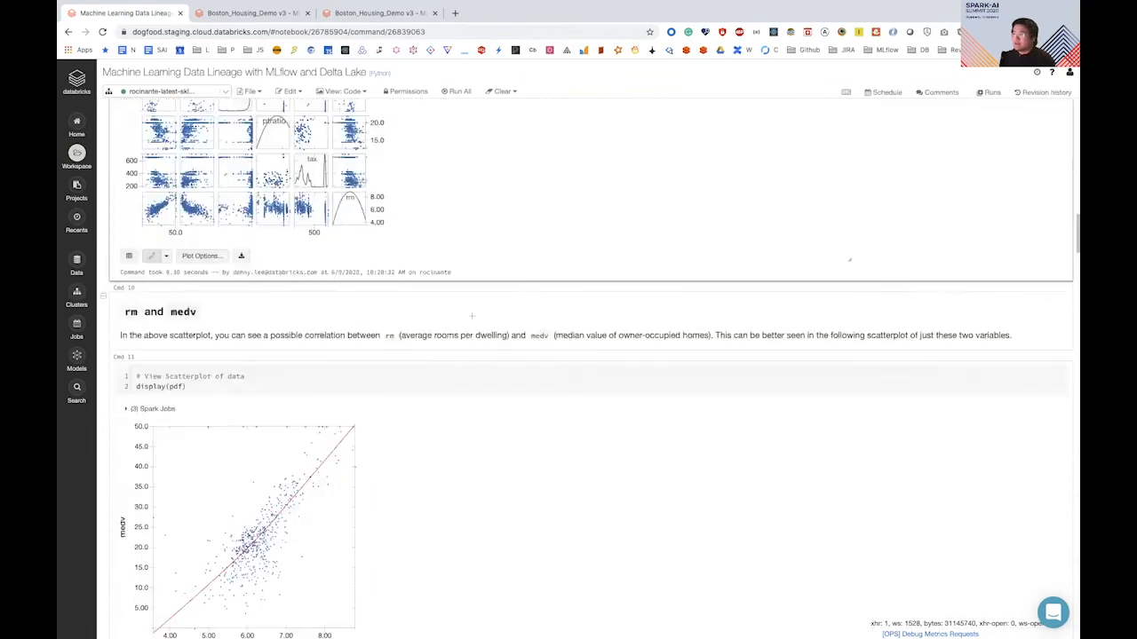
pyautogui.scroll(-3)
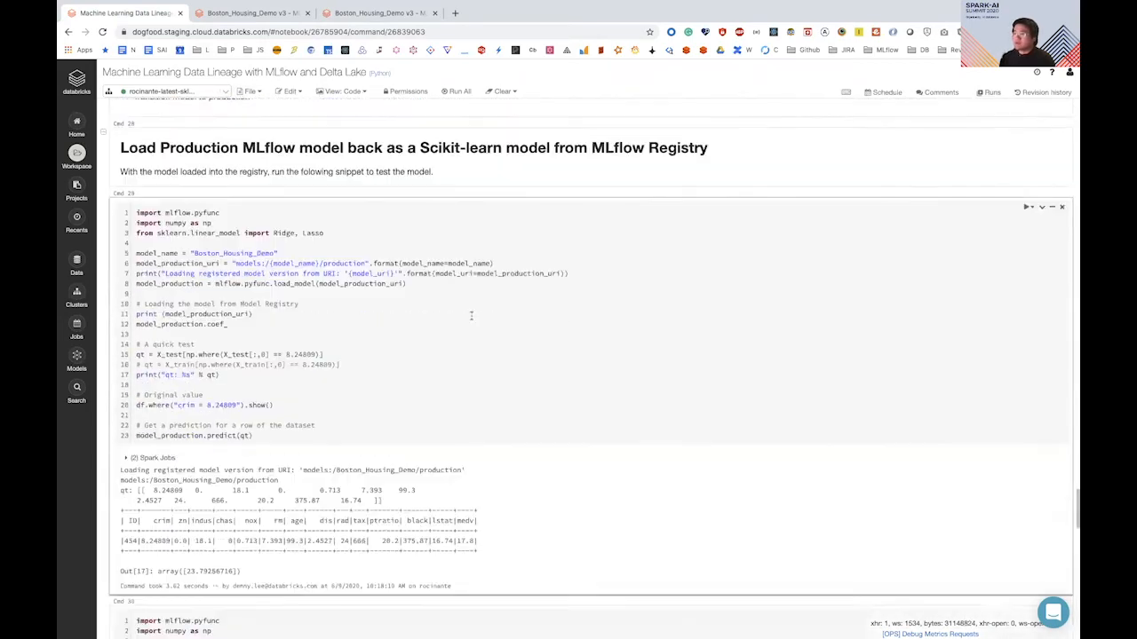
pyautogui.scroll(3)
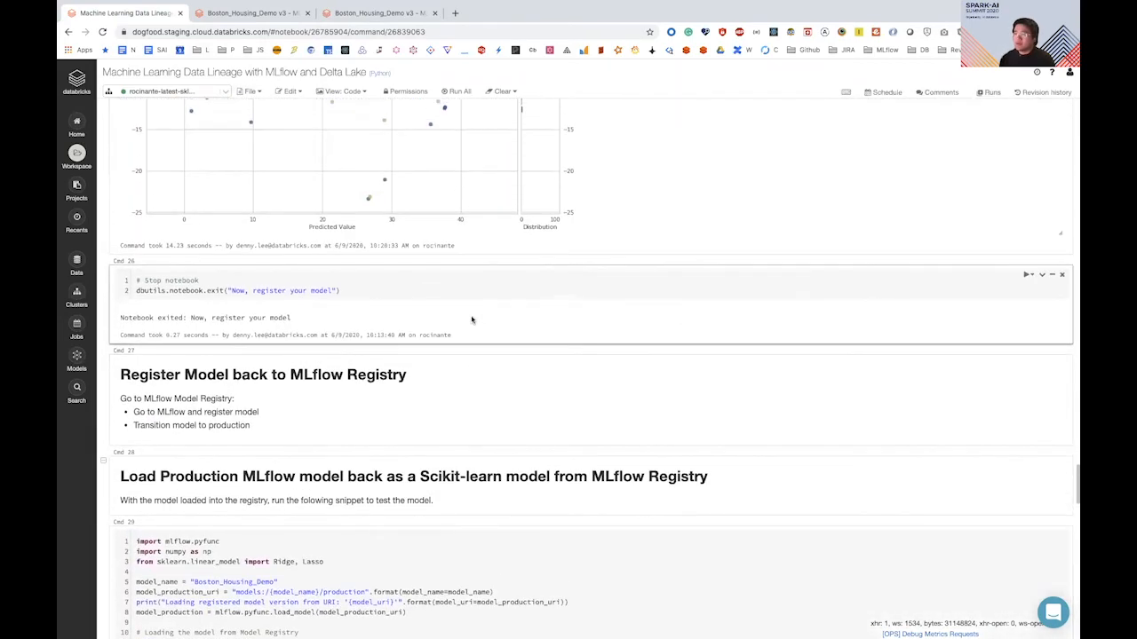
pyautogui.scroll(-3)
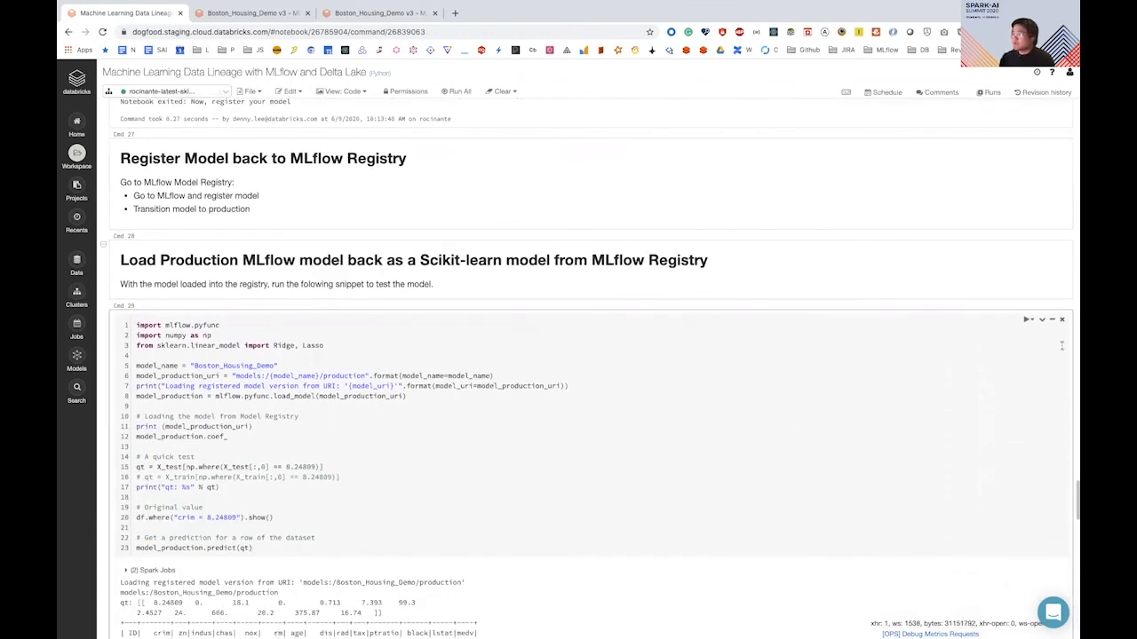
pyautogui.click(1042, 319)
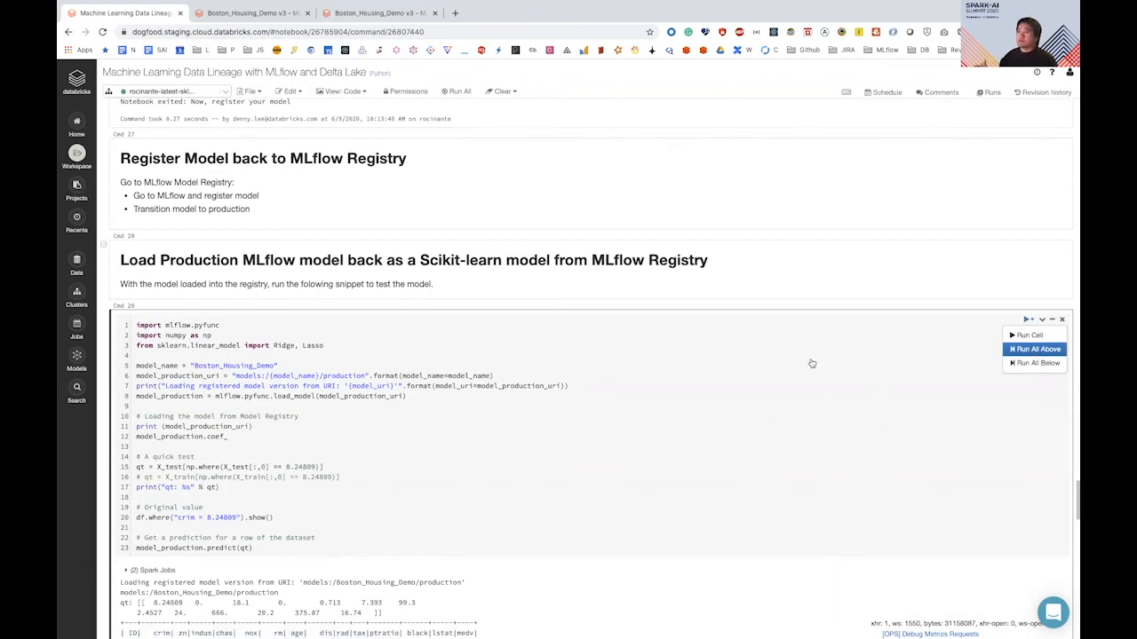
pyautogui.click(1028, 335)
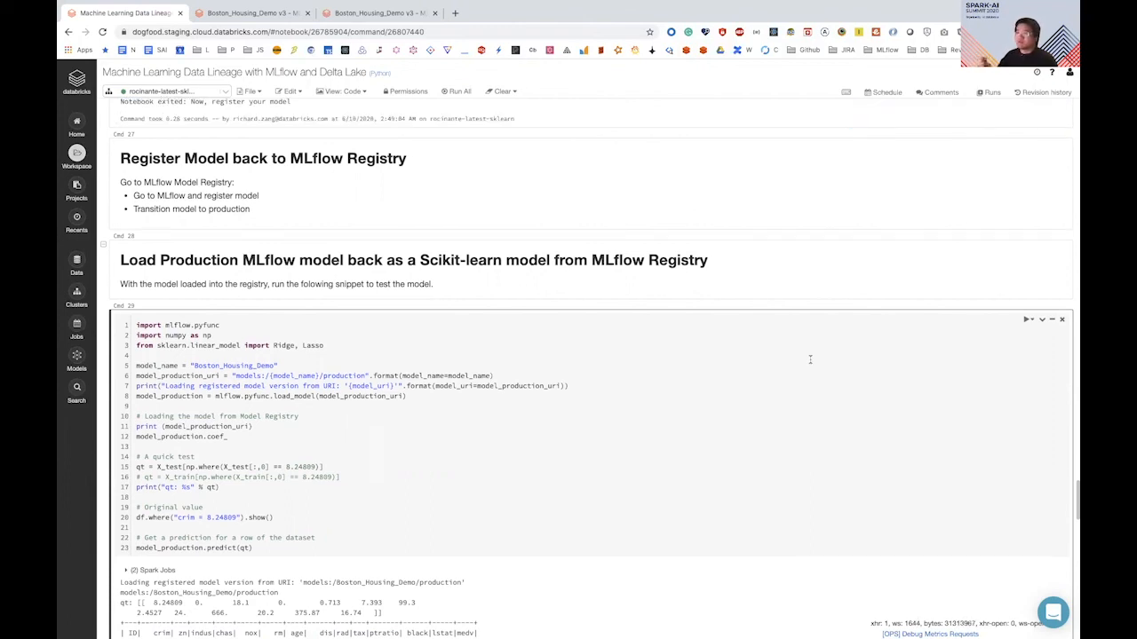
pyautogui.moveTo(761, 271)
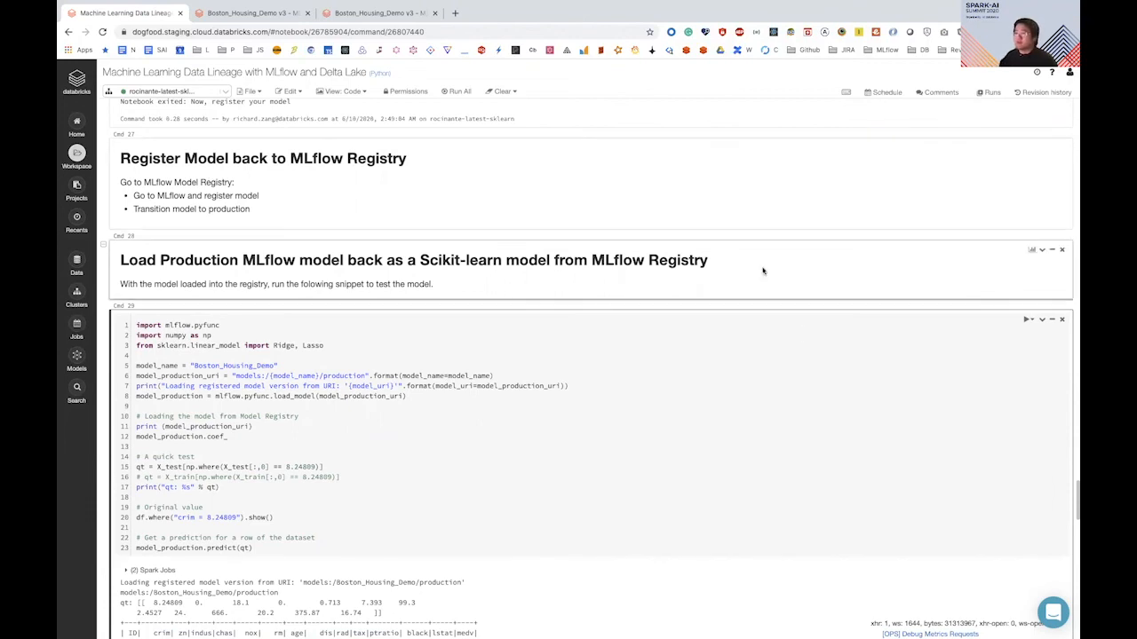
# - Sort runs by rmse and register the top run as Boston_Housing_Demo version 4
pyautogui.scroll(3)
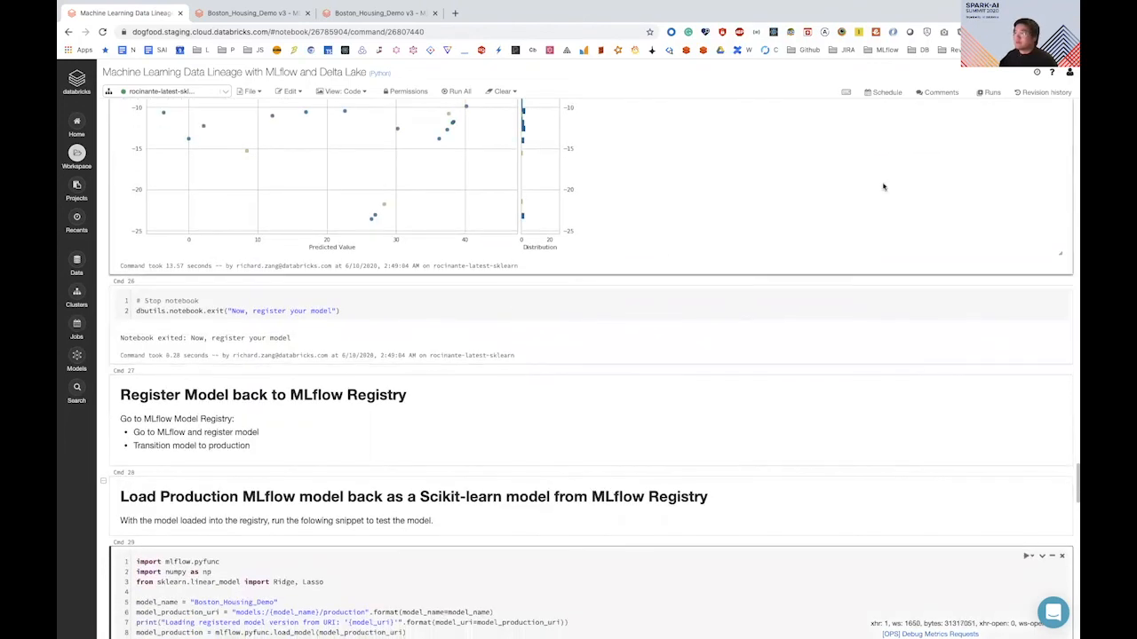
pyautogui.click(989, 92)
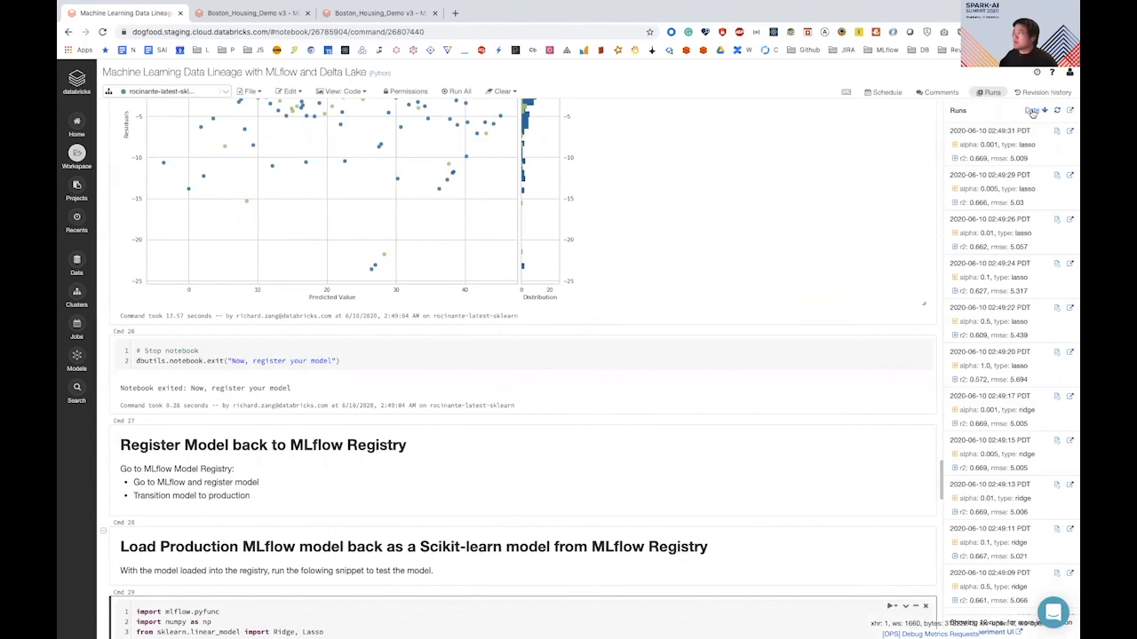
pyautogui.click(1030, 110)
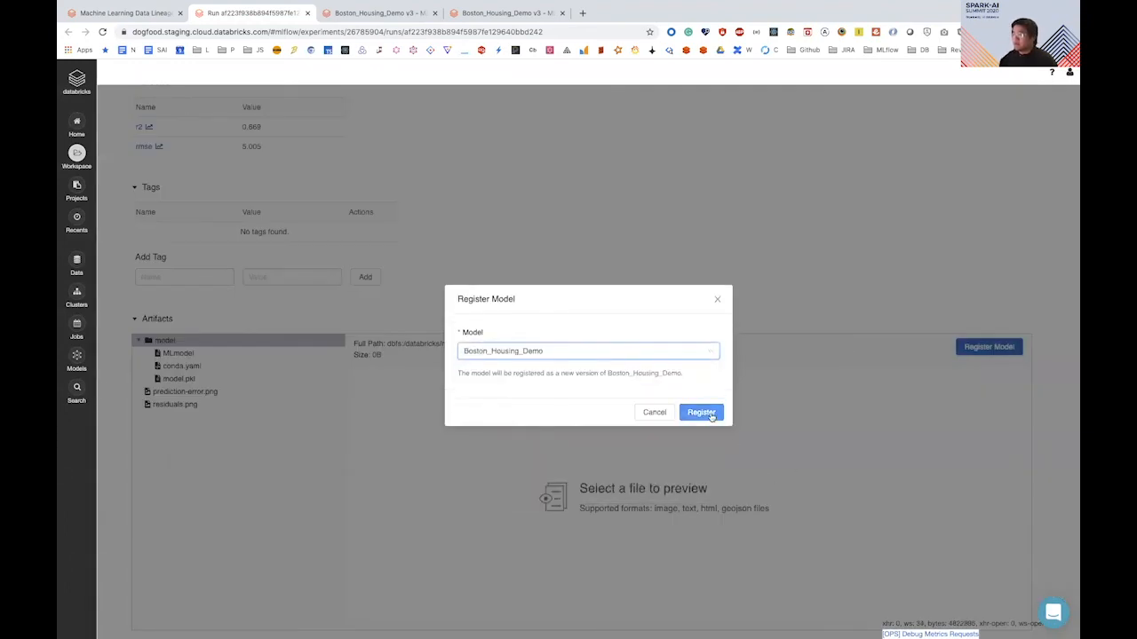
pyautogui.click(701, 412)
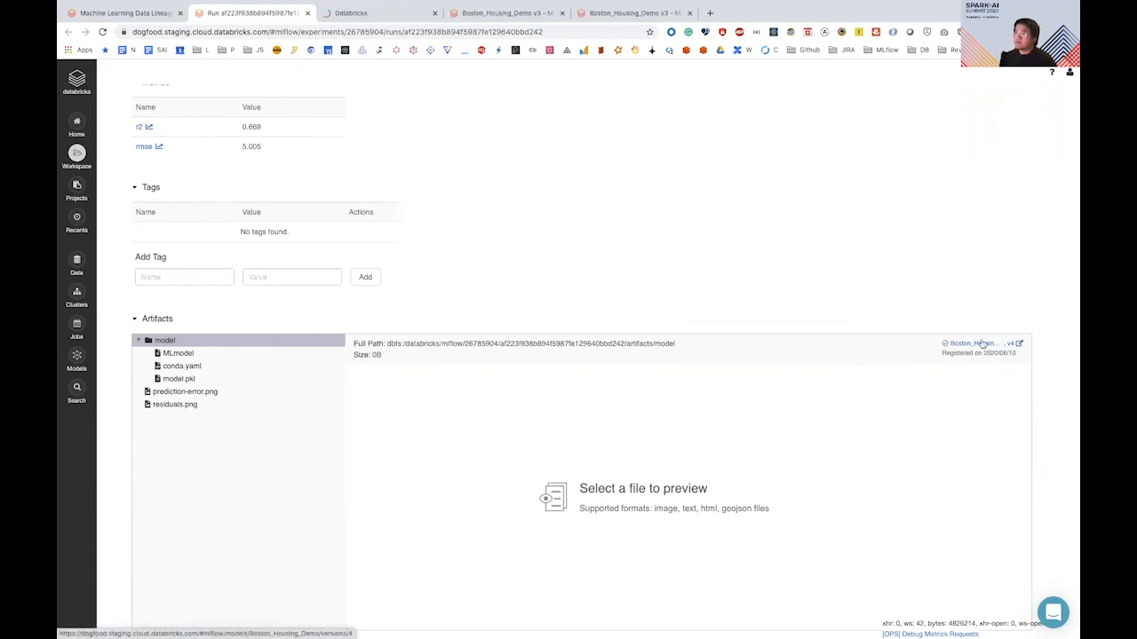
pyautogui.click(973, 344)
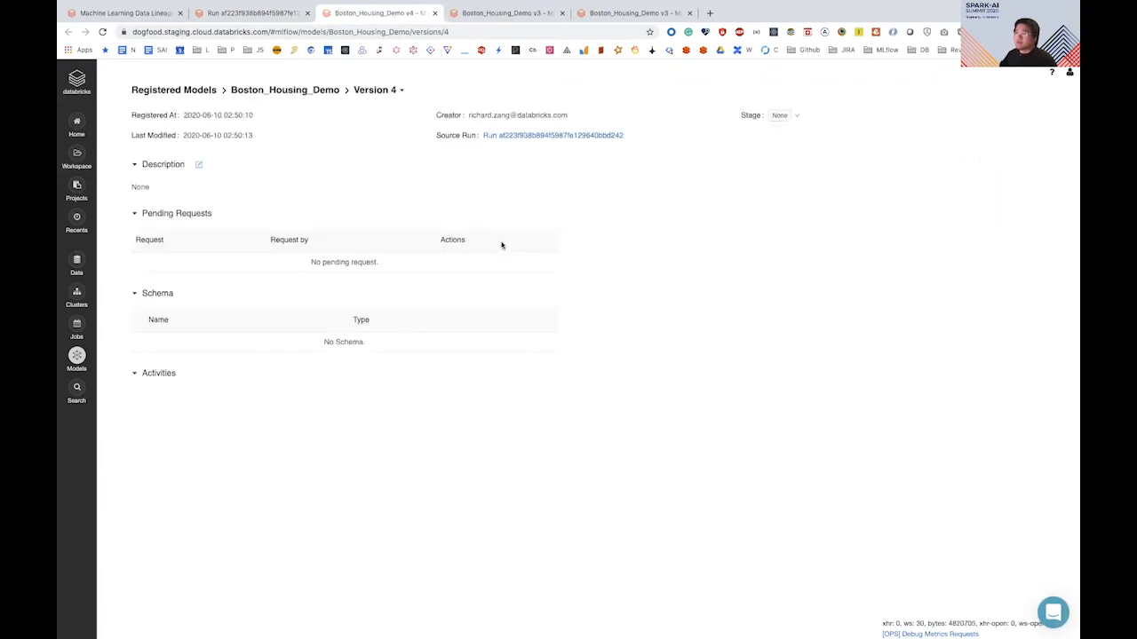
# - Move Boston_Housing_Demo version 4 to Production and rerun the prediction, now 23.79256716
pyautogui.click(784, 115)
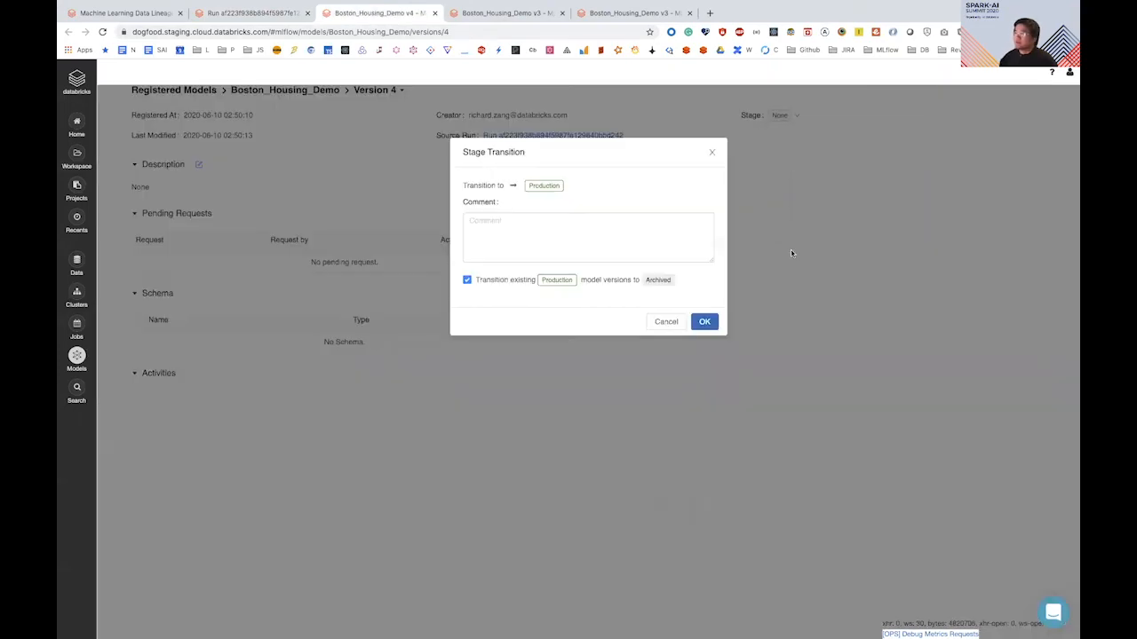
pyautogui.click(703, 321)
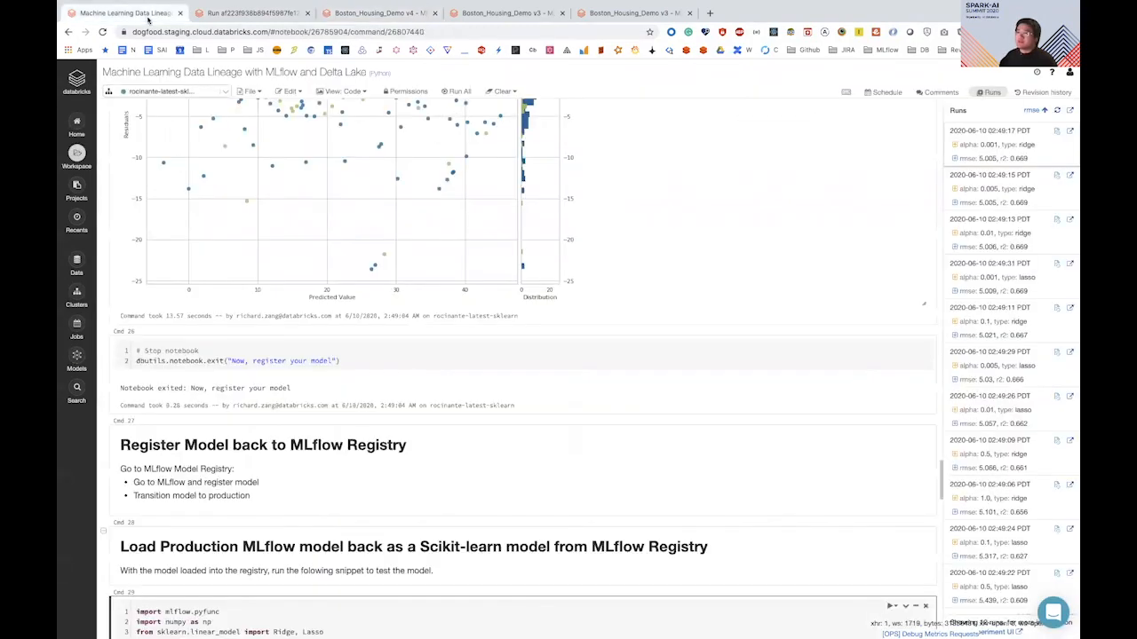
pyautogui.click(462, 361)
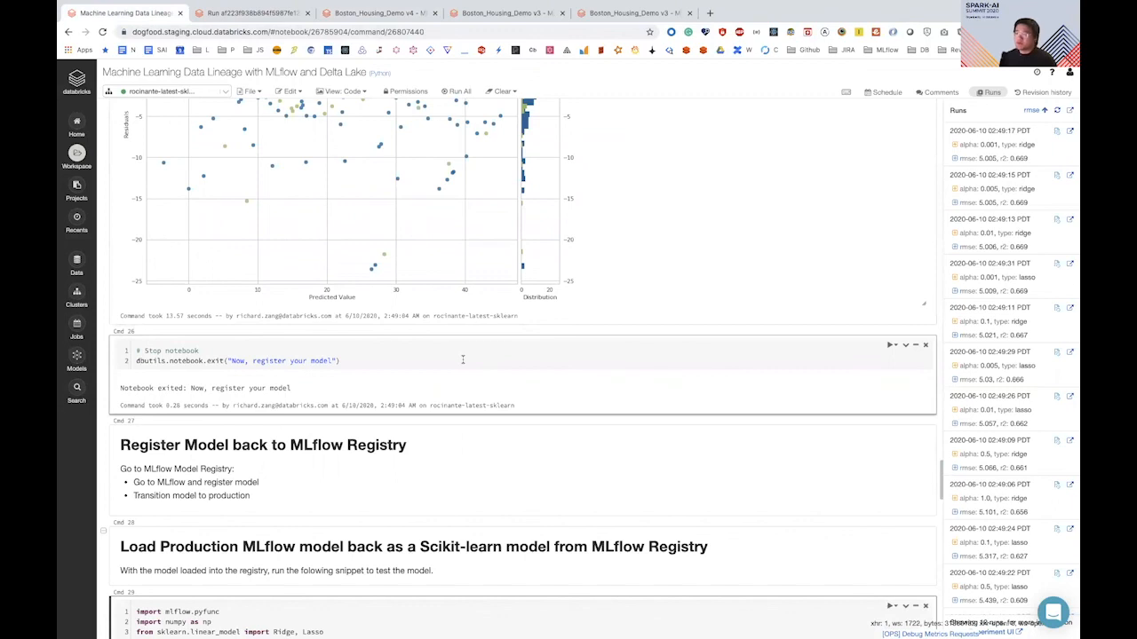
pyautogui.scroll(-3)
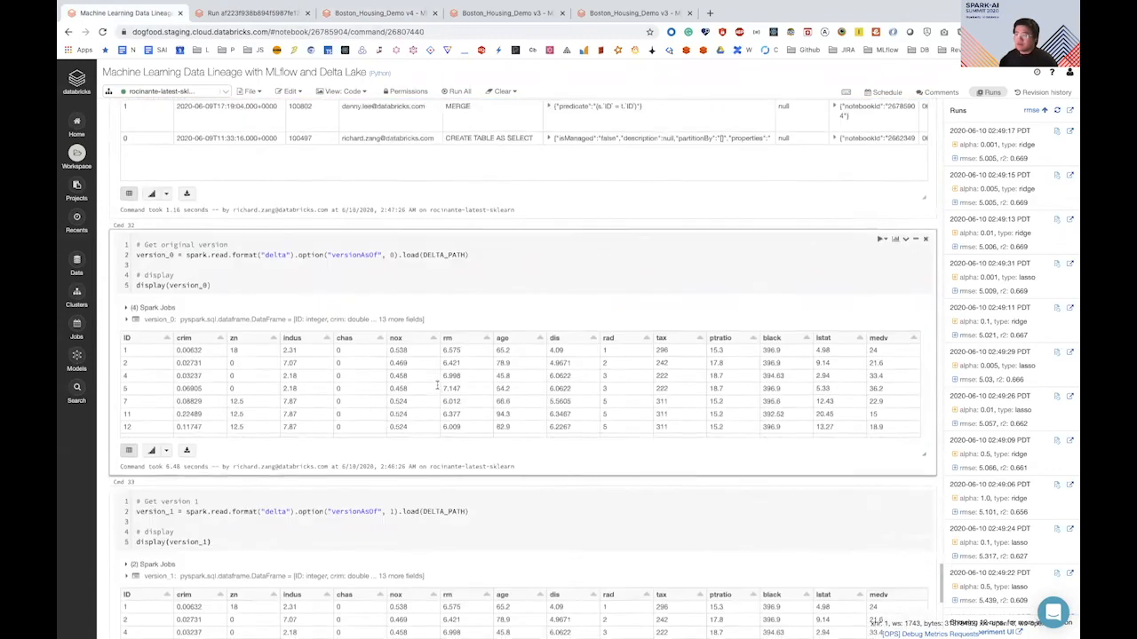
pyautogui.scroll(-3)
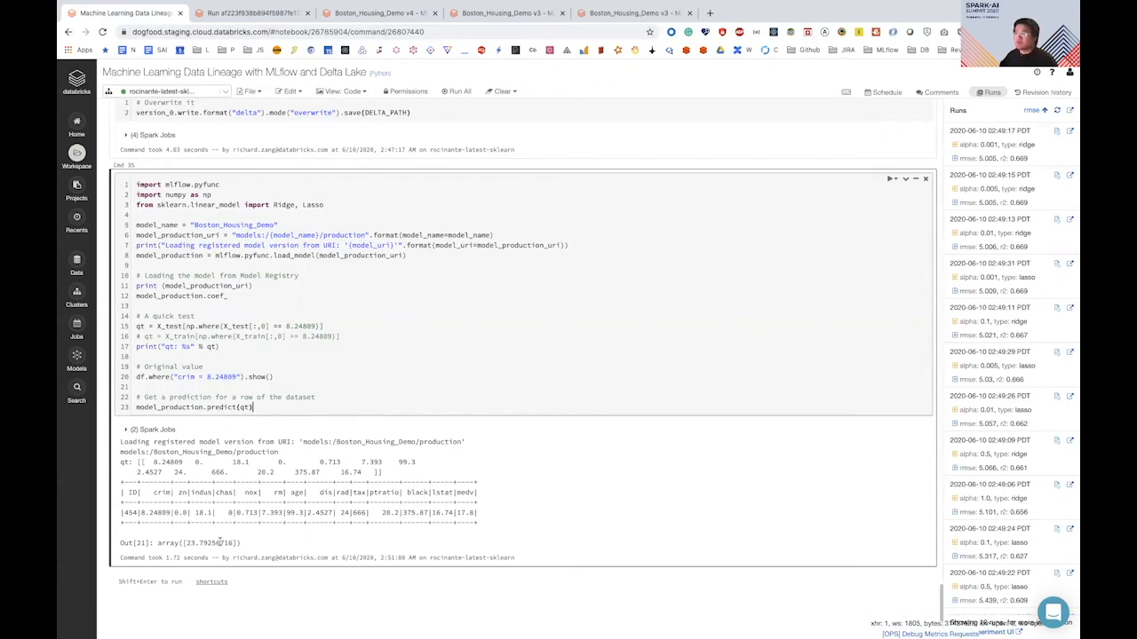
# - Transition Boston_Housing_Demo version 1 back to Production, then scroll down the notebook
pyautogui.click(506, 13)
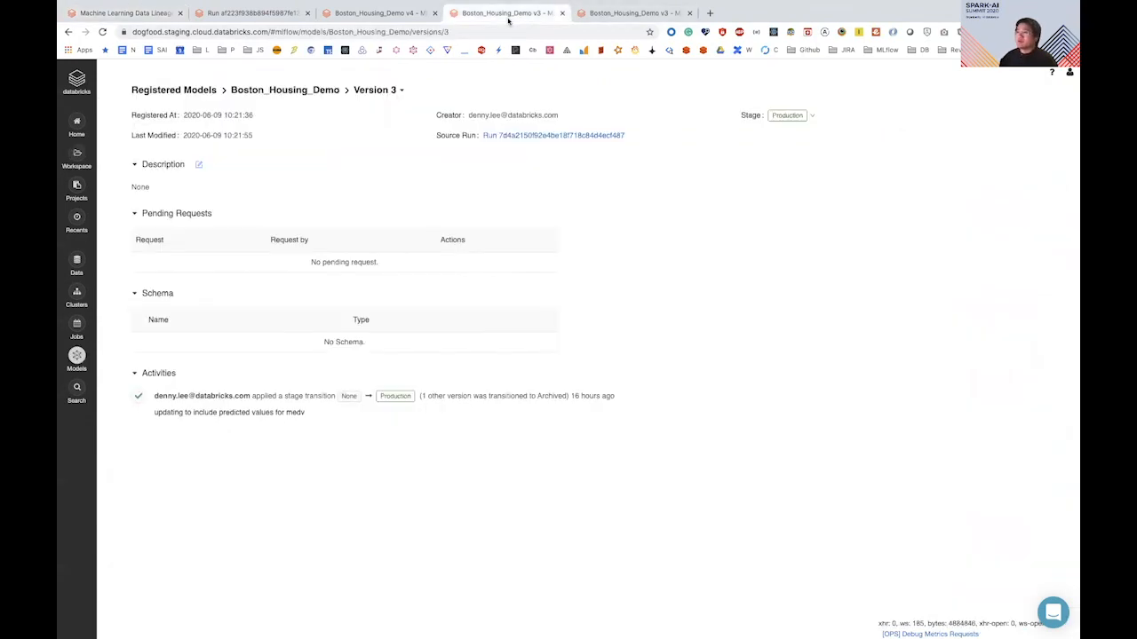
pyautogui.click(285, 88)
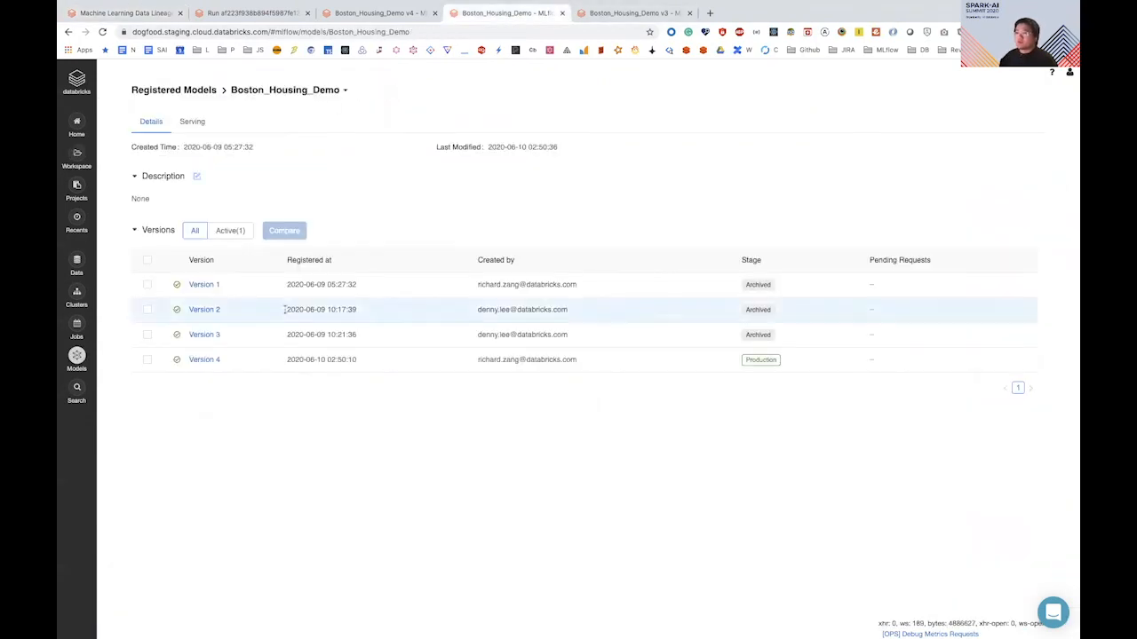
pyautogui.click(203, 285)
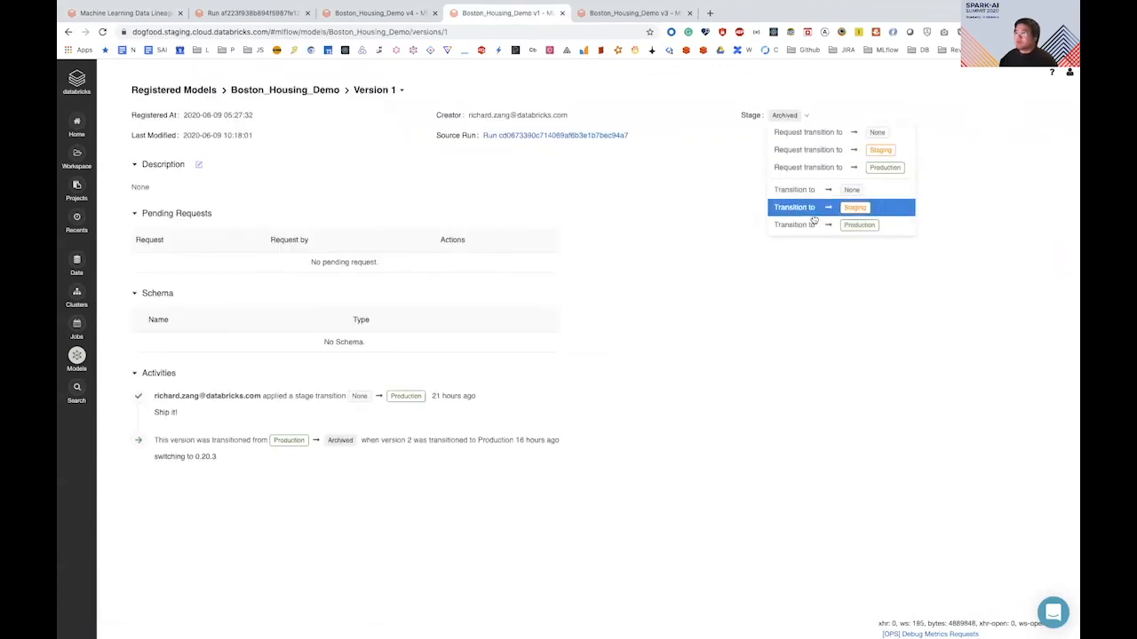
pyautogui.click(859, 225)
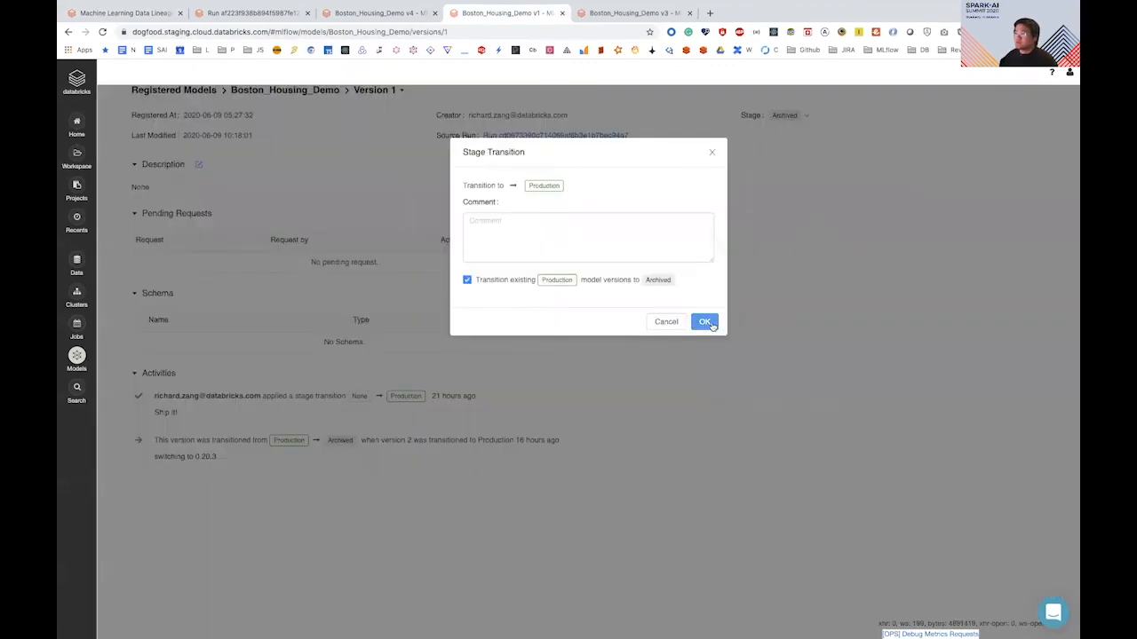
pyautogui.click(705, 322)
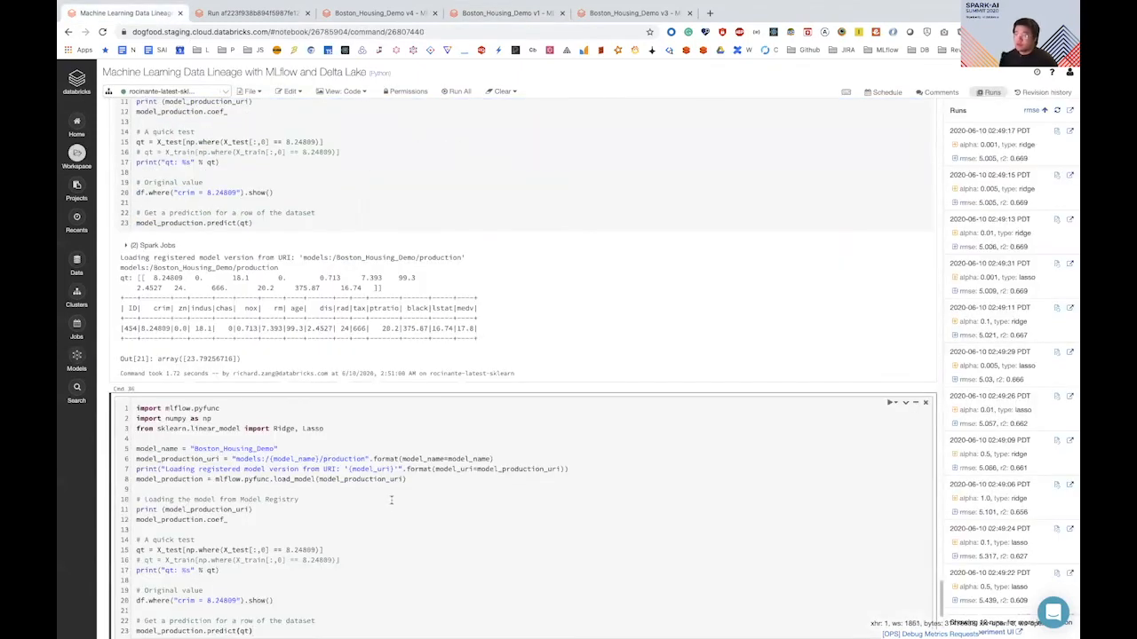
pyautogui.scroll(-3)
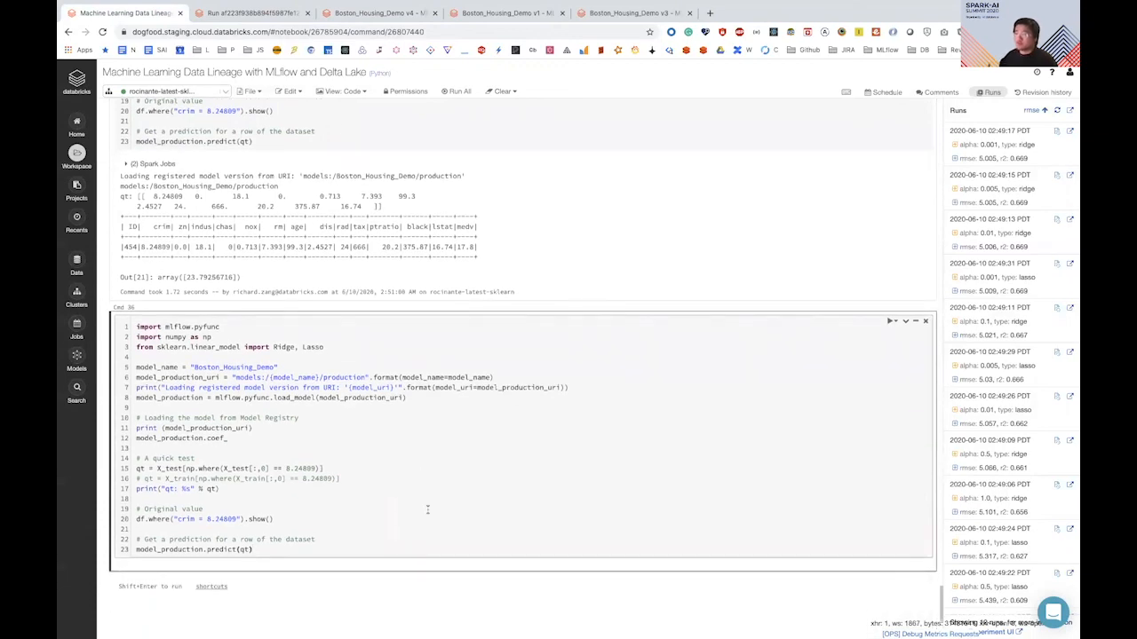